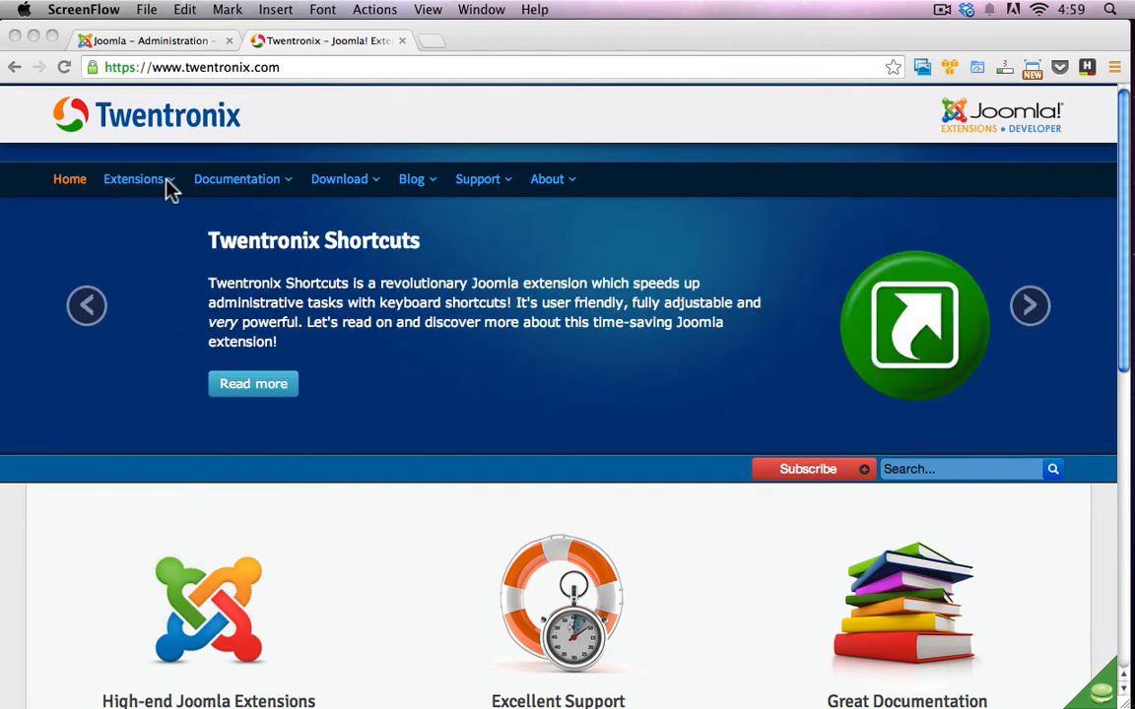
Step: Open the Twentronix Shortcuts extension page from the site's Extensions menu
{"action": "left_click", "coordinate": [133, 178]}
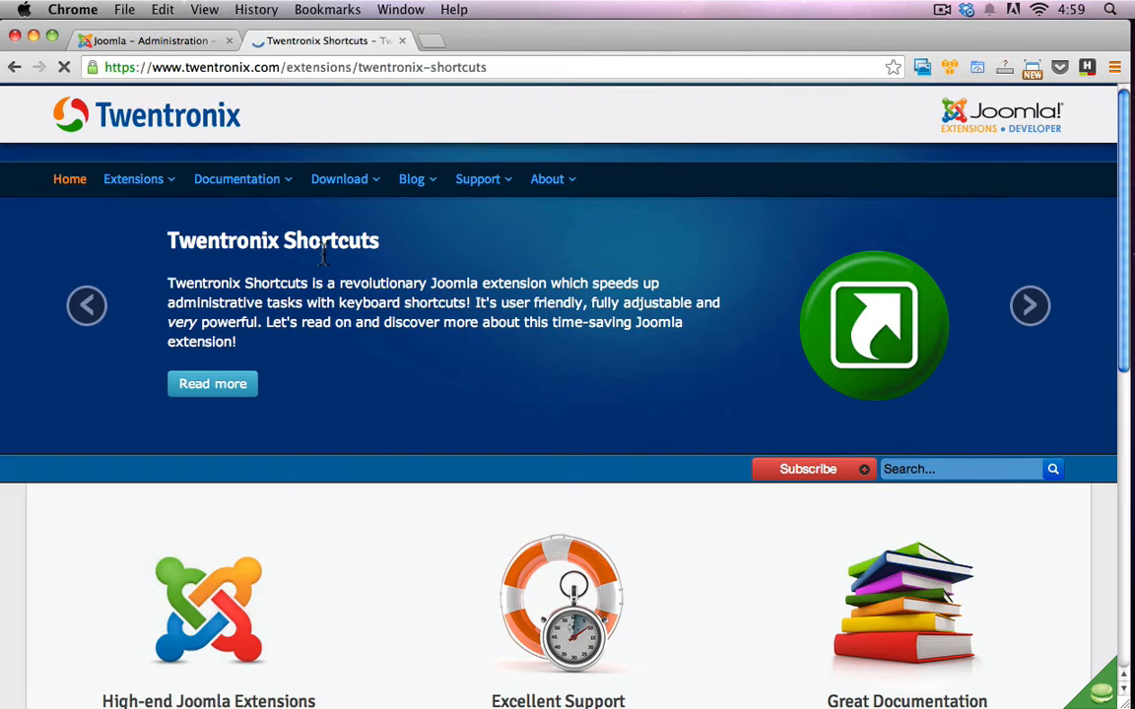
{"action": "left_click", "coordinate": [212, 383]}
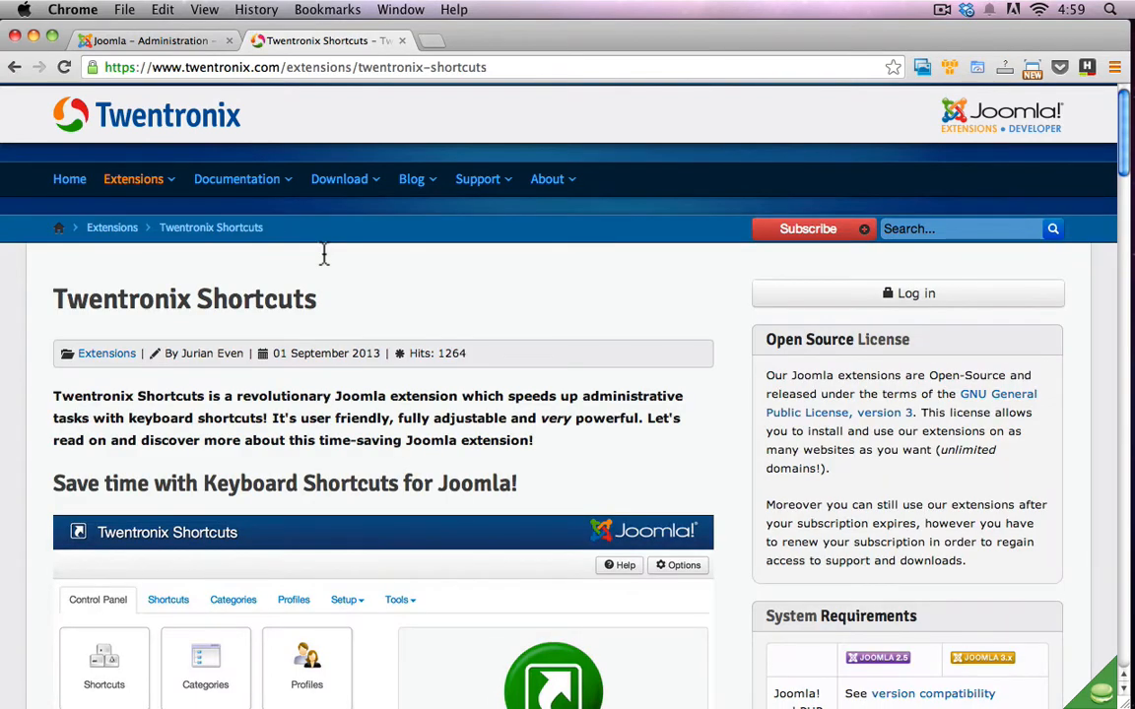
{"action": "mouse_move", "coordinate": [328, 256]}
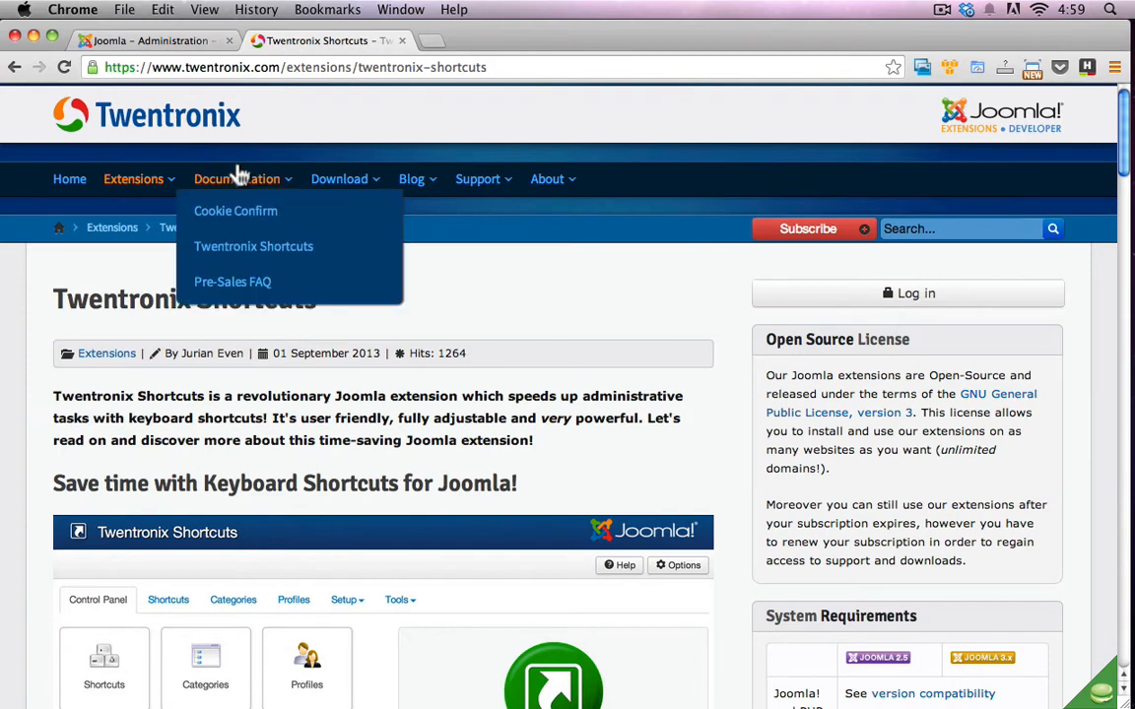
{"action": "mouse_move", "coordinate": [256, 84]}
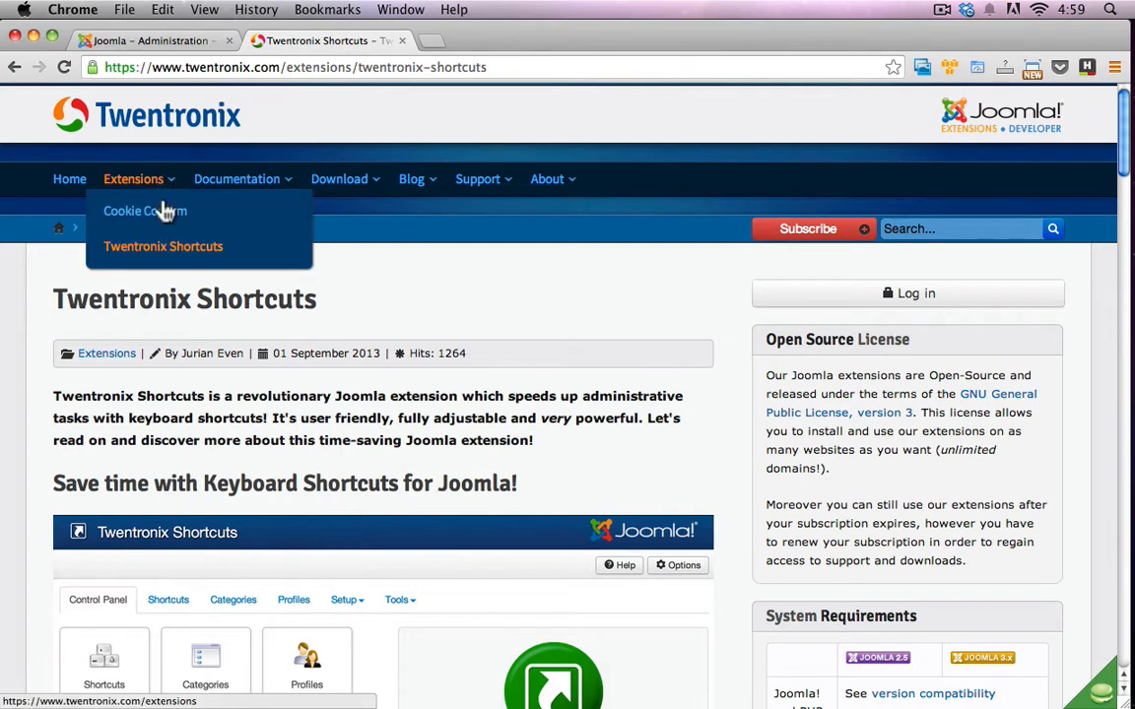
{"action": "mouse_move", "coordinate": [281, 272]}
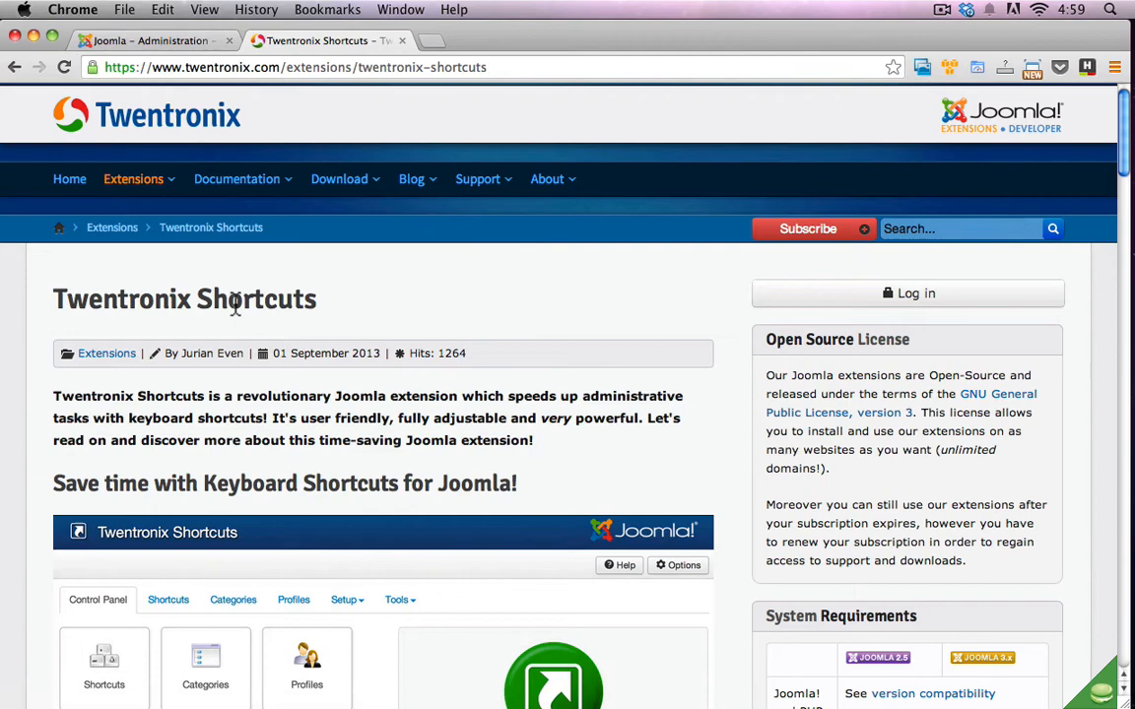
Step: Scroll through the Shortcuts feature overview, then go to the Twentronix Shortcuts download page
{"action": "scroll", "scroll_direction": "down", "scroll_amount": 3}
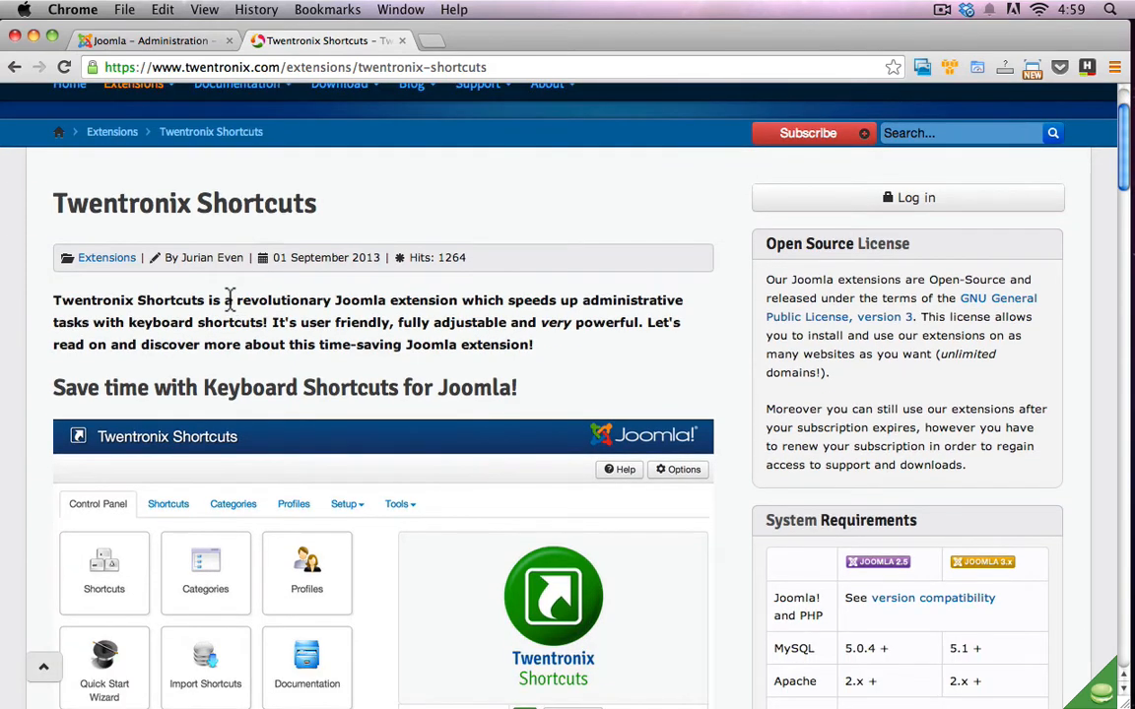
{"action": "scroll", "scroll_direction": "down", "scroll_amount": 3}
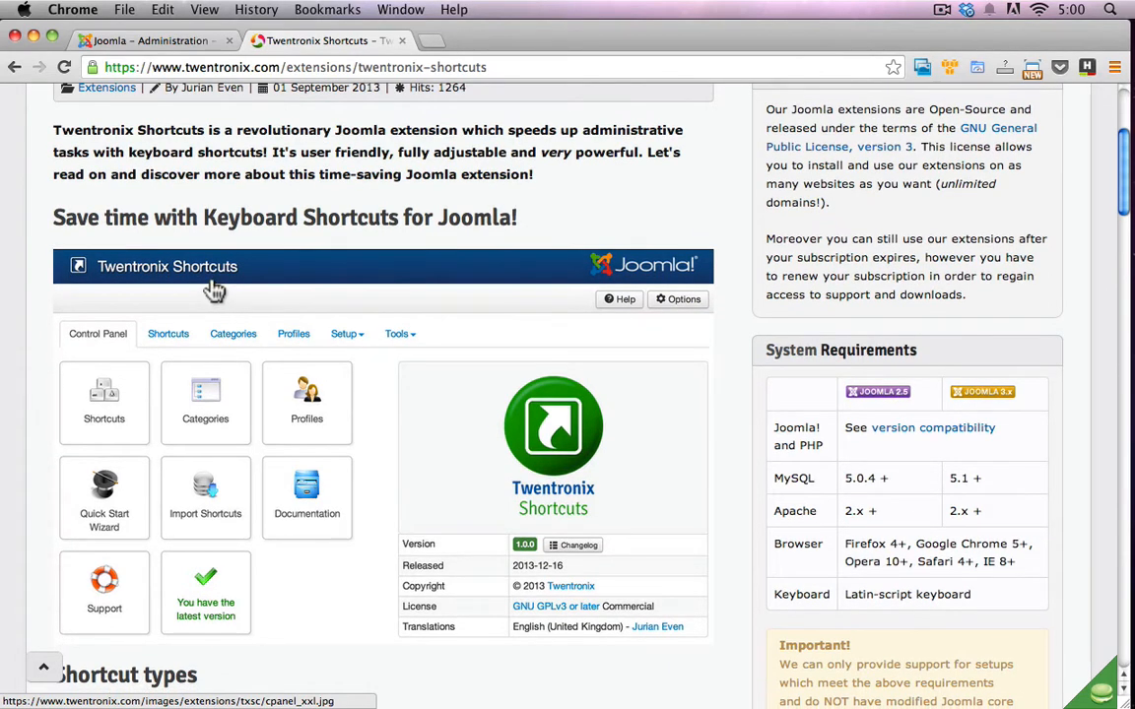
{"action": "scroll", "scroll_direction": "down", "scroll_amount": 3}
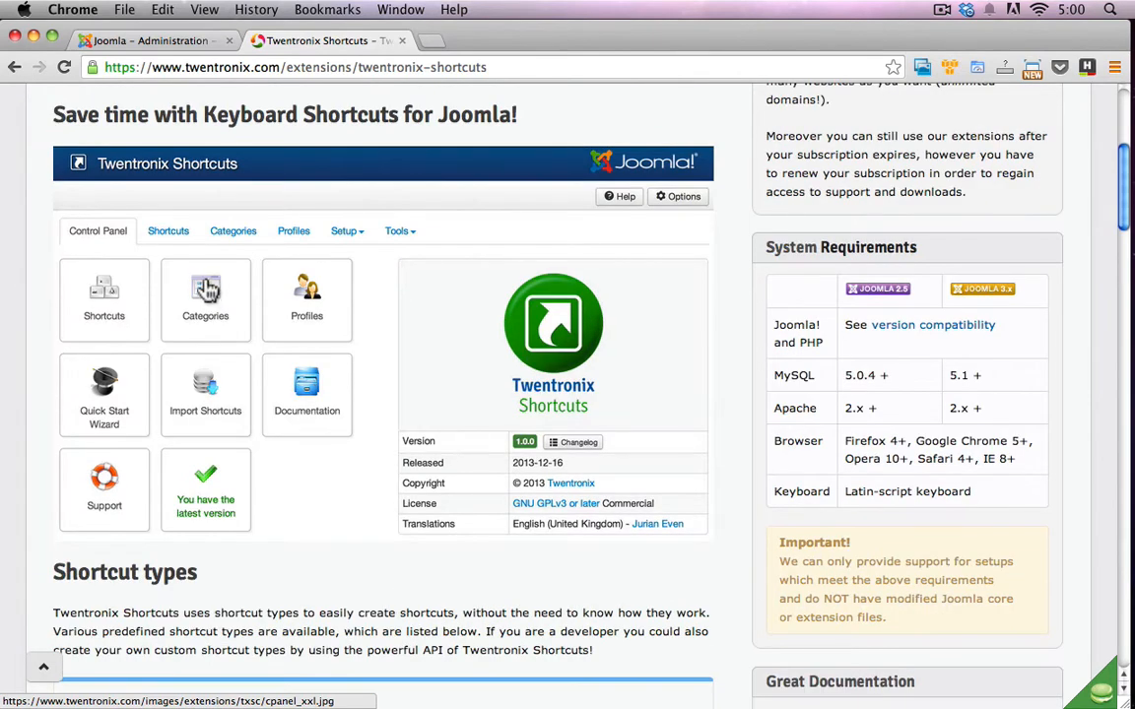
{"action": "mouse_move", "coordinate": [208, 295]}
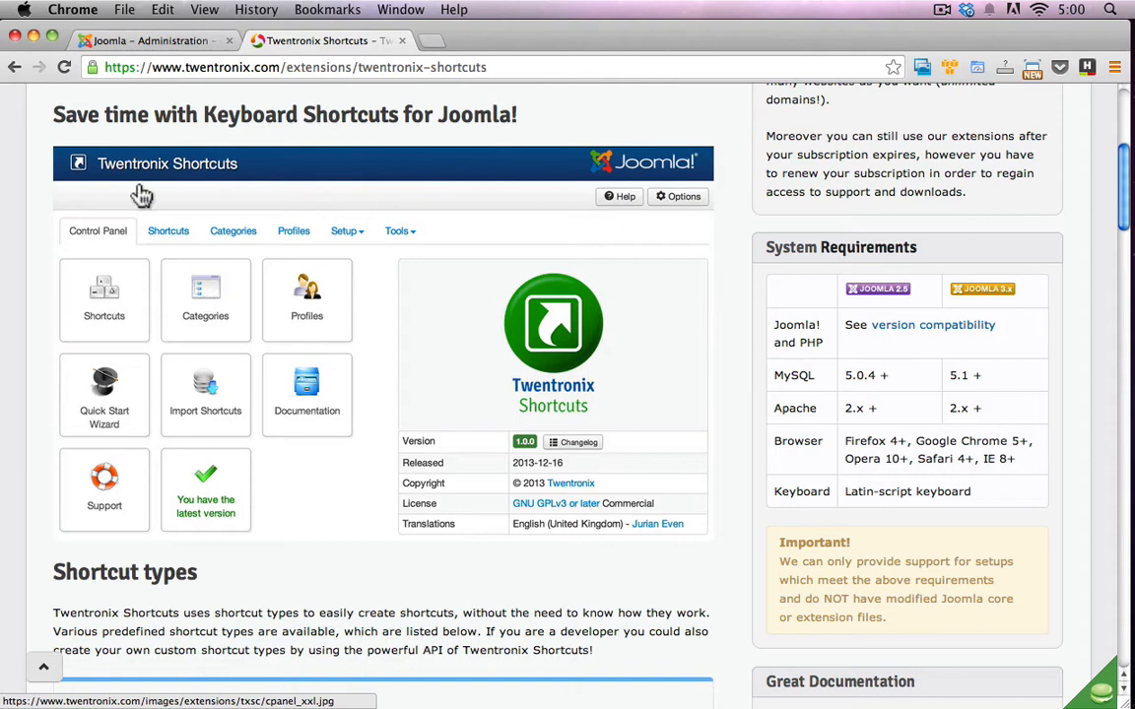
{"action": "mouse_move", "coordinate": [145, 195]}
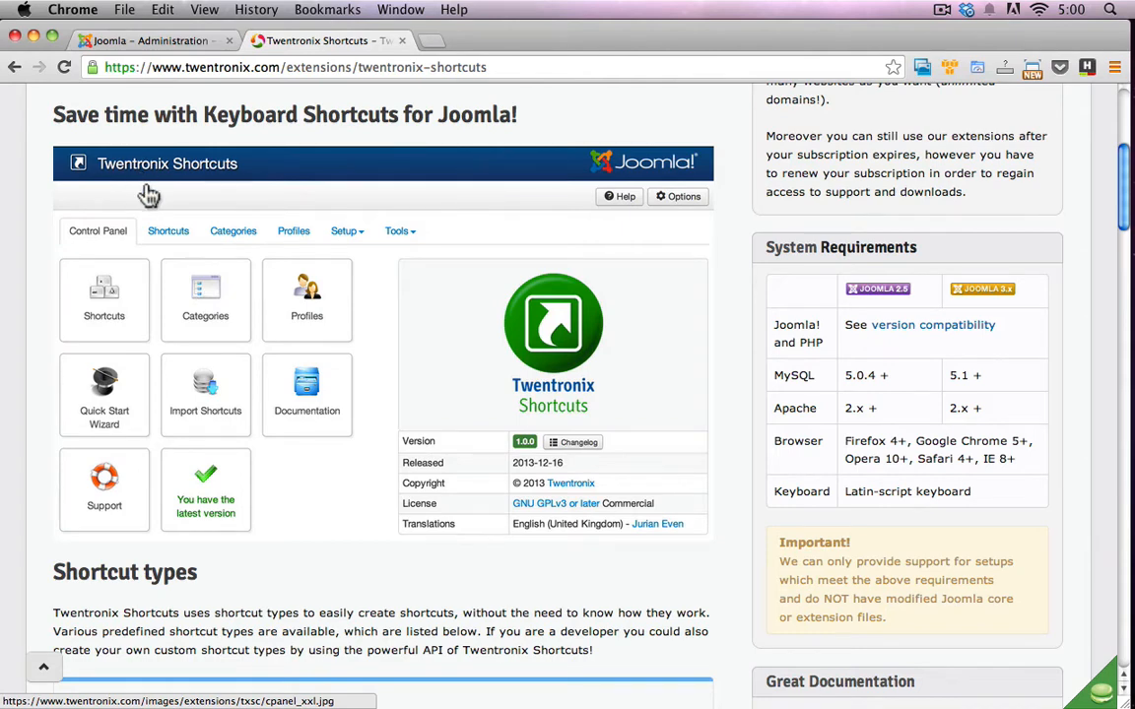
{"action": "mouse_move", "coordinate": [146, 200]}
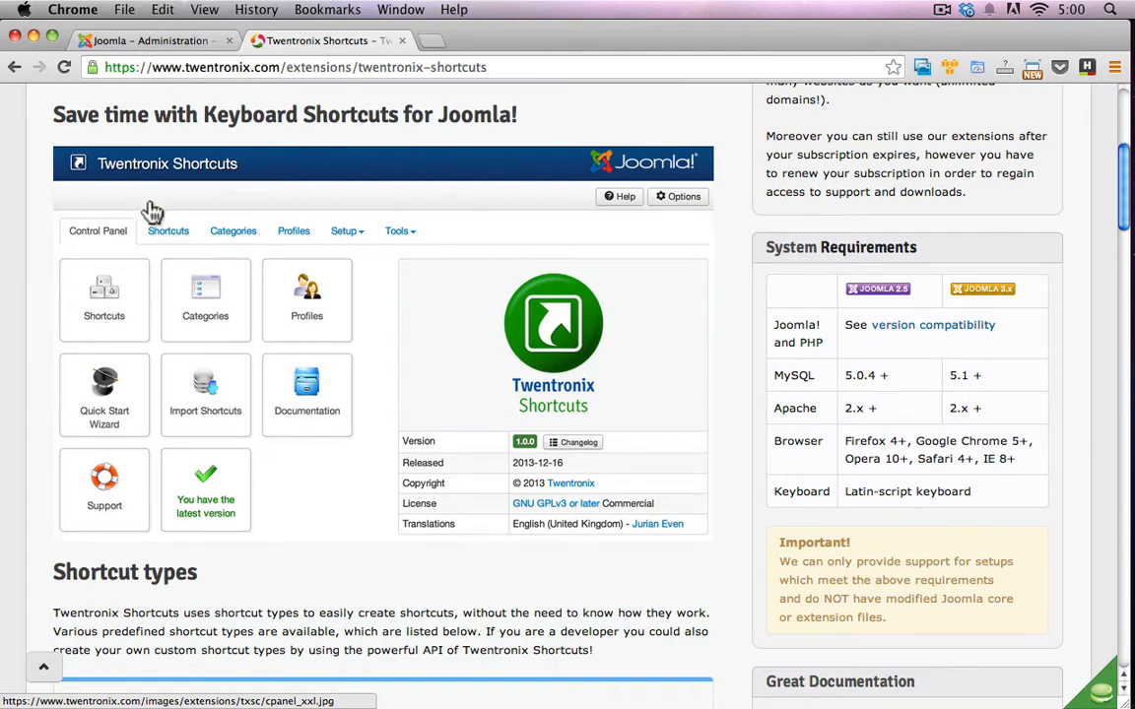
{"action": "mouse_move", "coordinate": [173, 218]}
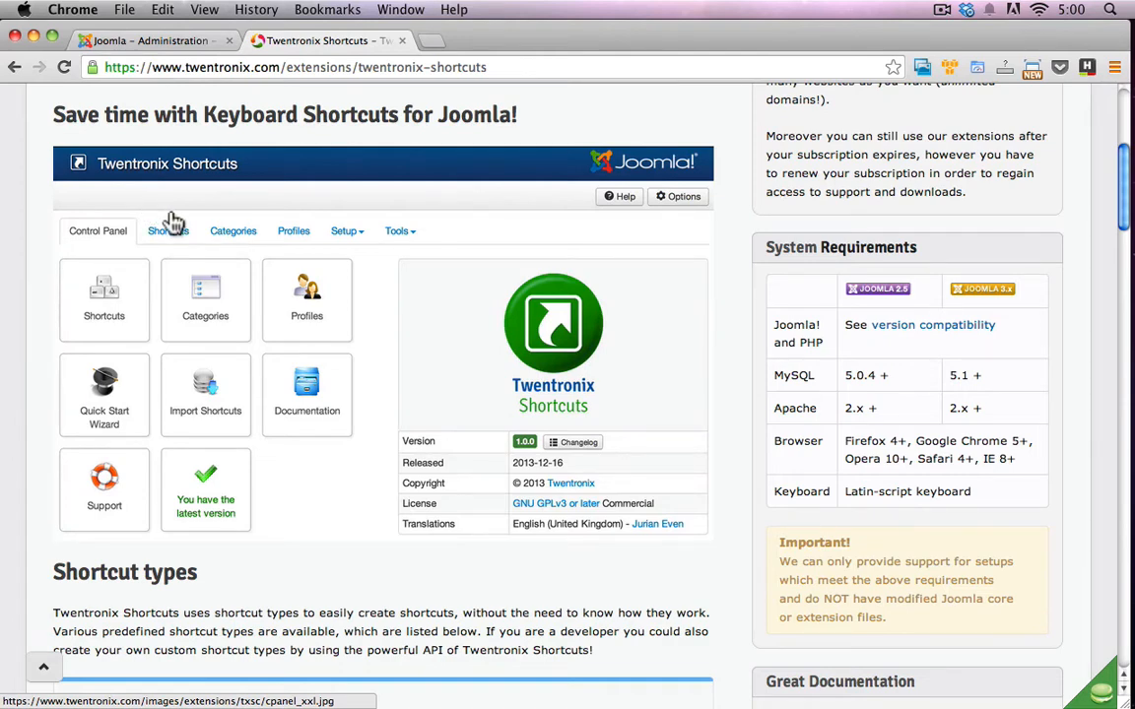
{"action": "mouse_move", "coordinate": [171, 205]}
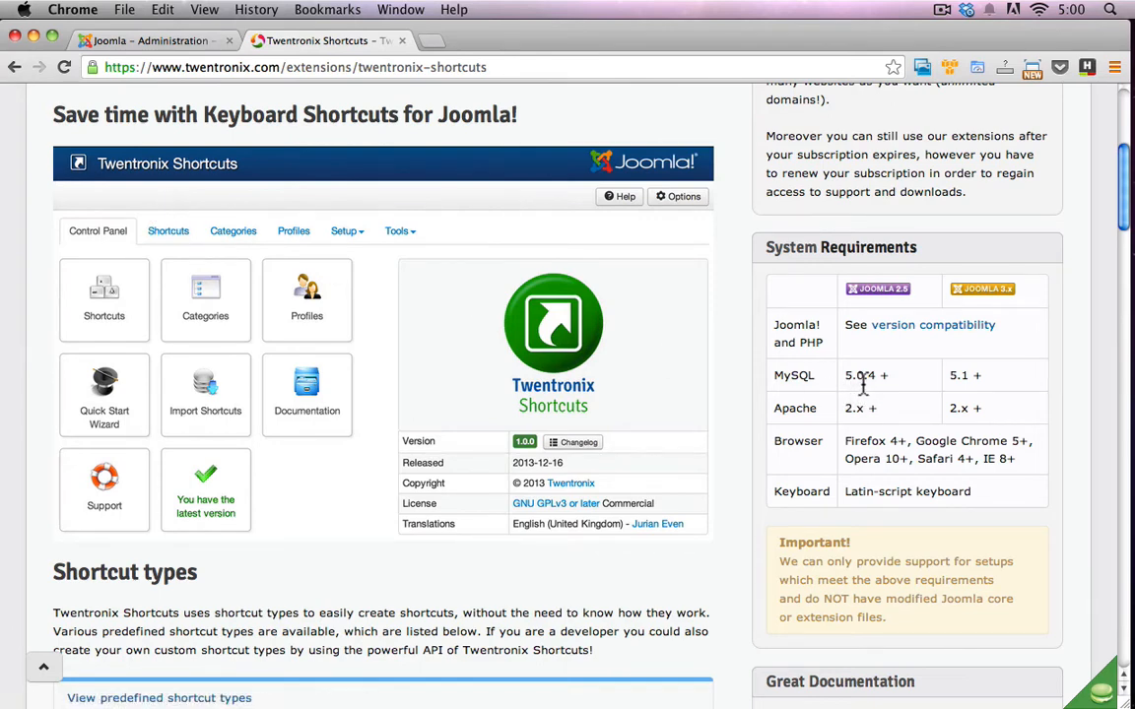
{"action": "mouse_move", "coordinate": [897, 396]}
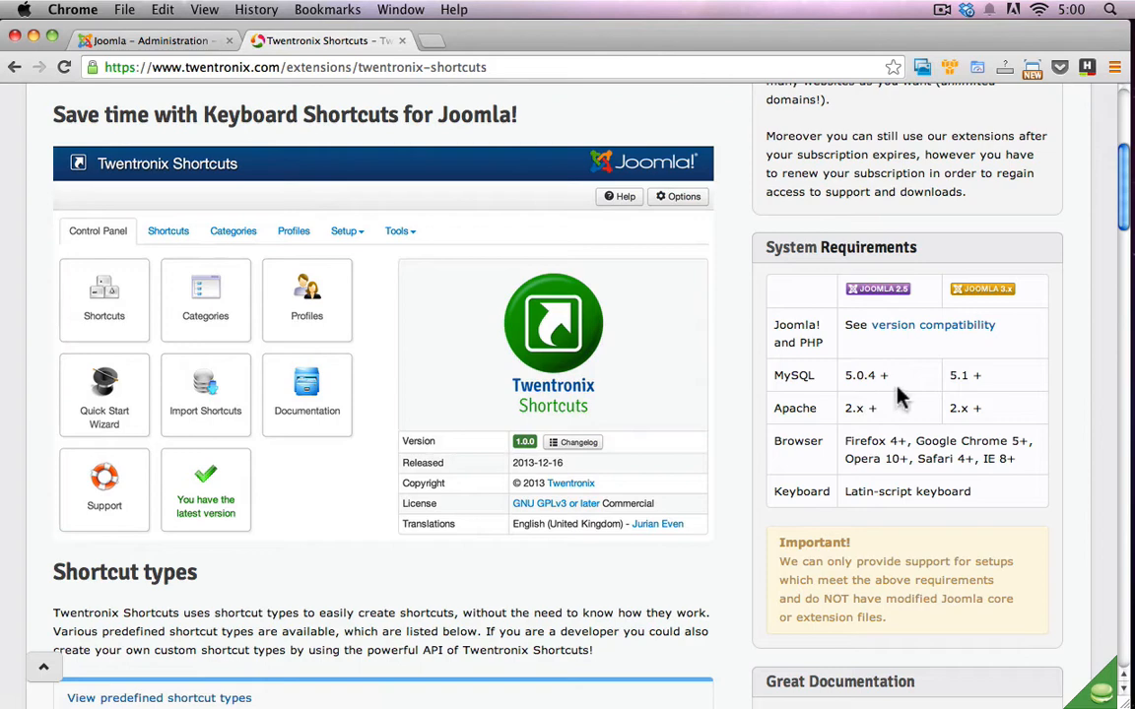
{"action": "mouse_move", "coordinate": [912, 394]}
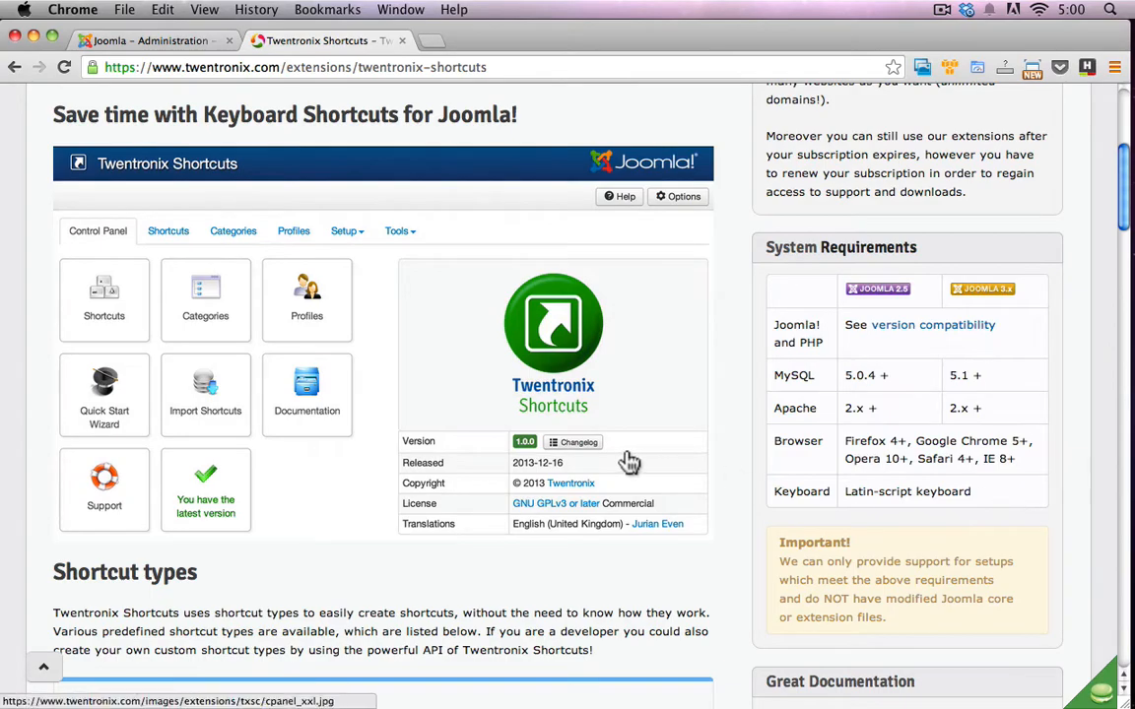
{"action": "scroll", "scroll_direction": "down", "scroll_amount": 3}
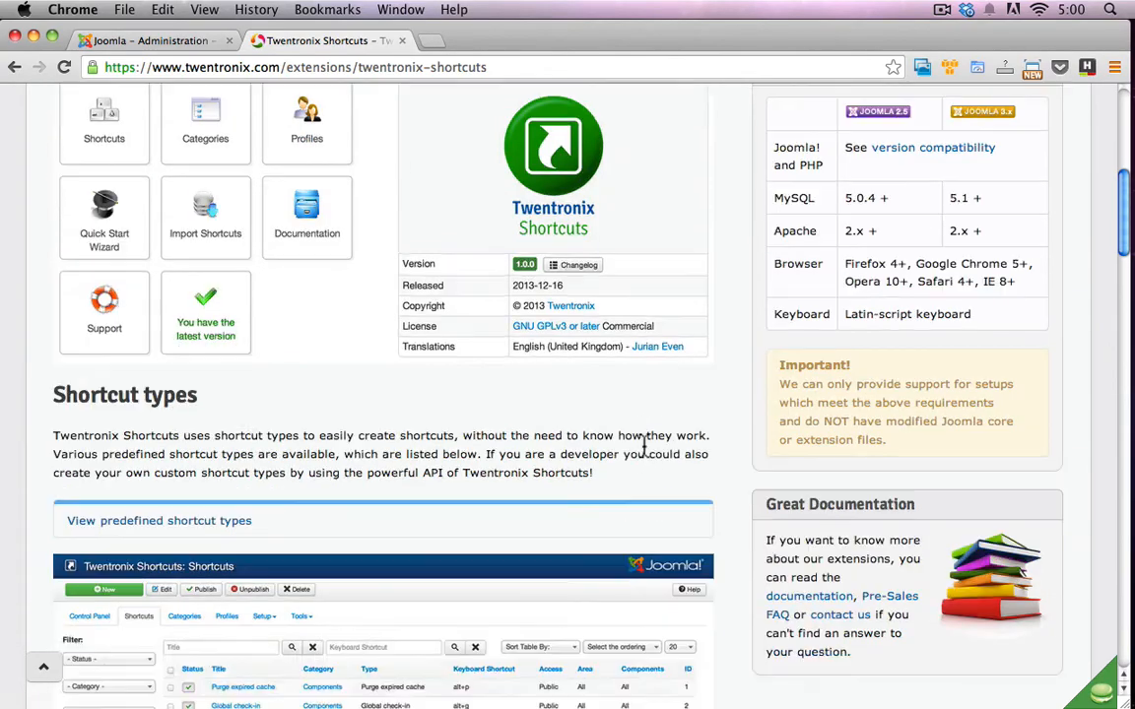
{"action": "scroll", "scroll_direction": "down", "scroll_amount": 3}
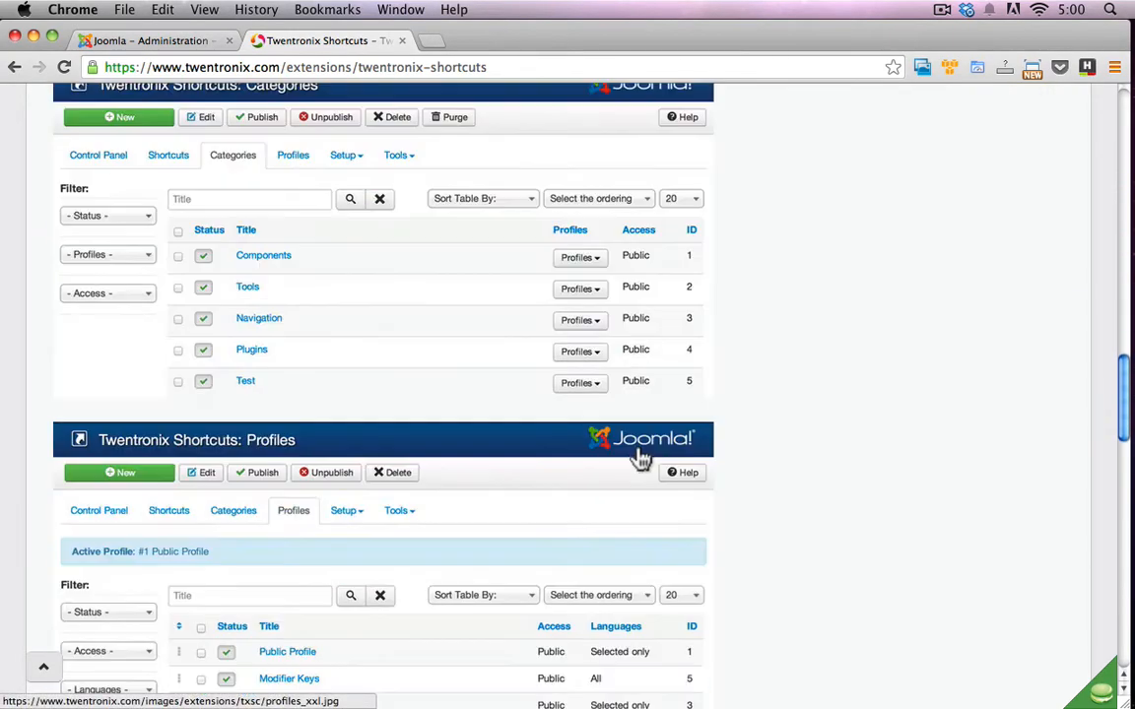
{"action": "scroll", "scroll_direction": "up", "scroll_amount": 3}
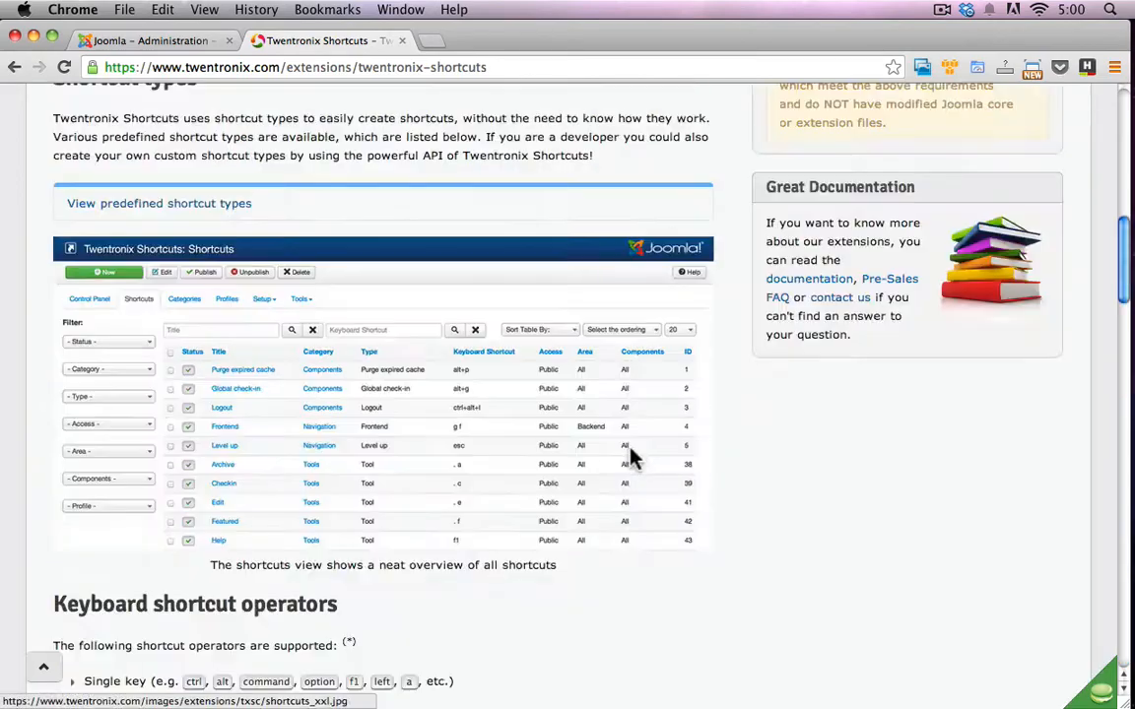
{"action": "left_click", "coordinate": [339, 178]}
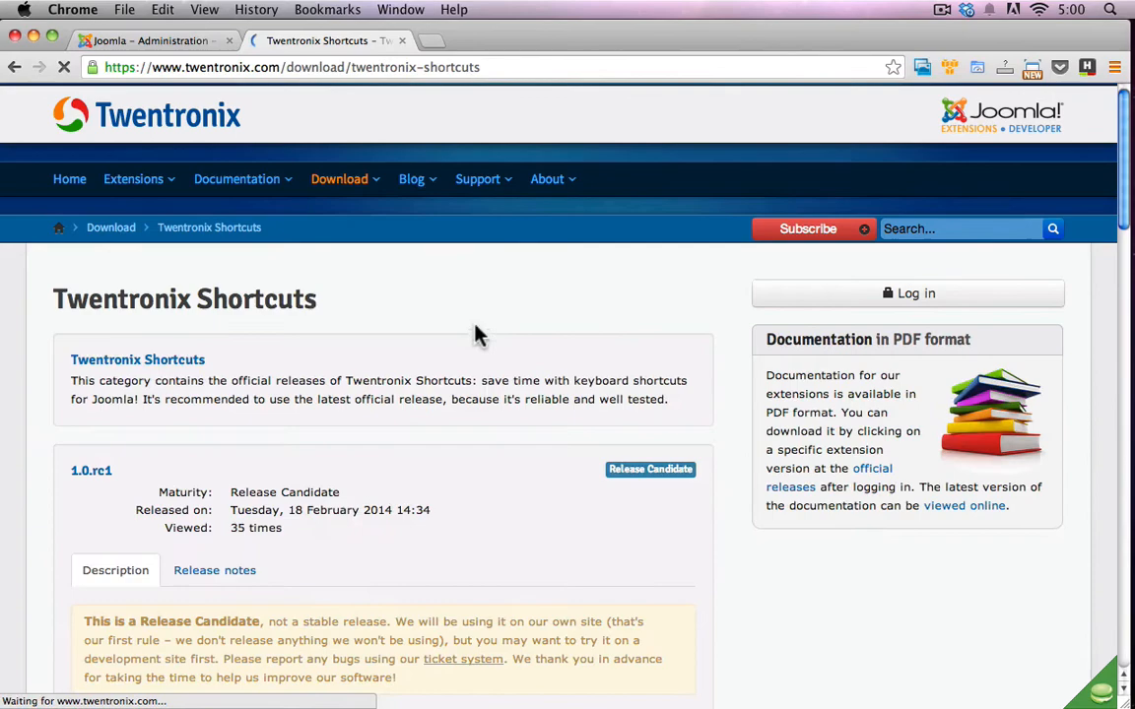
Step: Download and save com_txsc-1.0.rc1.zip from the 1.0.rc1 release files
{"action": "scroll", "scroll_direction": "down", "scroll_amount": 3}
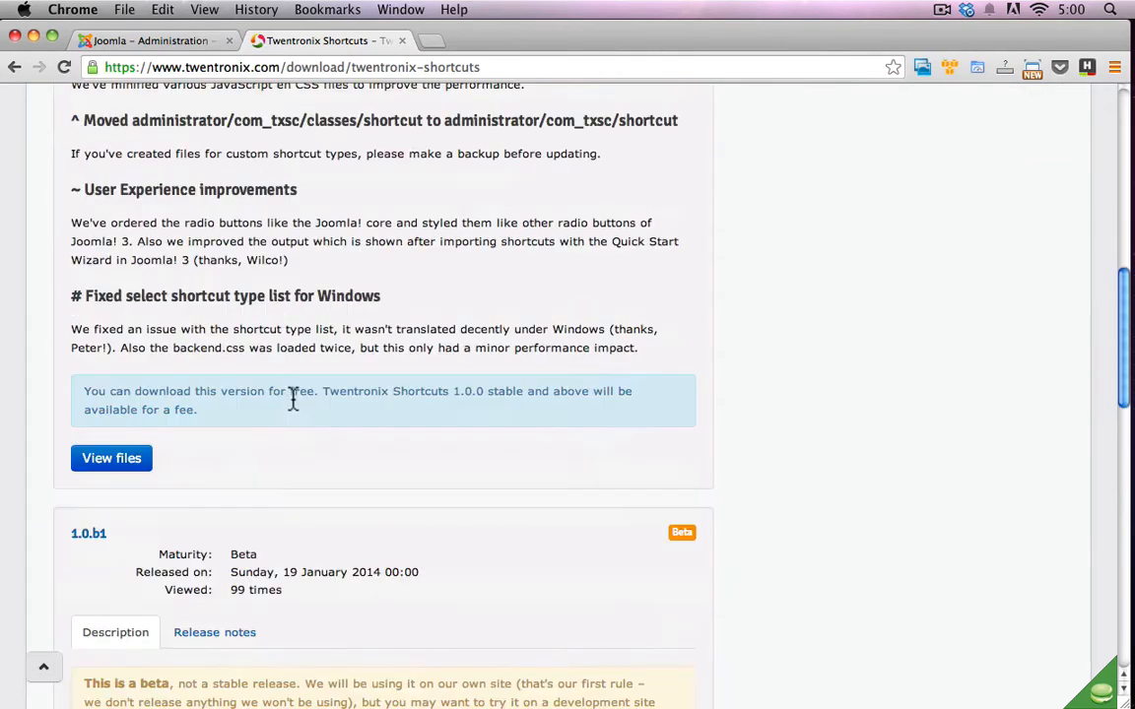
{"action": "scroll", "scroll_direction": "down", "scroll_amount": 3}
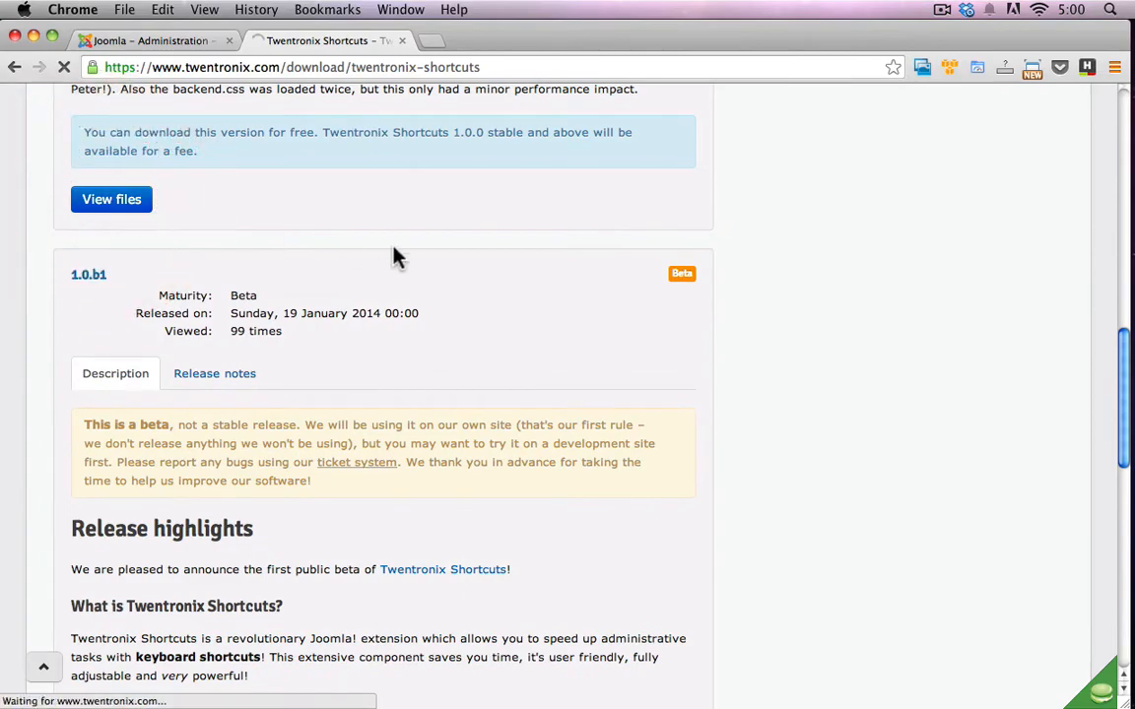
{"action": "left_click", "coordinate": [111, 200]}
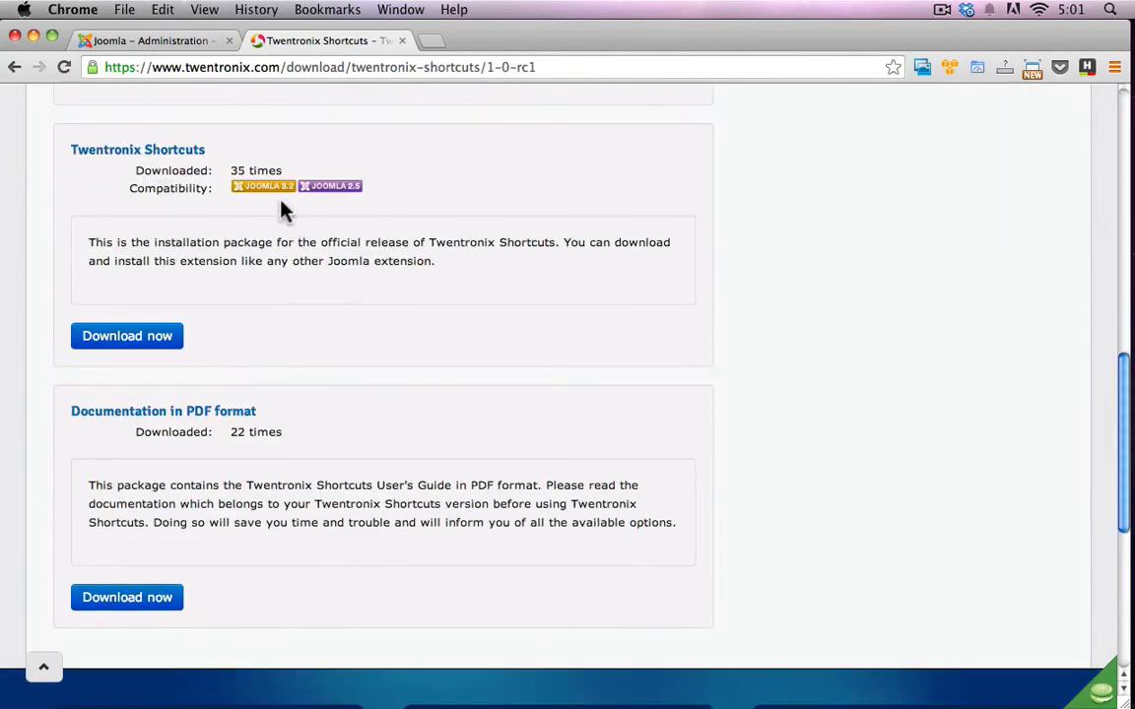
{"action": "mouse_move", "coordinate": [279, 197]}
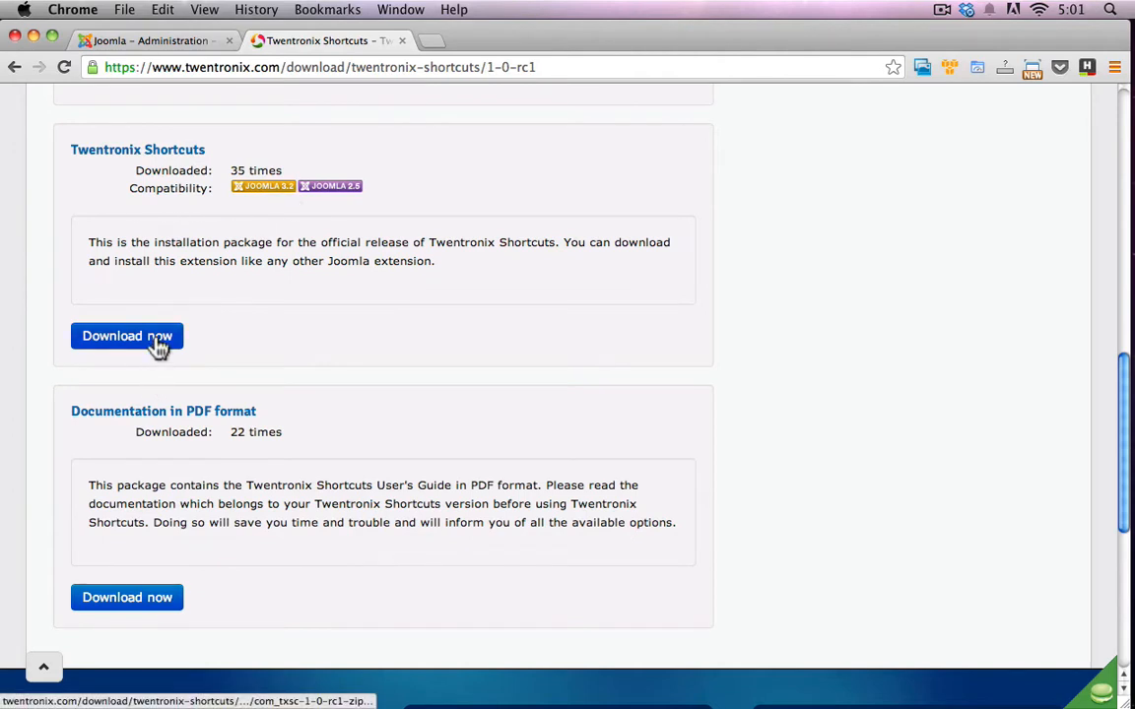
{"action": "left_click", "coordinate": [126, 335]}
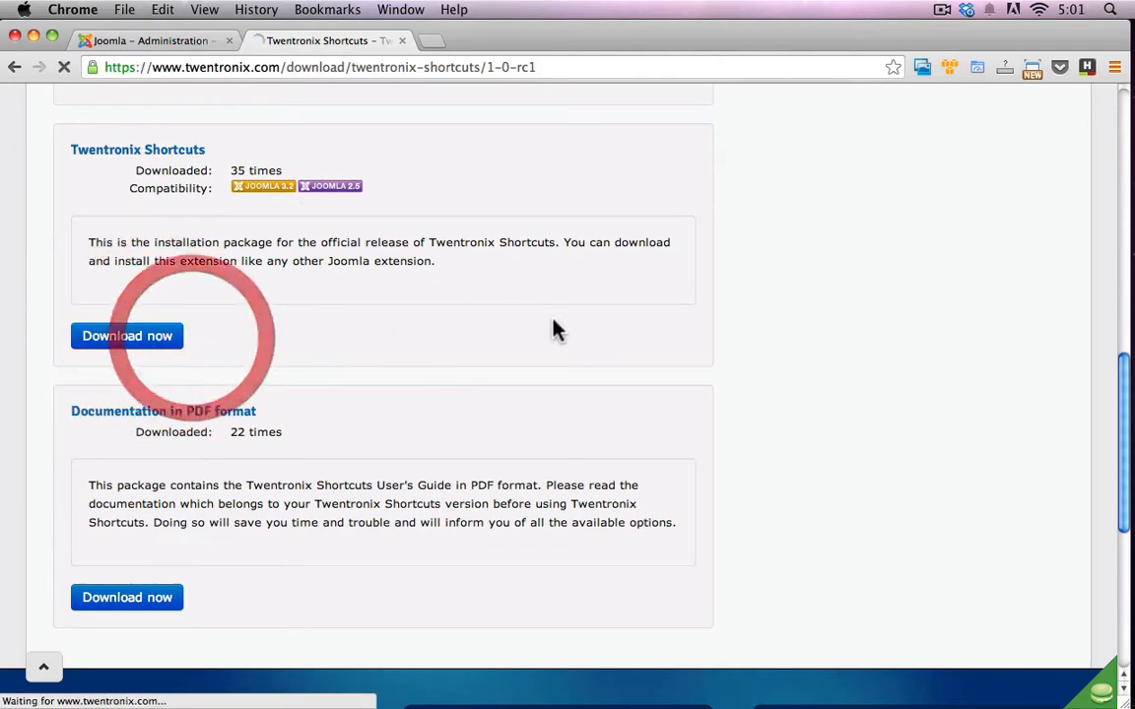
{"action": "left_click", "coordinate": [126, 336]}
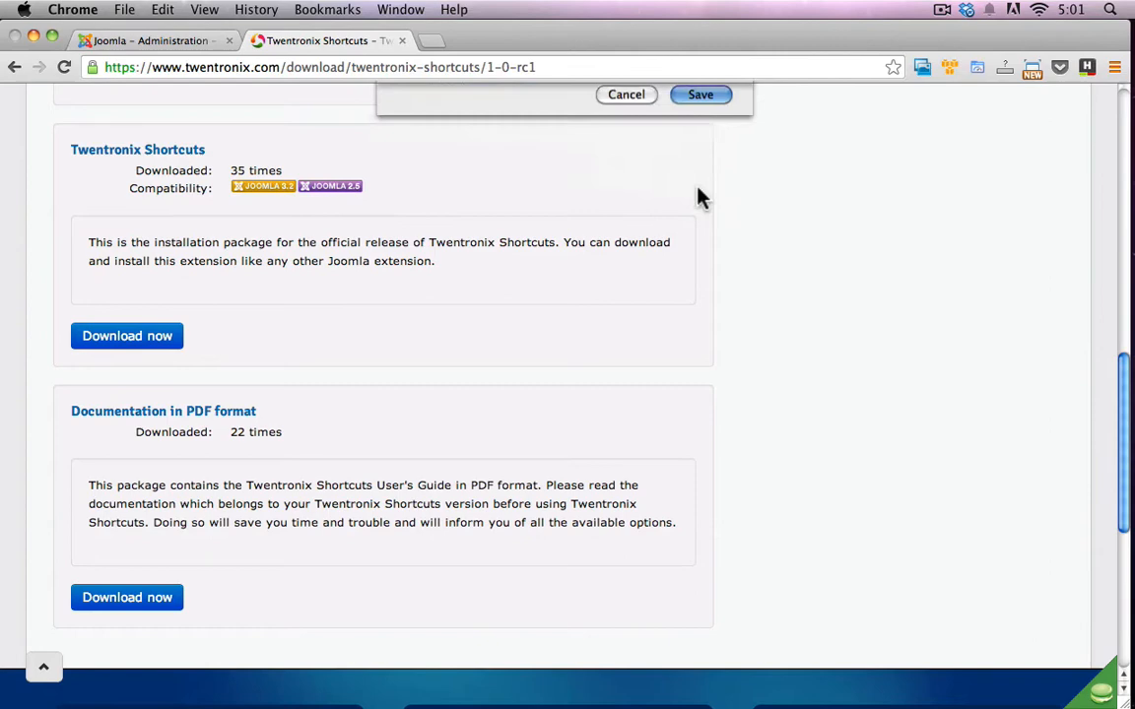
{"action": "left_click", "coordinate": [700, 94]}
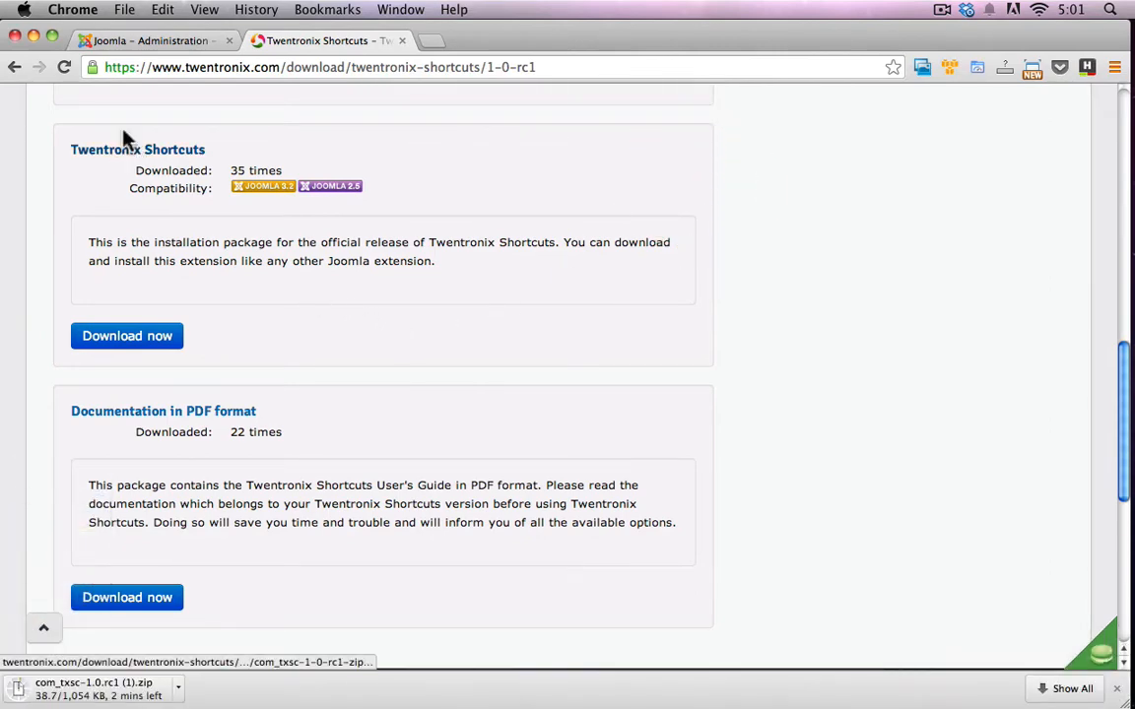
Step: Upload and install com_txsc-1.0.rc1.zip in the Joomla extension installer
{"action": "left_click", "coordinate": [148, 40]}
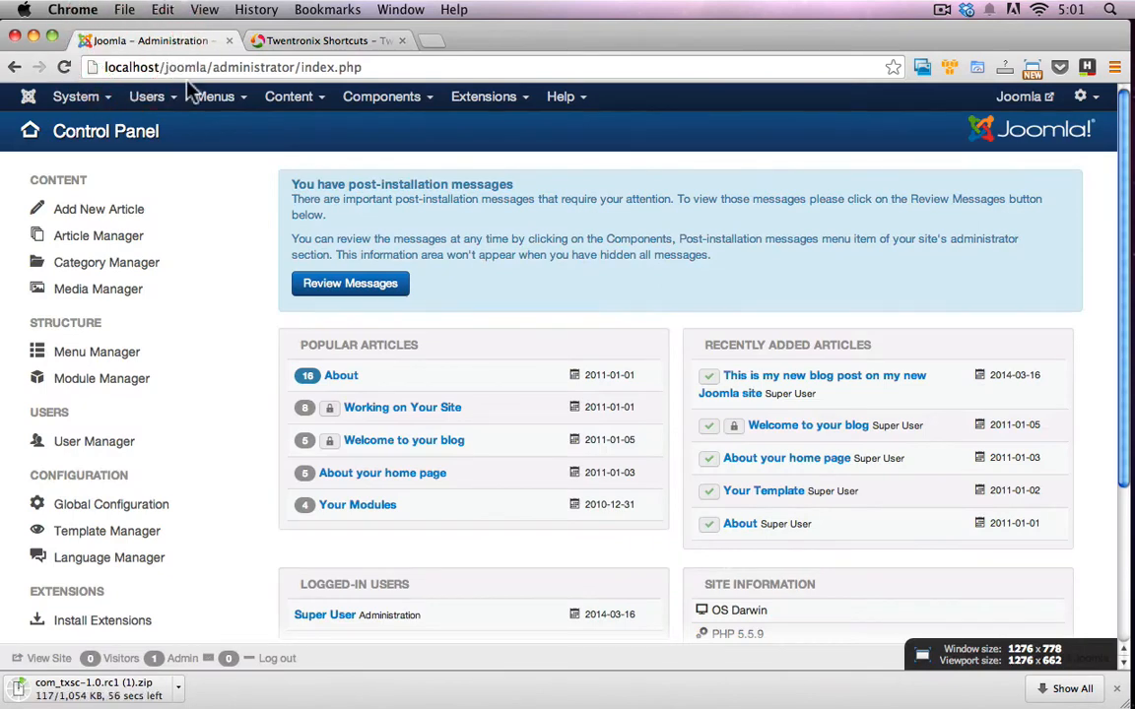
{"action": "mouse_move", "coordinate": [577, 185]}
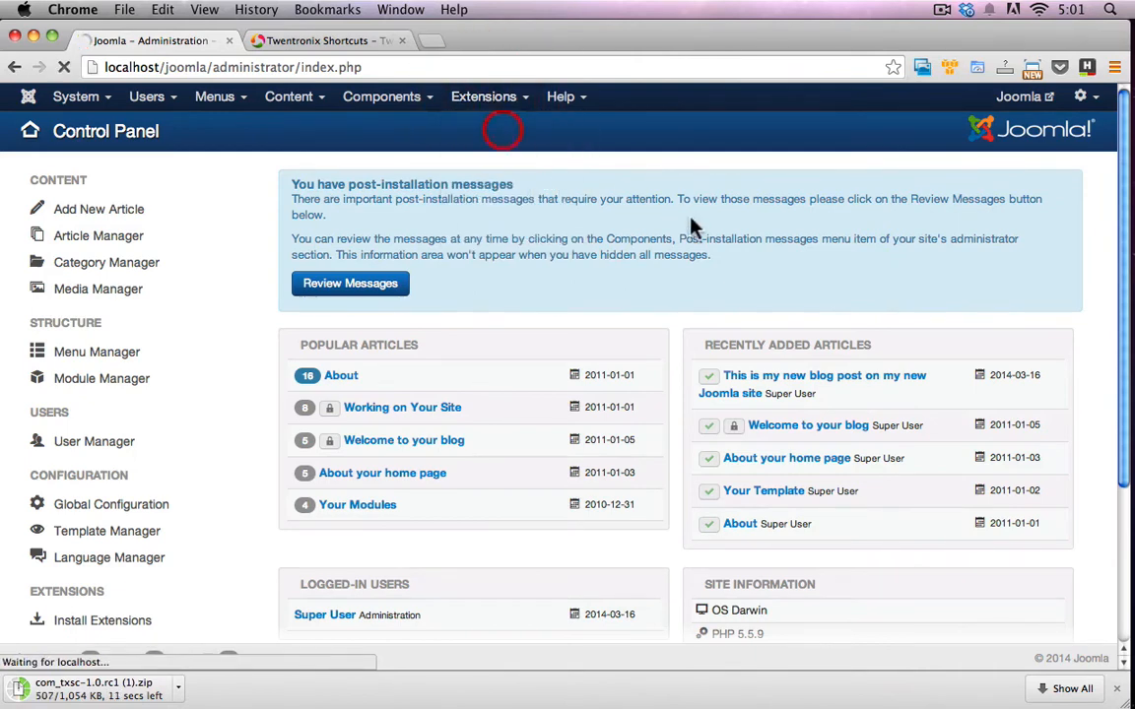
{"action": "left_click", "coordinate": [102, 619]}
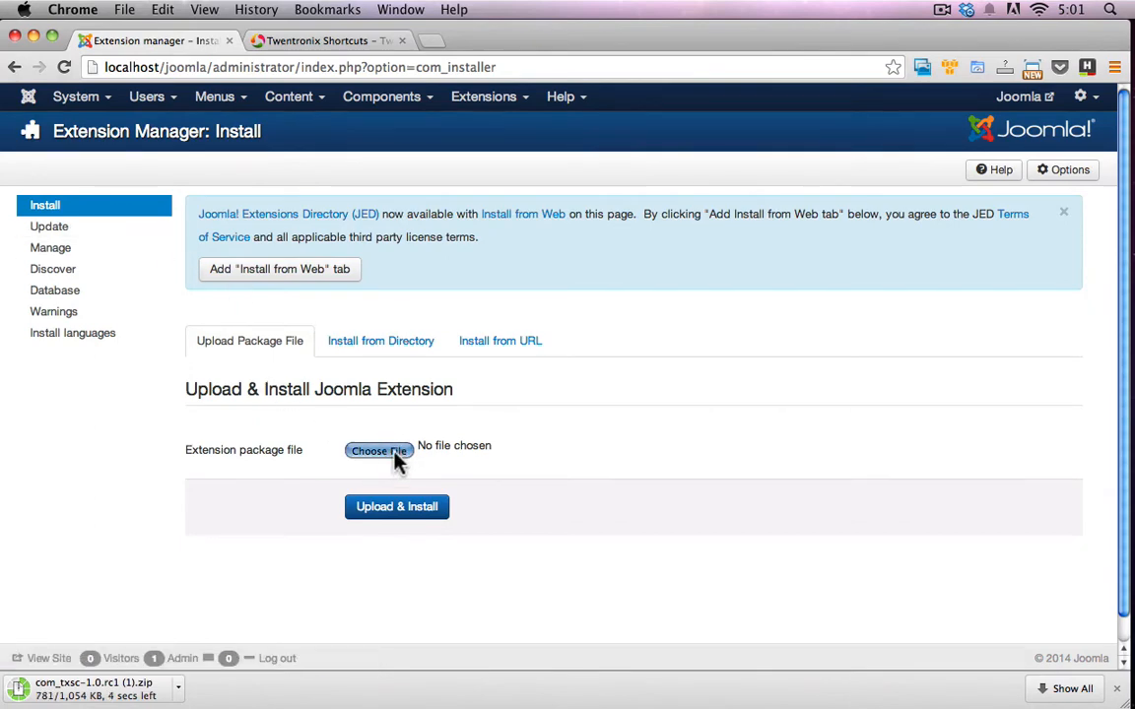
{"action": "left_click", "coordinate": [378, 451]}
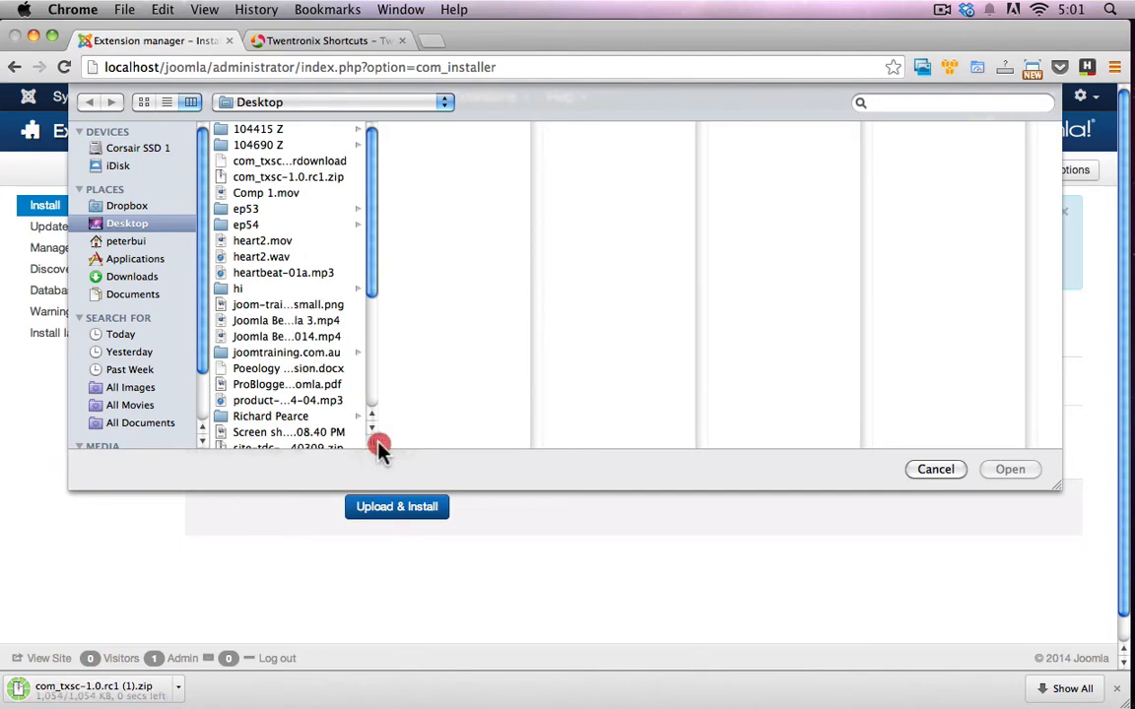
{"action": "left_click", "coordinate": [1010, 468]}
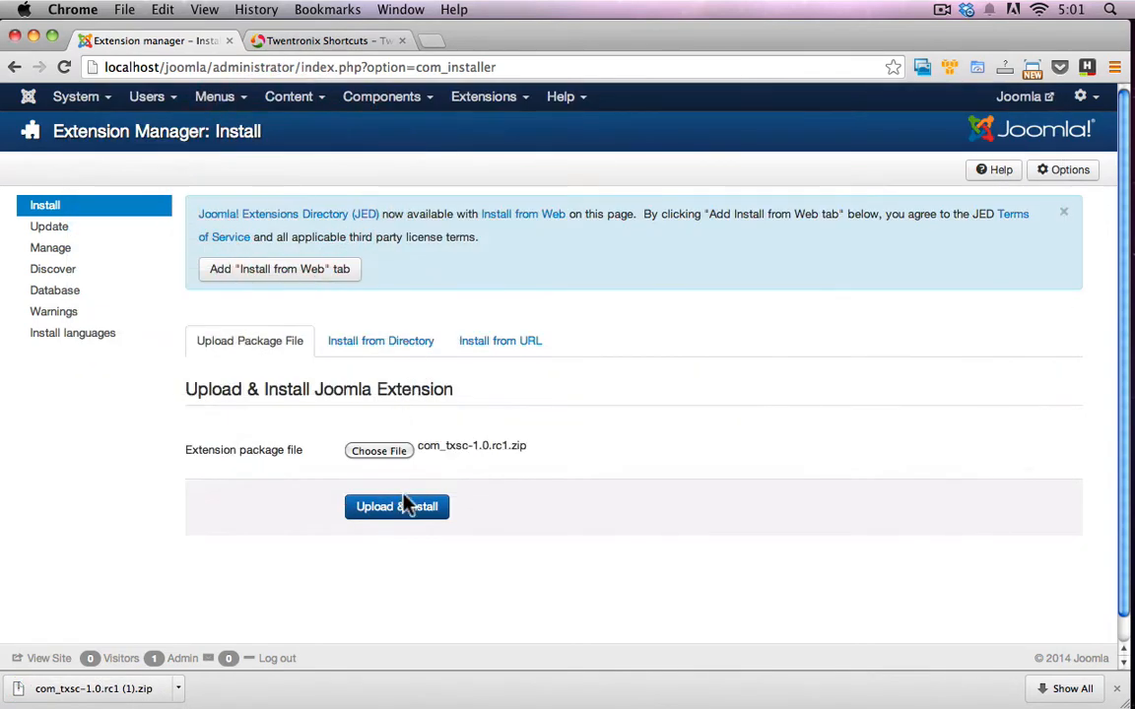
{"action": "left_click", "coordinate": [397, 507]}
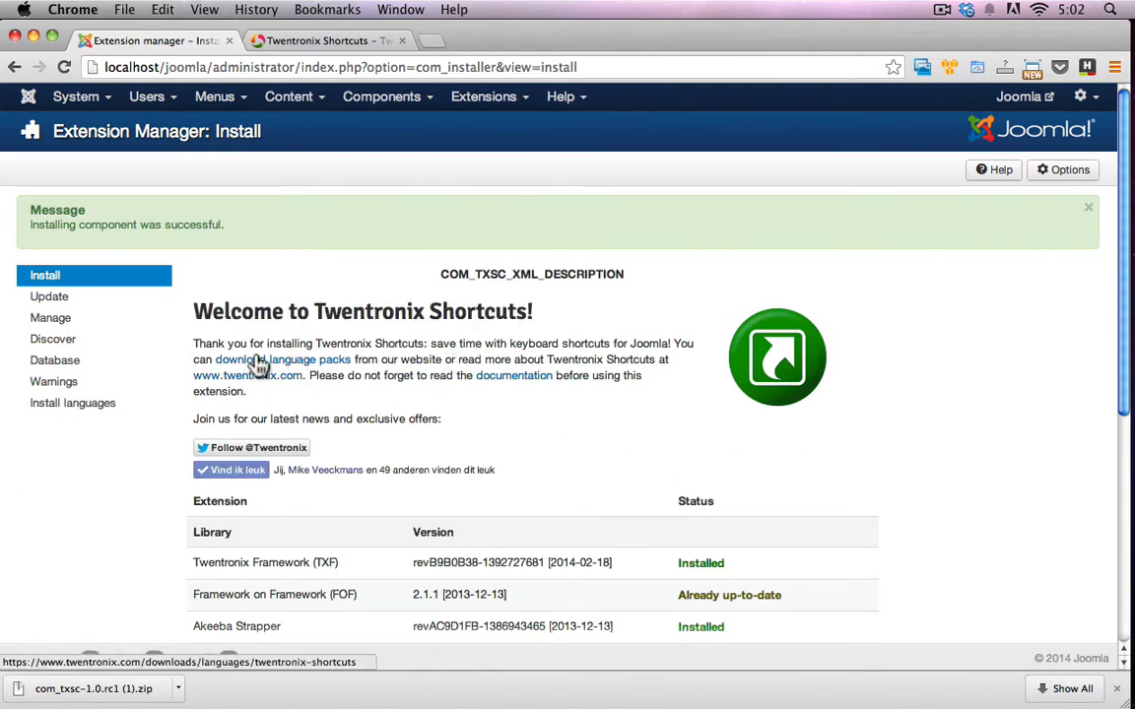
{"action": "mouse_move", "coordinate": [523, 382]}
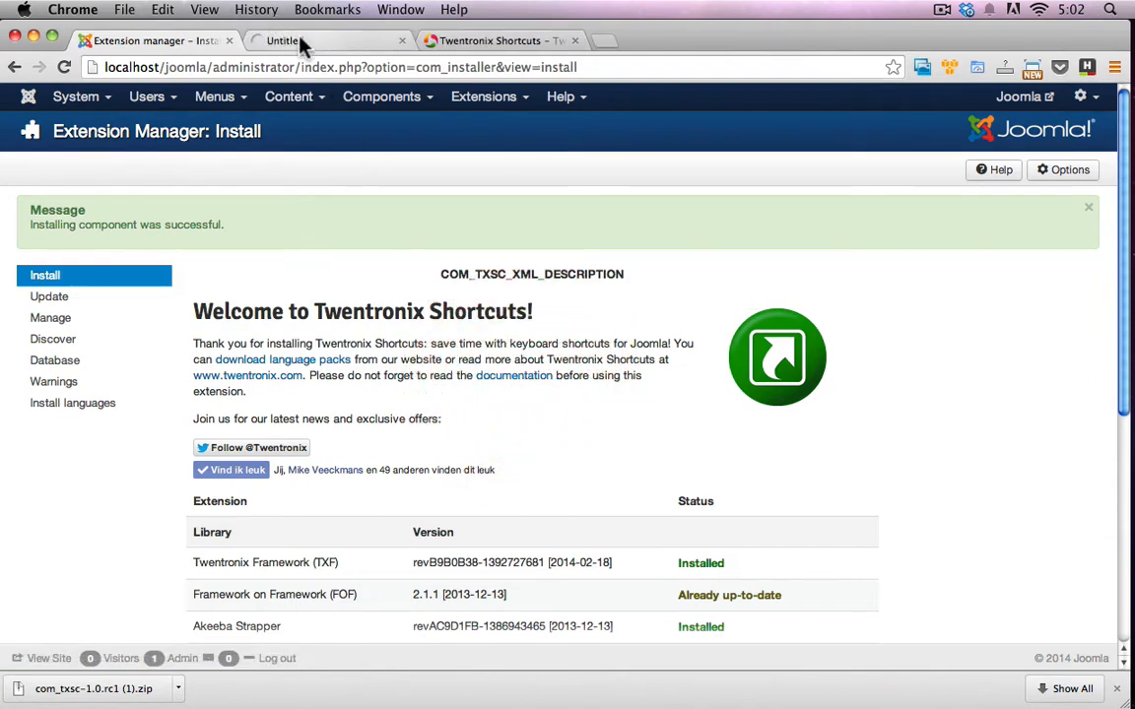
Step: Open the Twentronix Shortcuts language packs link from the welcome page
{"action": "left_click", "coordinate": [326, 41]}
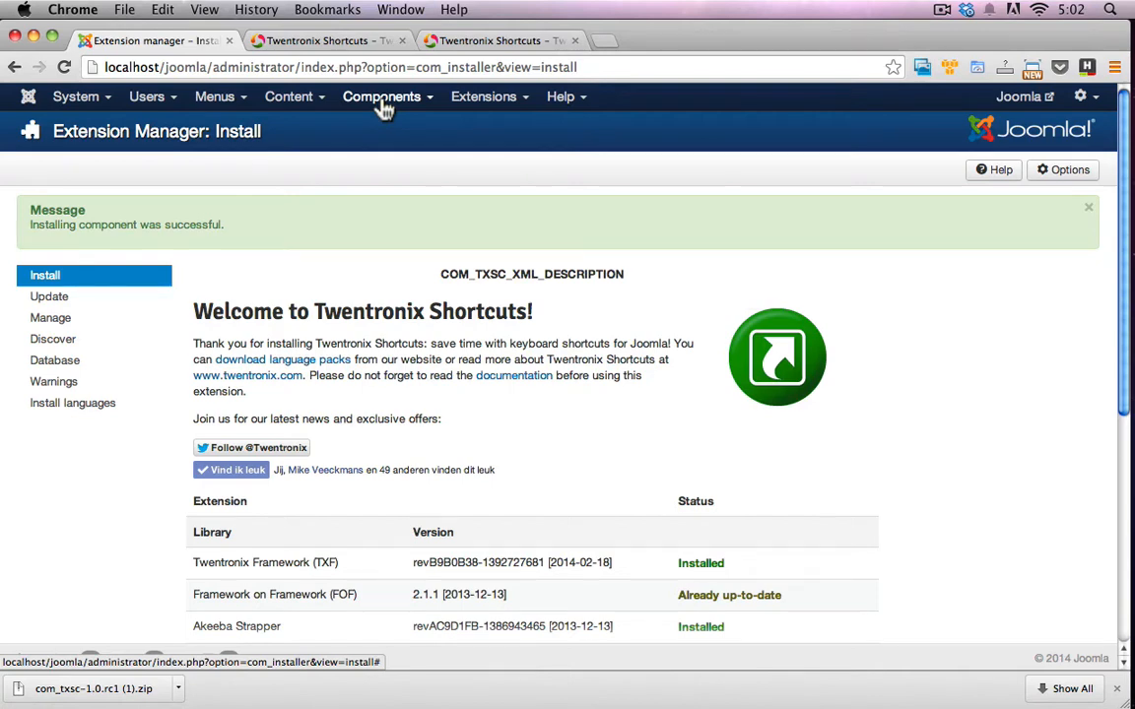
Step: Open Components > Twentronix Shortcuts and accept the license and terms of service
{"action": "left_click", "coordinate": [382, 96]}
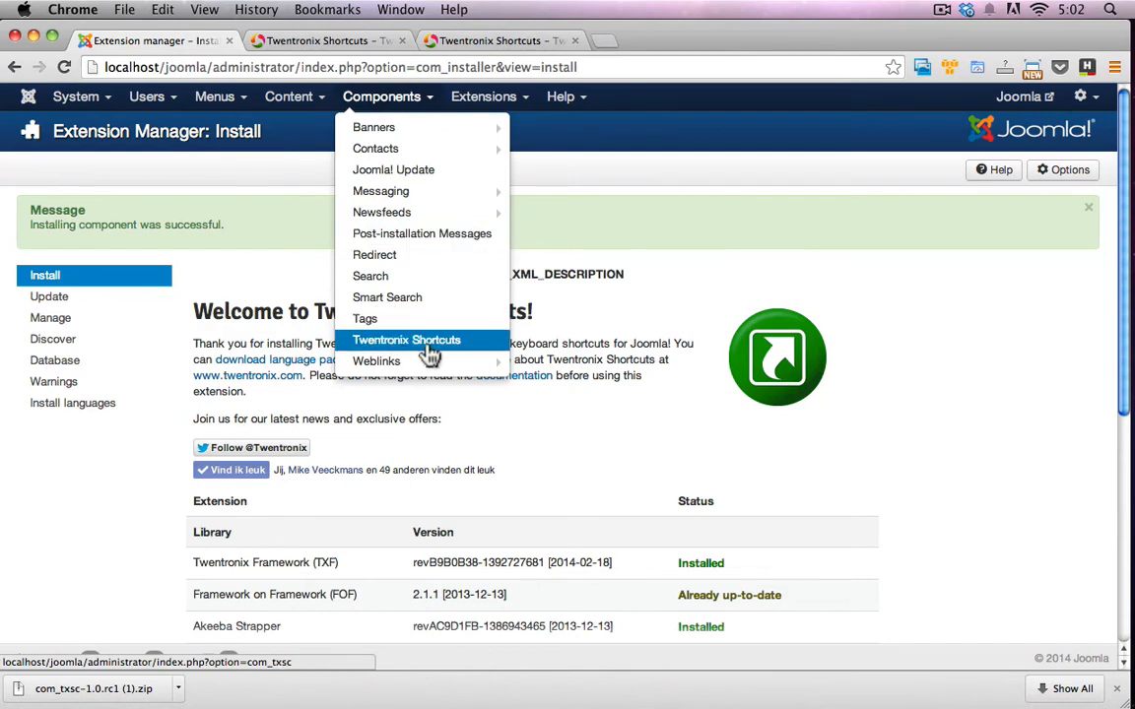
{"action": "left_click", "coordinate": [406, 340]}
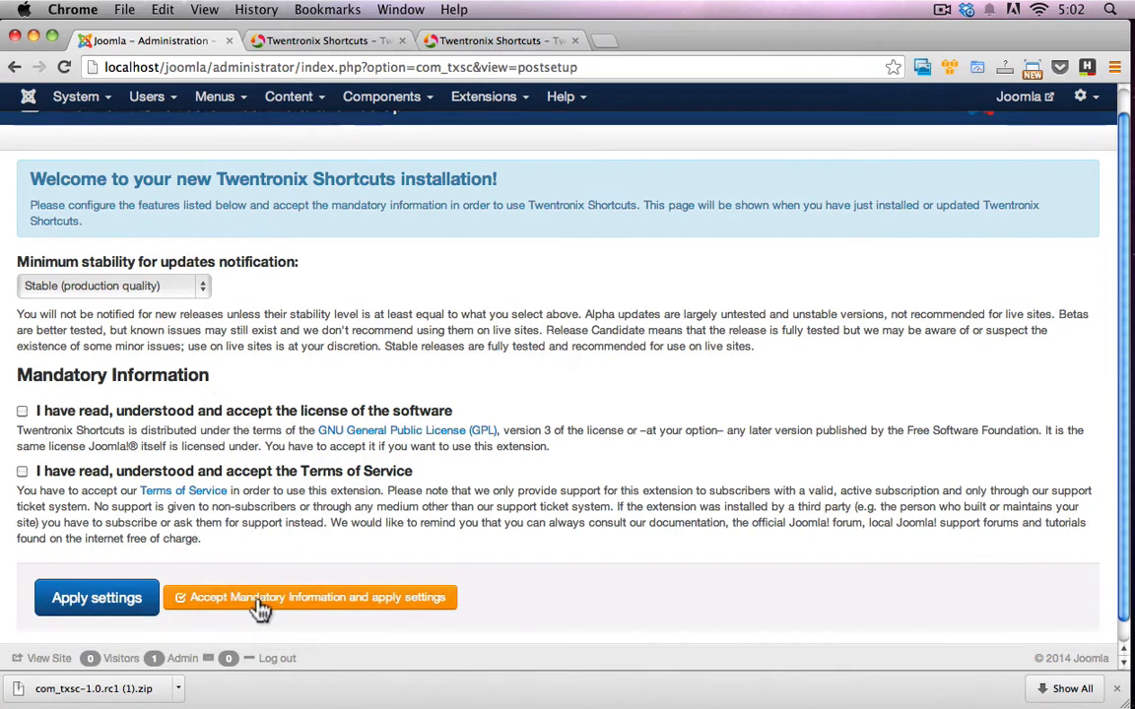
{"action": "left_click", "coordinate": [310, 597]}
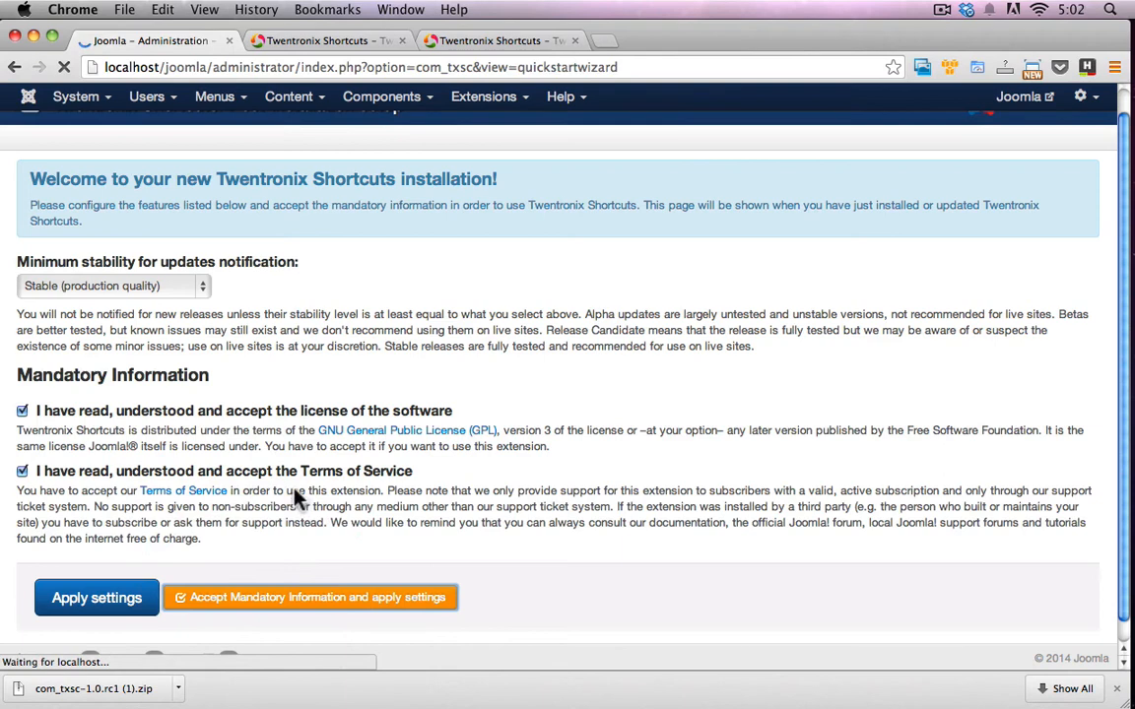
{"action": "left_click", "coordinate": [310, 597]}
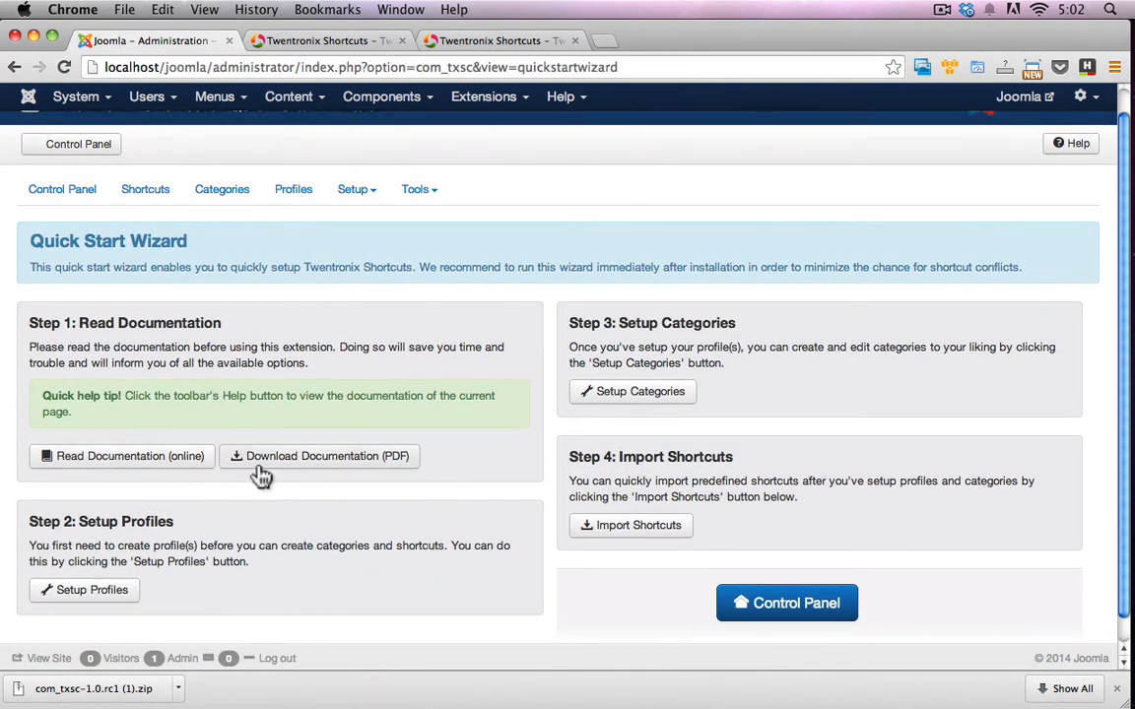
{"action": "mouse_move", "coordinate": [387, 440]}
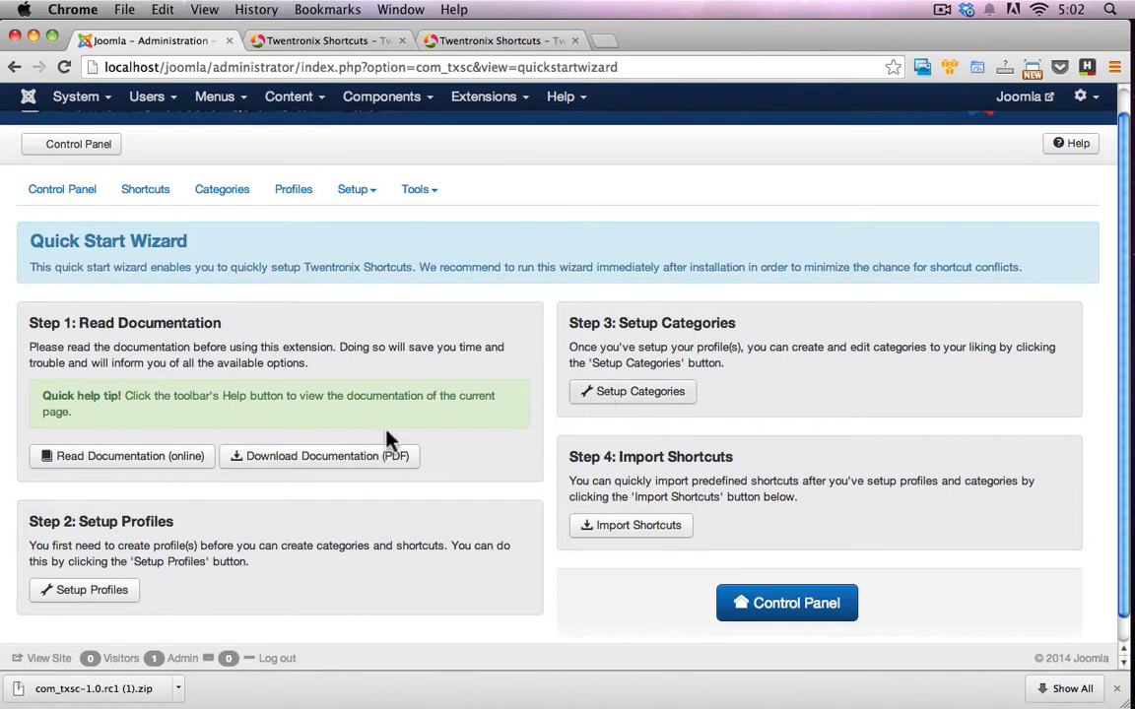
{"action": "mouse_move", "coordinate": [240, 503]}
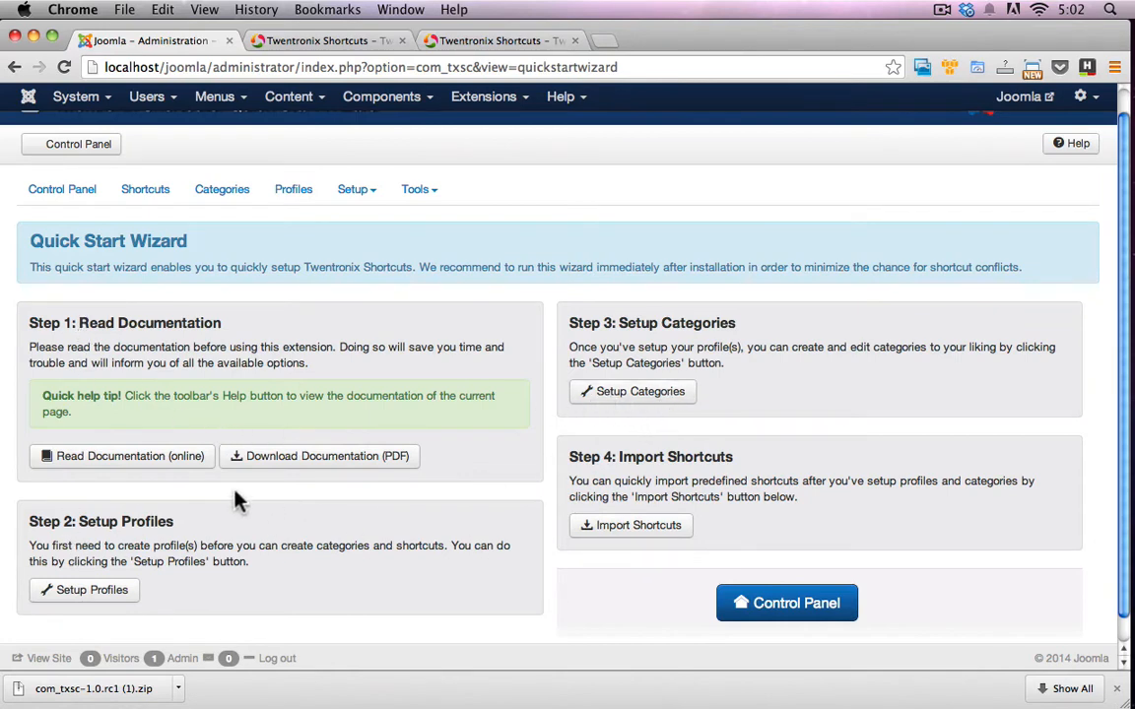
{"action": "mouse_move", "coordinate": [126, 349]}
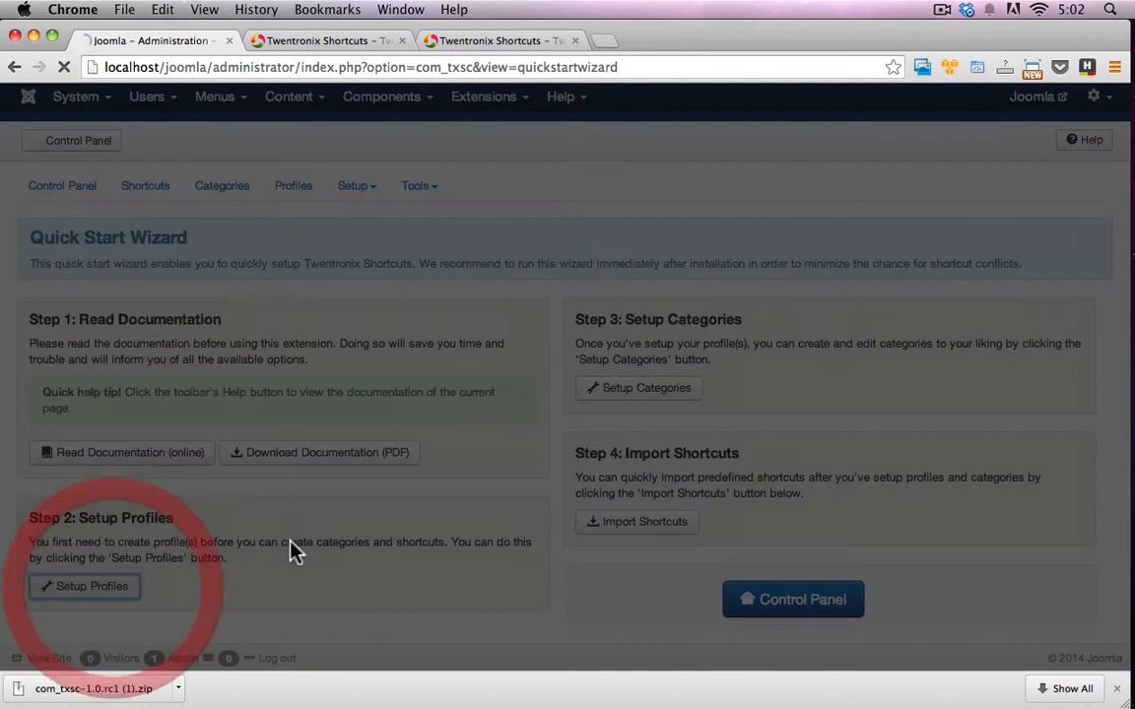
Step: Create a new profile titled 'Test' and save and close it
{"action": "left_click", "coordinate": [85, 586]}
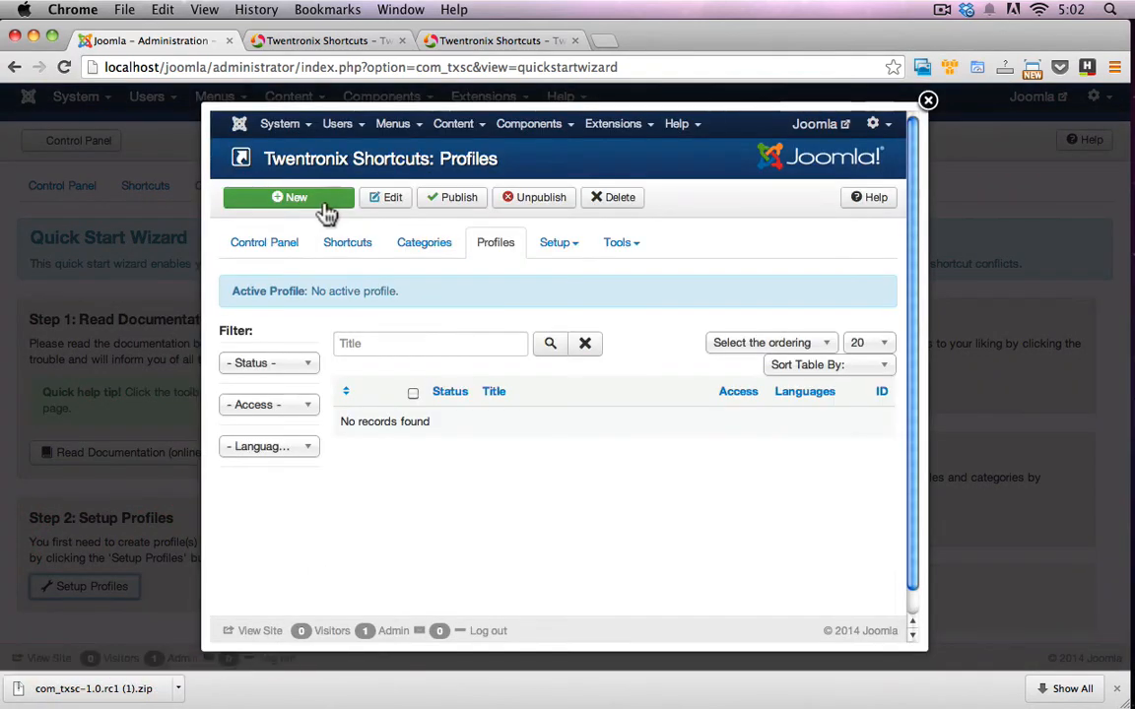
{"action": "left_click", "coordinate": [296, 197]}
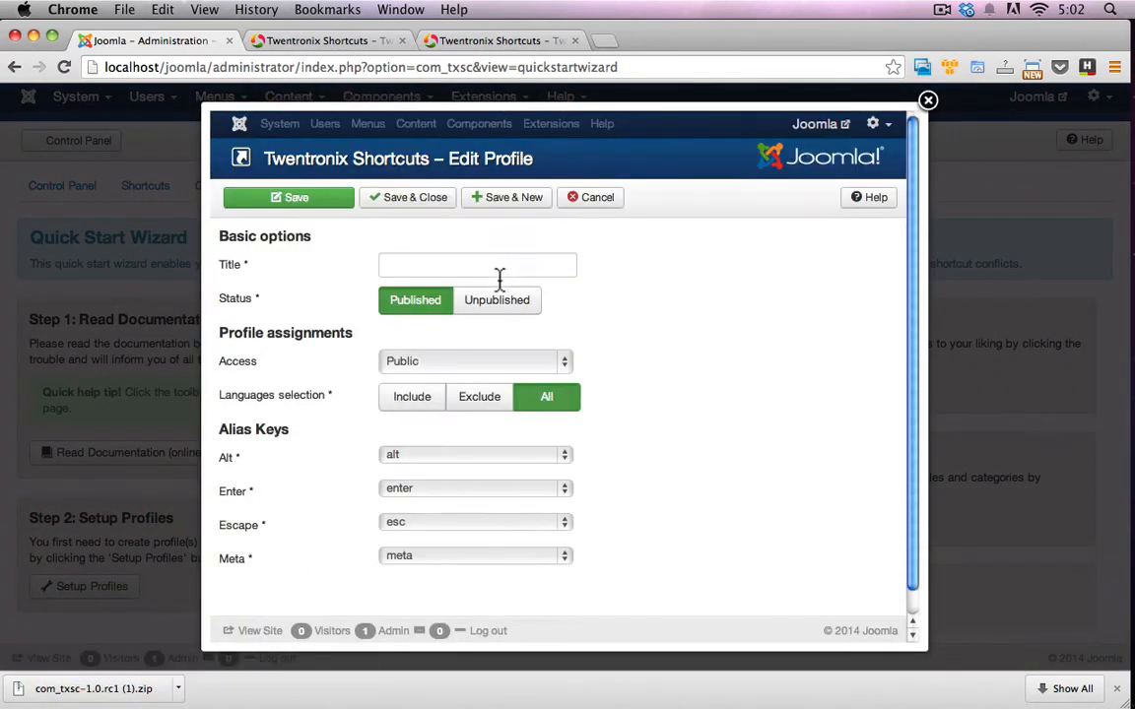
{"action": "type", "text": "Test"}
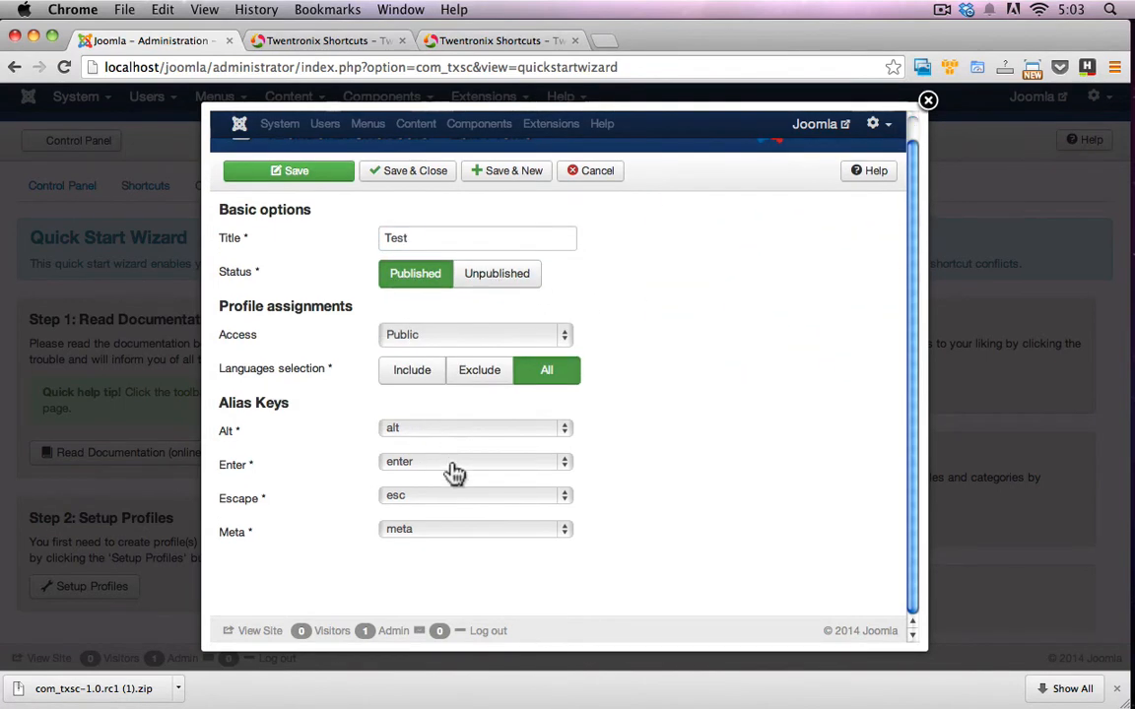
{"action": "mouse_move", "coordinate": [435, 534]}
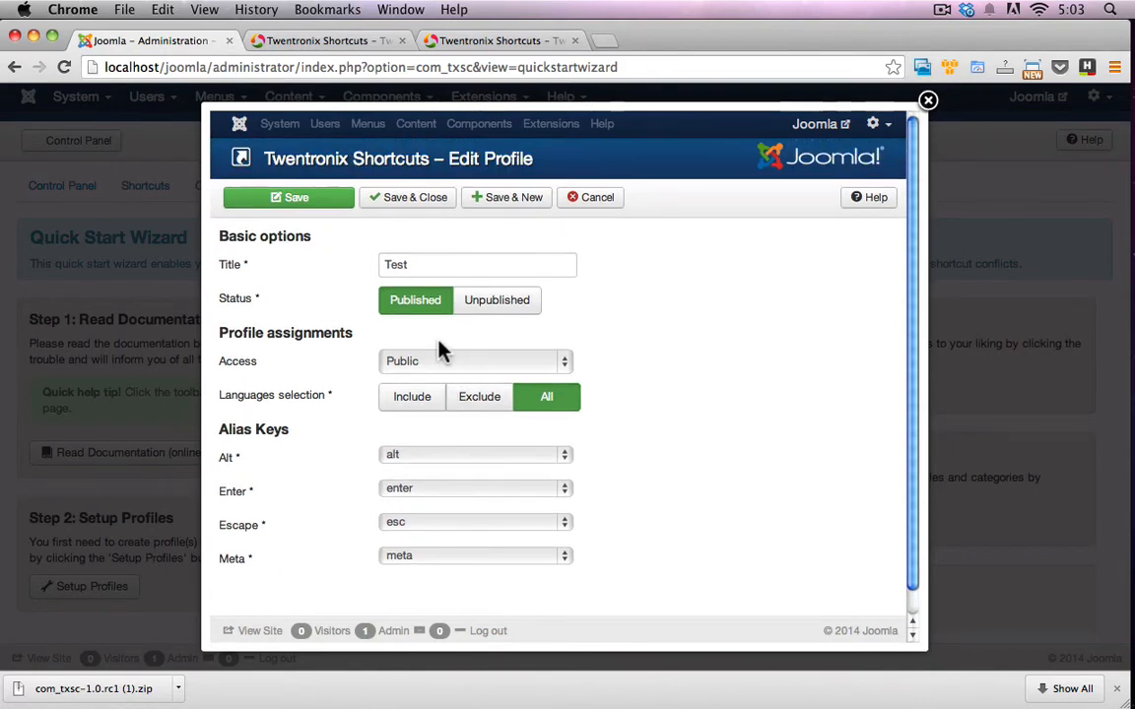
{"action": "left_click", "coordinate": [407, 197]}
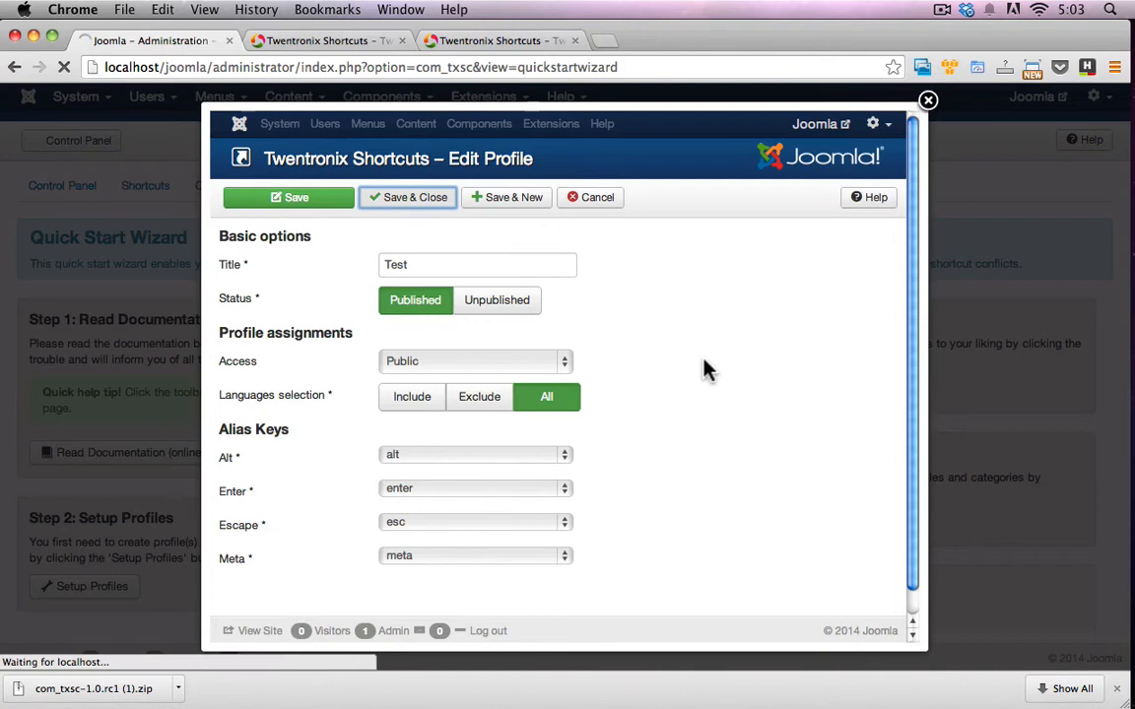
{"action": "left_click", "coordinate": [414, 197]}
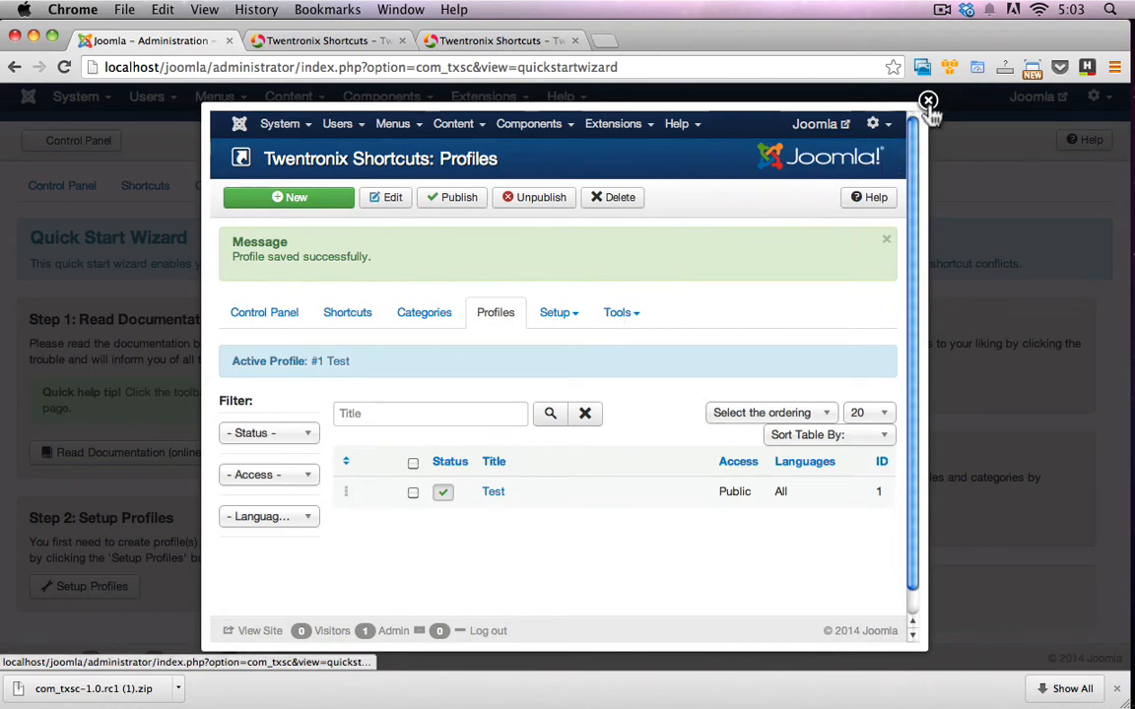
Step: Create a 'Shortcuts' category assigned to the Test profile and close the categories window
{"action": "left_click", "coordinate": [927, 102]}
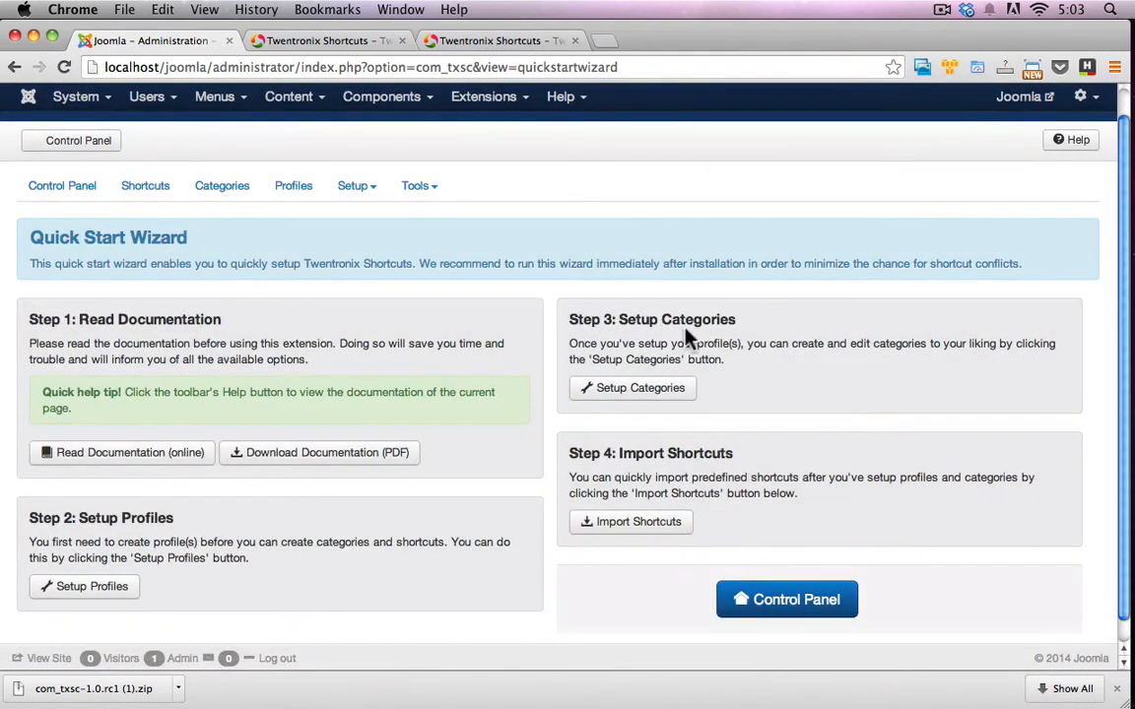
{"action": "mouse_move", "coordinate": [773, 360]}
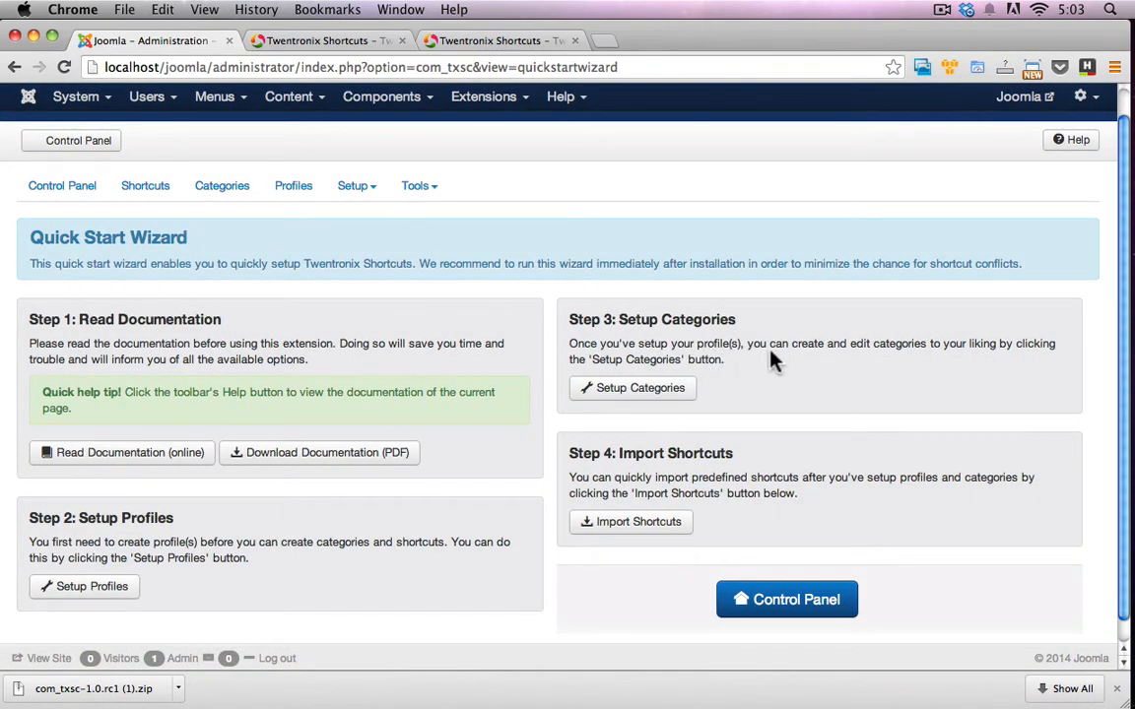
{"action": "mouse_move", "coordinate": [837, 364]}
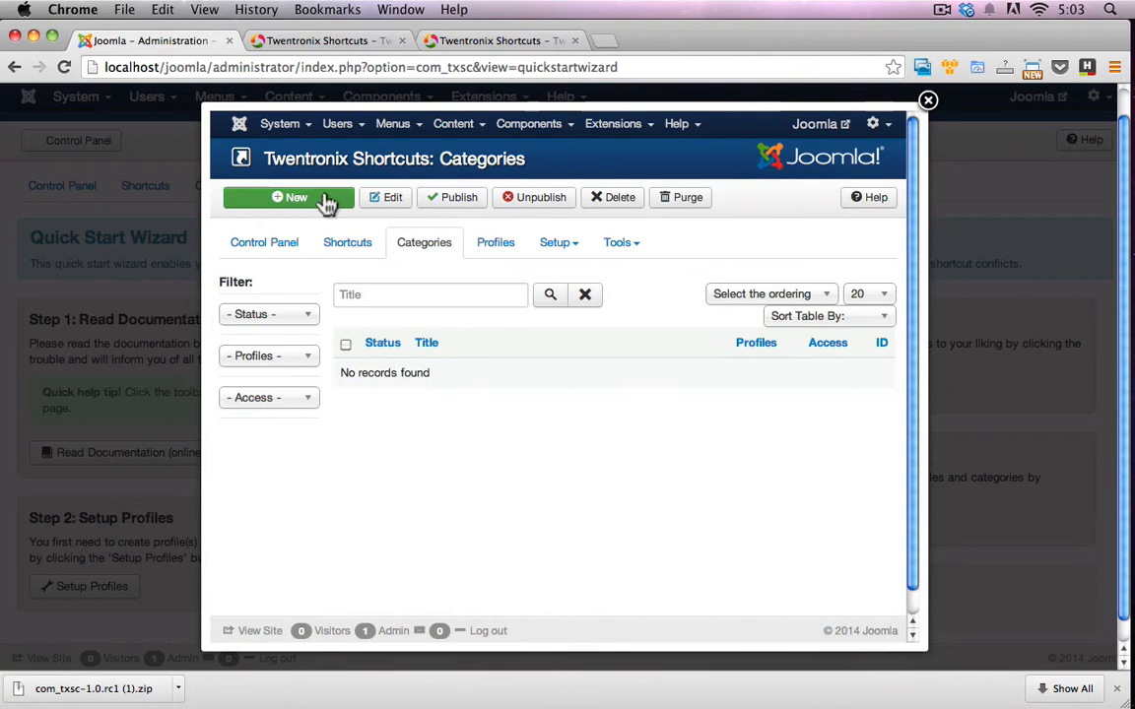
{"action": "left_click", "coordinate": [288, 197]}
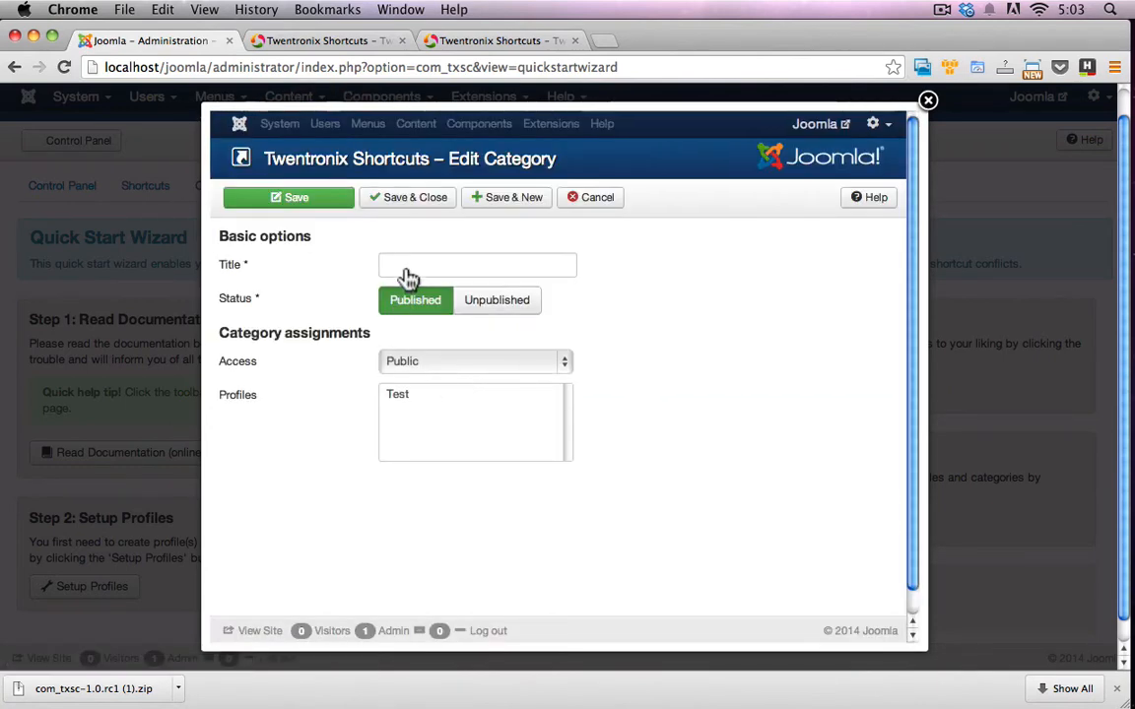
{"action": "type", "text": "Shor"}
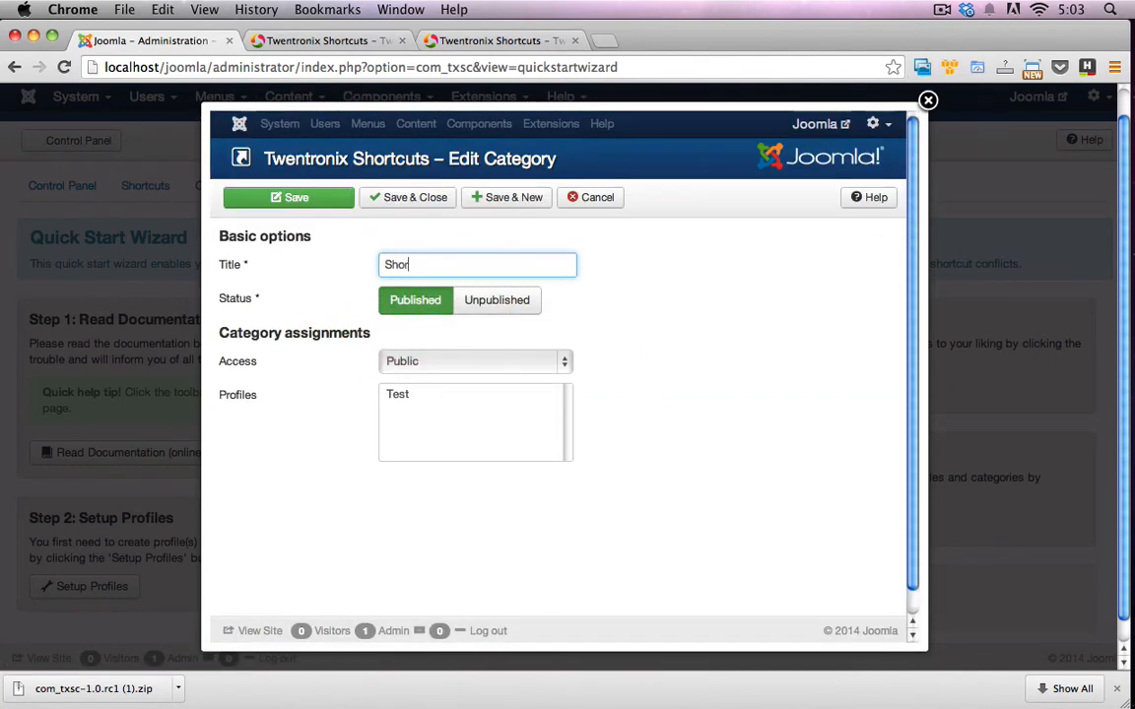
{"action": "type", "text": "tcuts"}
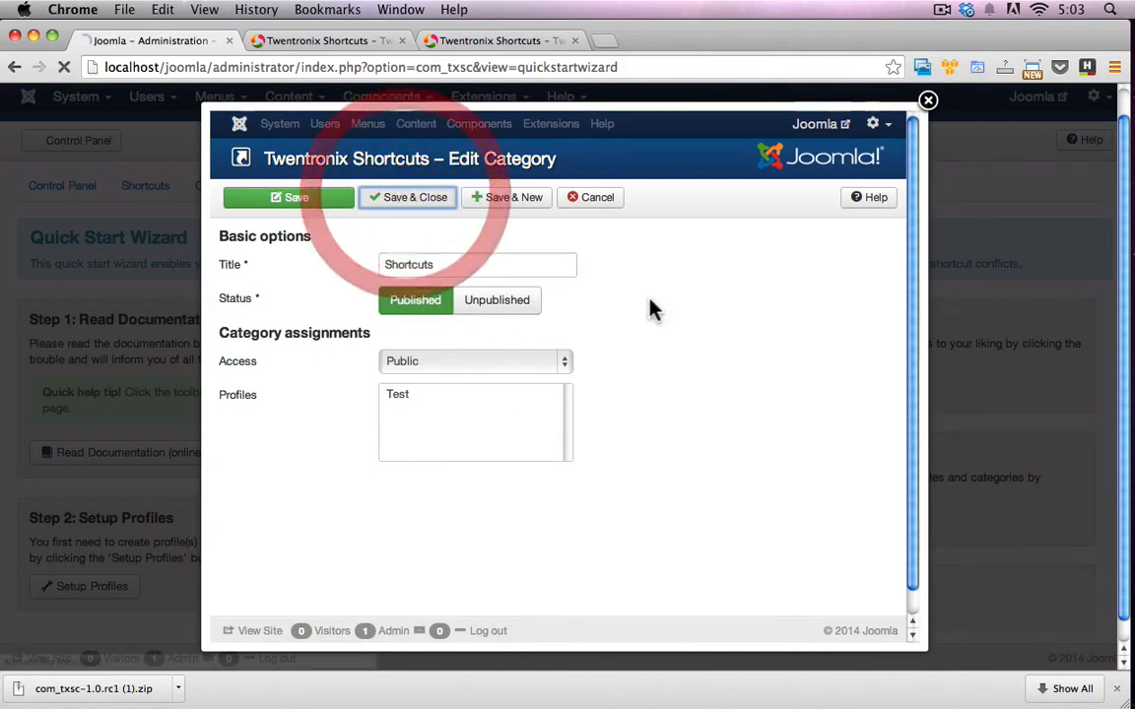
{"action": "left_click", "coordinate": [289, 197]}
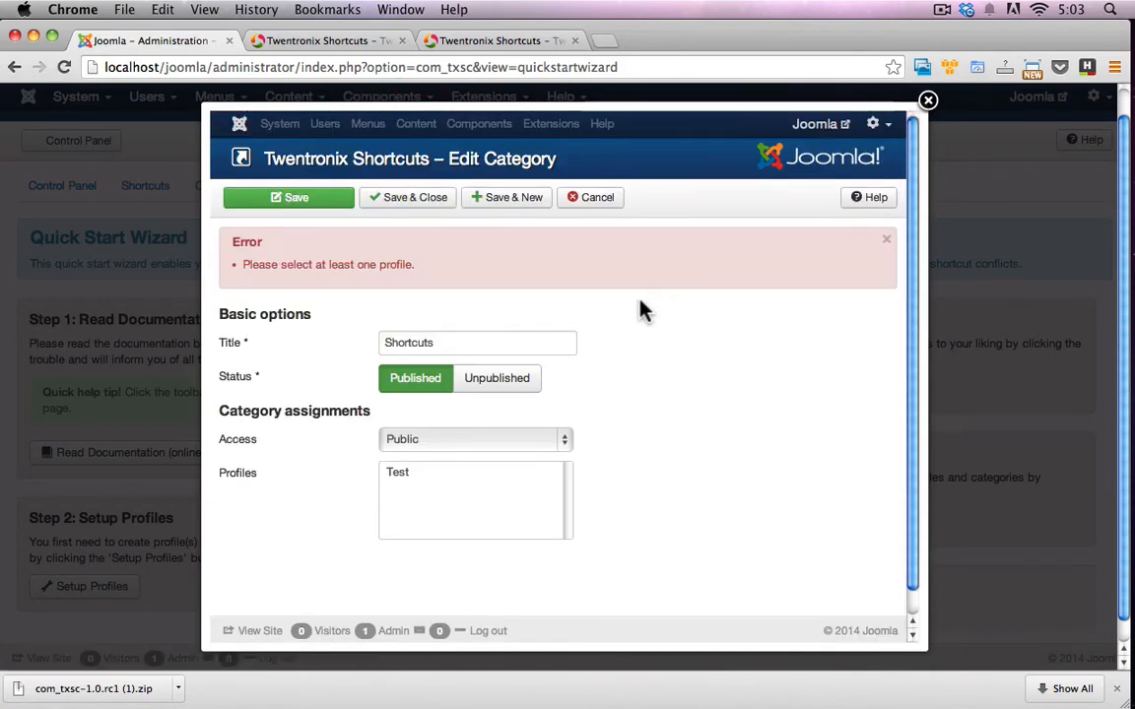
{"action": "left_click", "coordinate": [474, 438]}
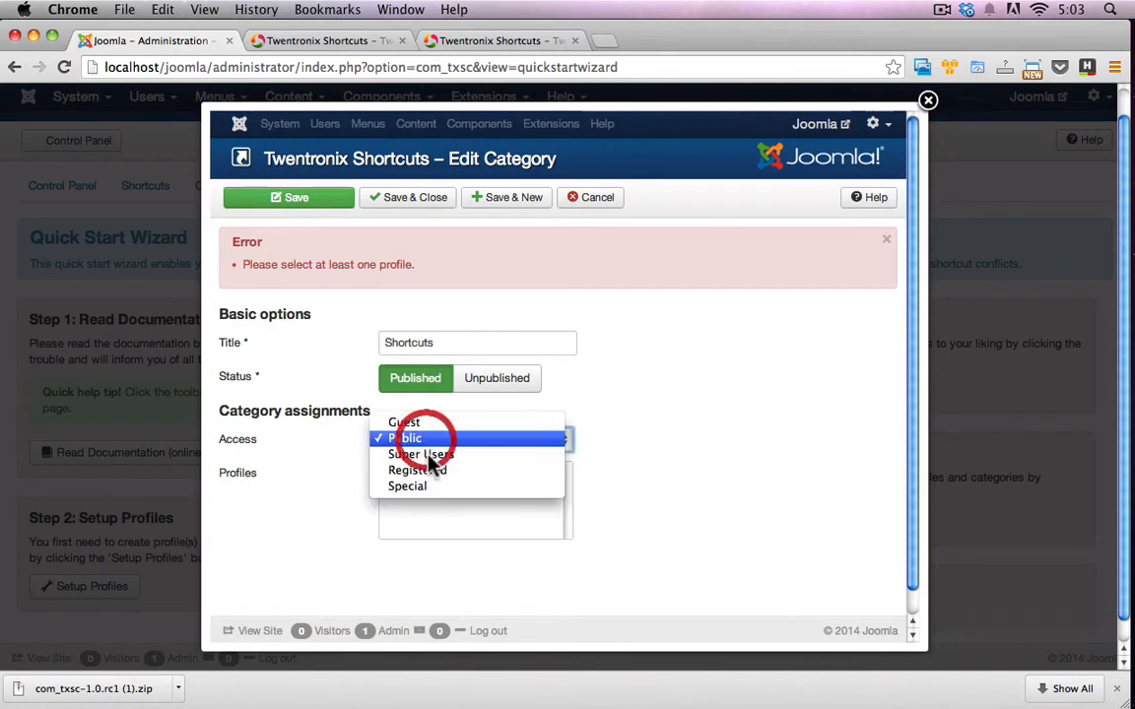
{"action": "left_click", "coordinate": [407, 437]}
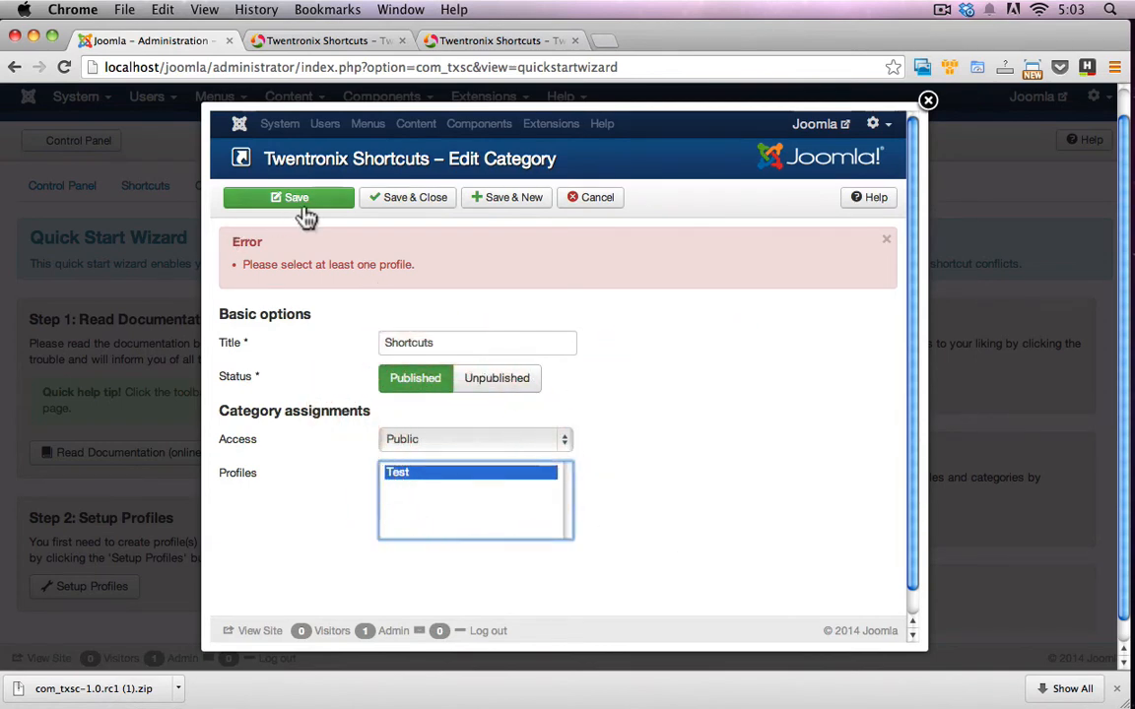
{"action": "left_click", "coordinate": [288, 197]}
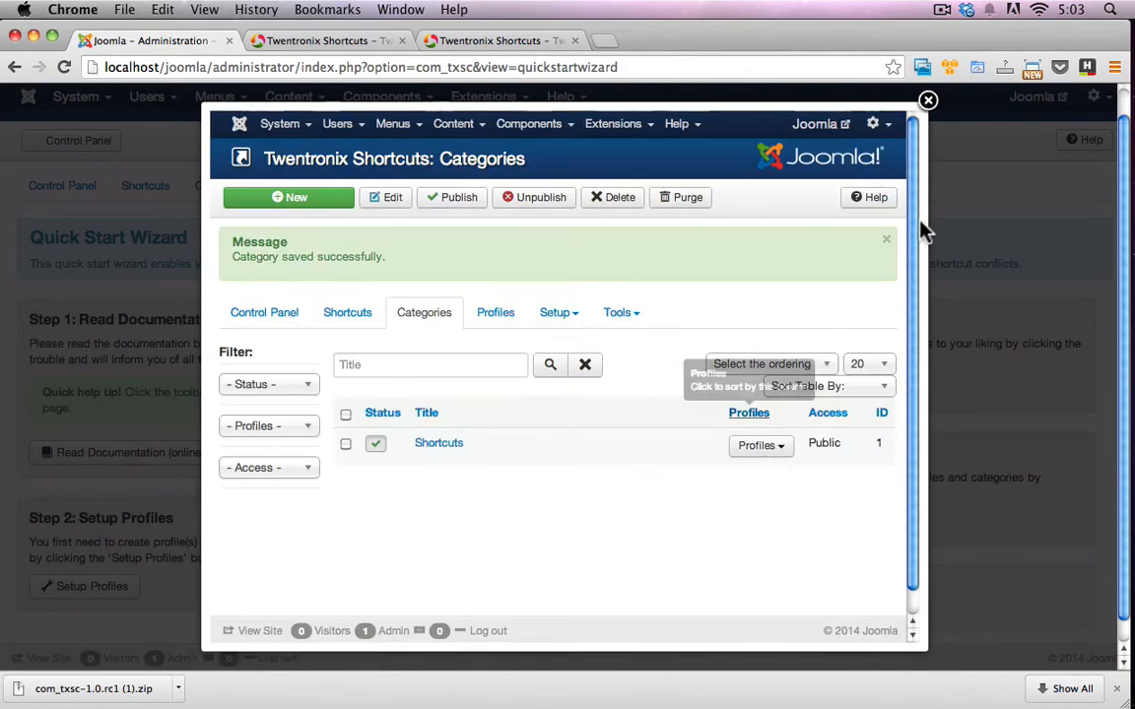
{"action": "left_click", "coordinate": [927, 99]}
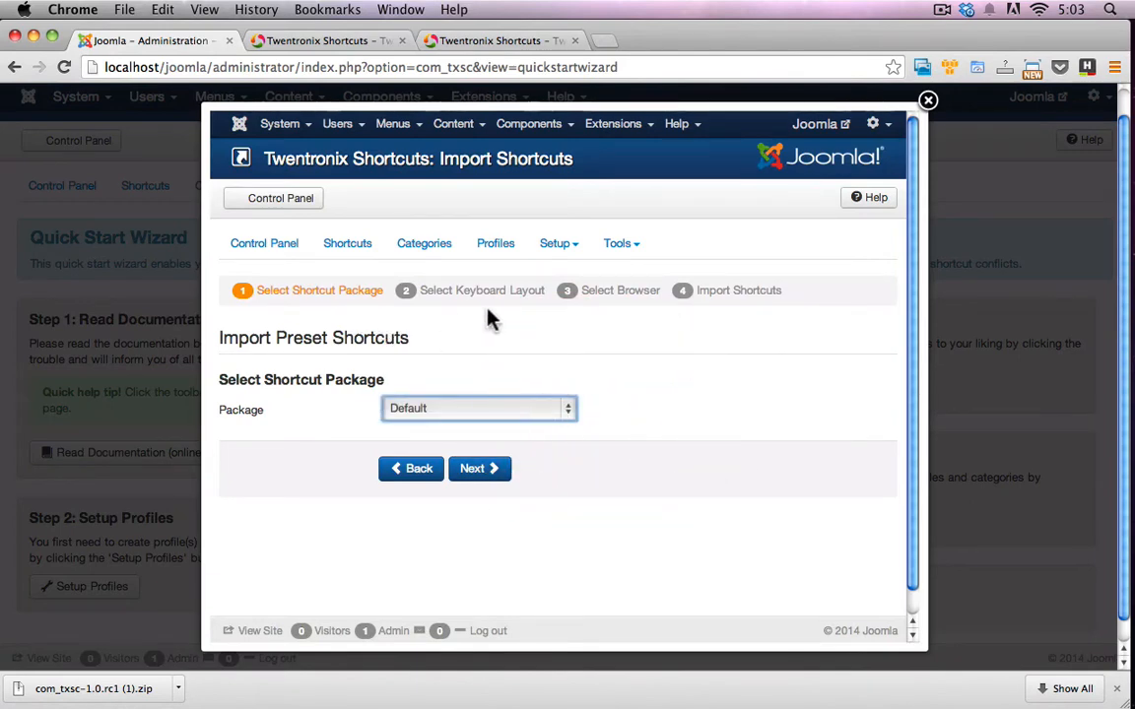
Step: Advance the import wizard with Default package, en-US layout and Common browser
{"action": "left_click", "coordinate": [479, 468]}
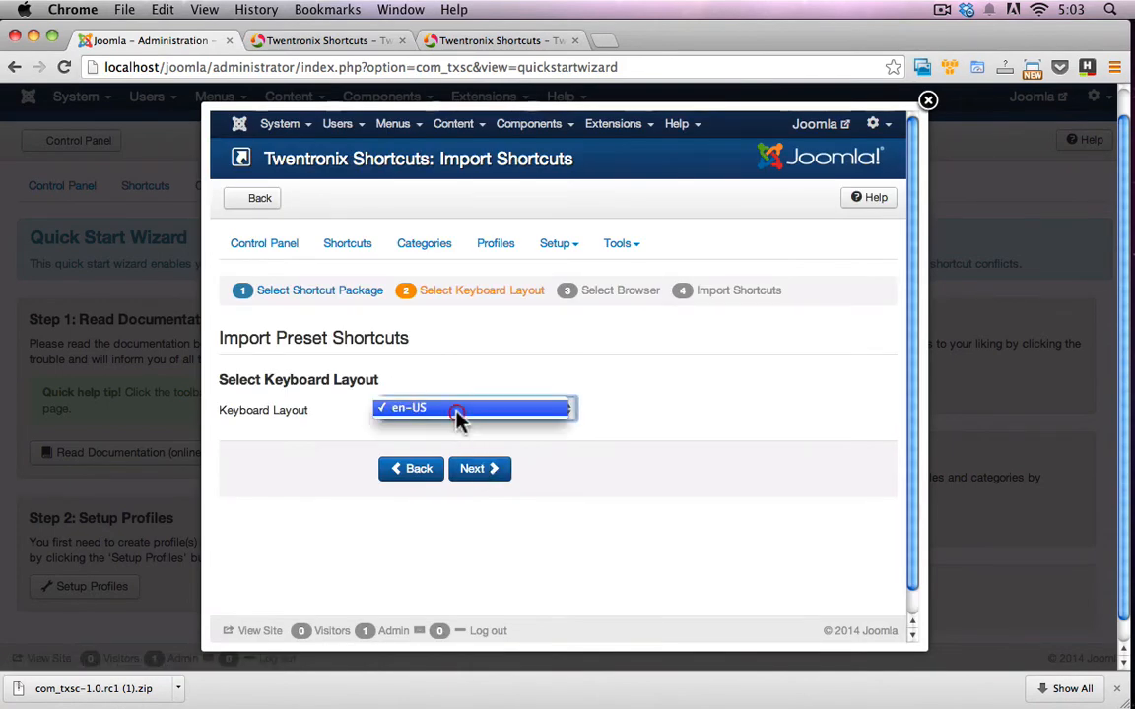
{"action": "left_click", "coordinate": [480, 468]}
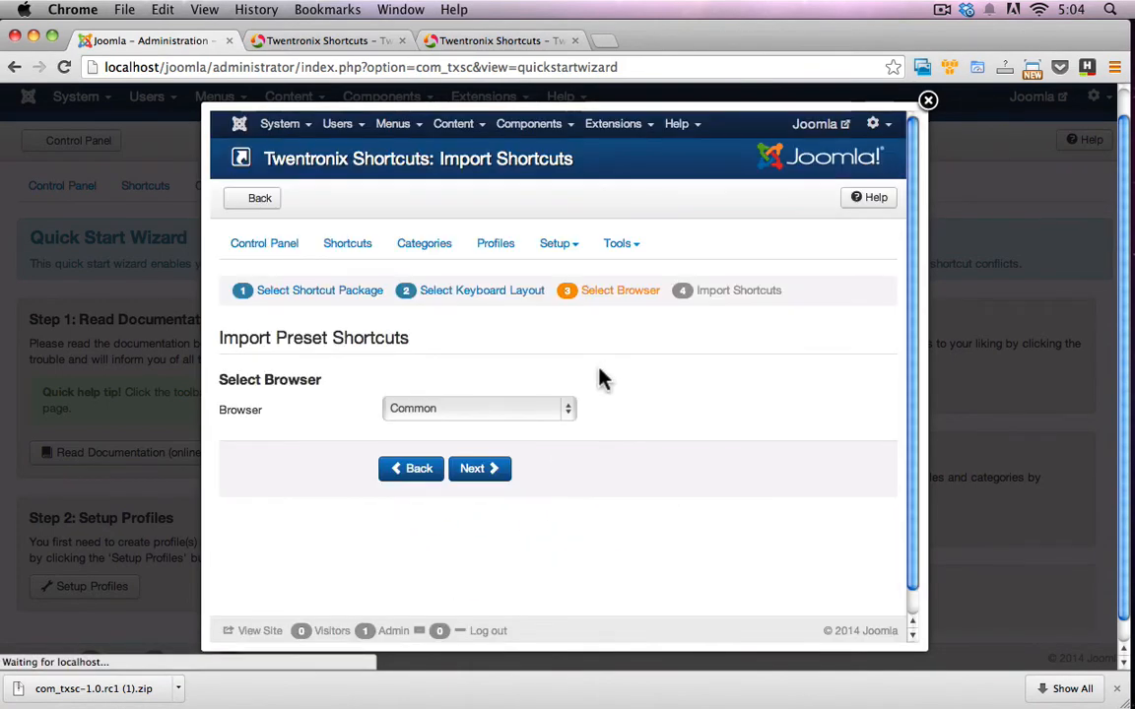
{"action": "left_click", "coordinate": [479, 468]}
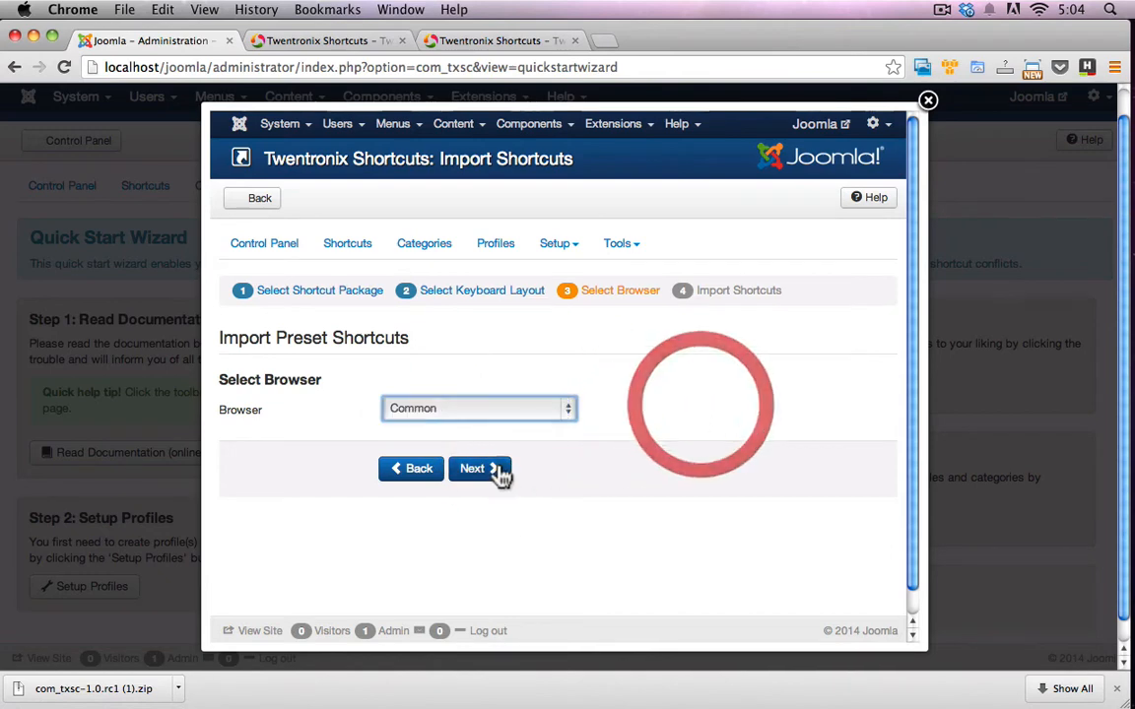
{"action": "left_click", "coordinate": [473, 468]}
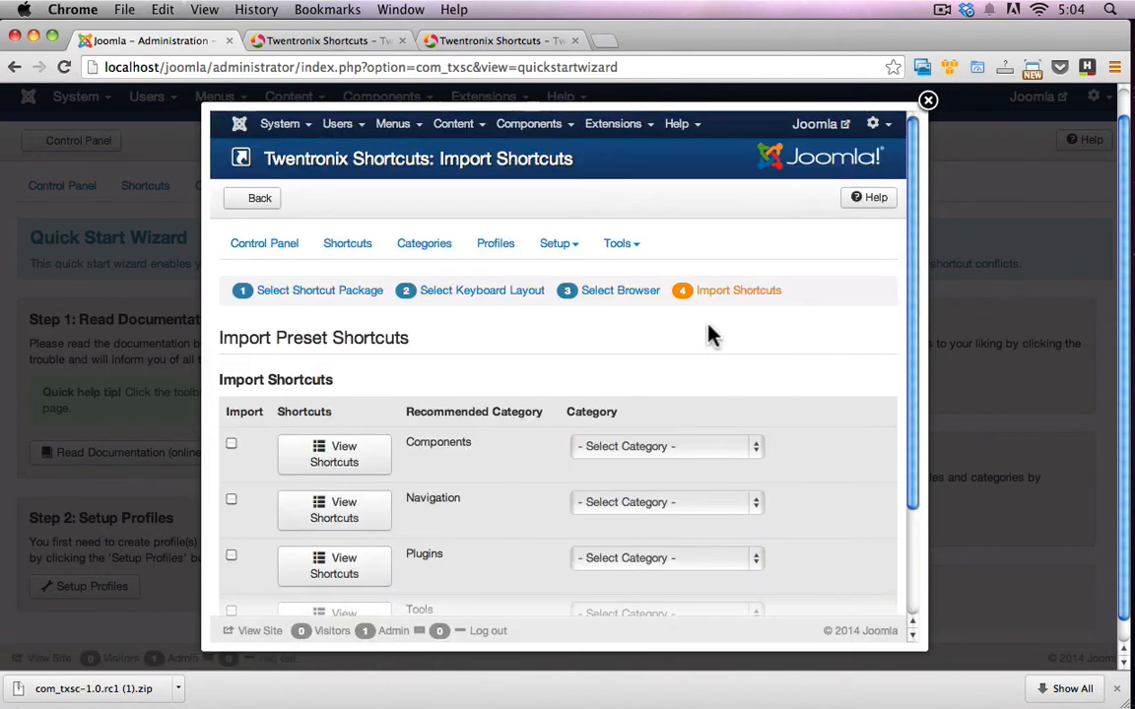
Step: Import Components presets Purge expired cache and Global check-in into the Shortcuts category
{"action": "scroll", "scroll_direction": "down", "scroll_amount": 3}
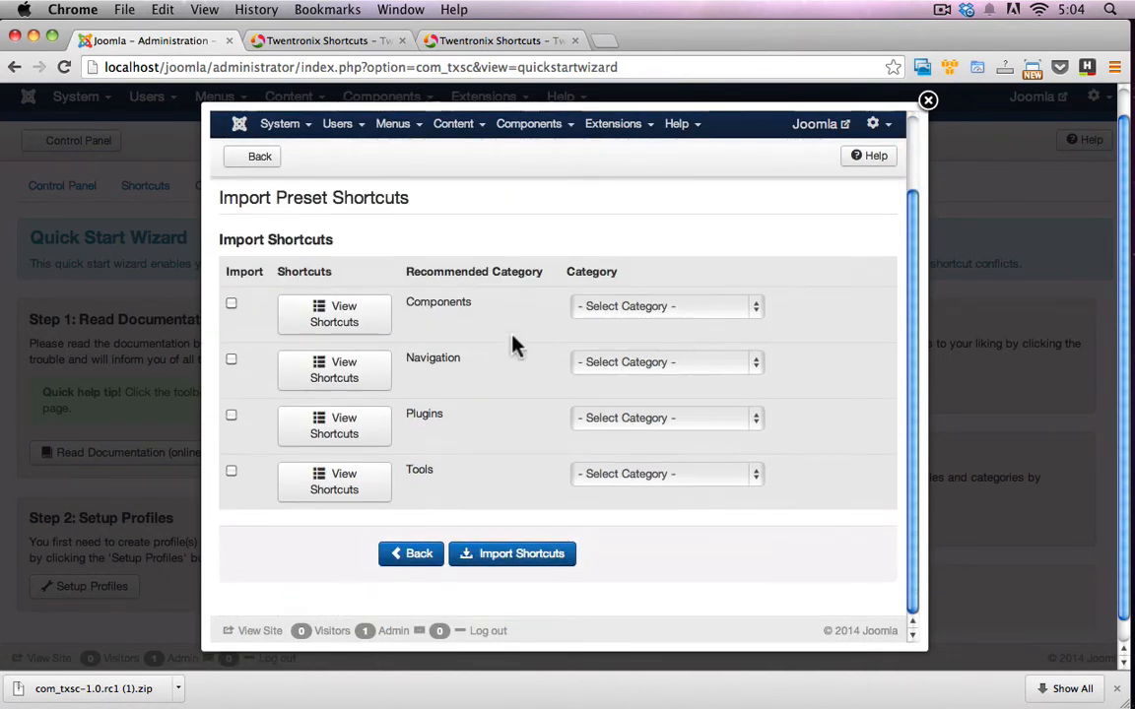
{"action": "mouse_move", "coordinate": [394, 311]}
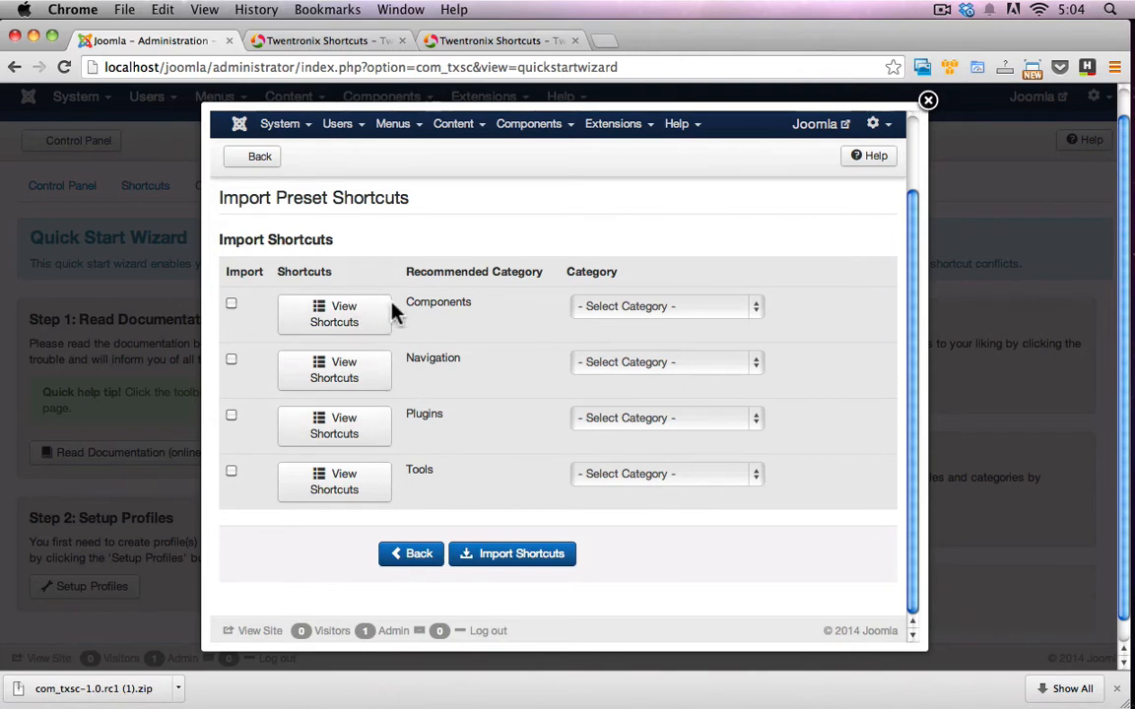
{"action": "left_click", "coordinate": [334, 314]}
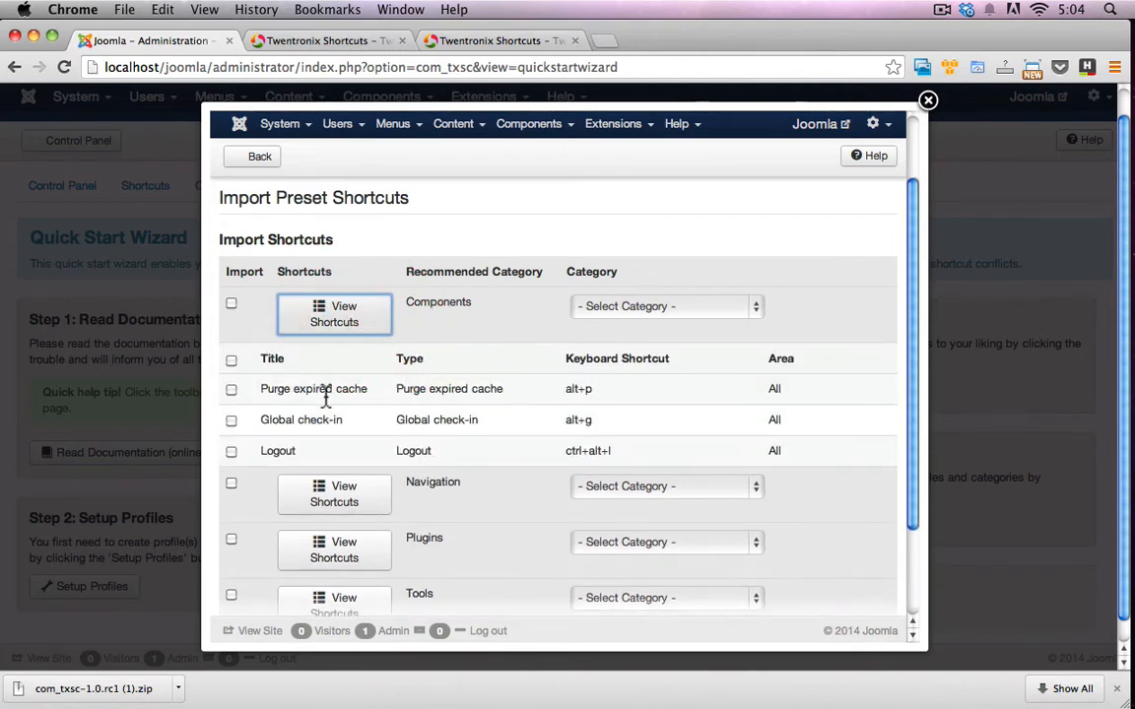
{"action": "mouse_move", "coordinate": [325, 409]}
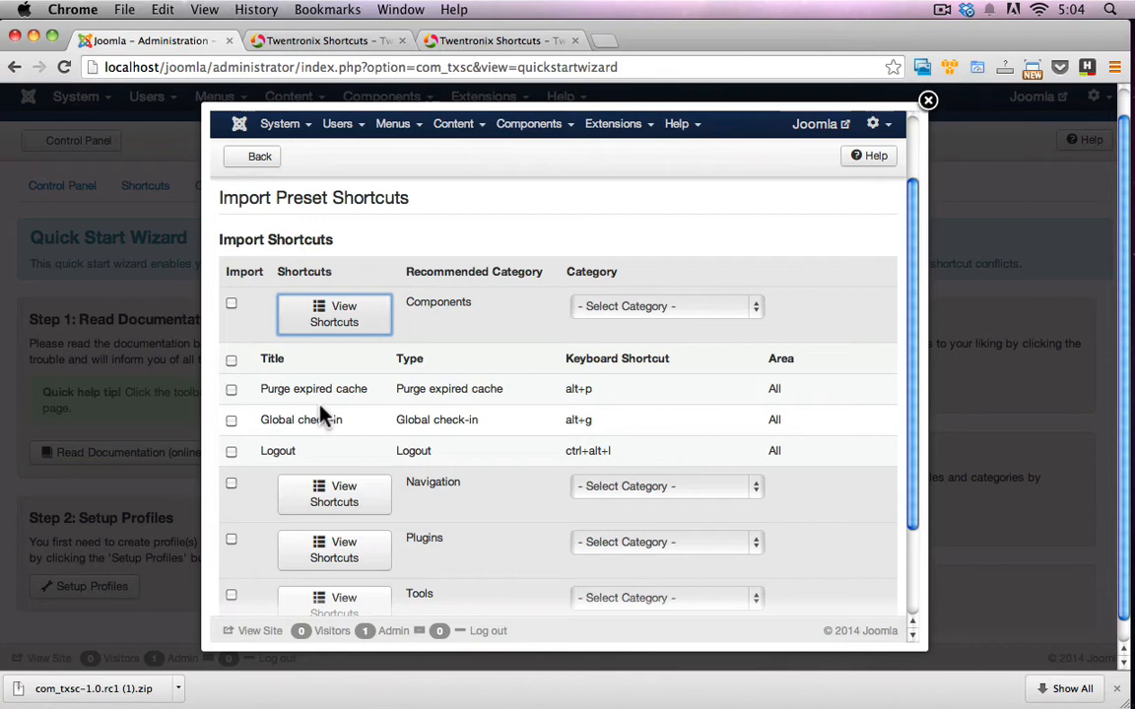
{"action": "mouse_move", "coordinate": [579, 394]}
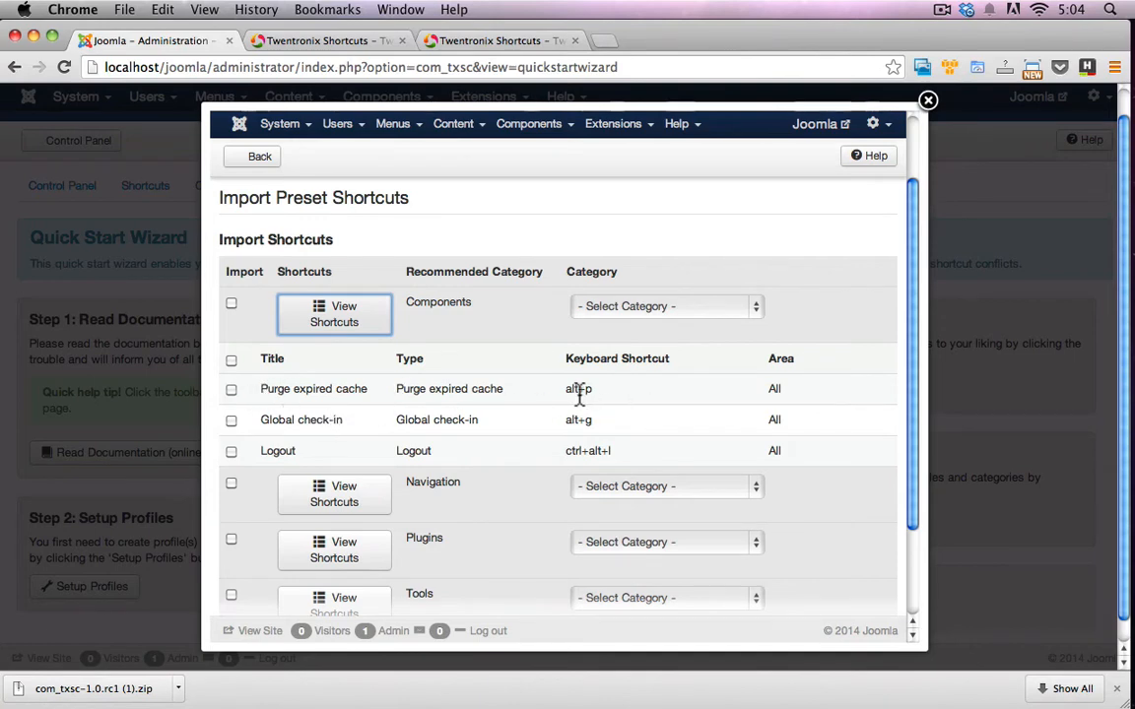
{"action": "mouse_move", "coordinate": [559, 439]}
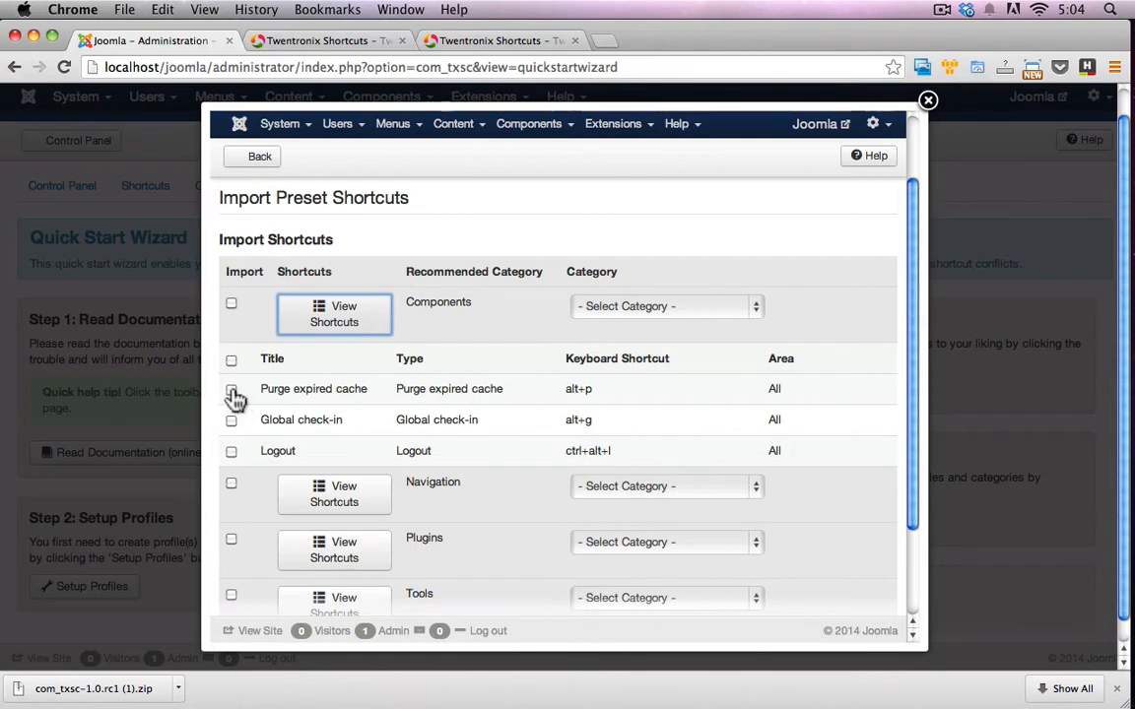
{"action": "left_click", "coordinate": [232, 302]}
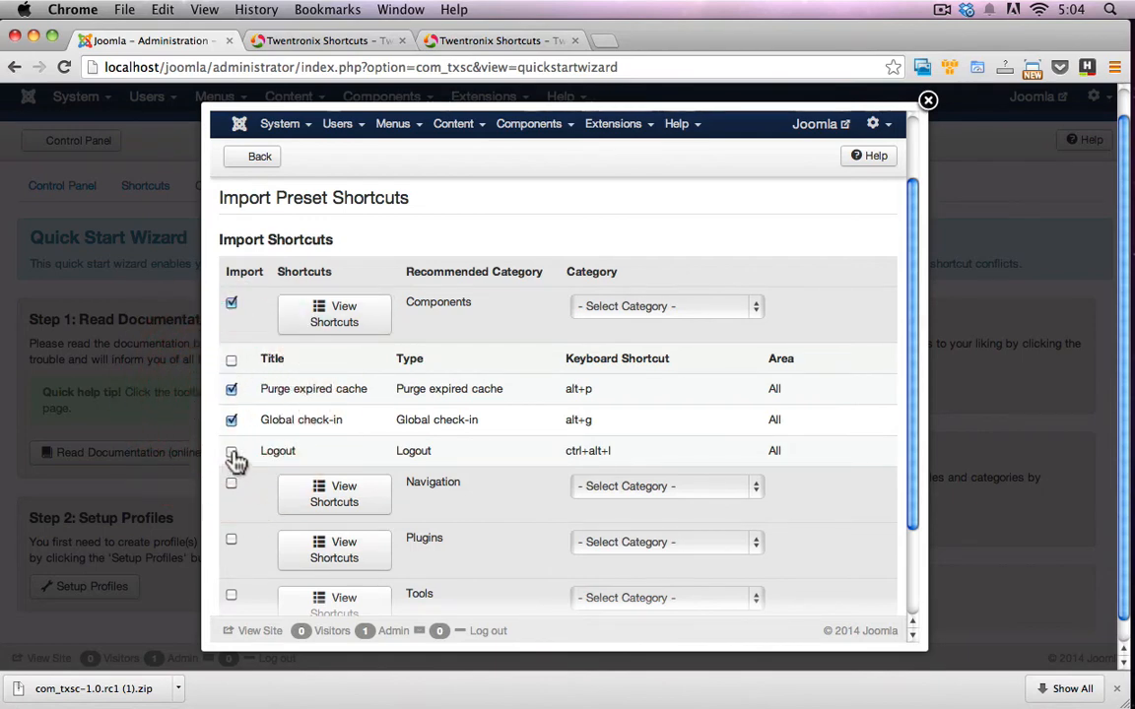
{"action": "left_click", "coordinate": [232, 450]}
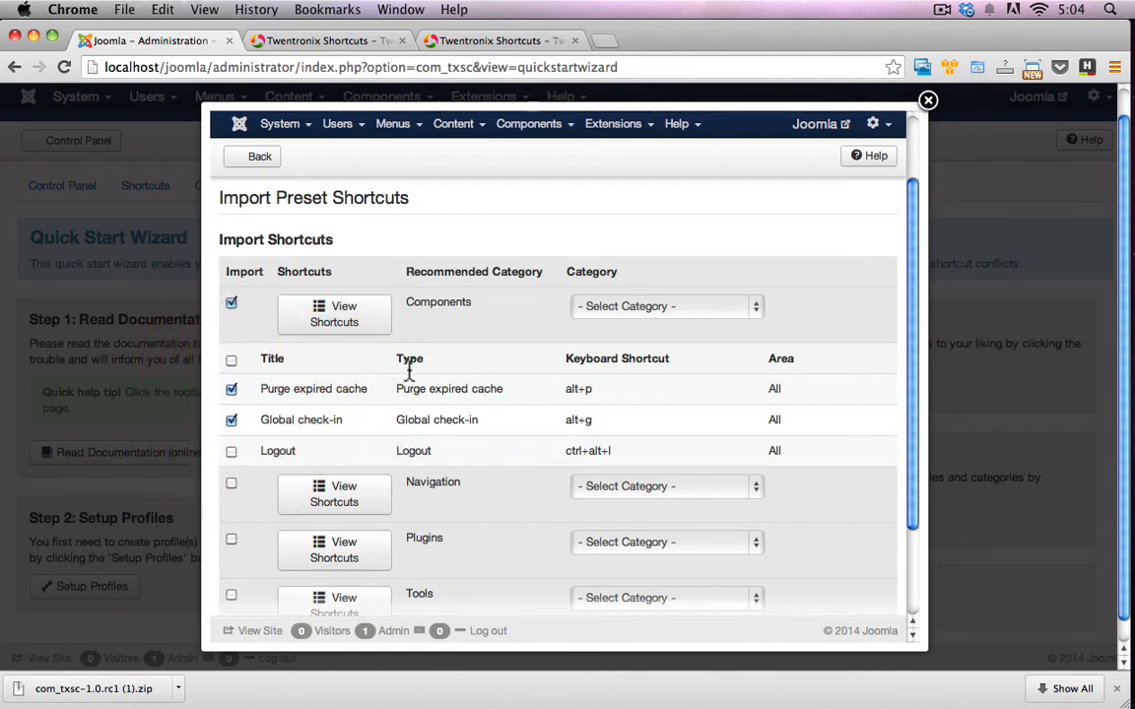
{"action": "scroll", "scroll_direction": "down", "scroll_amount": 3}
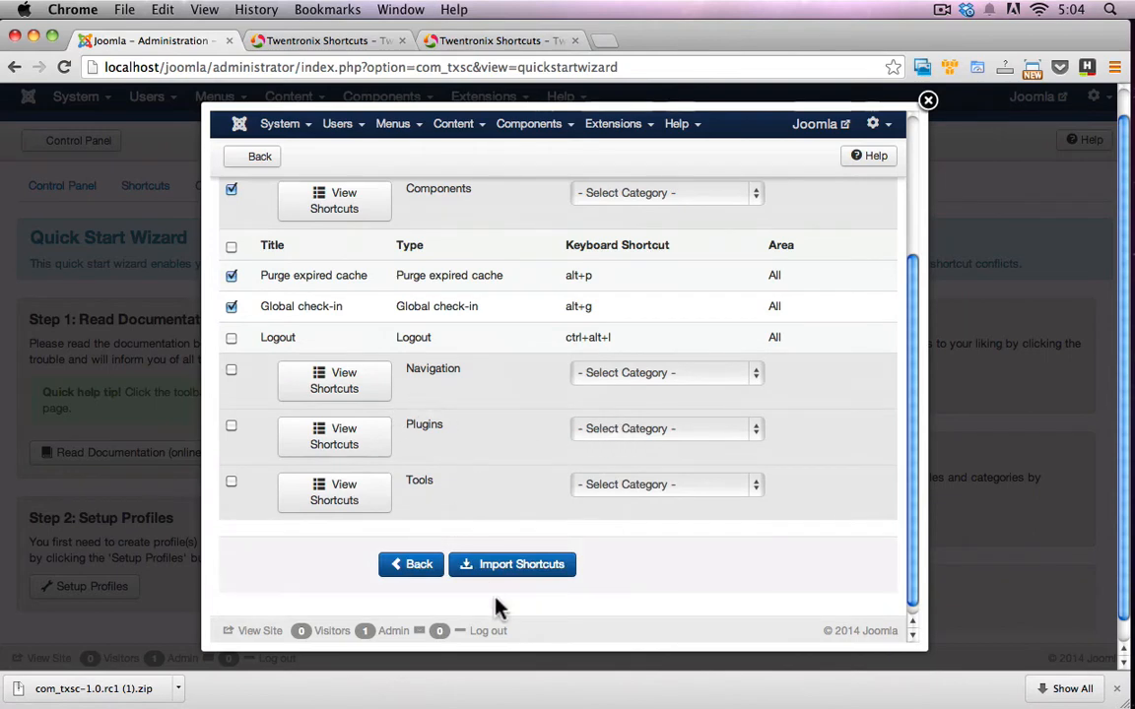
{"action": "left_click", "coordinate": [513, 563]}
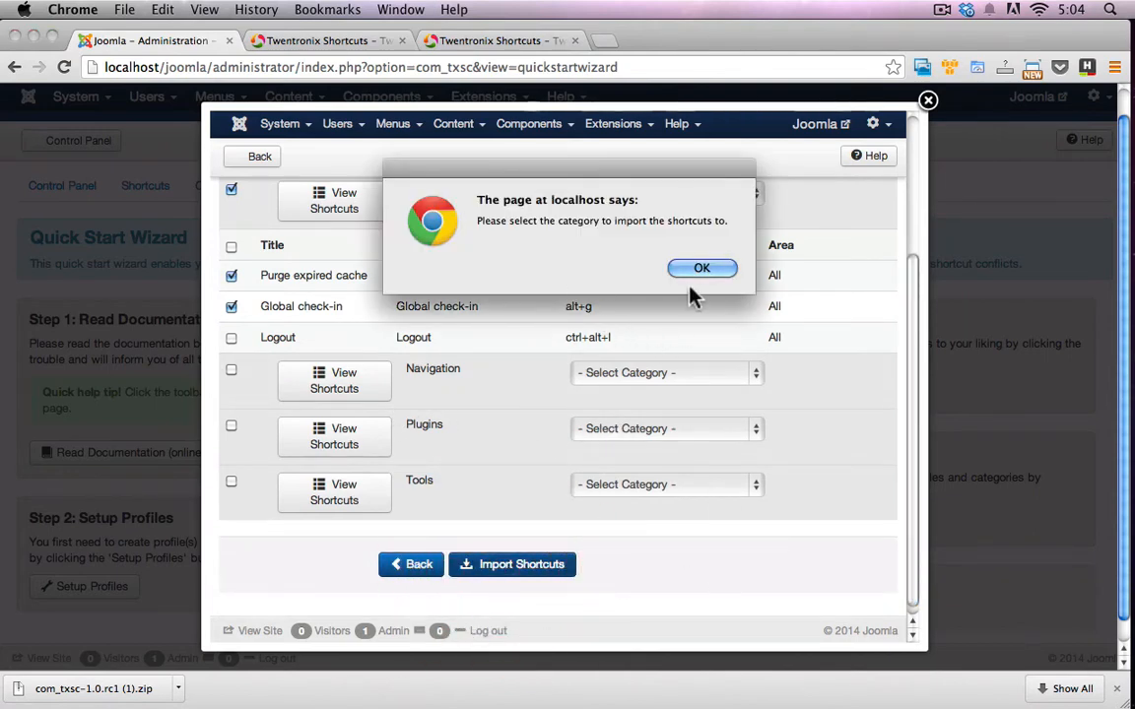
{"action": "left_click", "coordinate": [702, 268]}
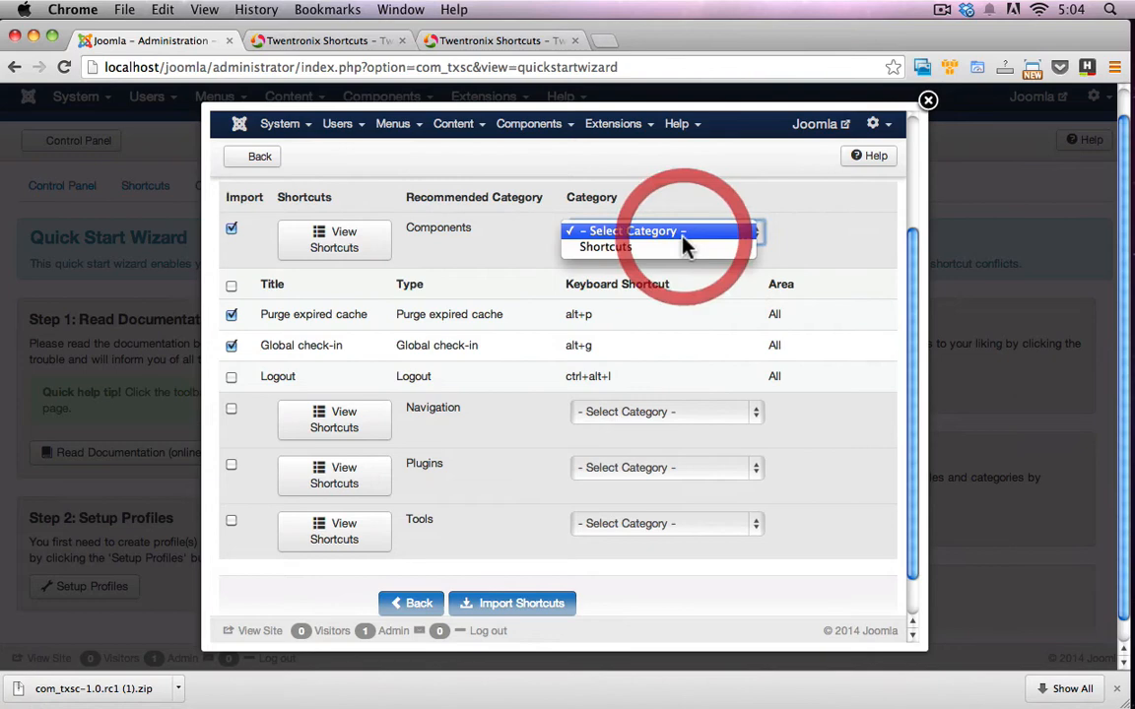
{"action": "left_click", "coordinate": [605, 246]}
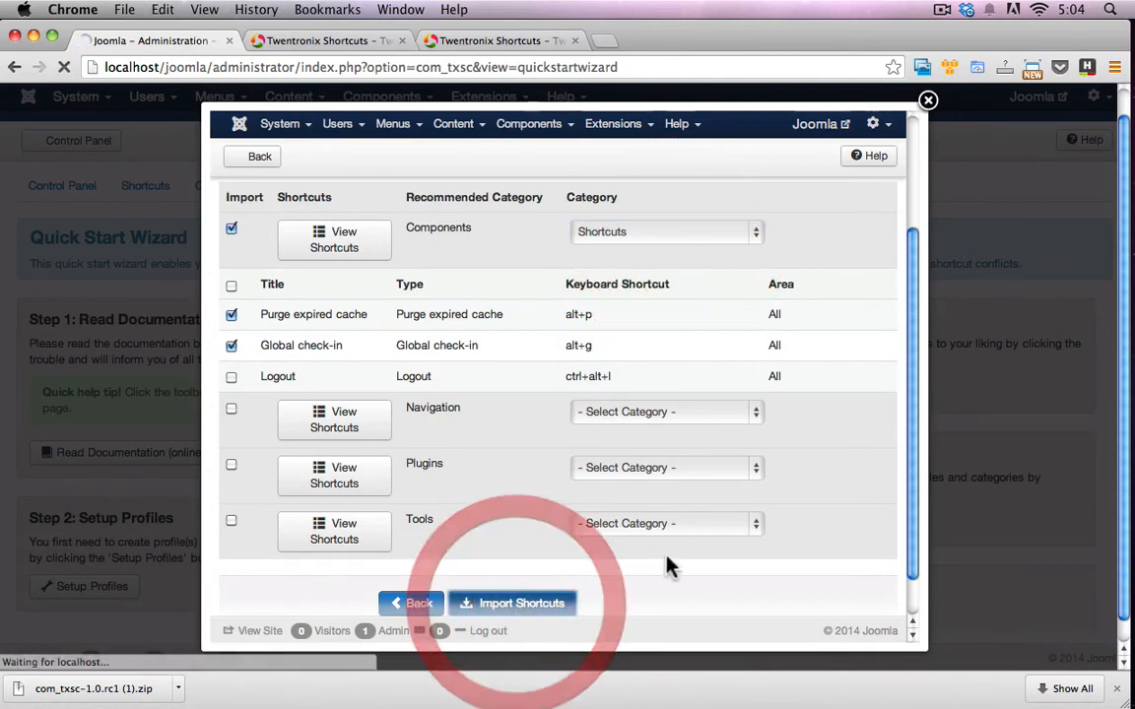
{"action": "left_click", "coordinate": [511, 603]}
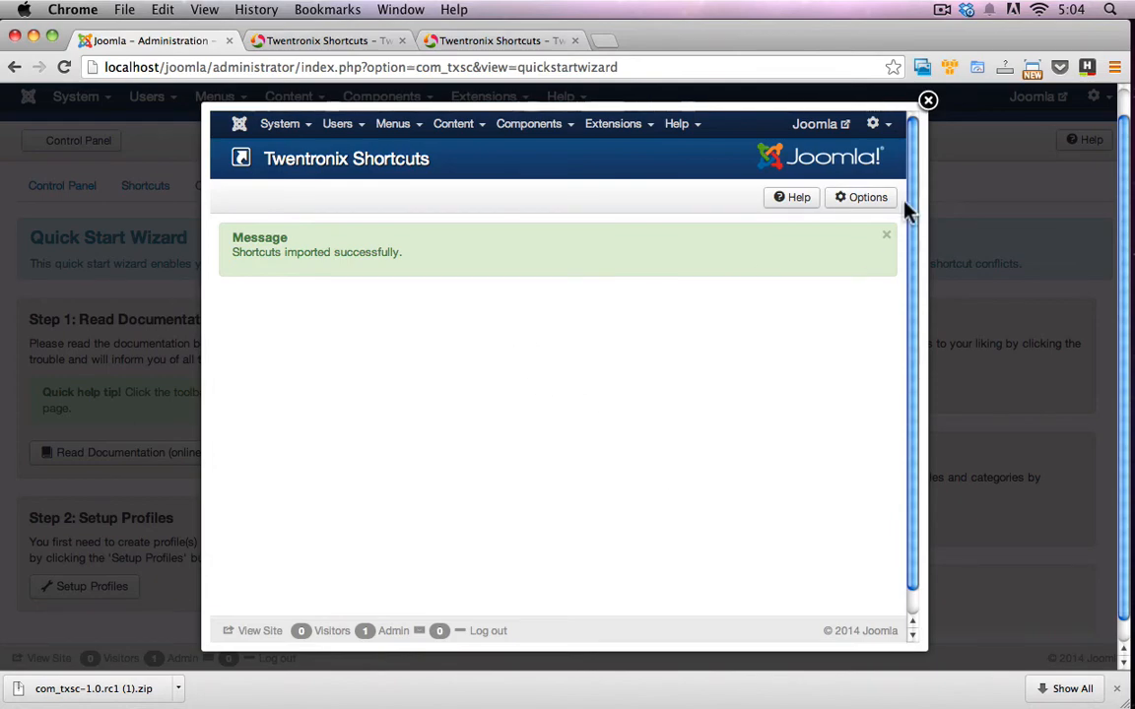
{"action": "left_click", "coordinate": [927, 100]}
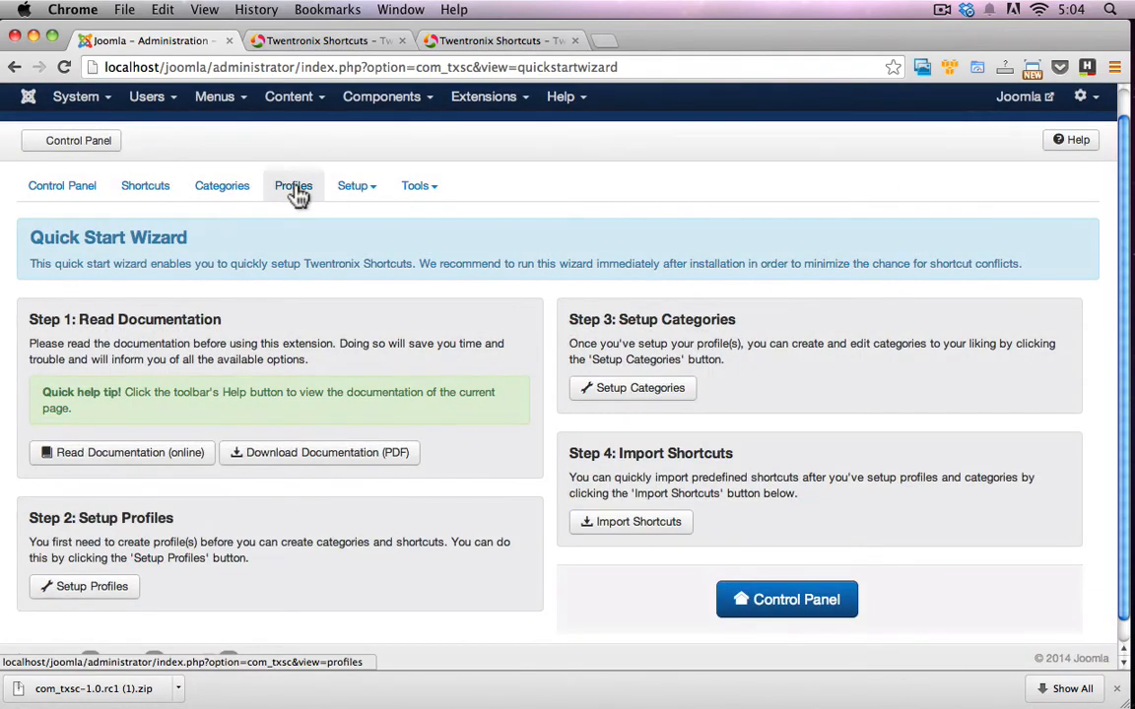
Step: Show the shortcuts list with the imported Purge expired cache and Global check-in entries
{"action": "left_click", "coordinate": [293, 185]}
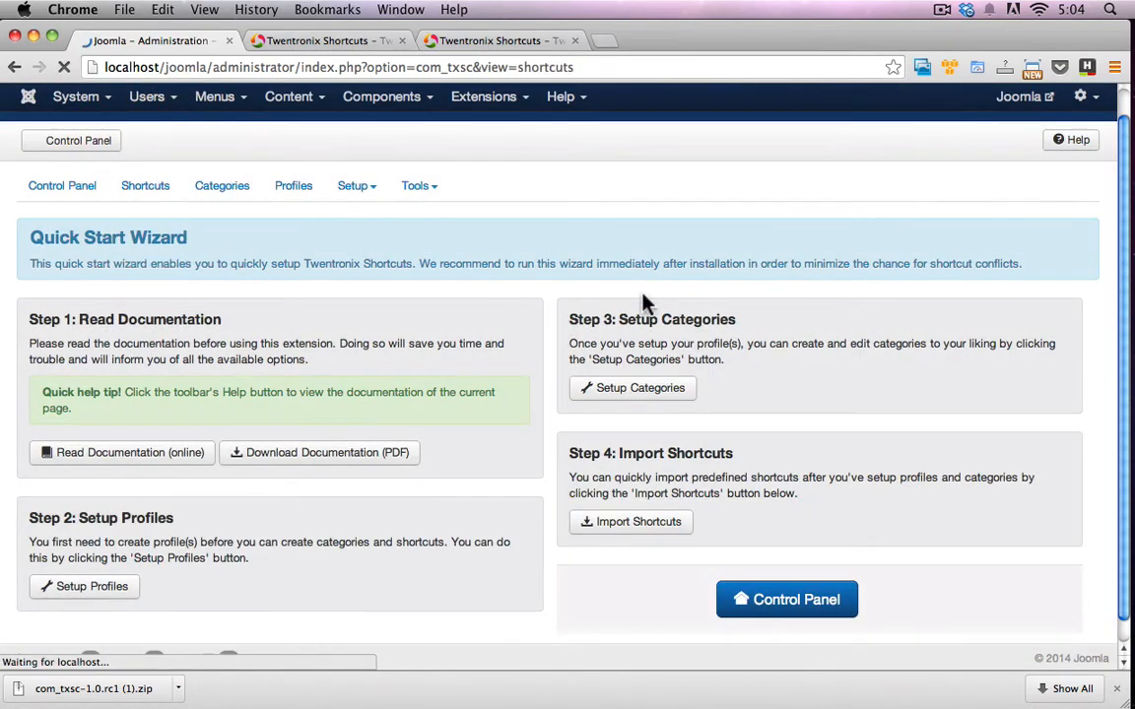
{"action": "left_click", "coordinate": [145, 185]}
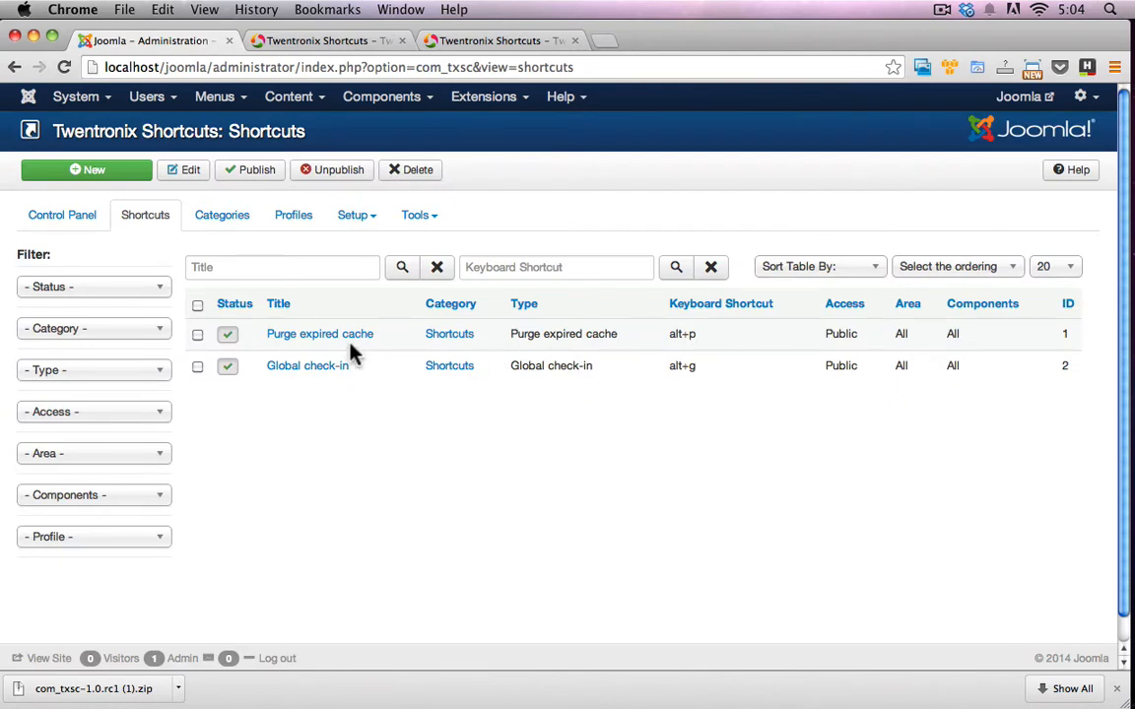
{"action": "mouse_move", "coordinate": [678, 340]}
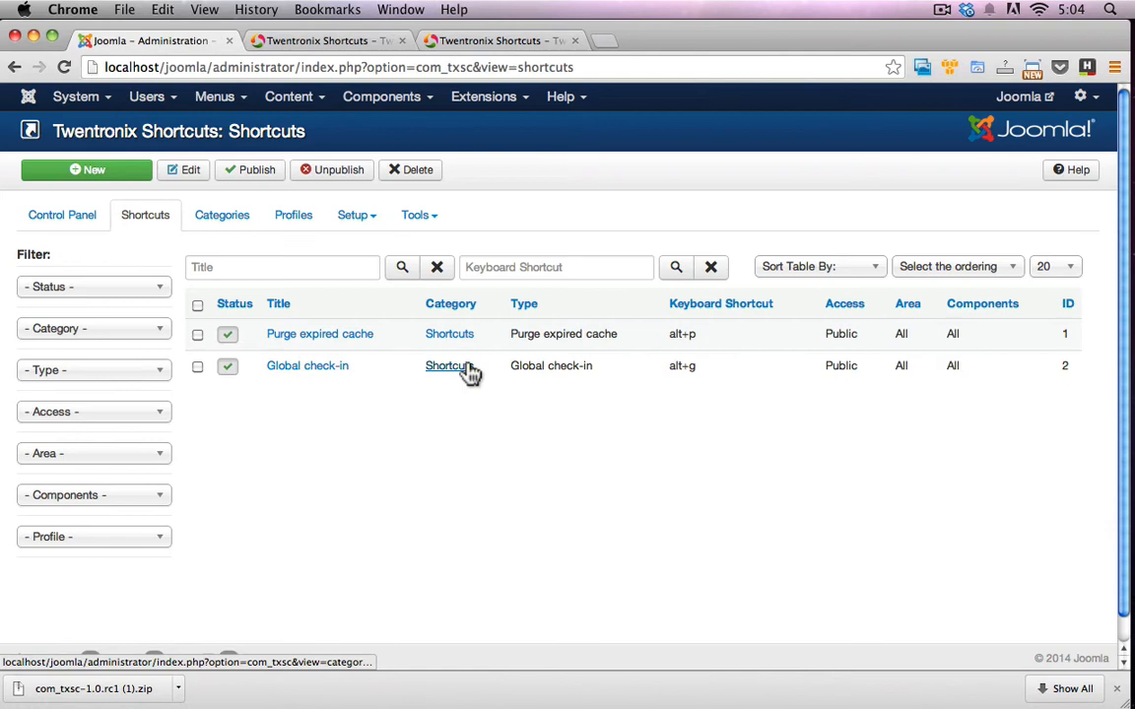
{"action": "mouse_move", "coordinate": [490, 373]}
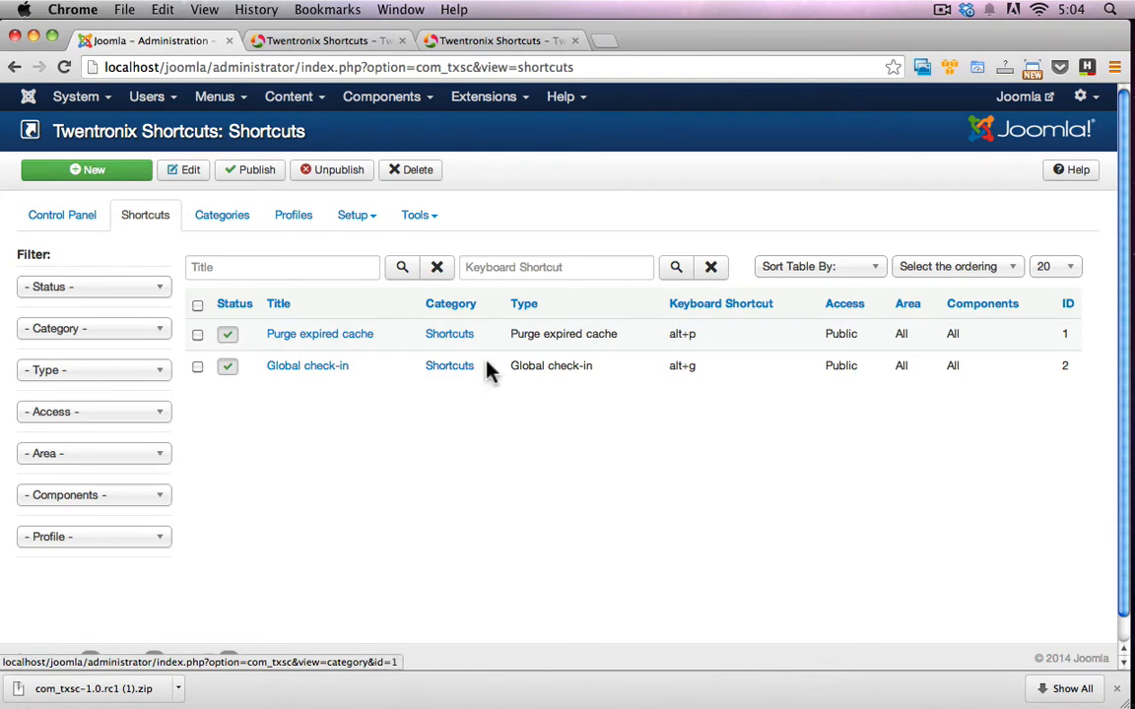
{"action": "mouse_move", "coordinate": [438, 384]}
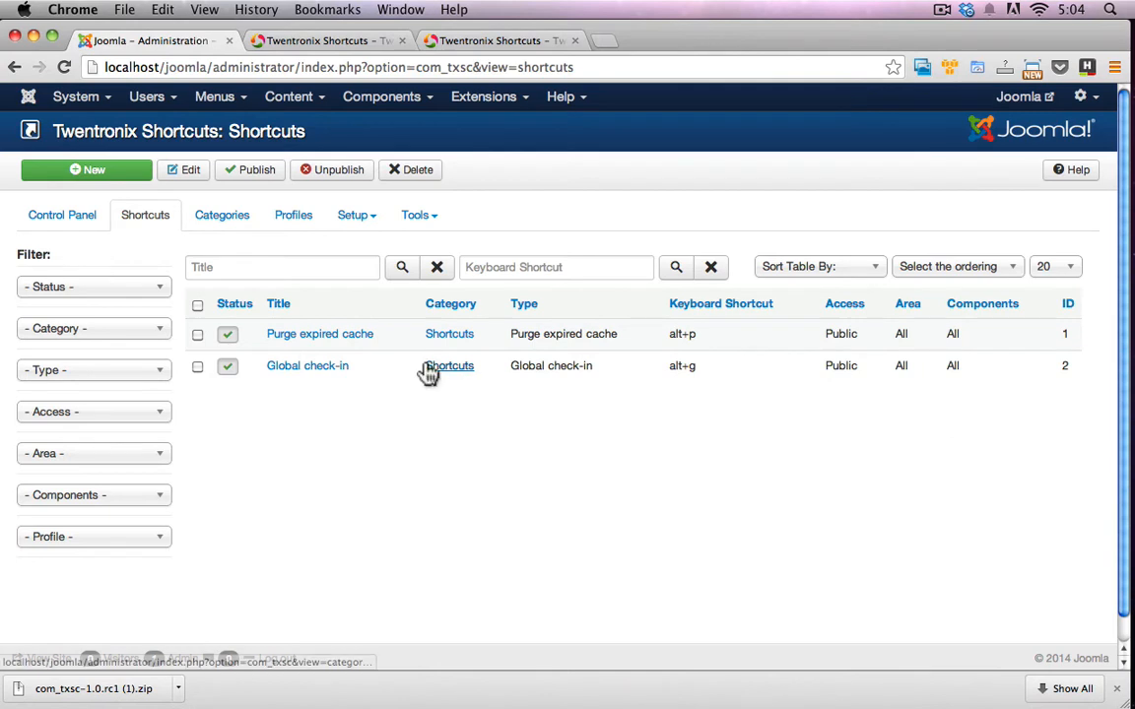
{"action": "left_click", "coordinate": [450, 366]}
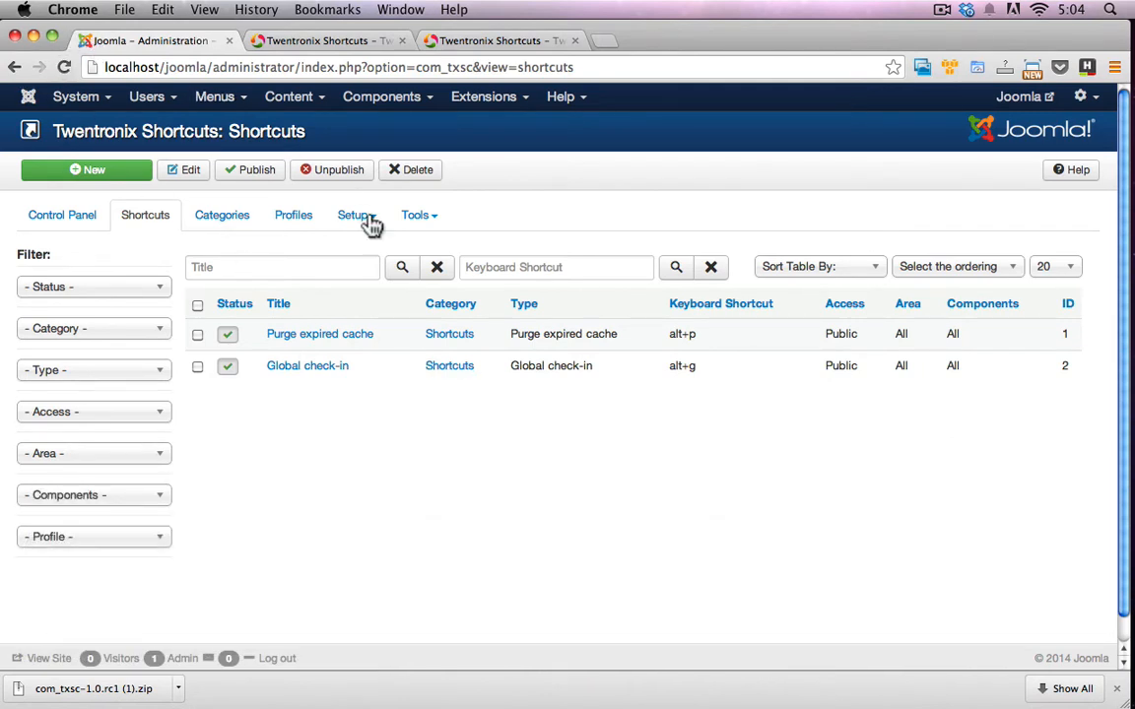
{"action": "mouse_move", "coordinate": [306, 366]}
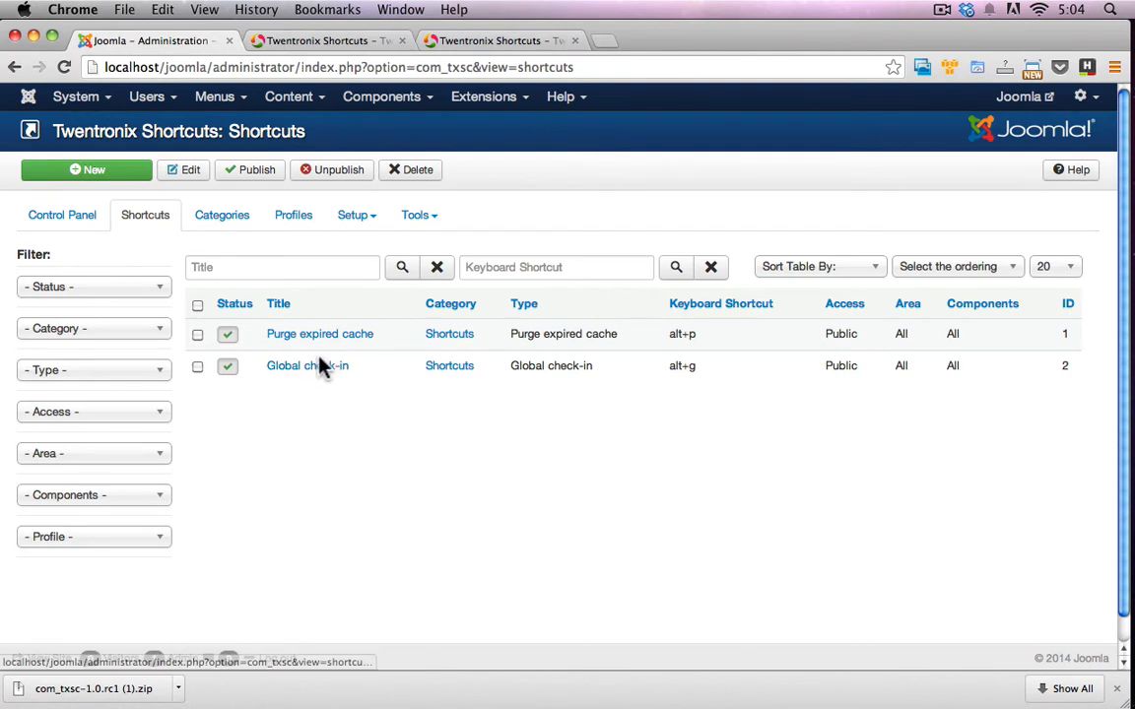
{"action": "mouse_move", "coordinate": [188, 182]}
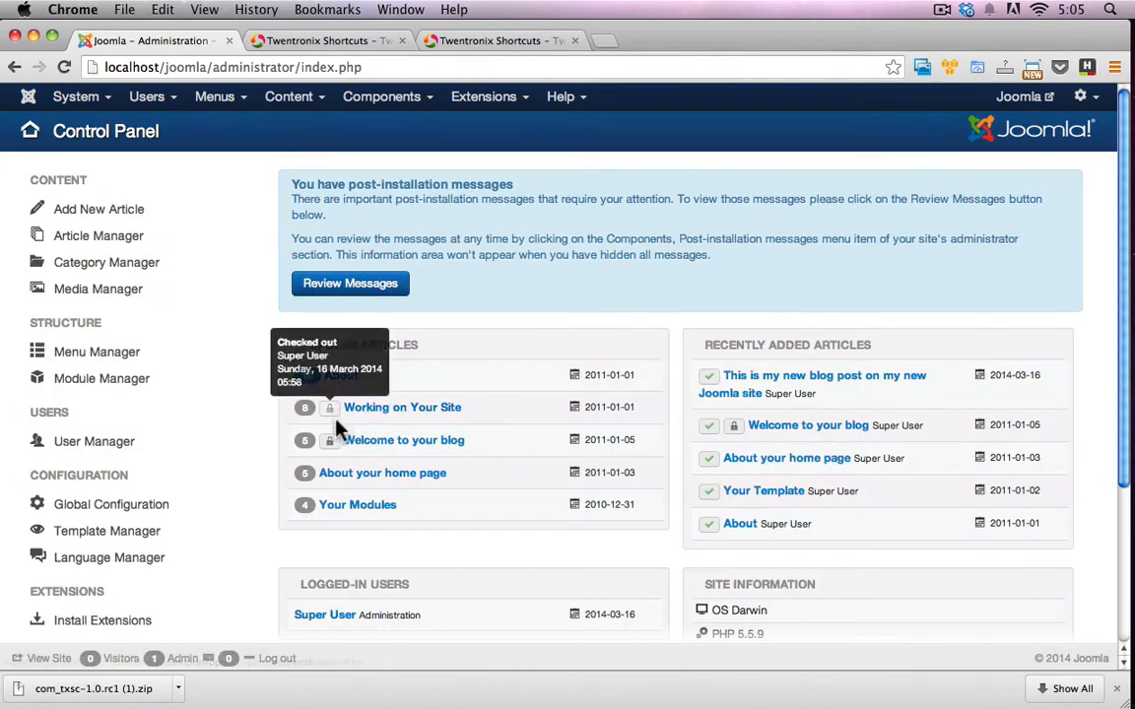
{"action": "mouse_move", "coordinate": [333, 419]}
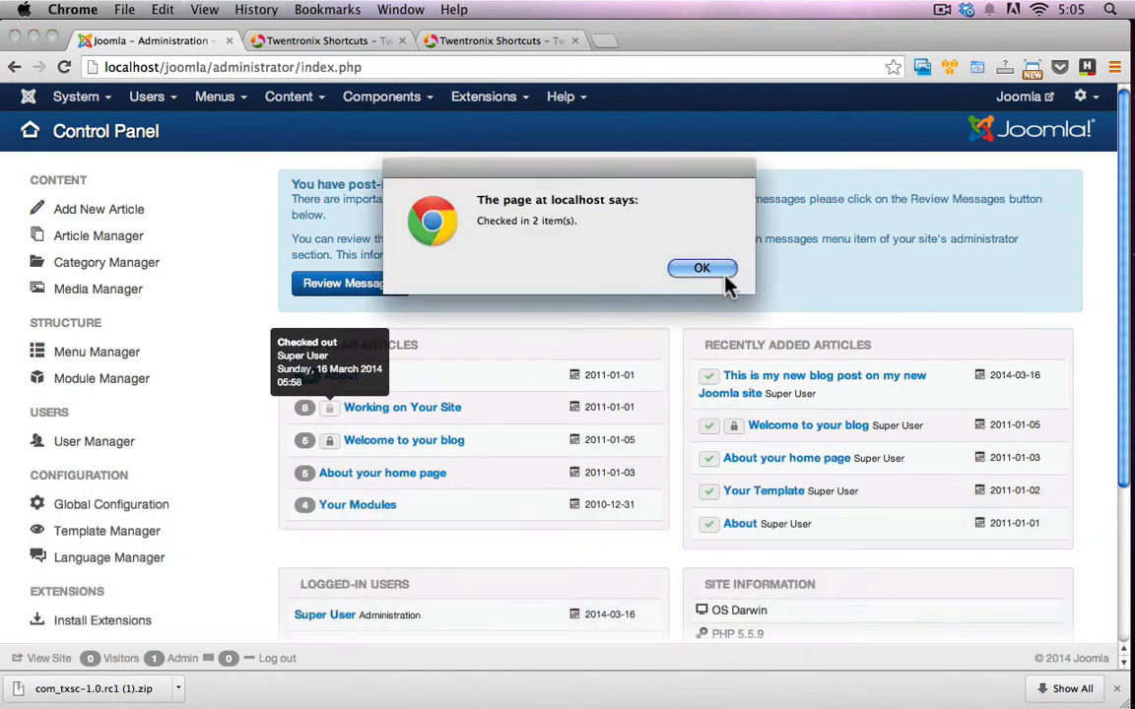
Step: Dismiss the 'Checked in 1 item(s)' alert and confirm Working on Your Site is unlocked
{"action": "left_click", "coordinate": [701, 268]}
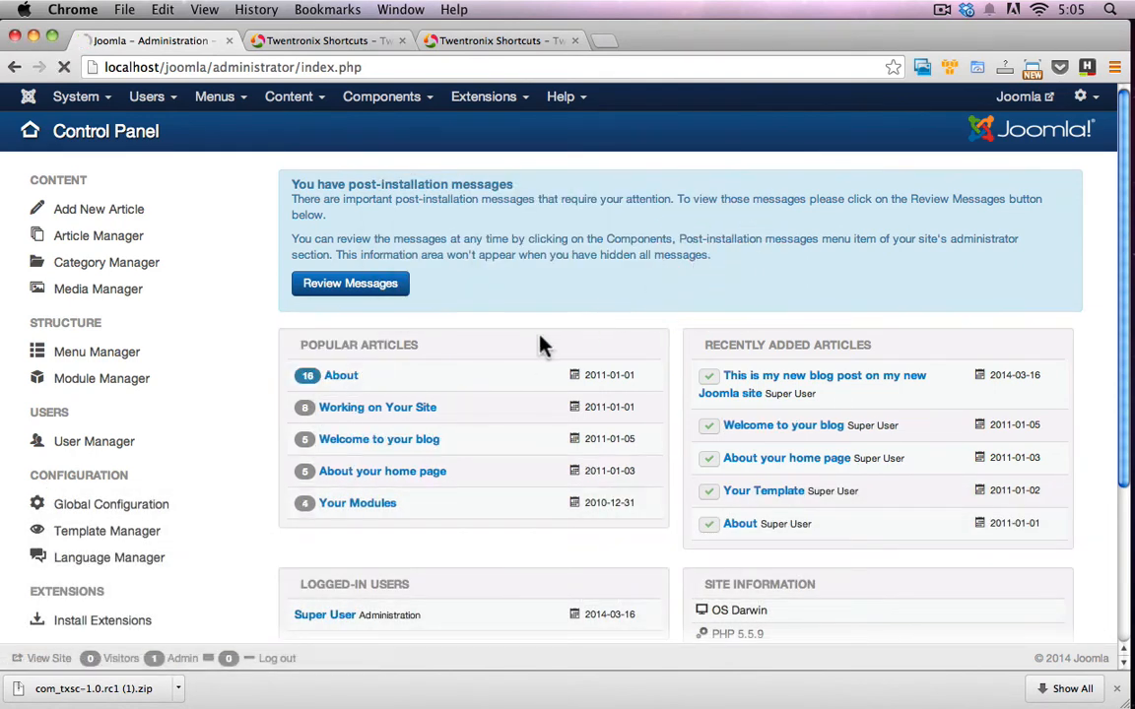
{"action": "left_click", "coordinate": [377, 407]}
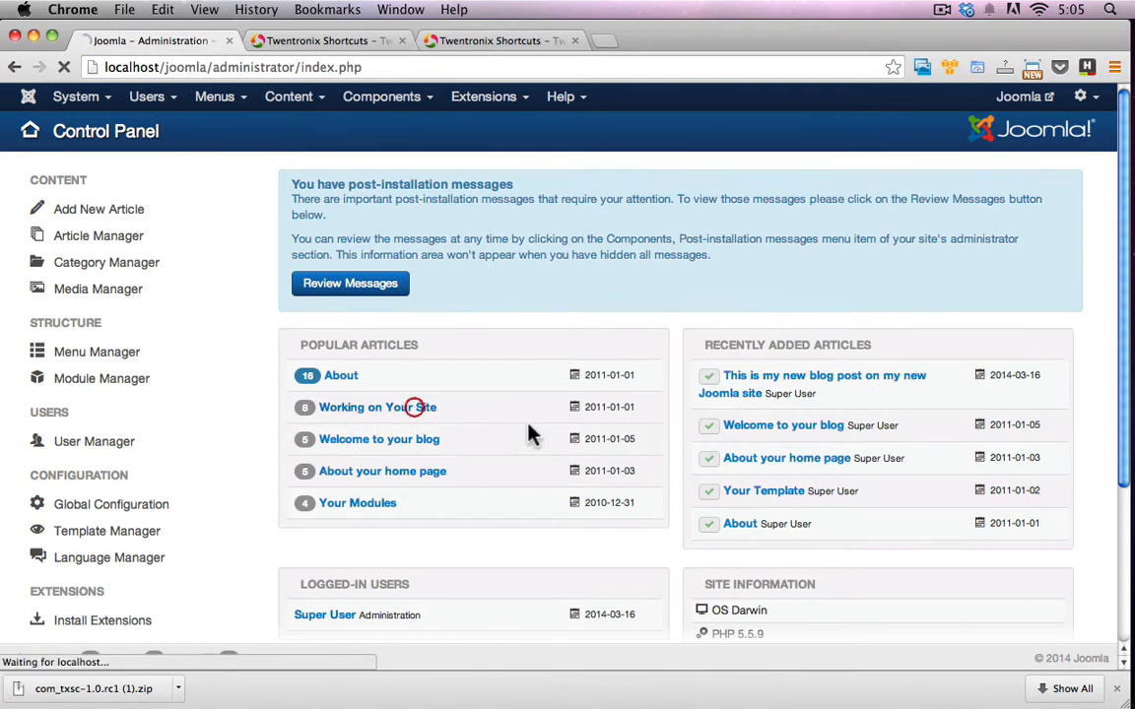
{"action": "left_click", "coordinate": [377, 407]}
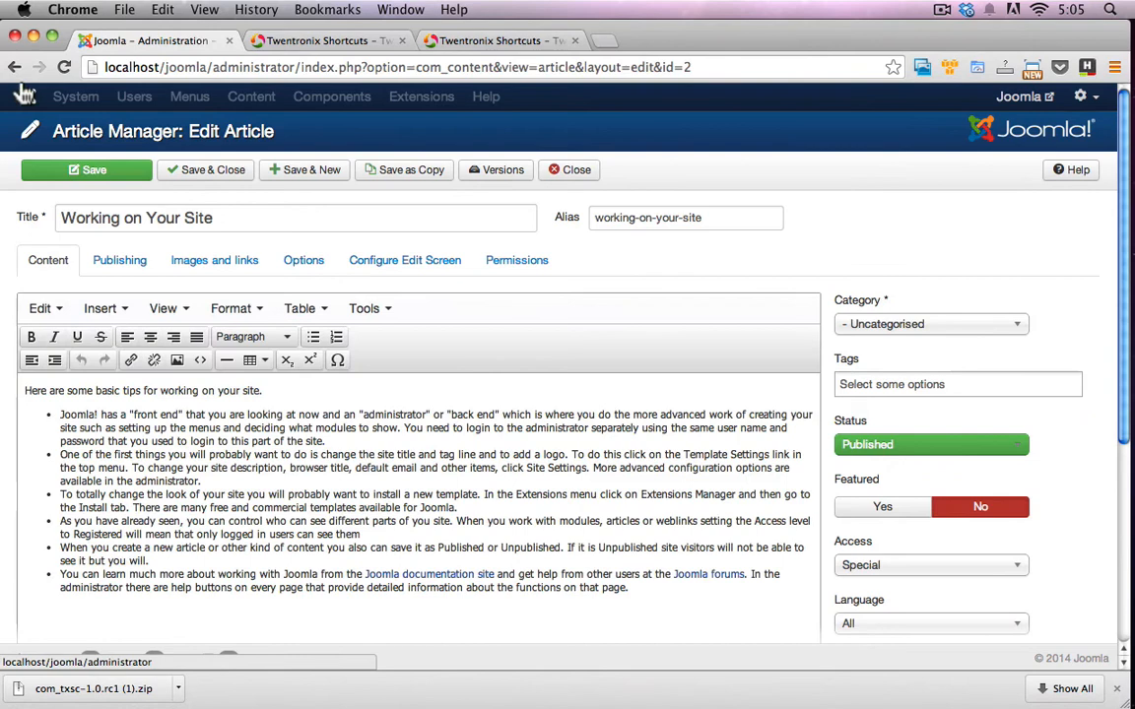
{"action": "left_click", "coordinate": [569, 170]}
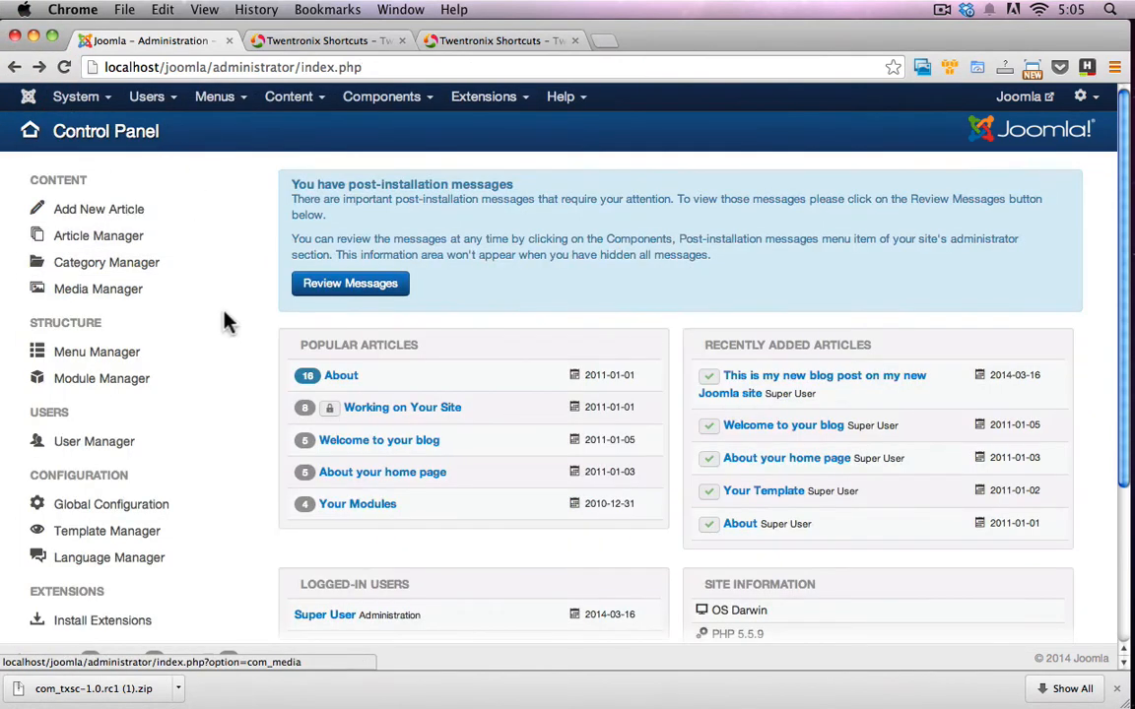
{"action": "mouse_move", "coordinate": [330, 408]}
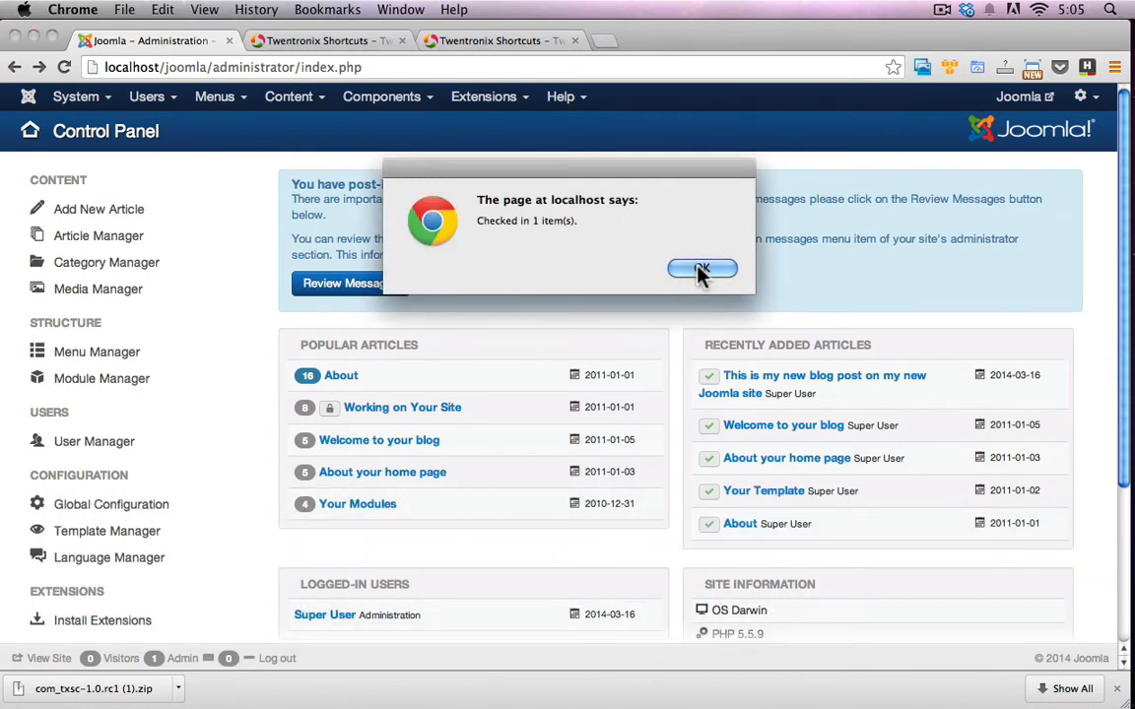
{"action": "left_click", "coordinate": [702, 269]}
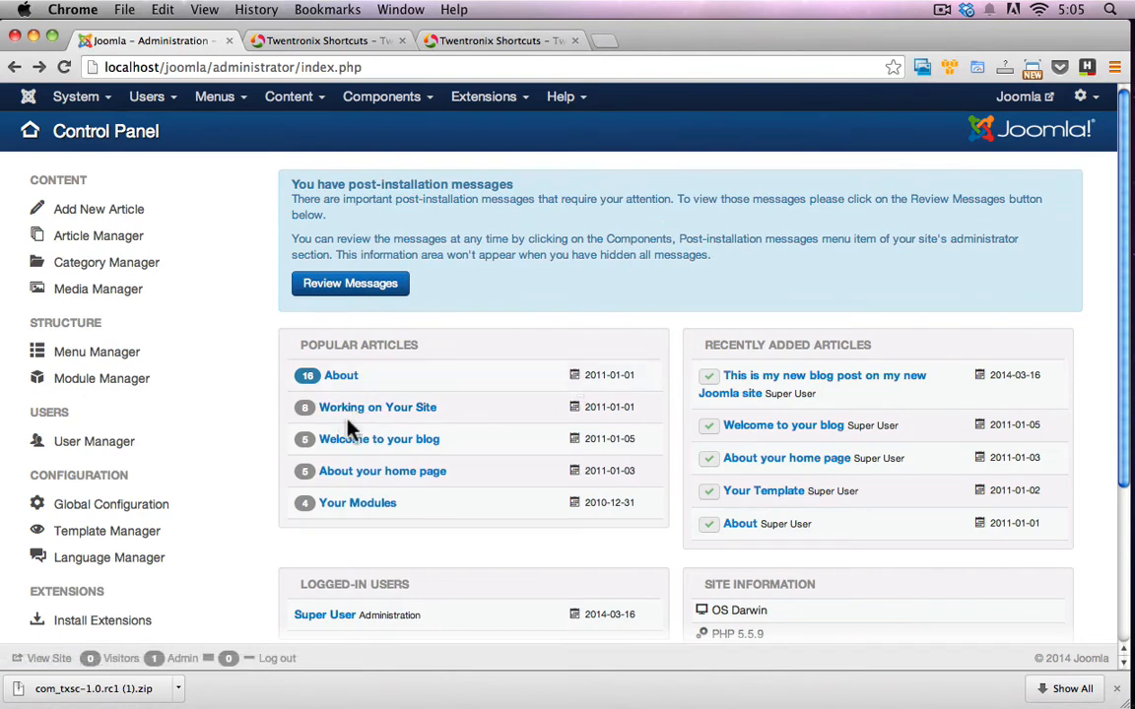
{"action": "mouse_move", "coordinate": [392, 166]}
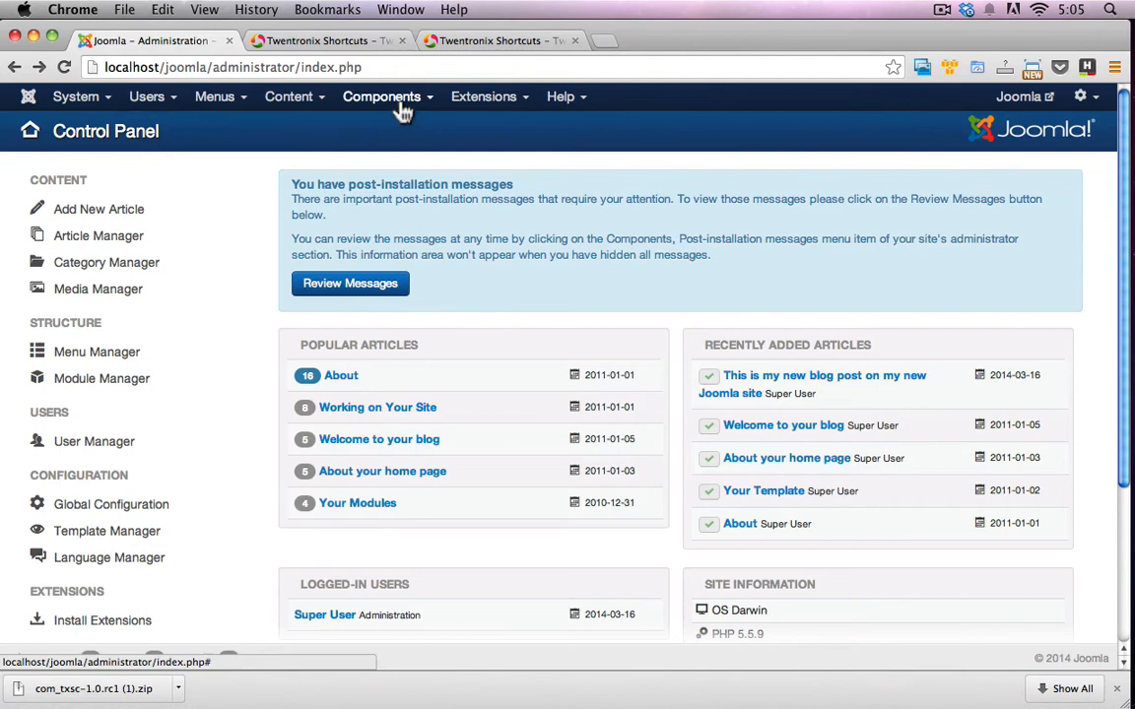
Step: Go to Components > Twentronix Shortcuts and list the two existing shortcuts
{"action": "left_click", "coordinate": [381, 96]}
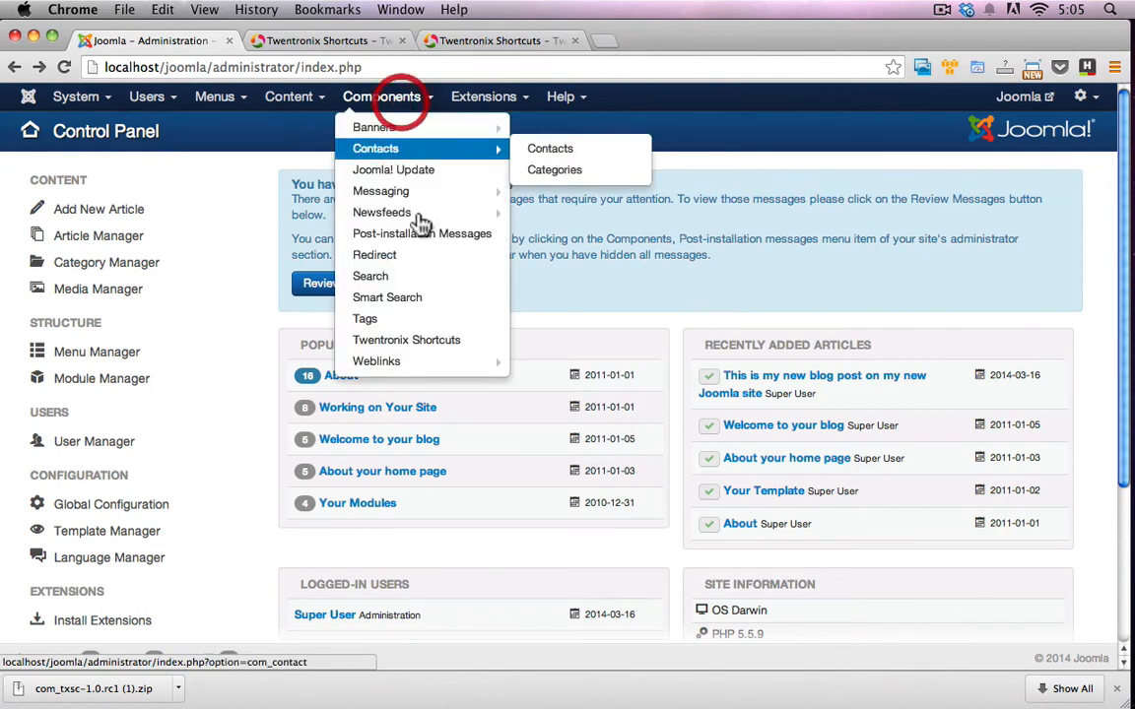
{"action": "left_click", "coordinate": [407, 340]}
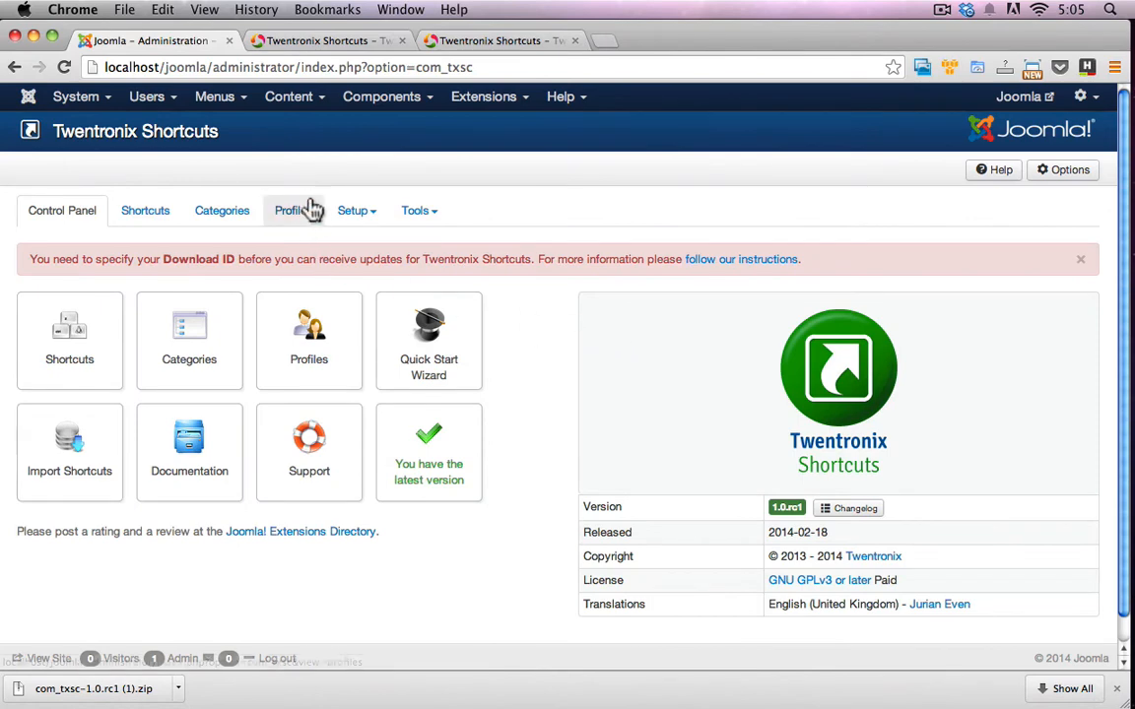
{"action": "left_click", "coordinate": [294, 96]}
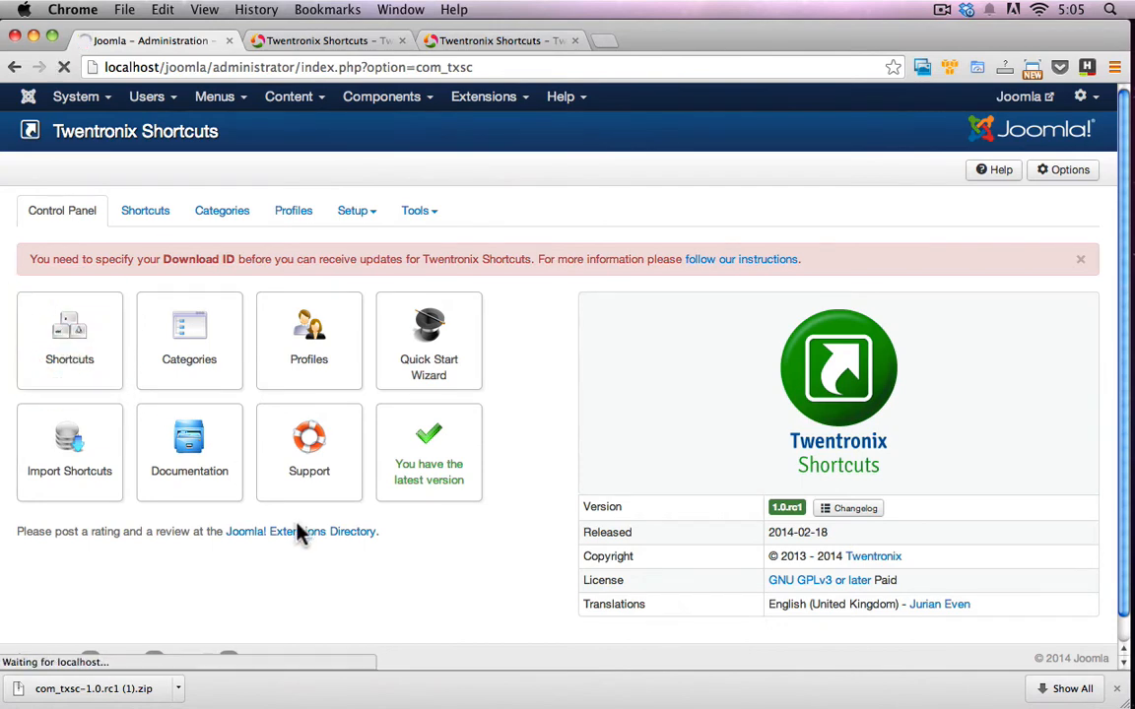
{"action": "left_click", "coordinate": [145, 210]}
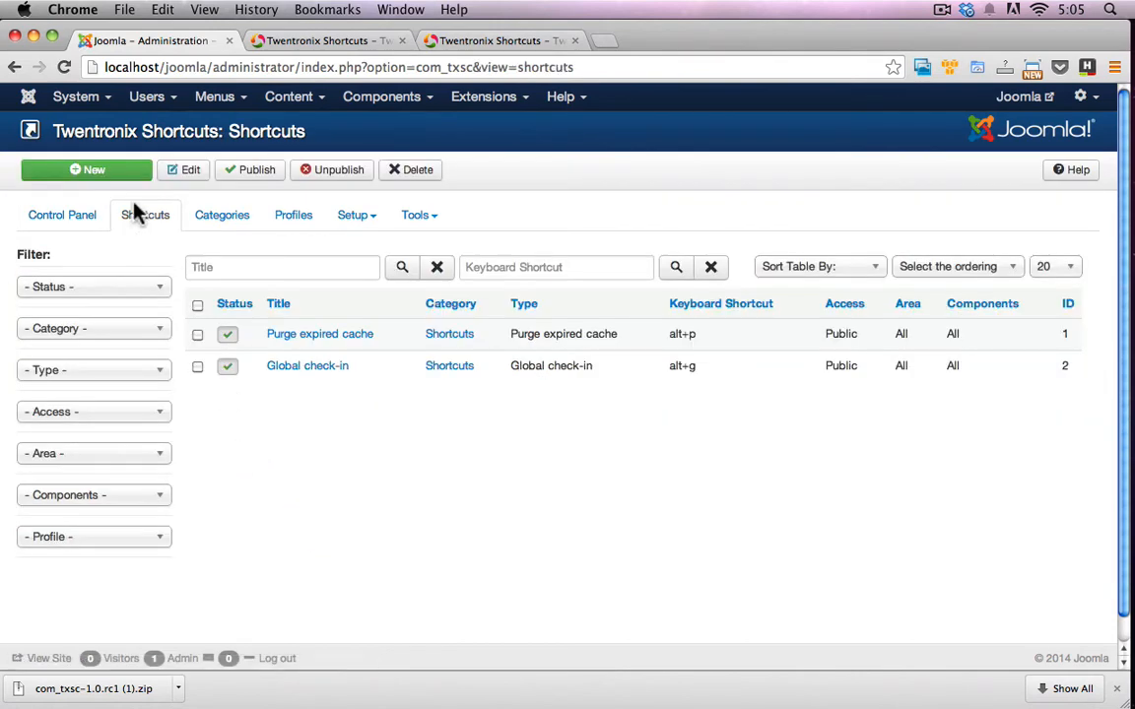
Step: Create a new shortcut and choose the Navigation > Redirect > Component type
{"action": "left_click", "coordinate": [87, 170]}
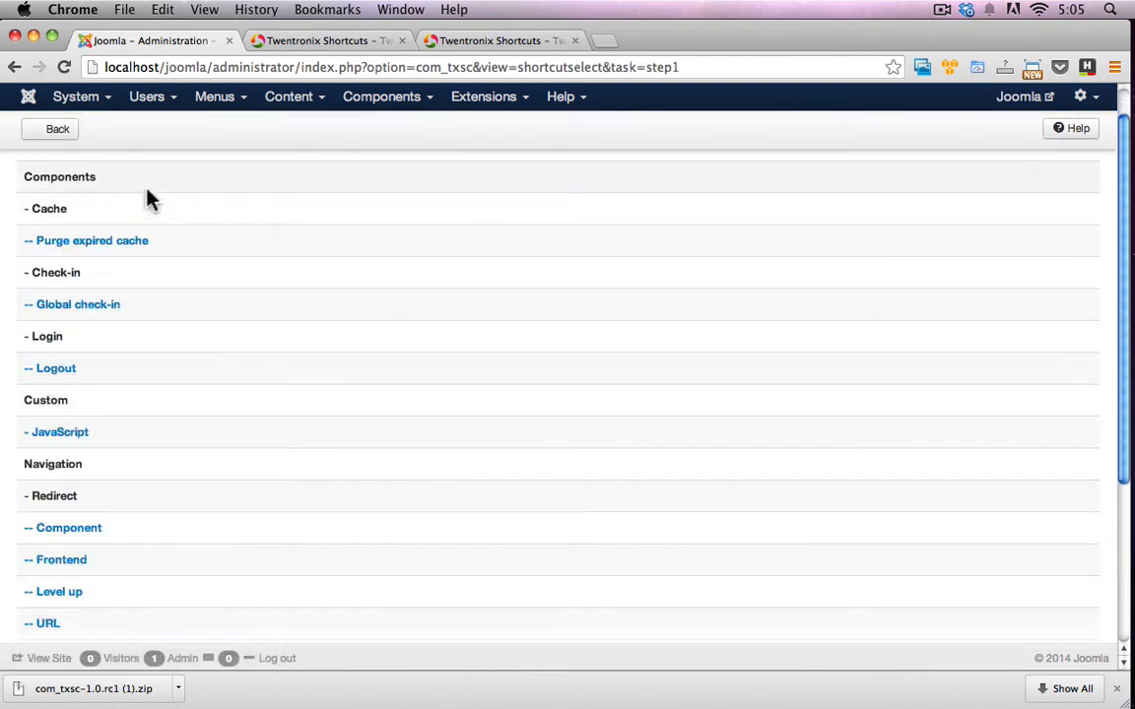
{"action": "scroll", "scroll_direction": "down", "scroll_amount": 3}
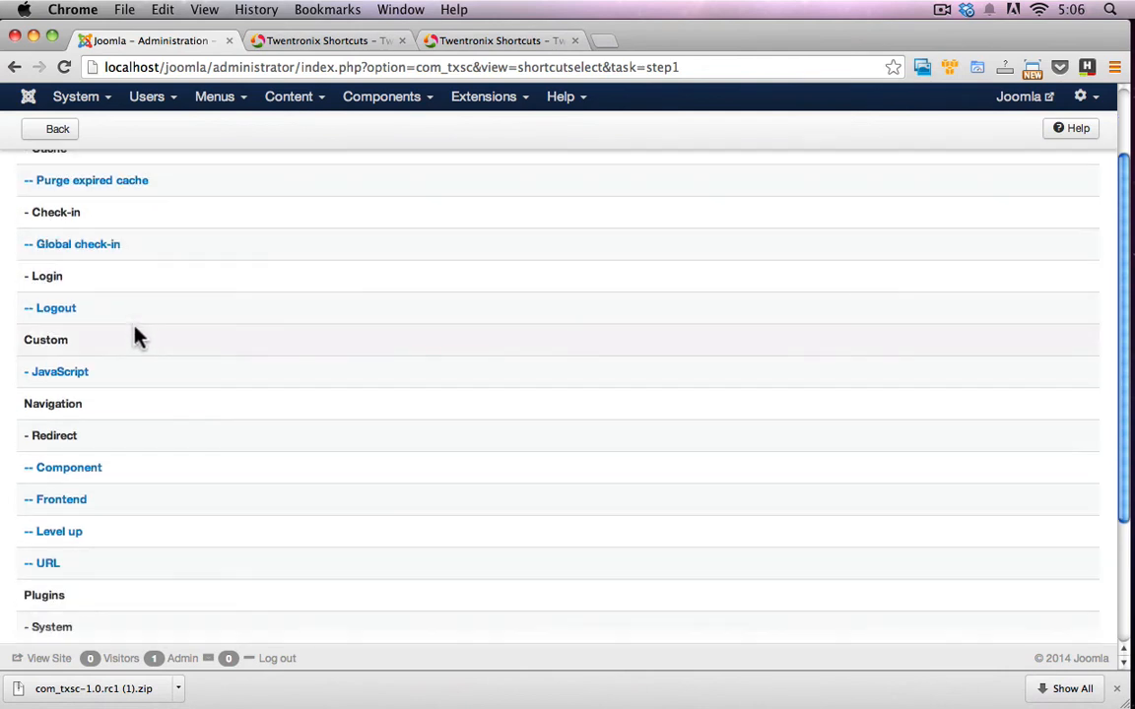
{"action": "scroll", "scroll_direction": "down", "scroll_amount": 3}
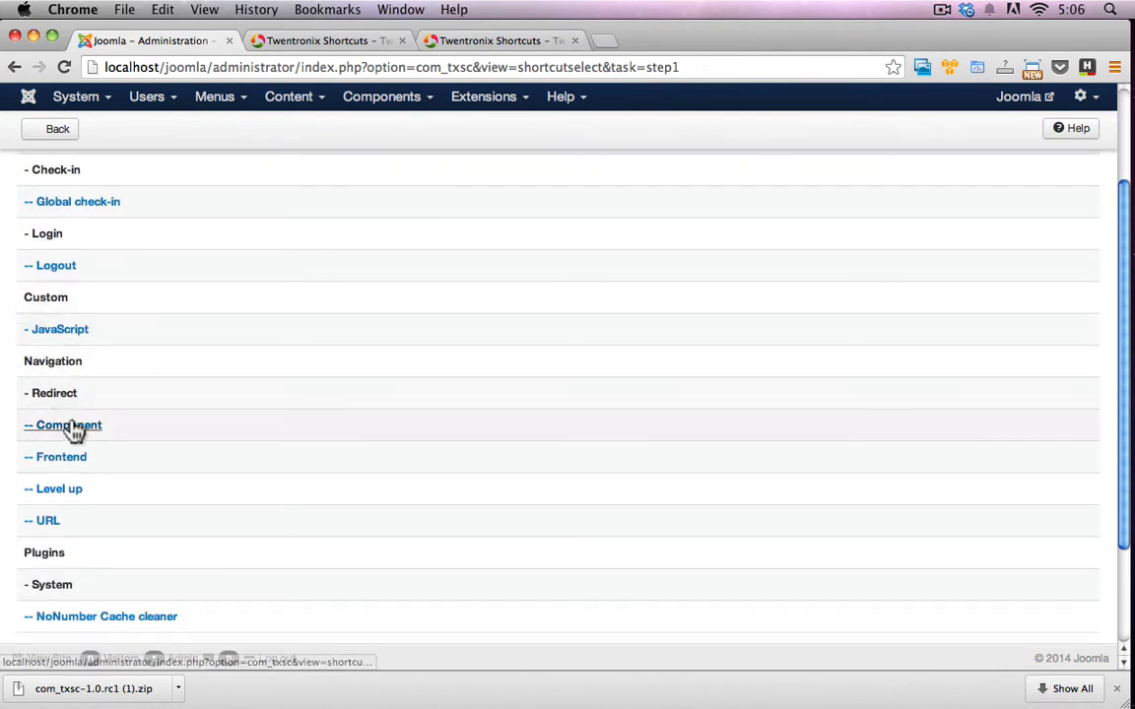
{"action": "left_click", "coordinate": [62, 425]}
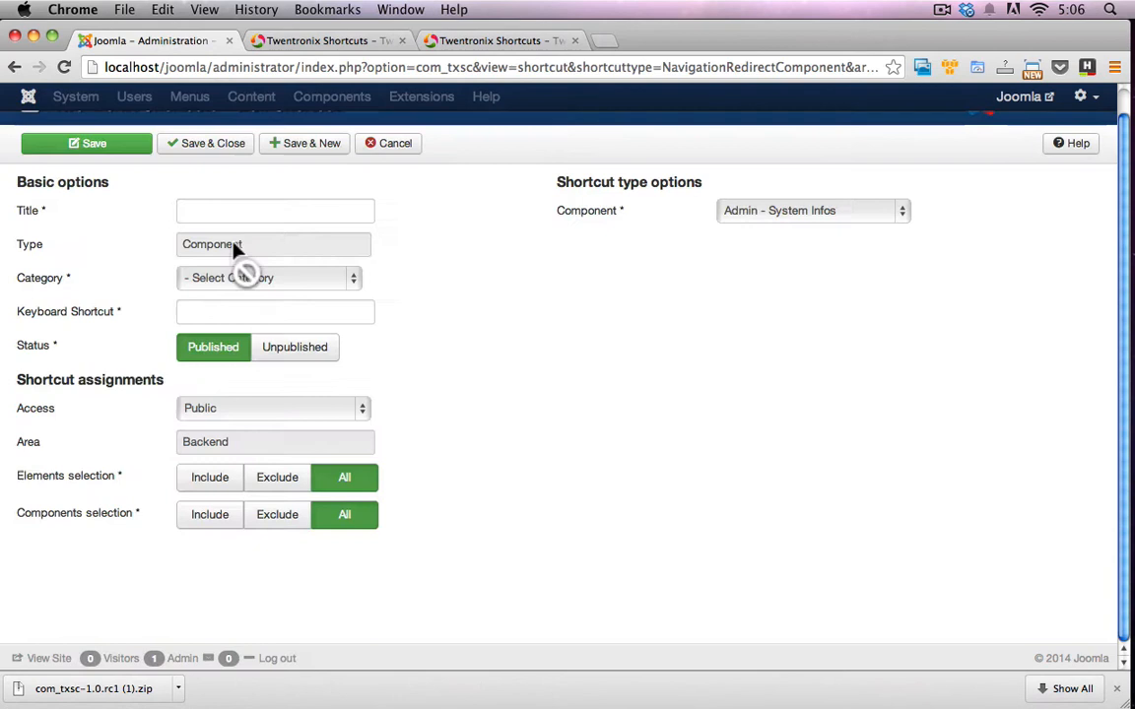
Step: Save 'Create new article' in Shortcuts with alt+a, redirecting to the Articles component
{"action": "left_click", "coordinate": [269, 277]}
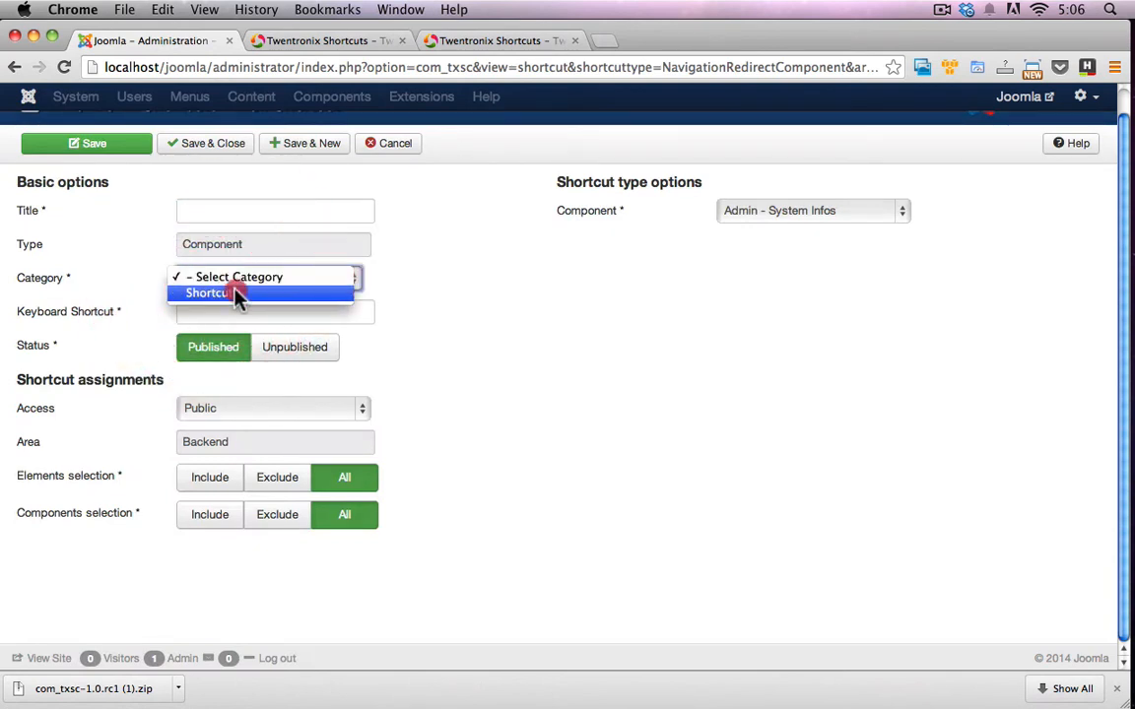
{"action": "left_click", "coordinate": [209, 293]}
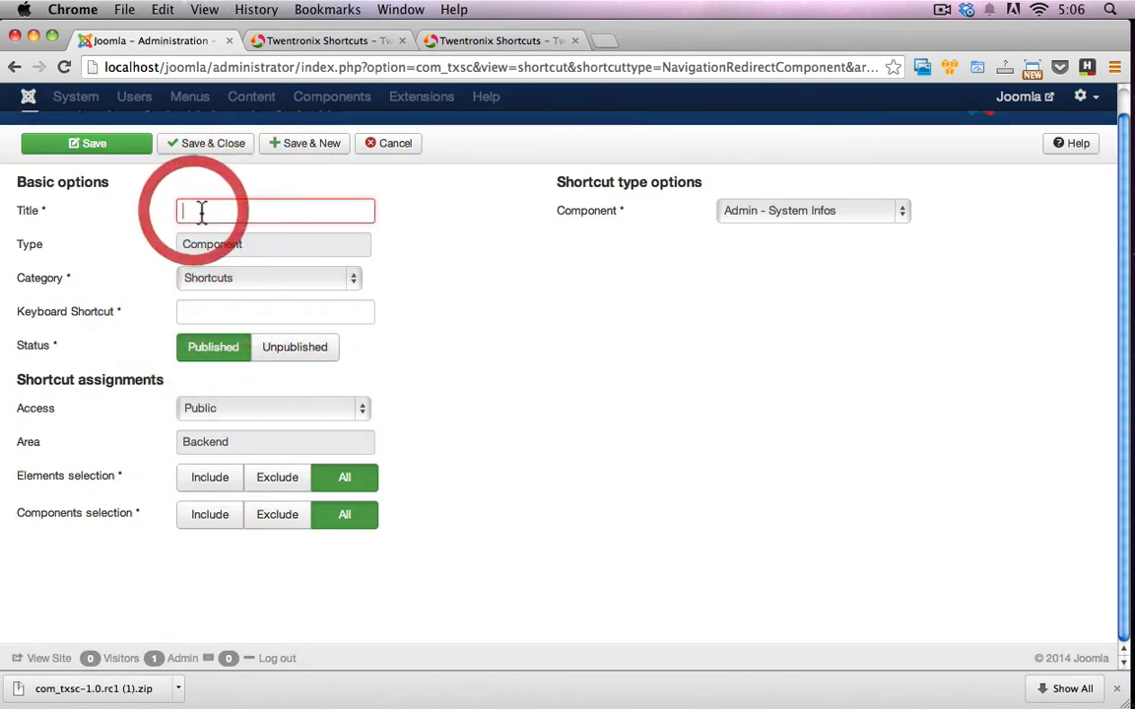
{"action": "type", "text": "Create"}
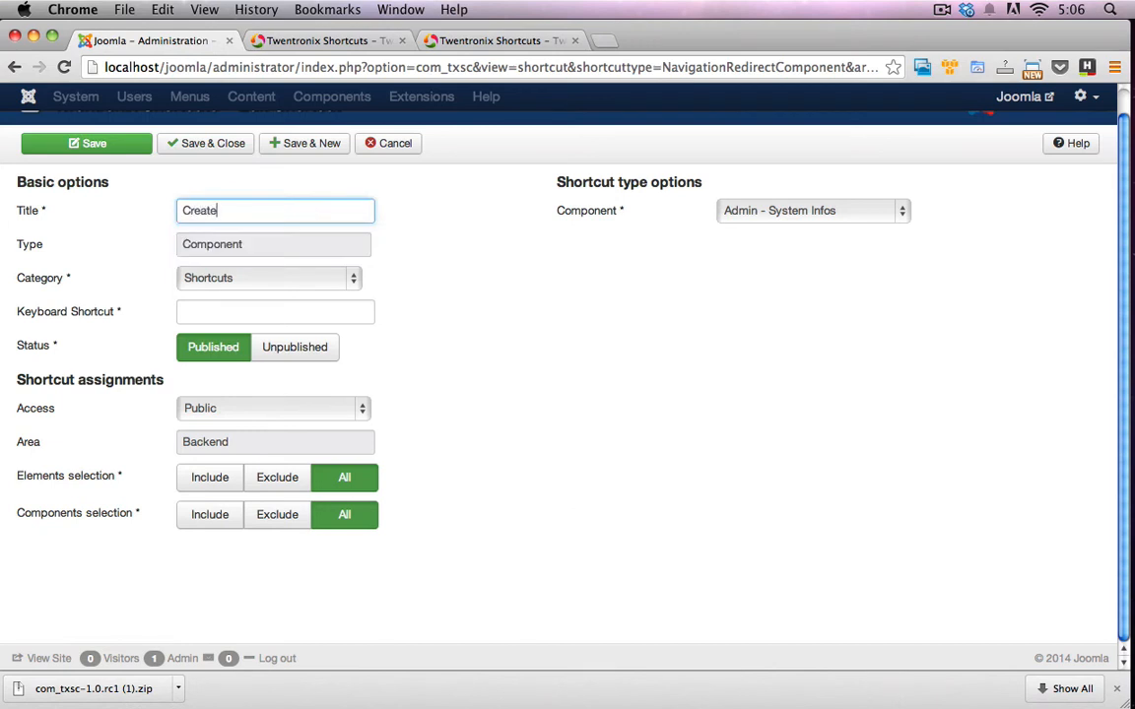
{"action": "type", "text": "new article"}
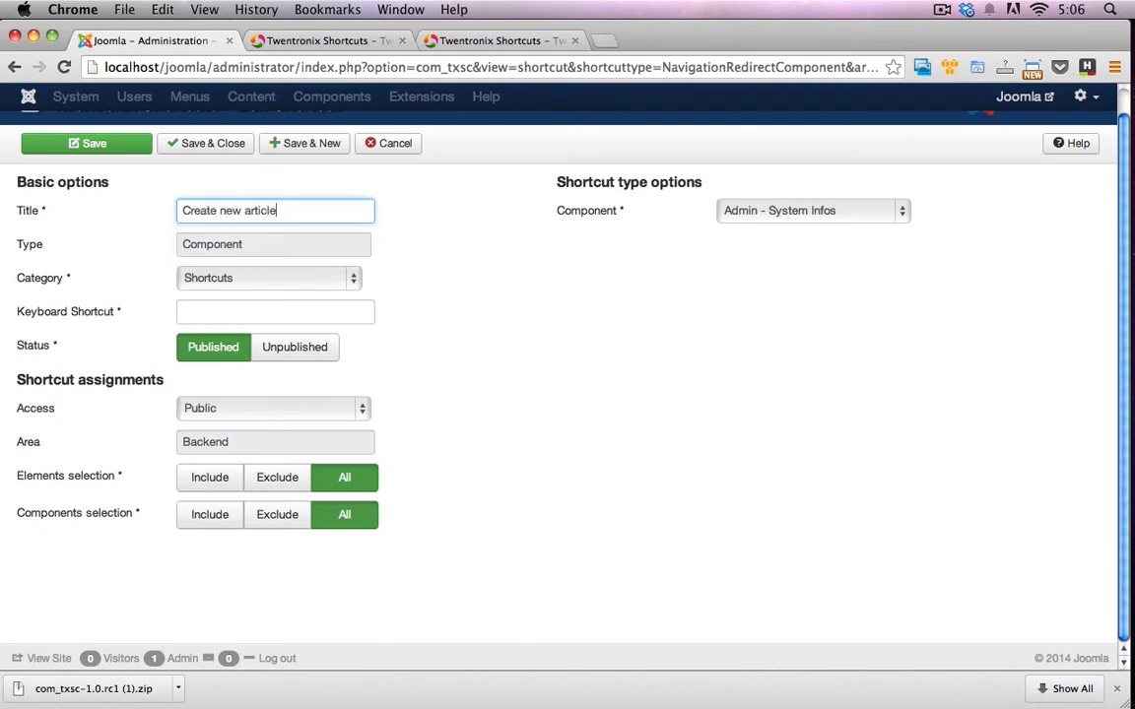
{"action": "left_click", "coordinate": [275, 311]}
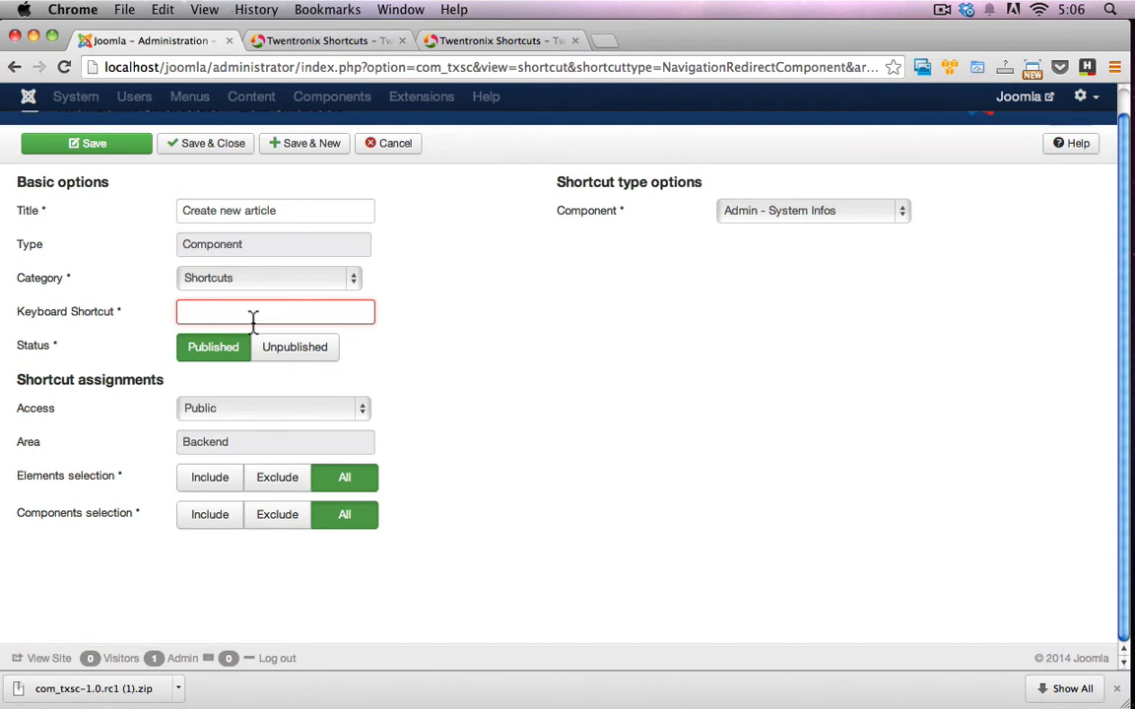
{"action": "type", "text": "alt+"}
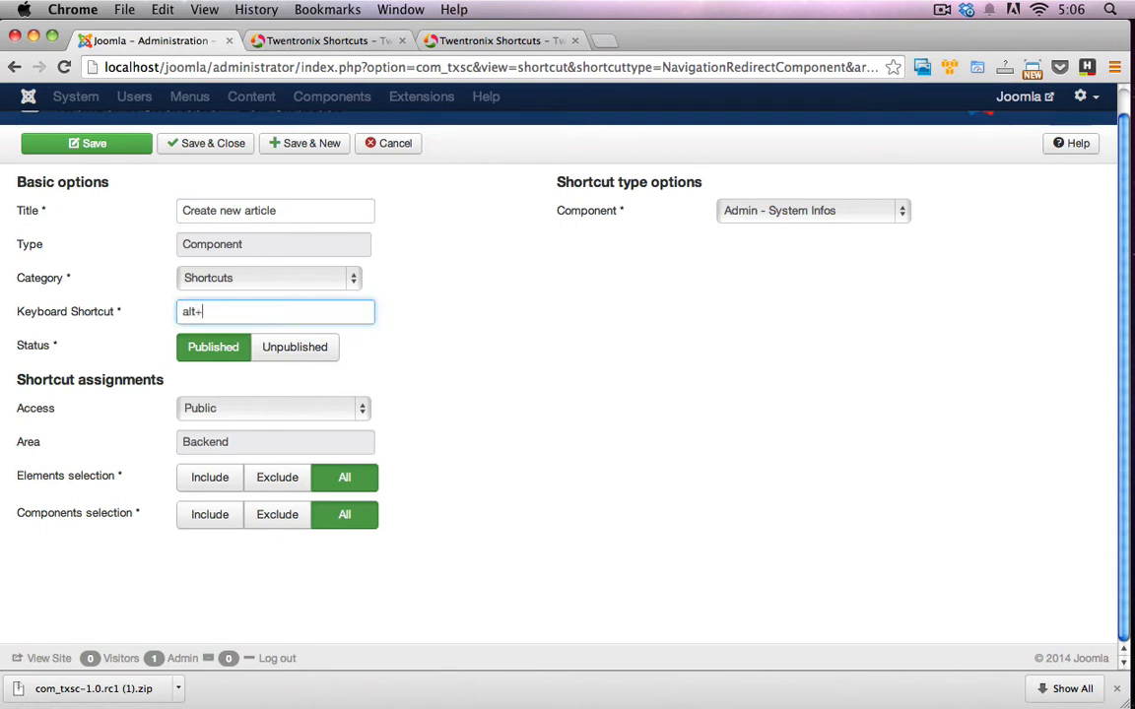
{"action": "type", "text": "a"}
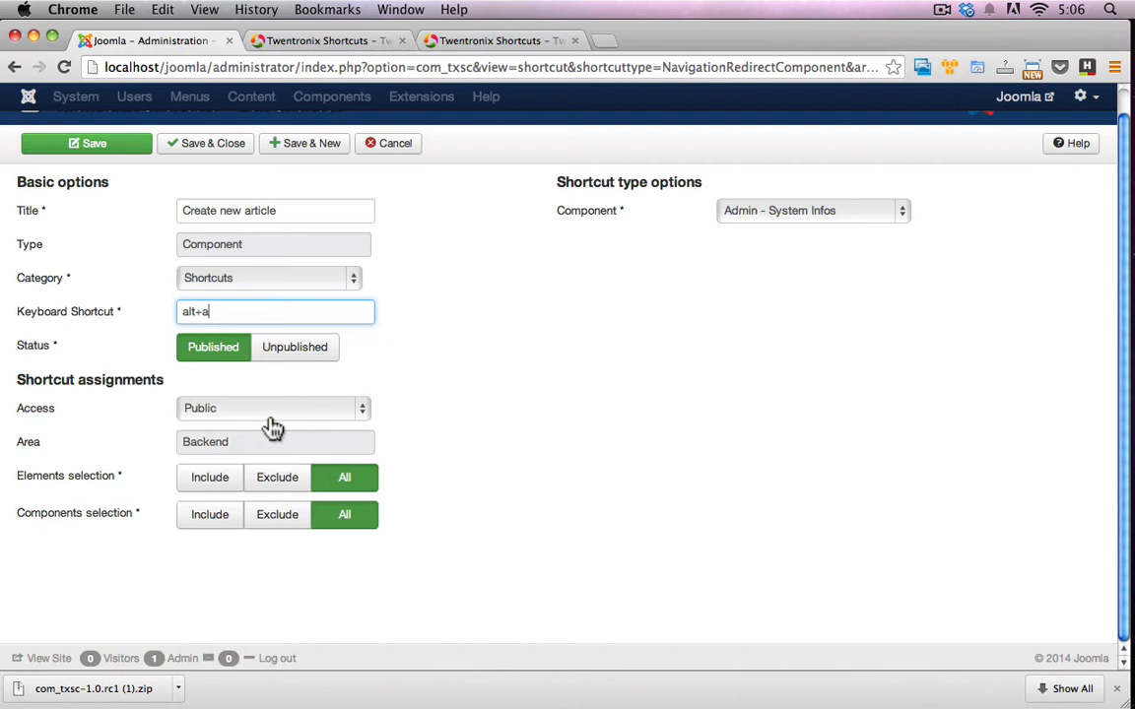
{"action": "mouse_move", "coordinate": [210, 477]}
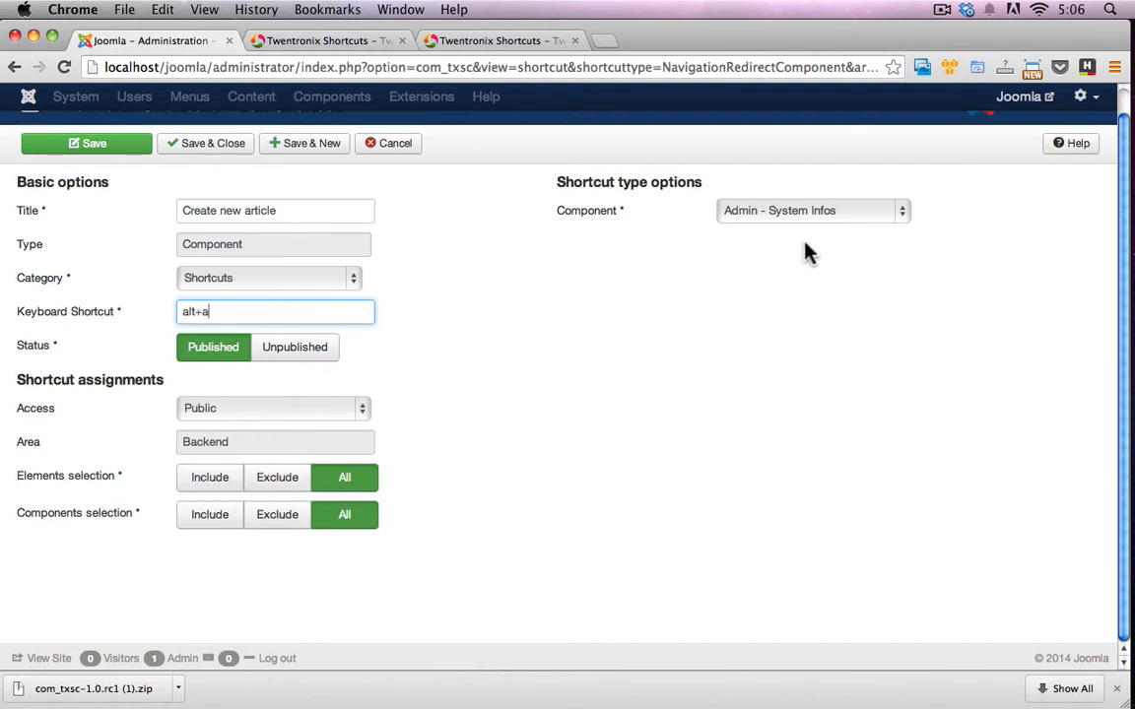
{"action": "left_click", "coordinate": [810, 209]}
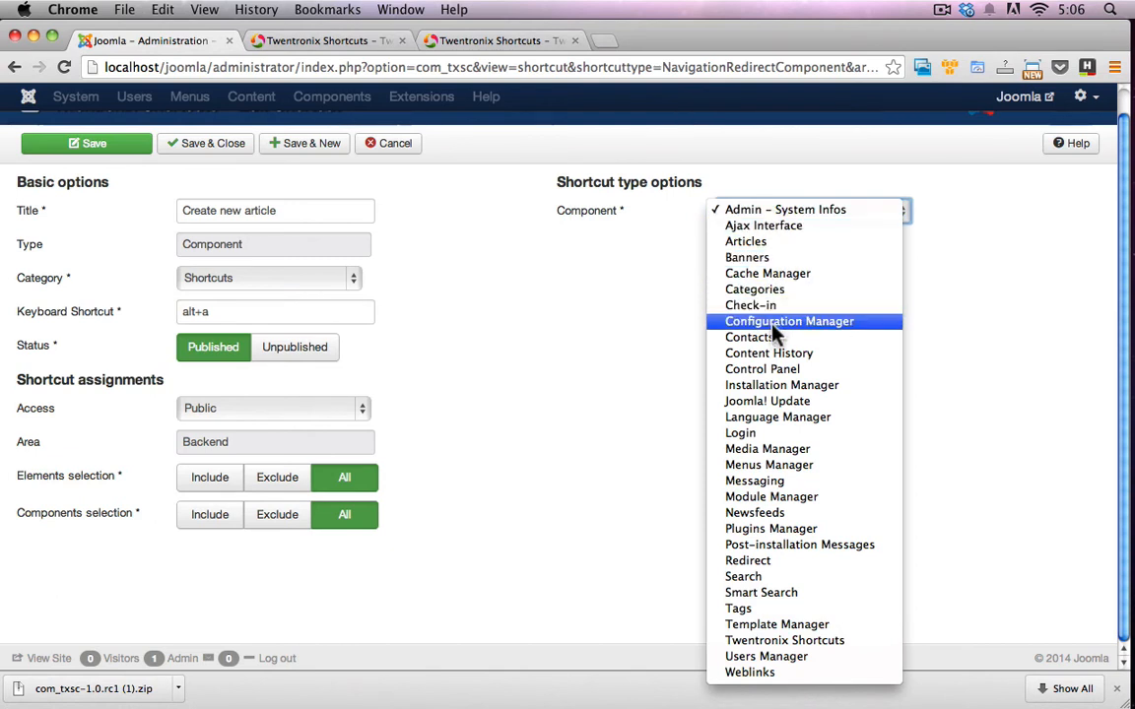
{"action": "mouse_move", "coordinate": [774, 337]}
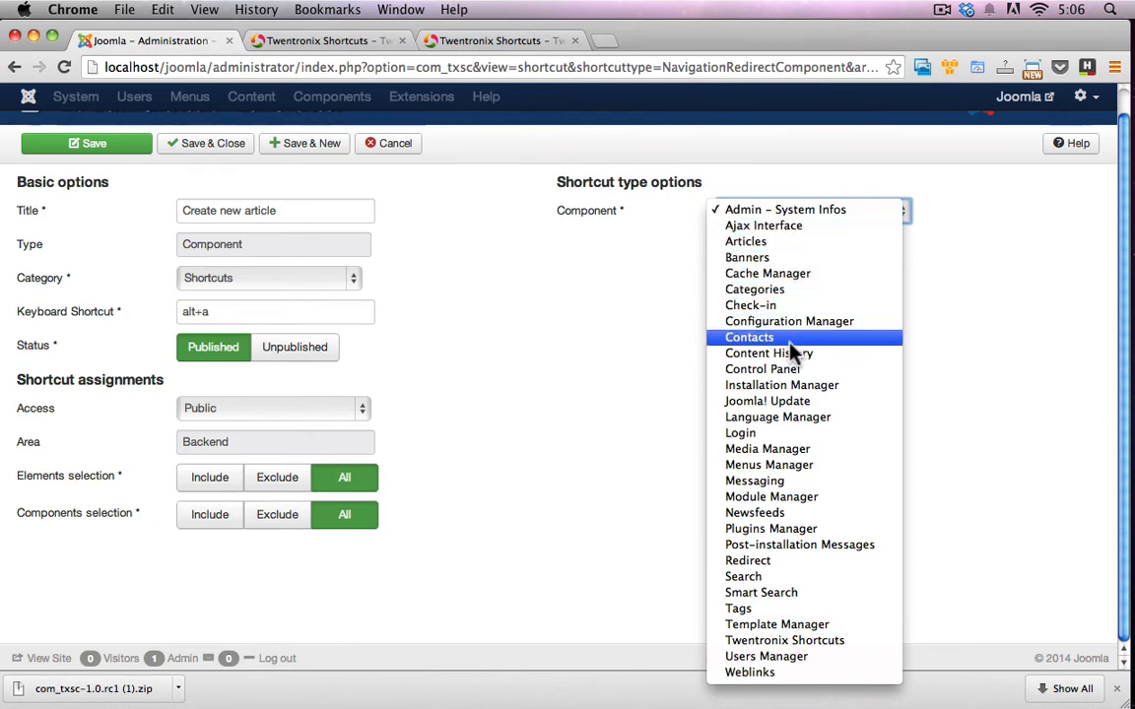
{"action": "mouse_move", "coordinate": [751, 305]}
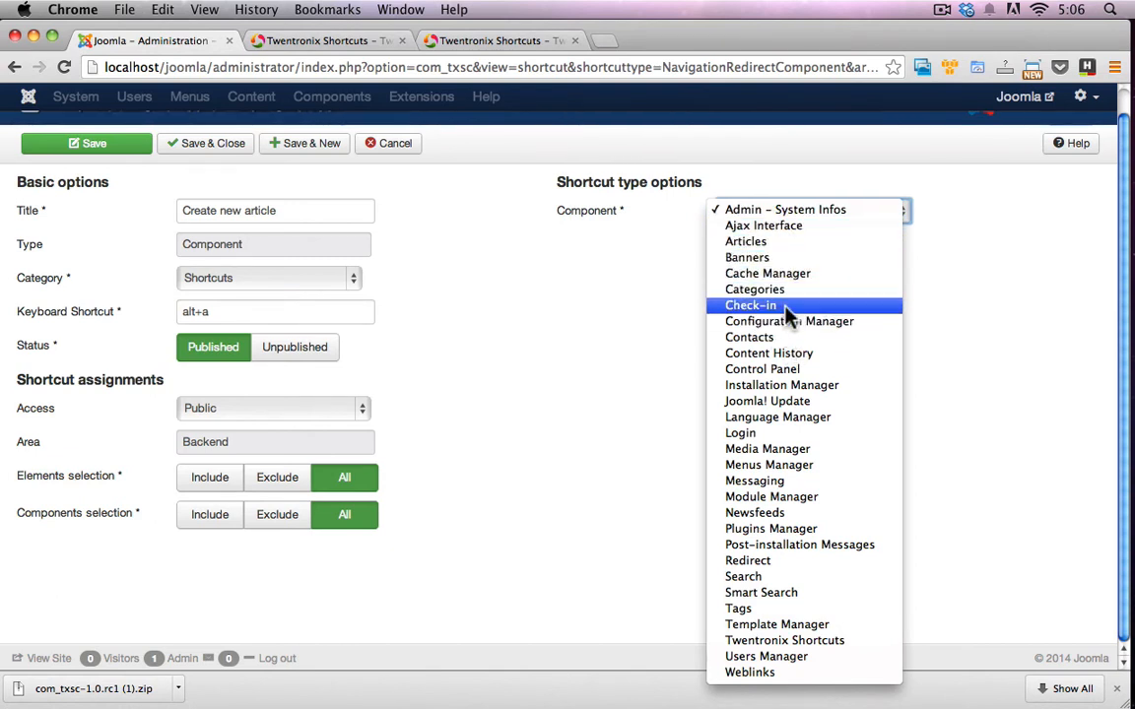
{"action": "mouse_move", "coordinate": [792, 401]}
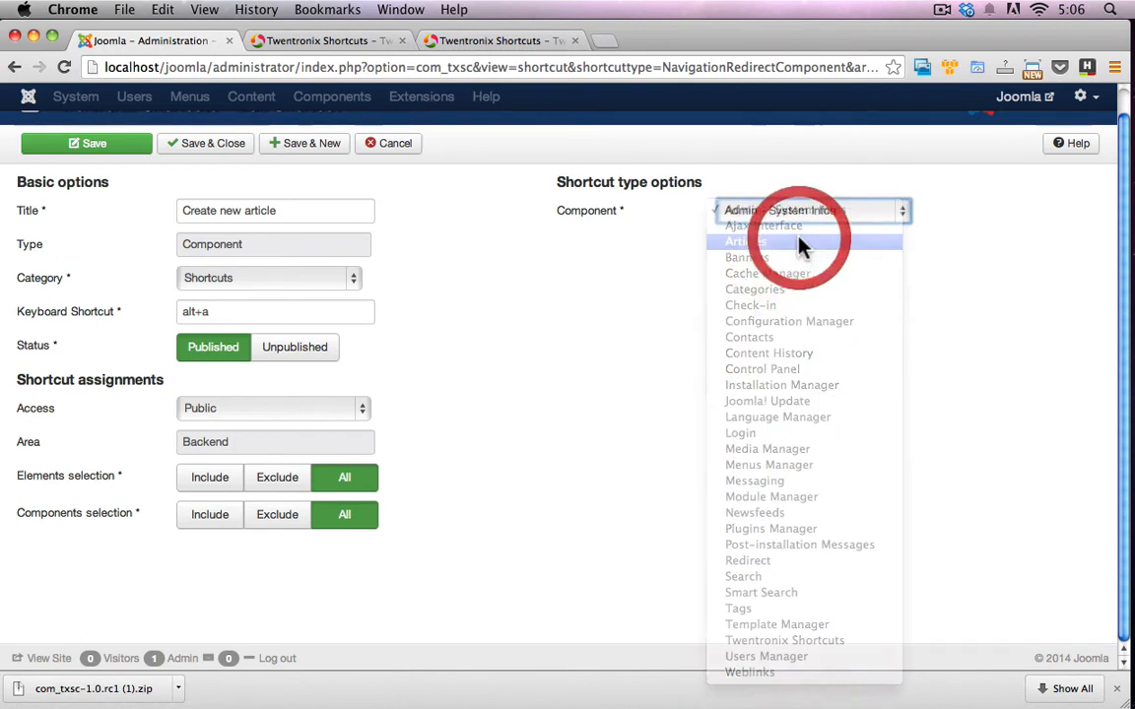
{"action": "left_click", "coordinate": [743, 241]}
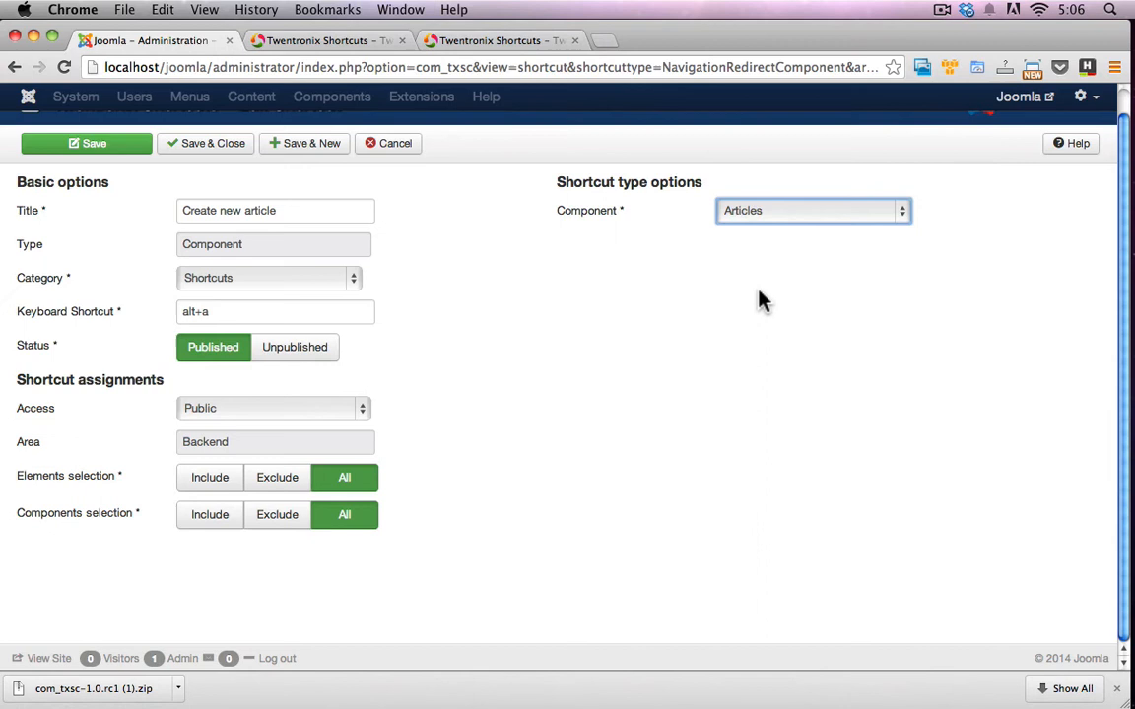
{"action": "mouse_move", "coordinate": [788, 337]}
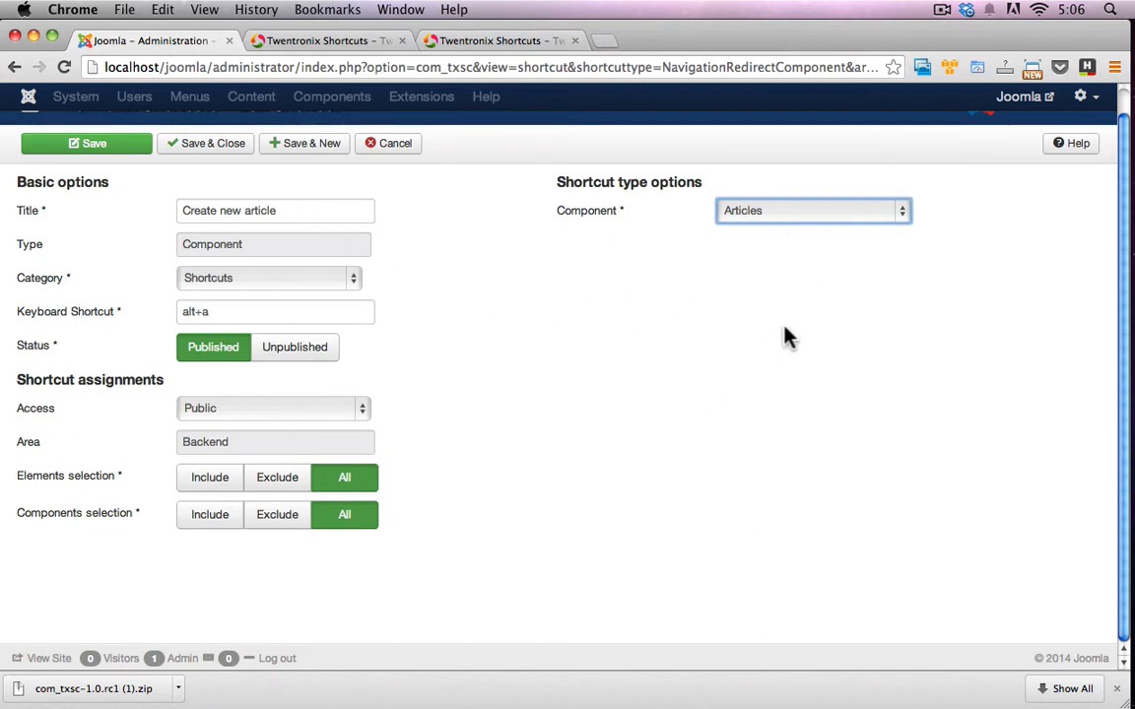
{"action": "left_click", "coordinate": [86, 143]}
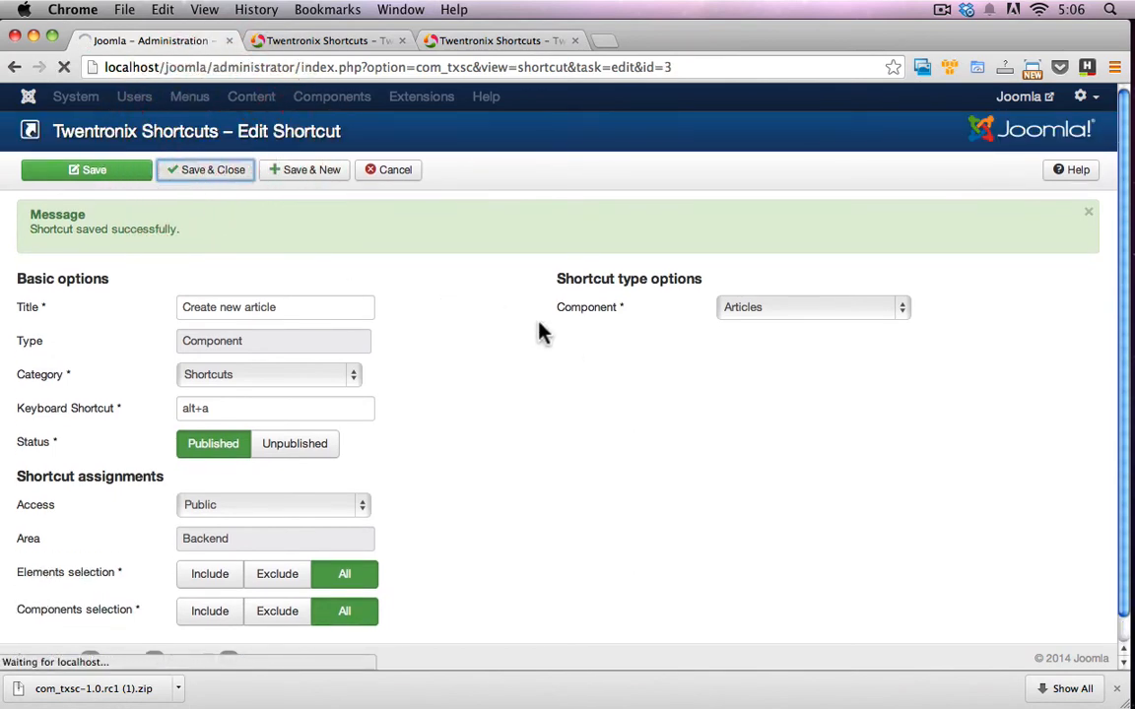
Step: Close the shortcut editor and reopen Twentronix Shortcuts from the Components menu
{"action": "left_click", "coordinate": [205, 170]}
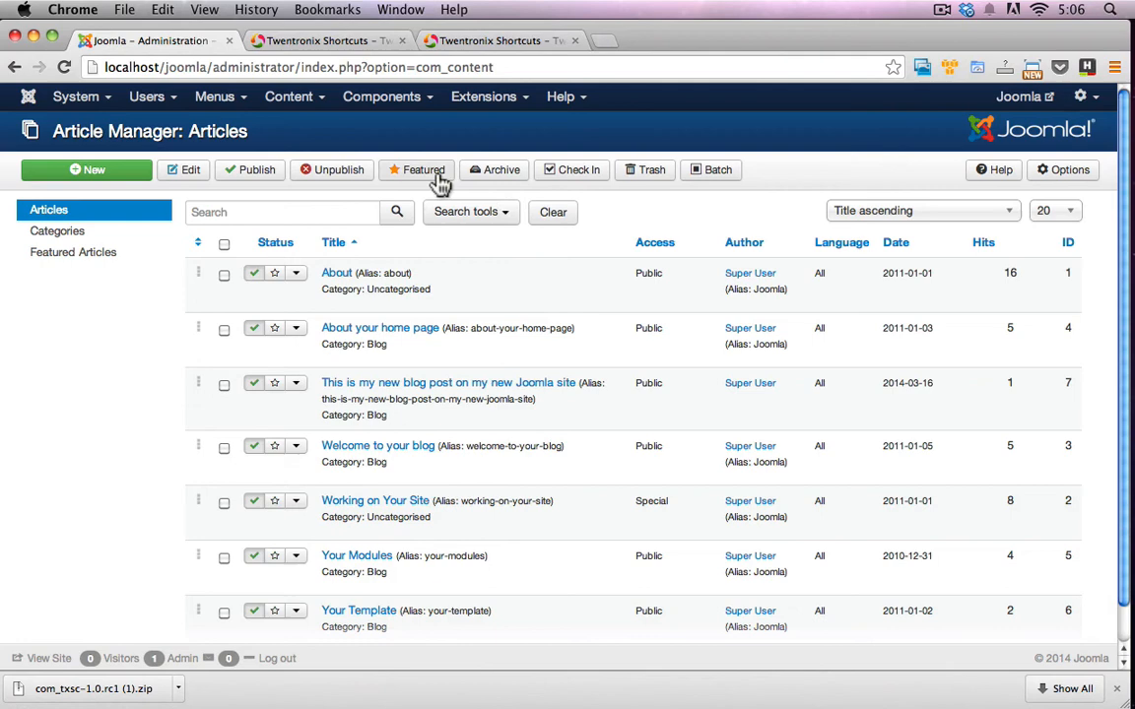
{"action": "mouse_move", "coordinate": [182, 169]}
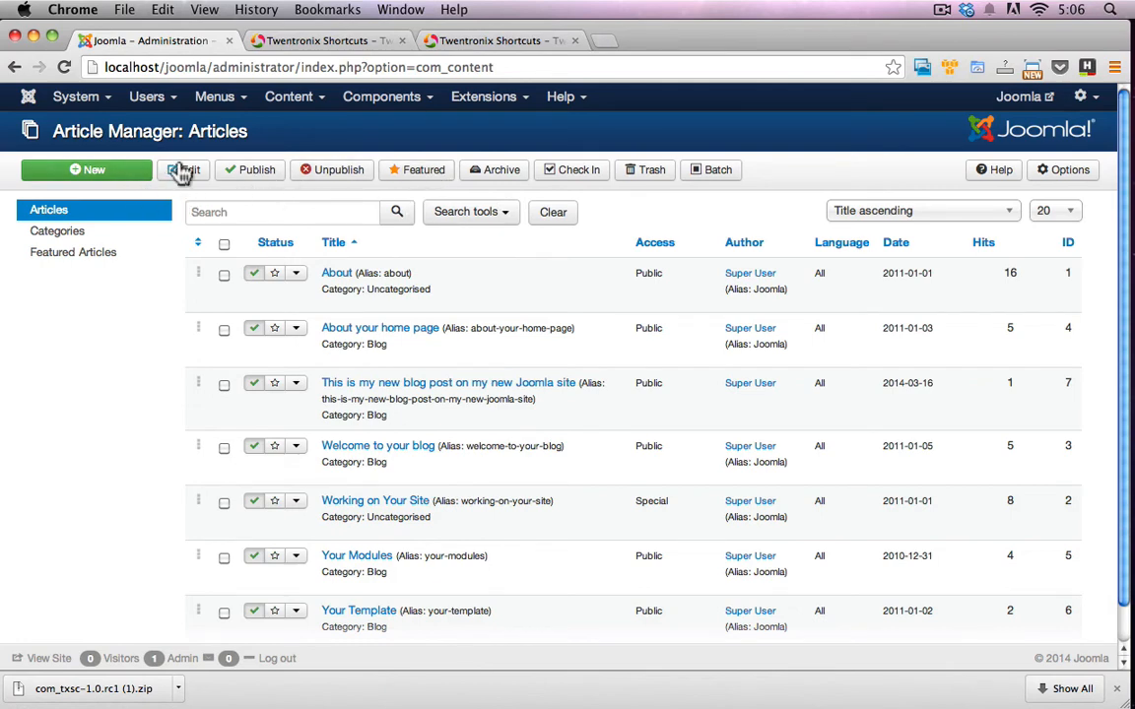
{"action": "left_click", "coordinate": [289, 95]}
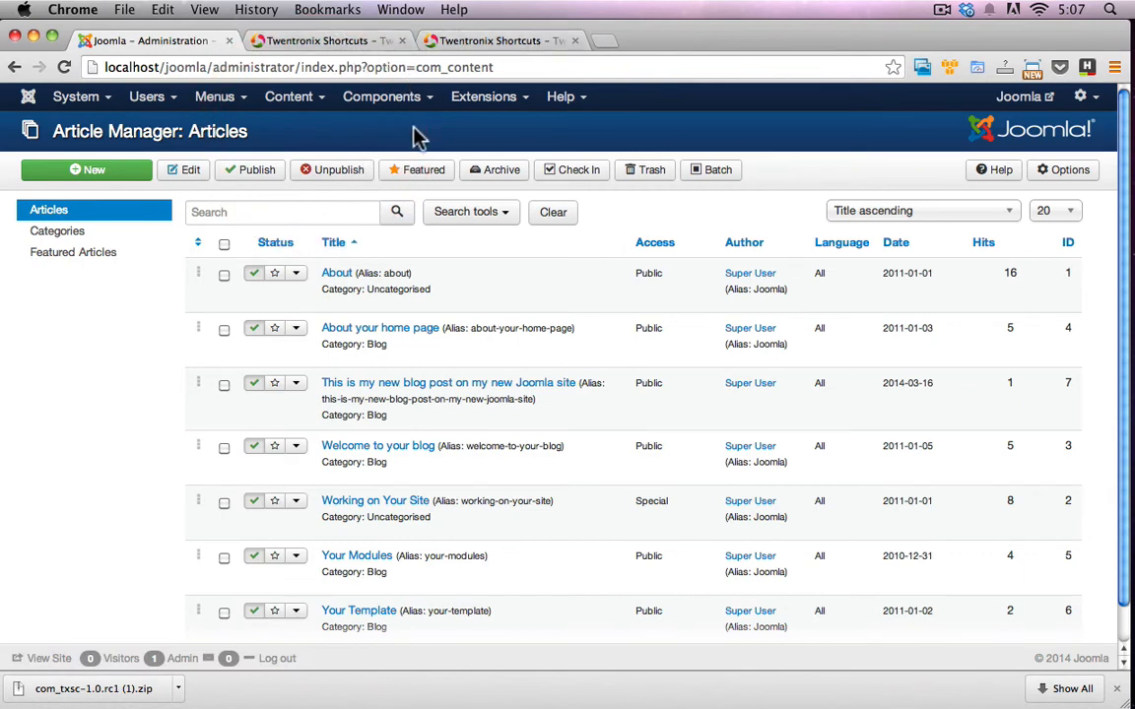
{"action": "mouse_move", "coordinate": [404, 148]}
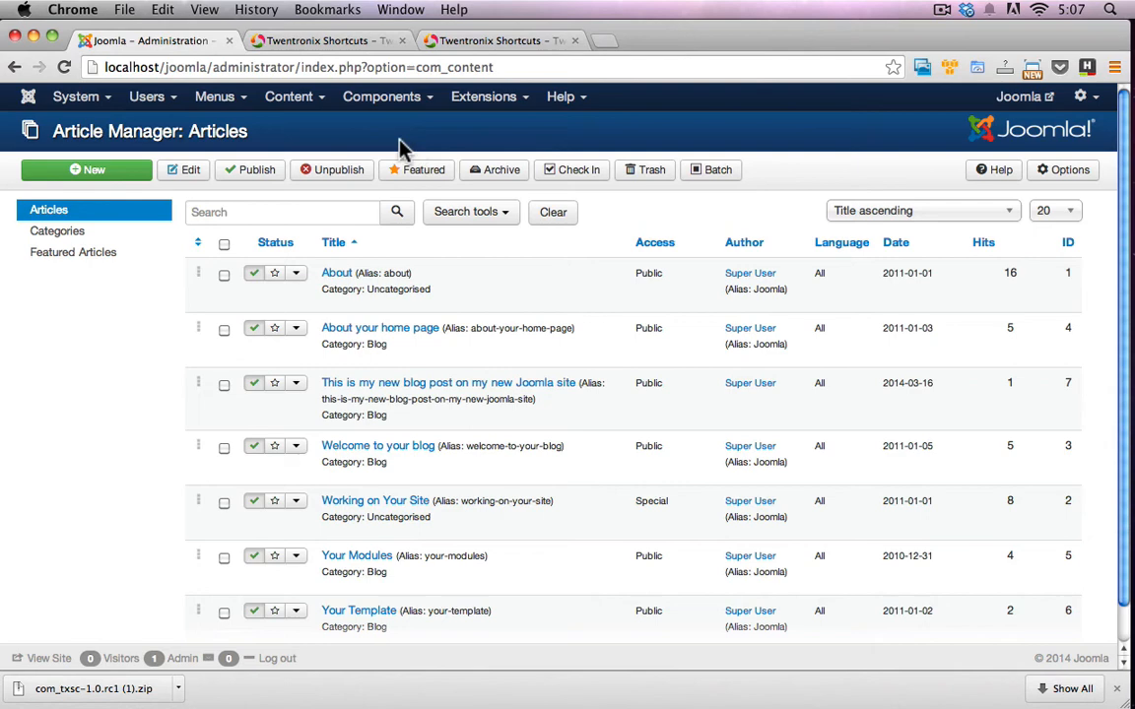
{"action": "mouse_move", "coordinate": [314, 138]}
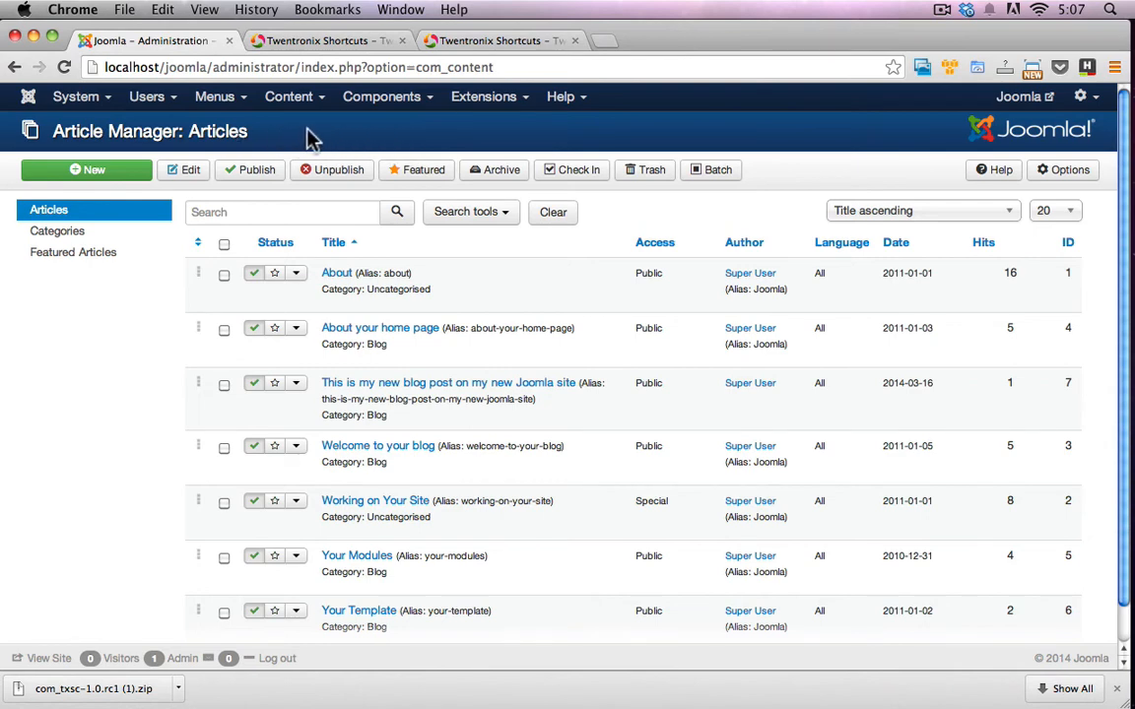
{"action": "mouse_move", "coordinate": [394, 138]}
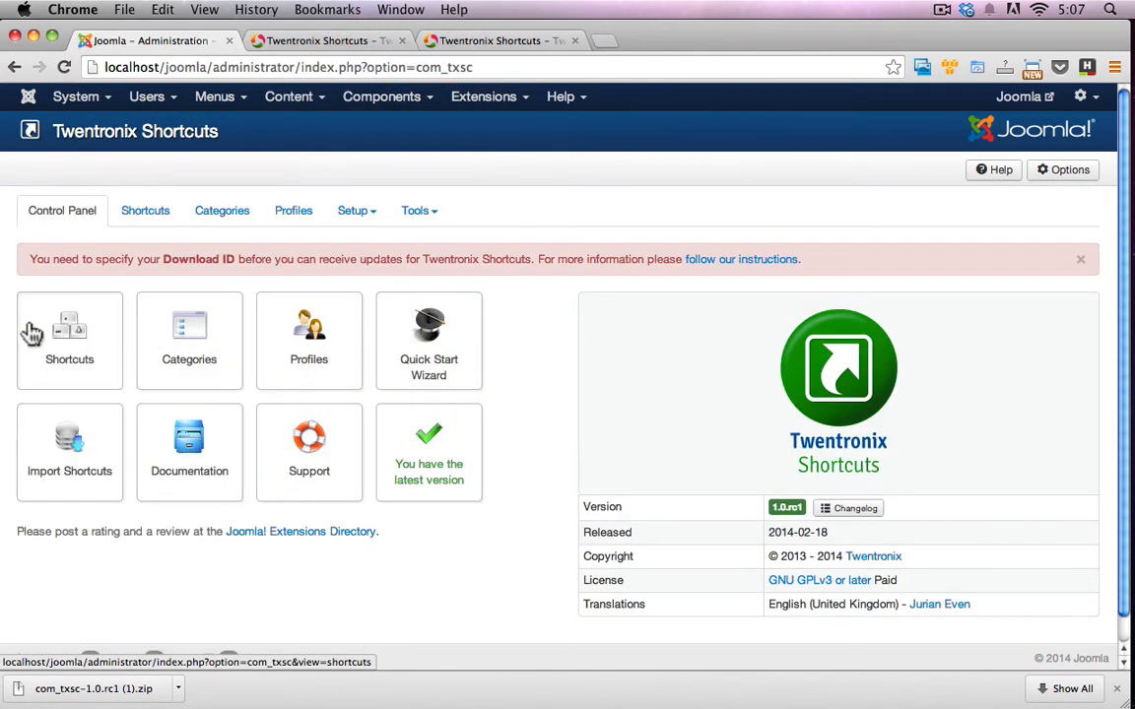
Step: Start a backend-only Navigation > Redirect > URL shortcut, copying the Add New Article address
{"action": "left_click", "coordinate": [69, 339]}
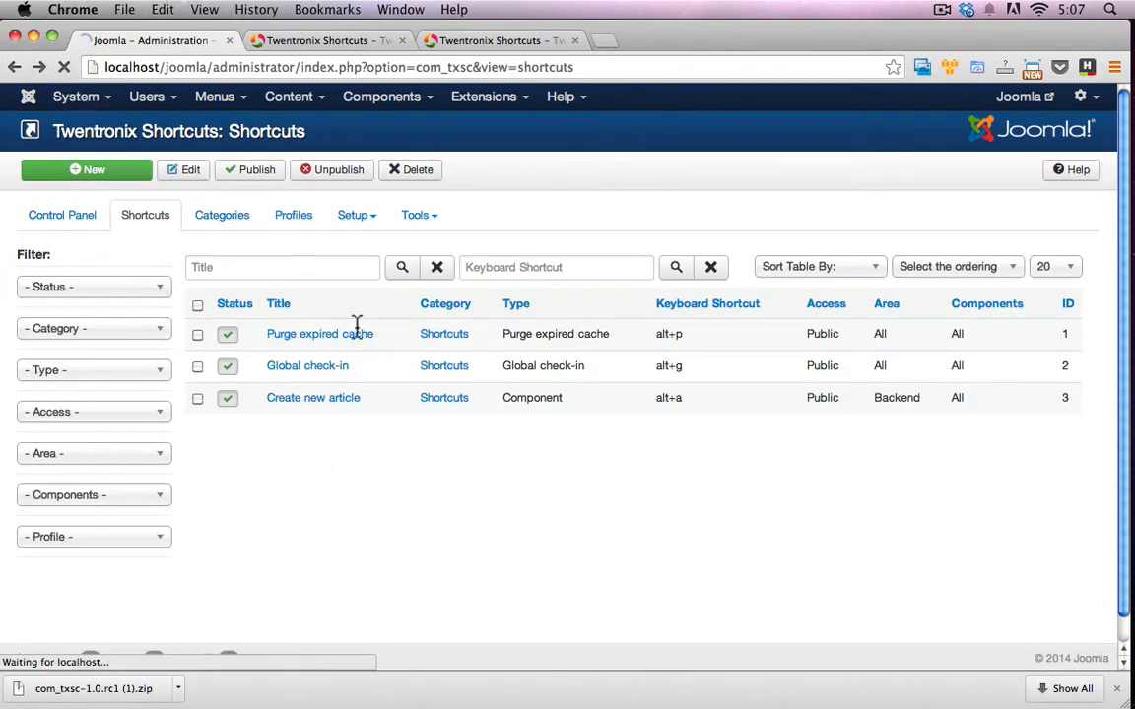
{"action": "left_click", "coordinate": [62, 215]}
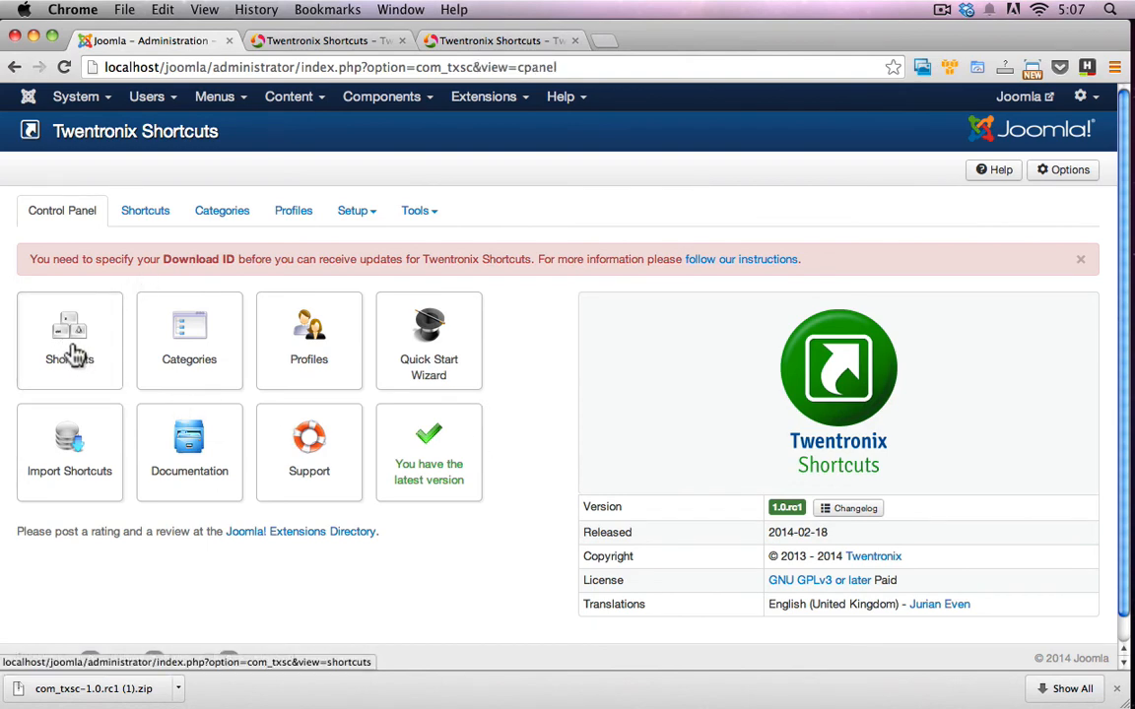
{"action": "left_click", "coordinate": [69, 340]}
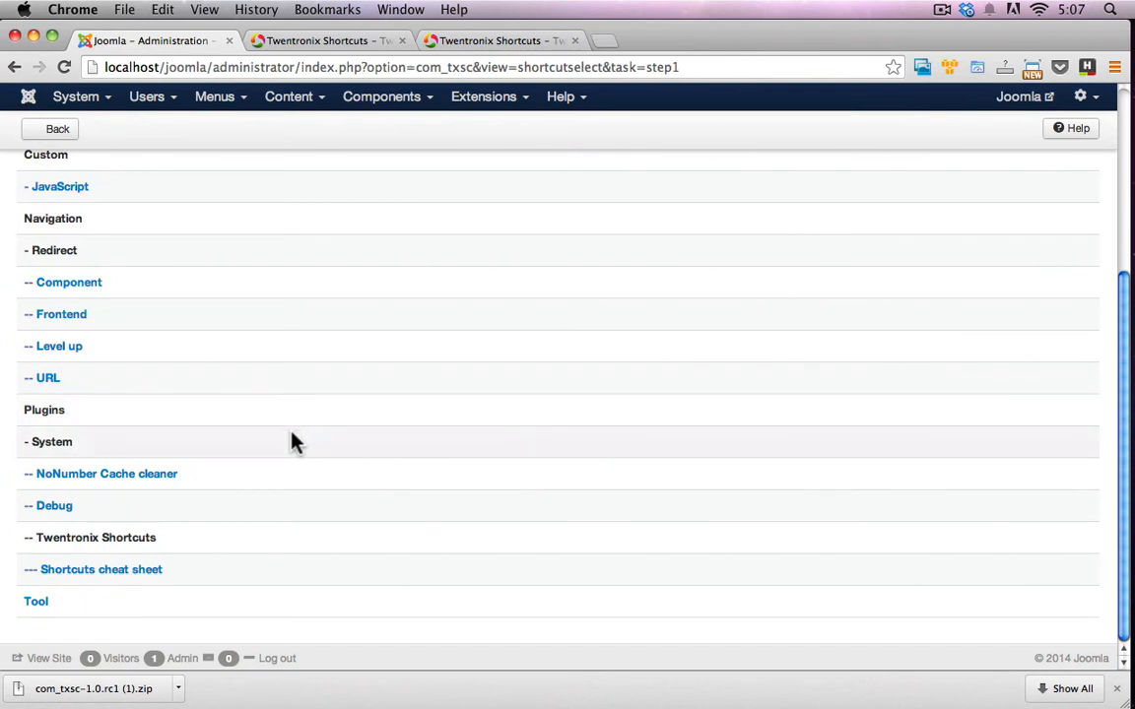
{"action": "scroll", "scroll_direction": "up", "scroll_amount": 3}
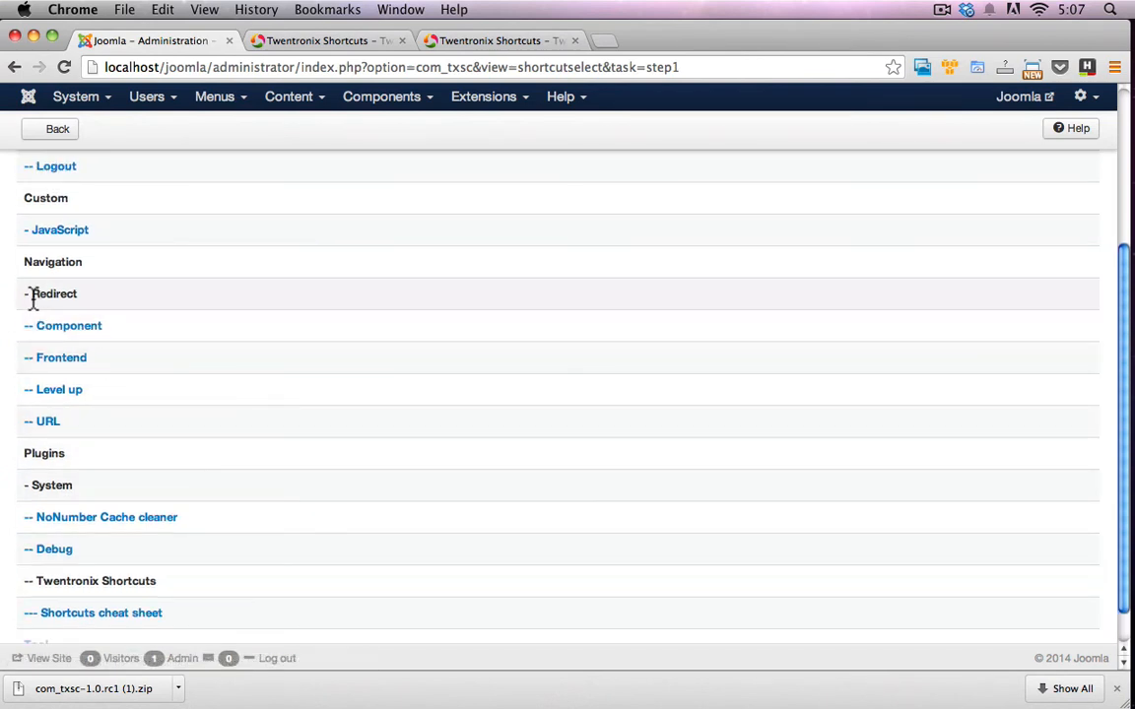
{"action": "scroll", "scroll_direction": "up", "scroll_amount": 3}
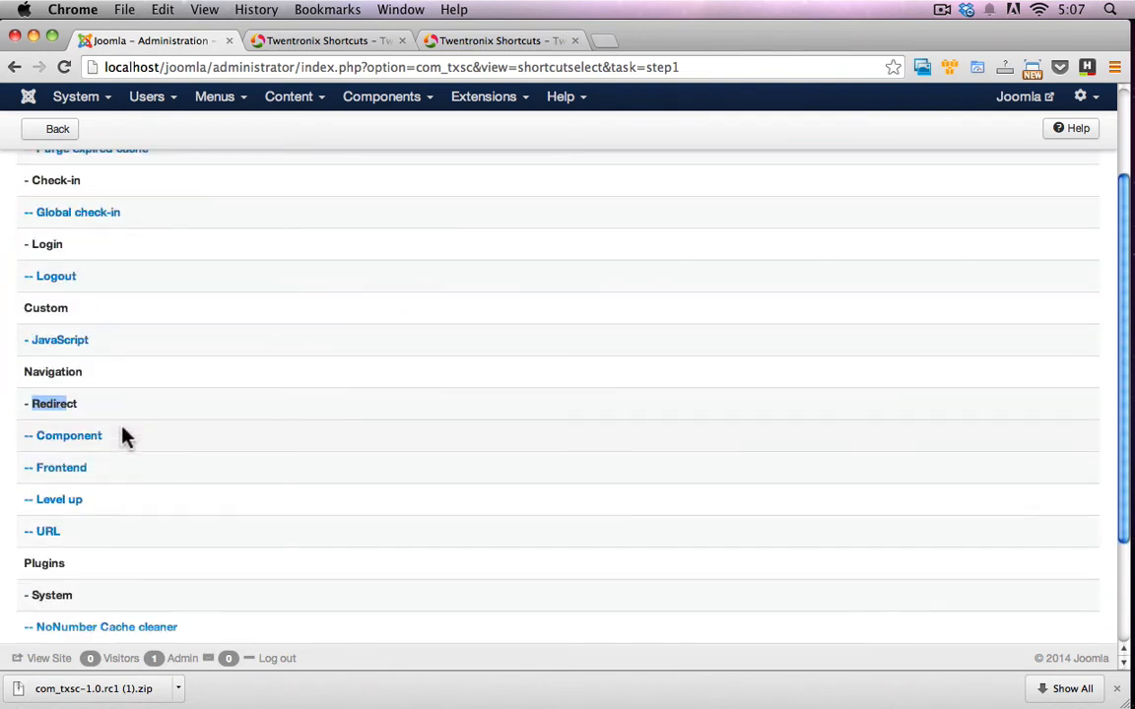
{"action": "scroll", "scroll_direction": "up", "scroll_amount": 3}
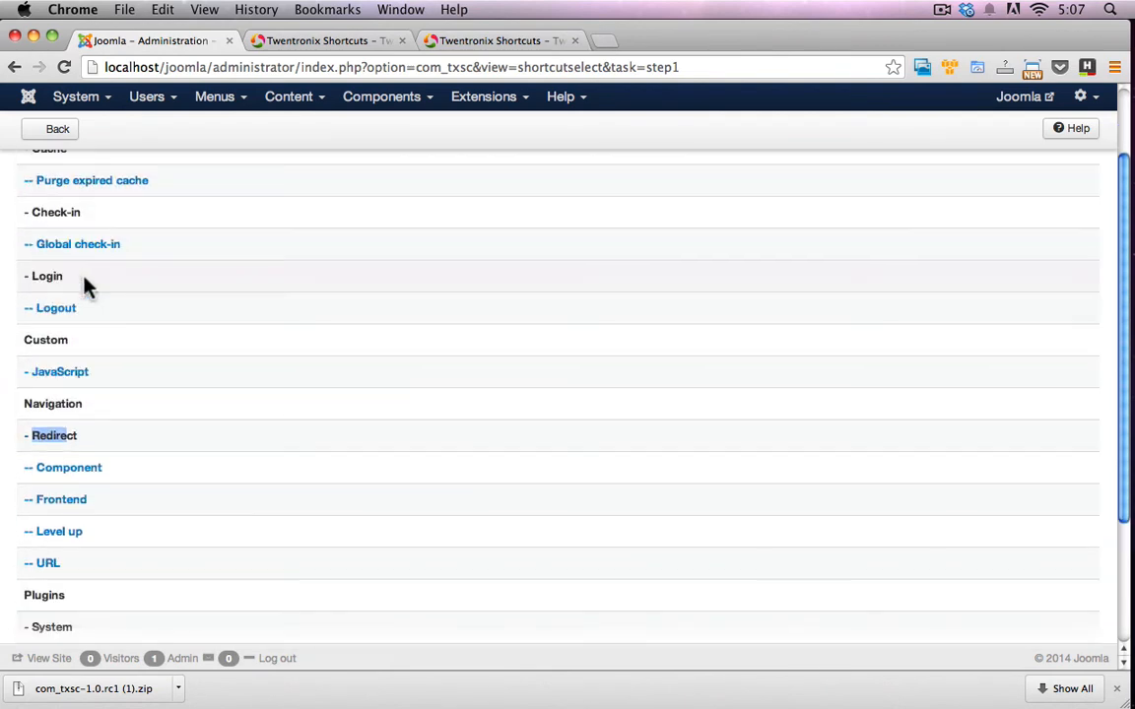
{"action": "scroll", "scroll_direction": "down", "scroll_amount": 3}
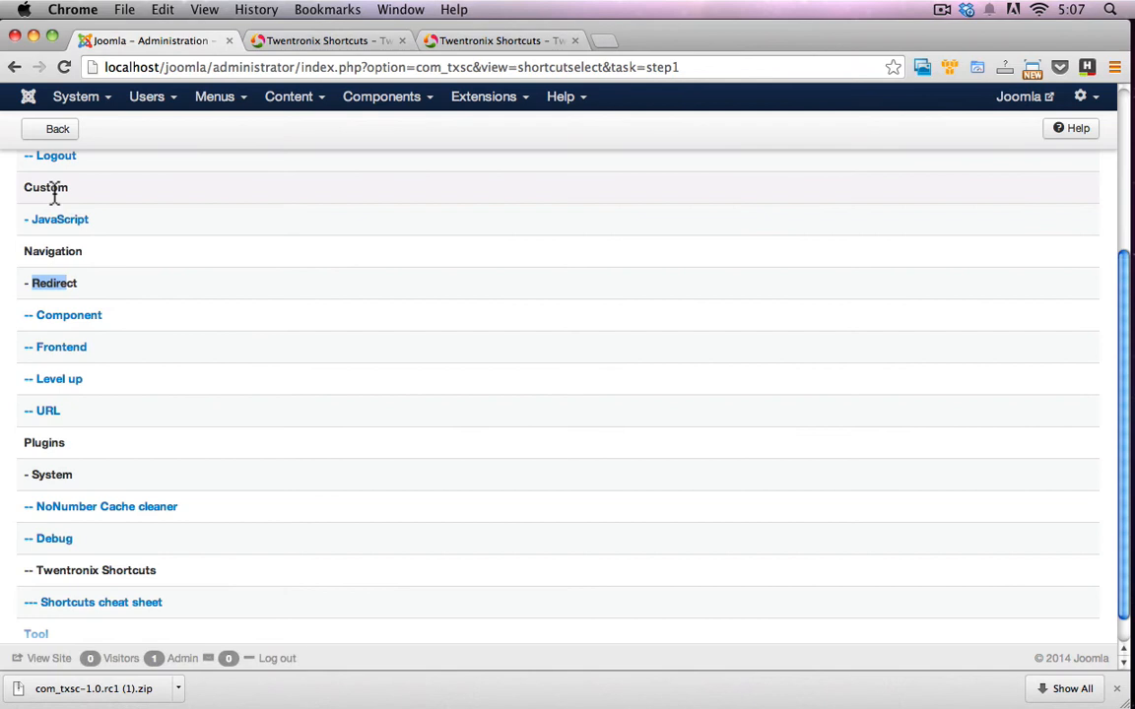
{"action": "scroll", "scroll_direction": "down", "scroll_amount": 3}
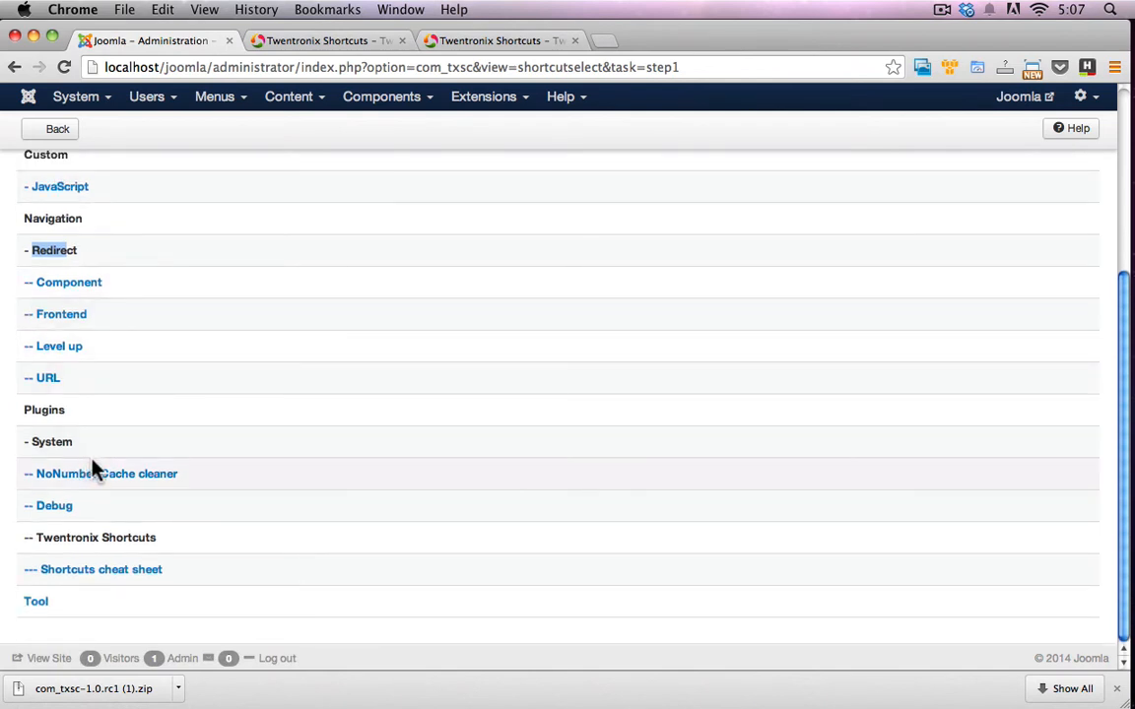
{"action": "mouse_move", "coordinate": [112, 576]}
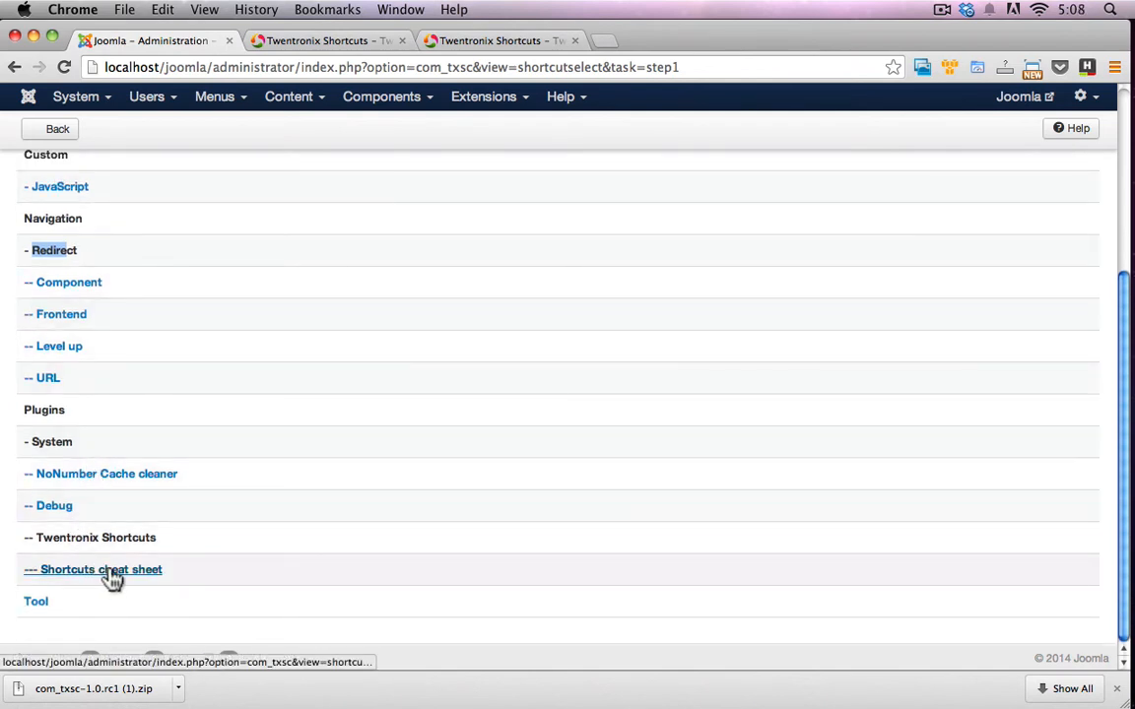
{"action": "scroll", "scroll_direction": "up", "scroll_amount": 3}
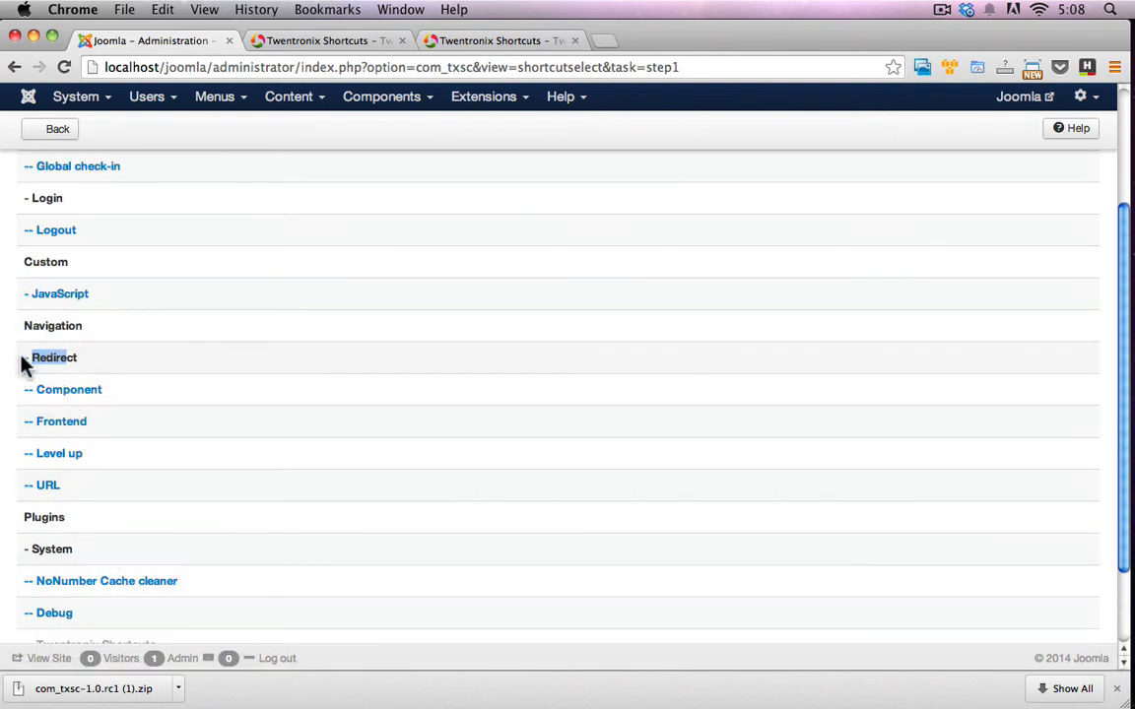
{"action": "mouse_move", "coordinate": [56, 404]}
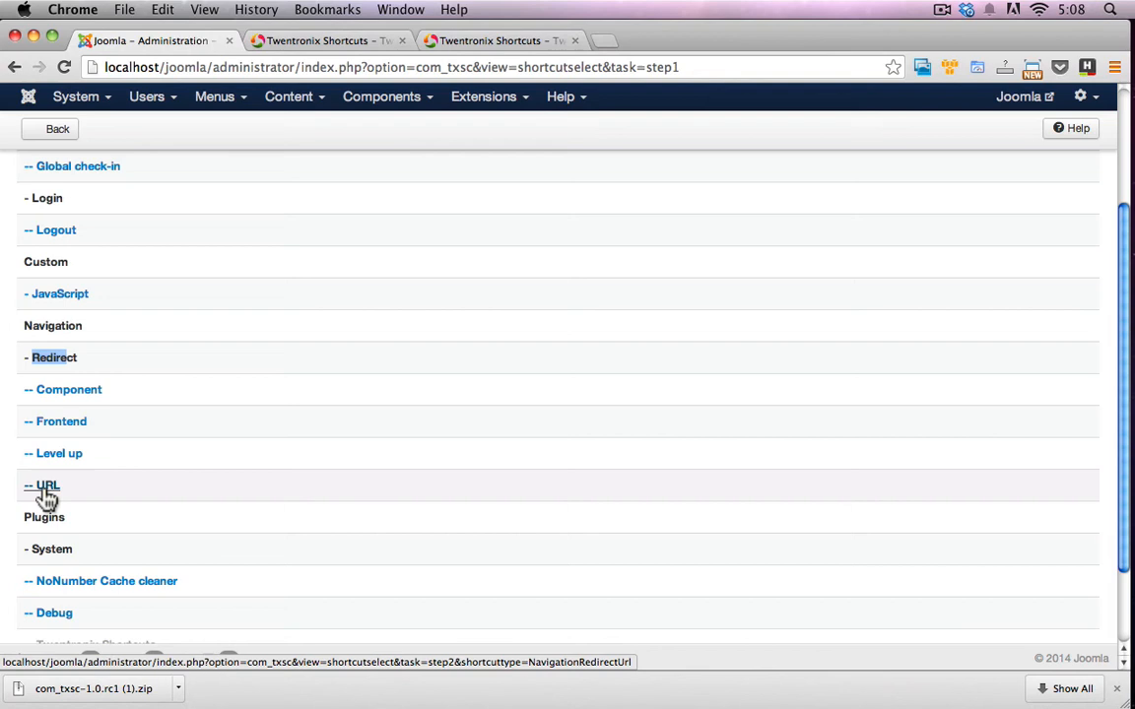
{"action": "mouse_move", "coordinate": [202, 440]}
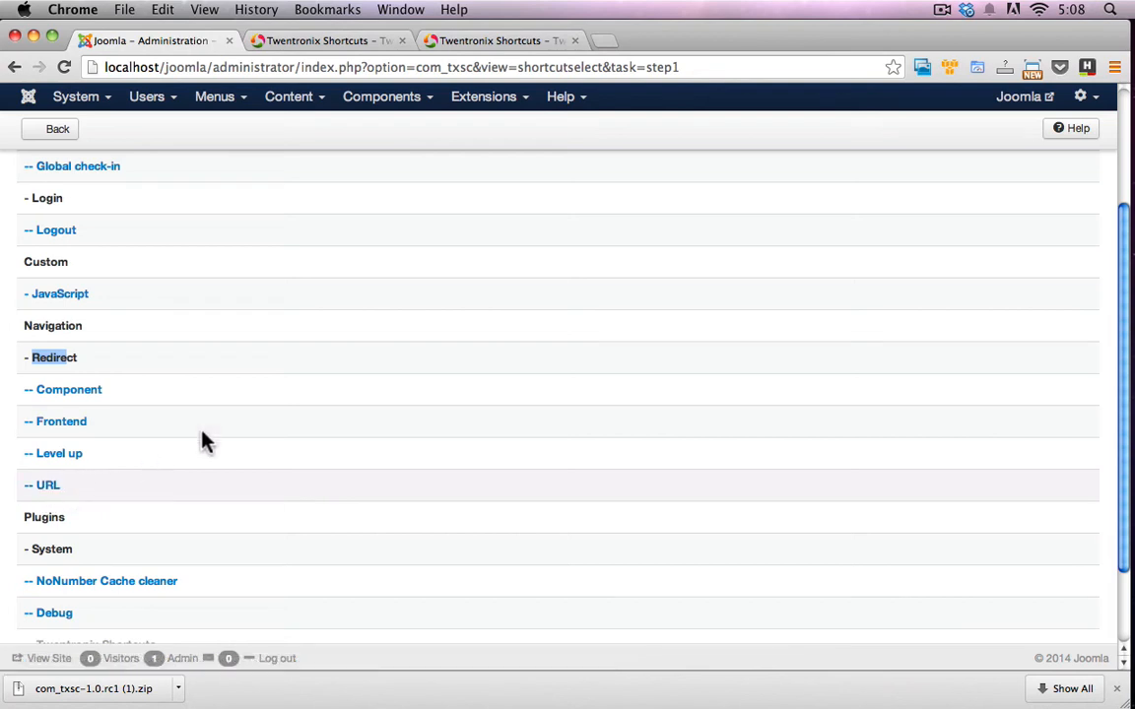
{"action": "mouse_move", "coordinate": [289, 128]}
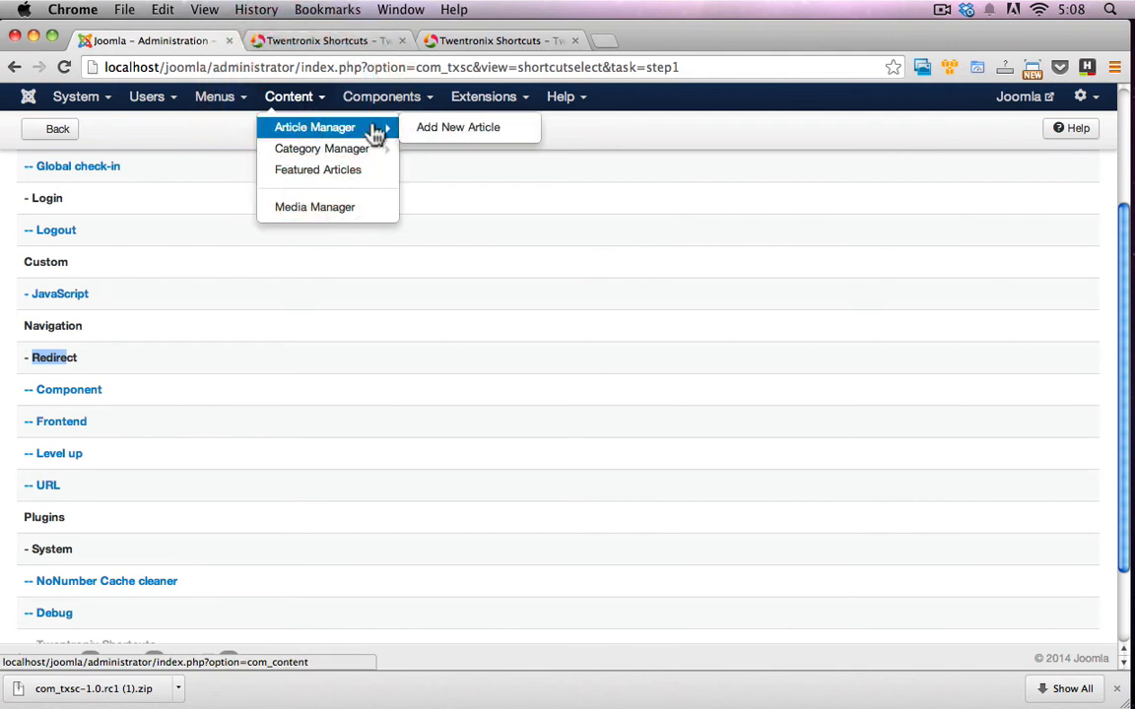
{"action": "right_click", "coordinate": [457, 126]}
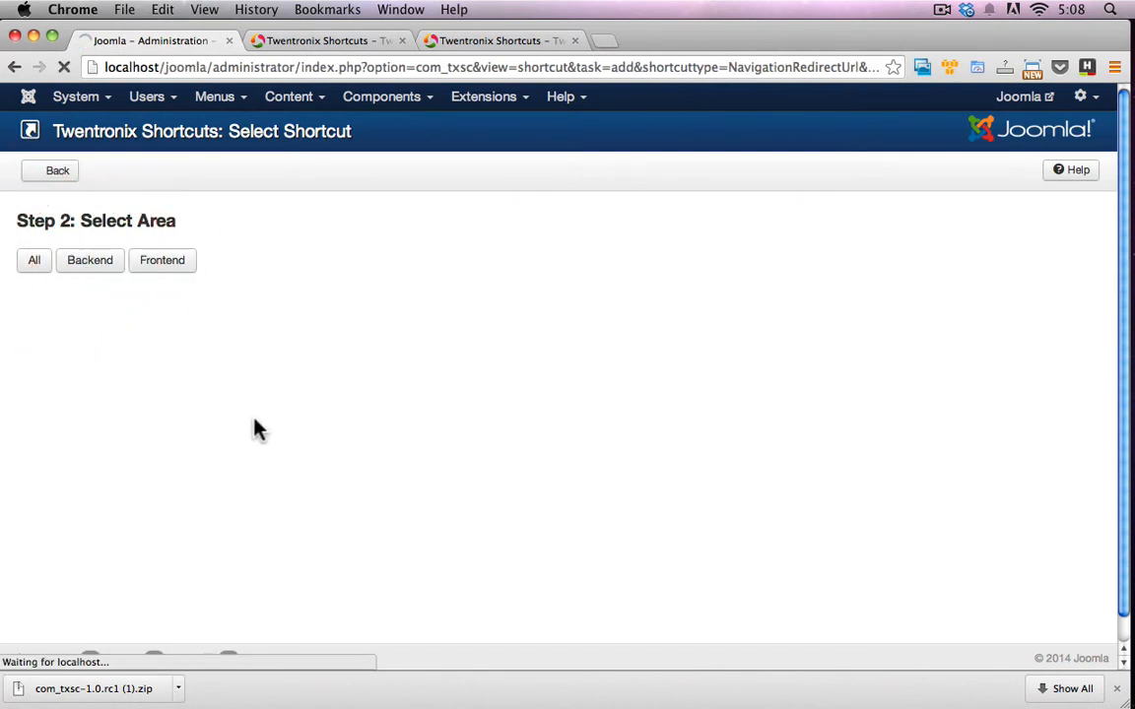
{"action": "left_click", "coordinate": [90, 260]}
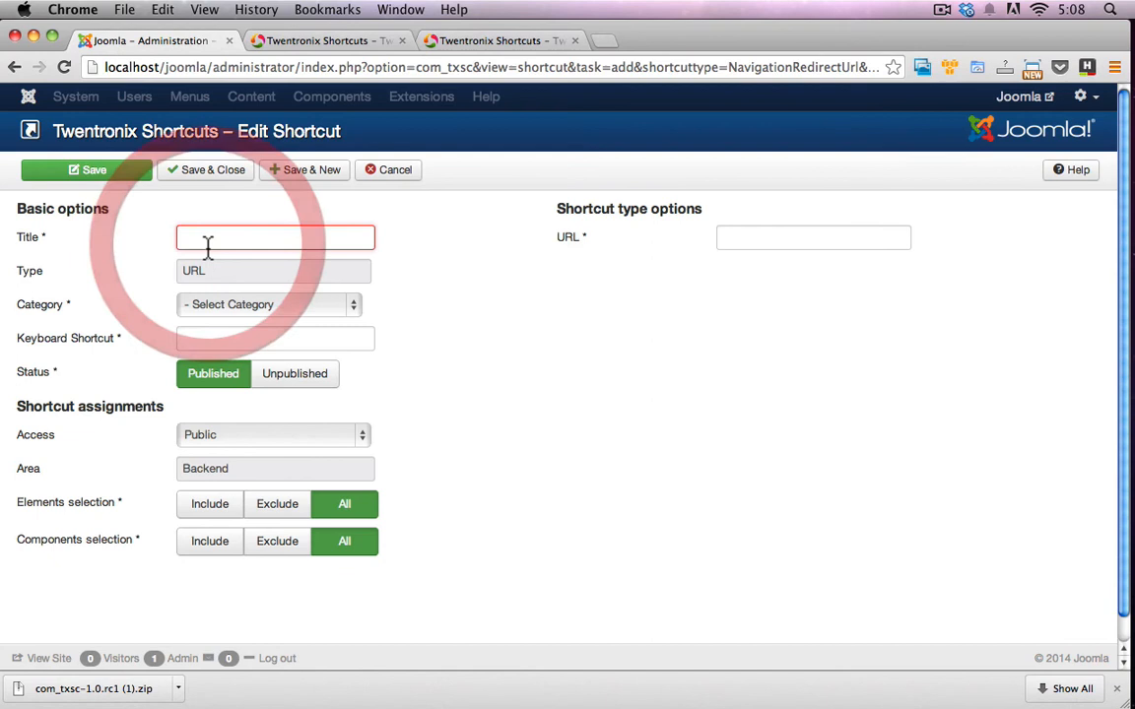
Step: Fill in 'Create new article (should work)', category Shortcuts, alt+z, and the add-article URL
{"action": "type", "text": "Create new article"}
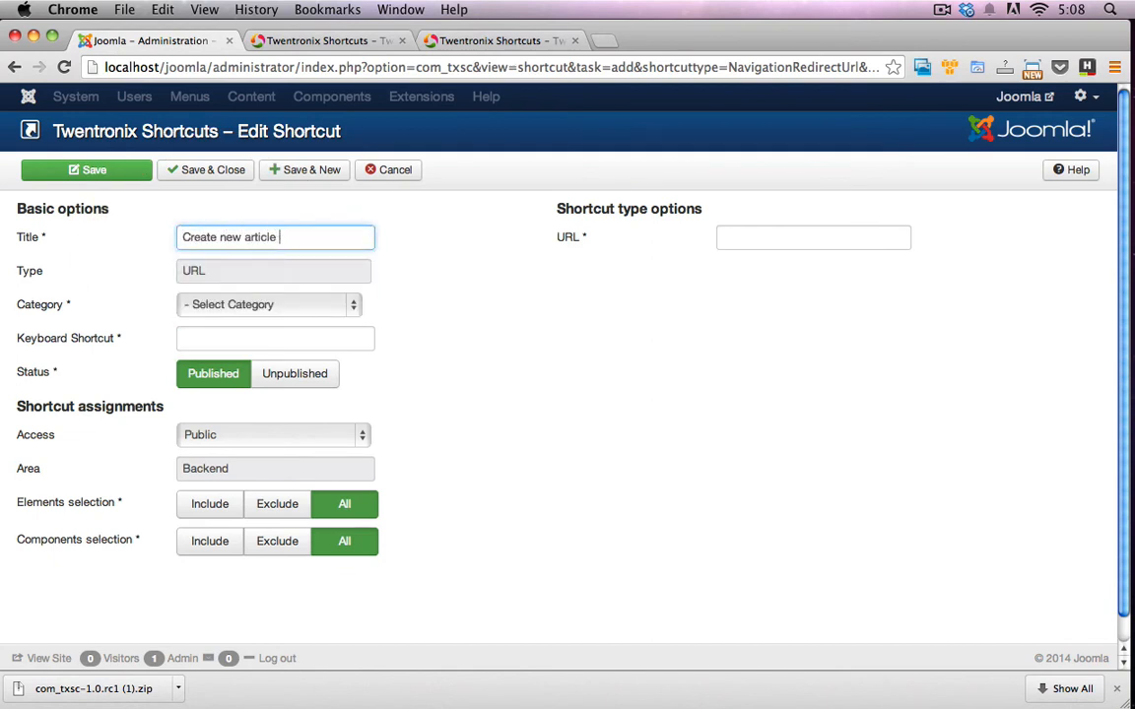
{"action": "type", "text": "(shoul"}
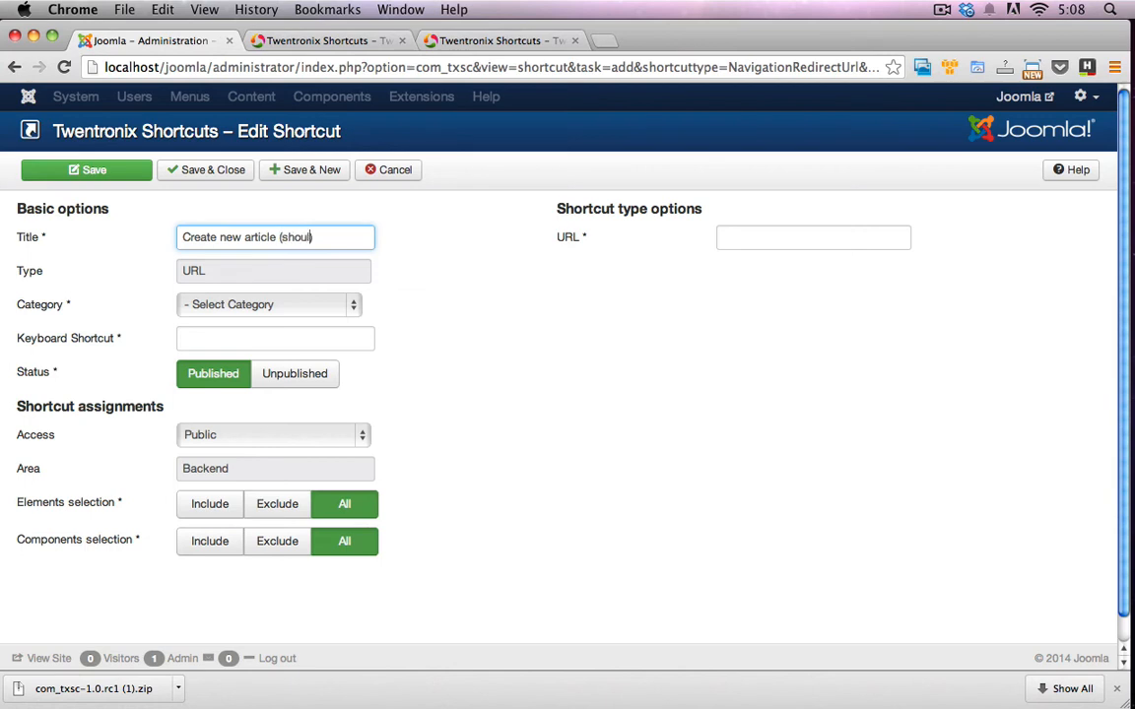
{"action": "type", "text": "d work)"}
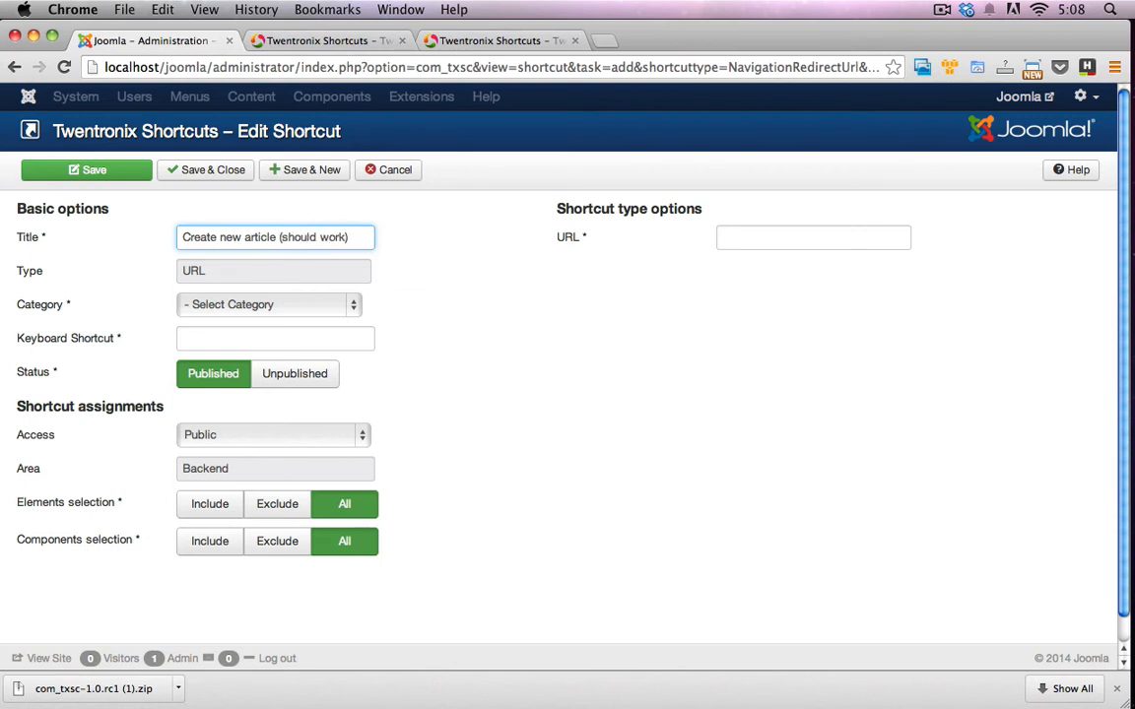
{"action": "left_click", "coordinate": [268, 303]}
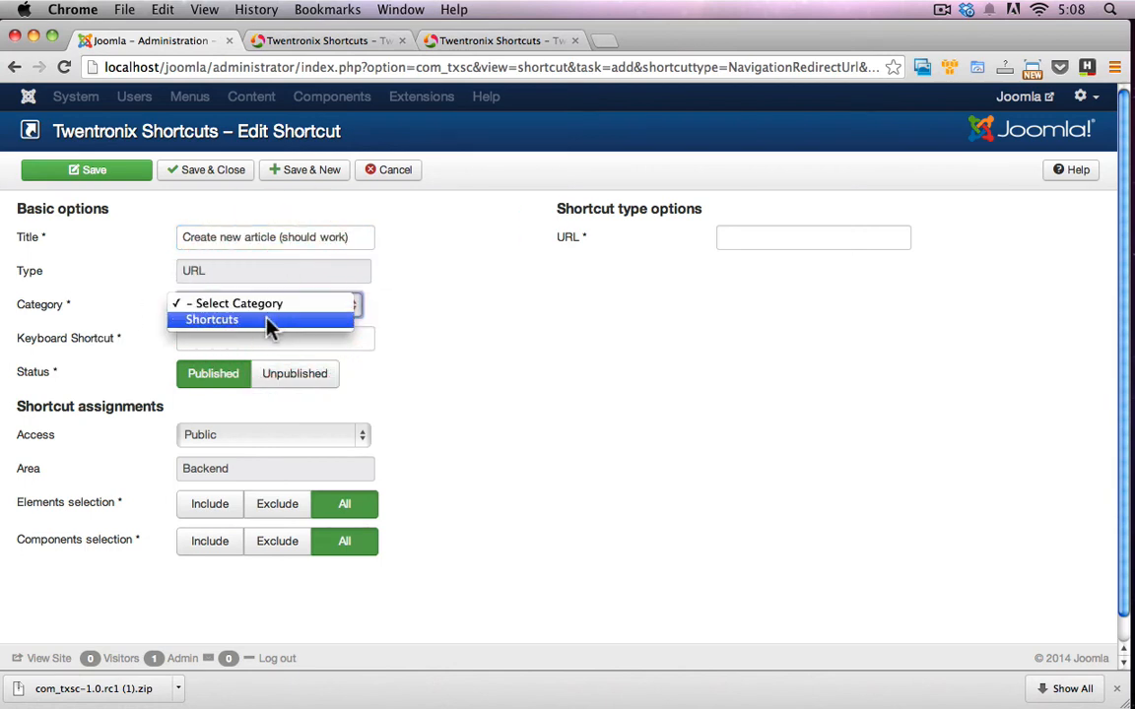
{"action": "left_click", "coordinate": [212, 319]}
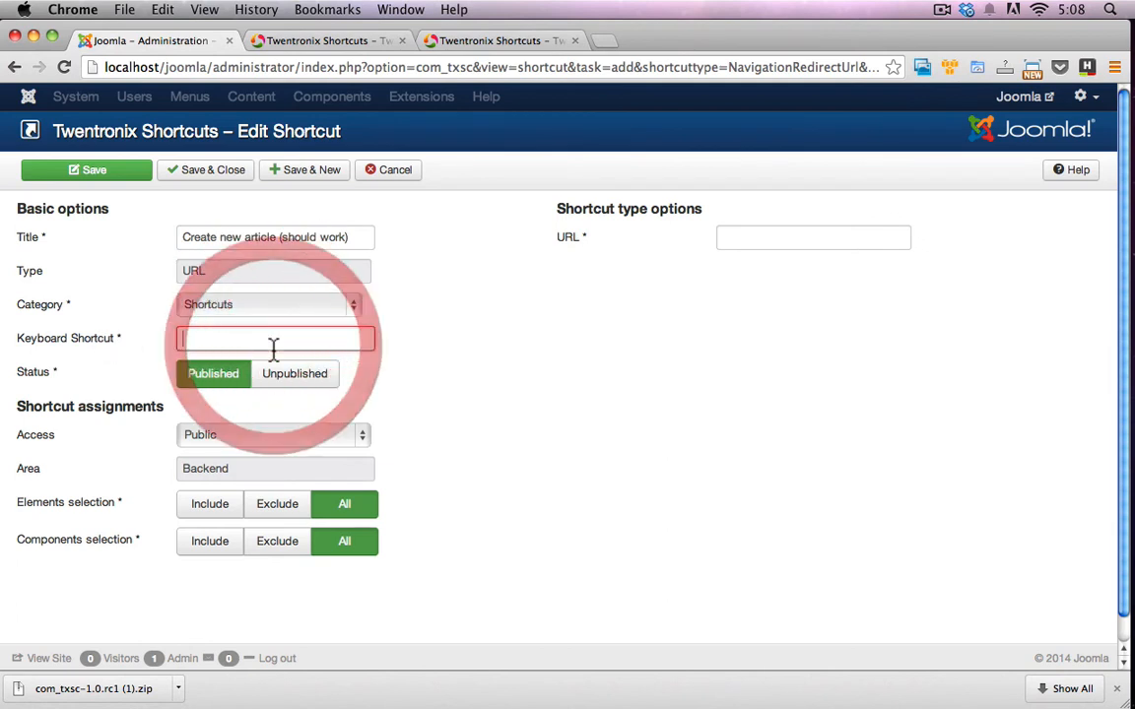
{"action": "type", "text": "alt"}
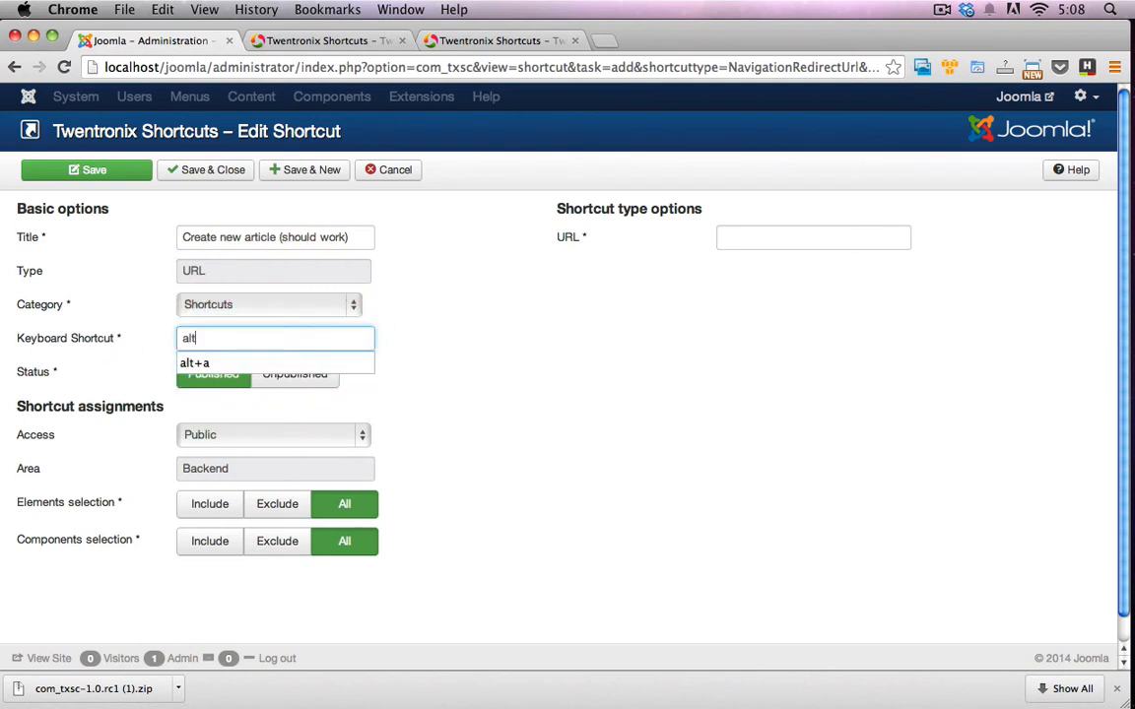
{"action": "type", "text": "+z"}
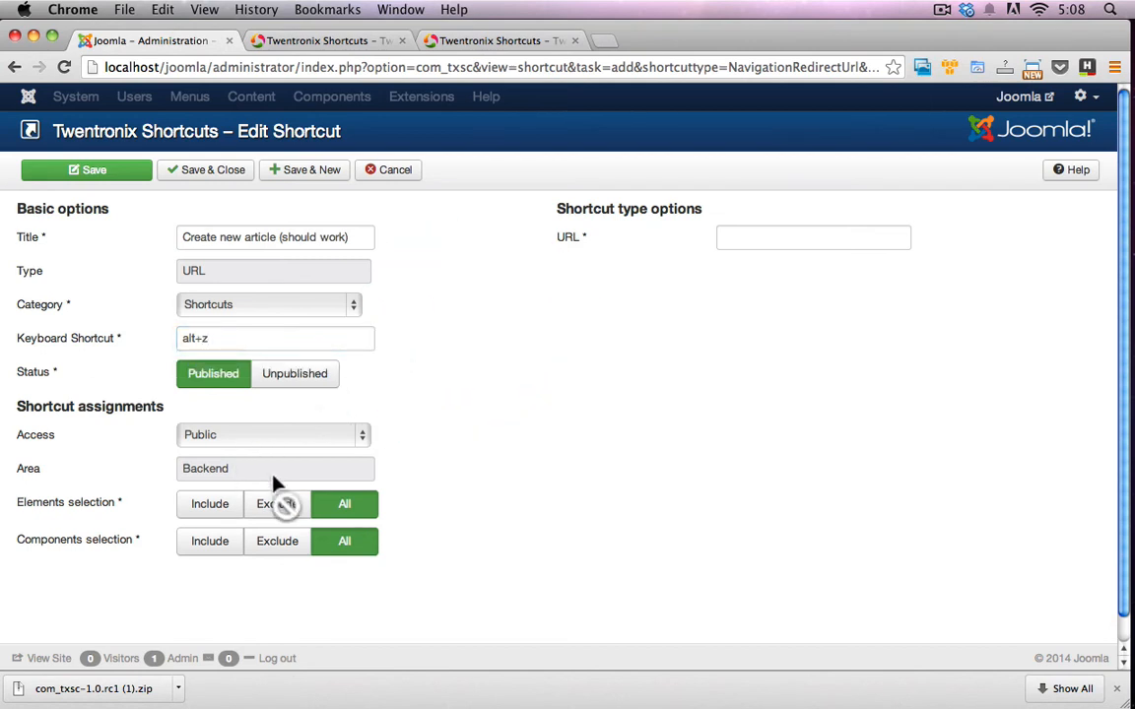
{"action": "left_click", "coordinate": [813, 236]}
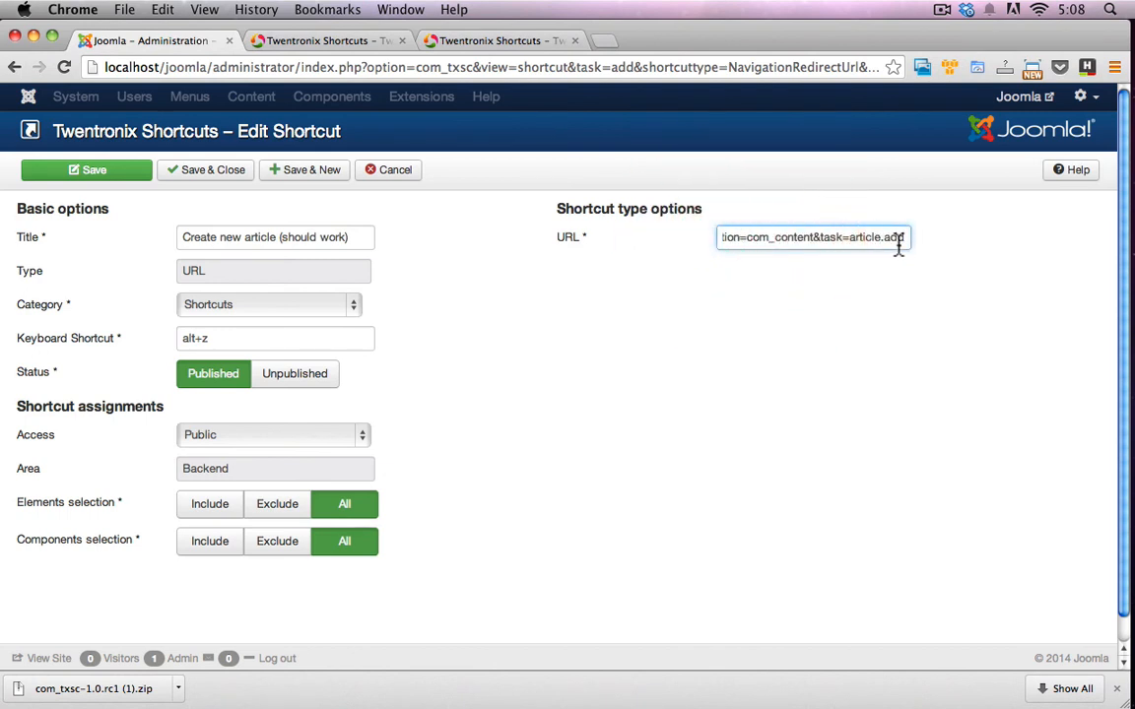
{"action": "triple_click", "coordinate": [813, 237]}
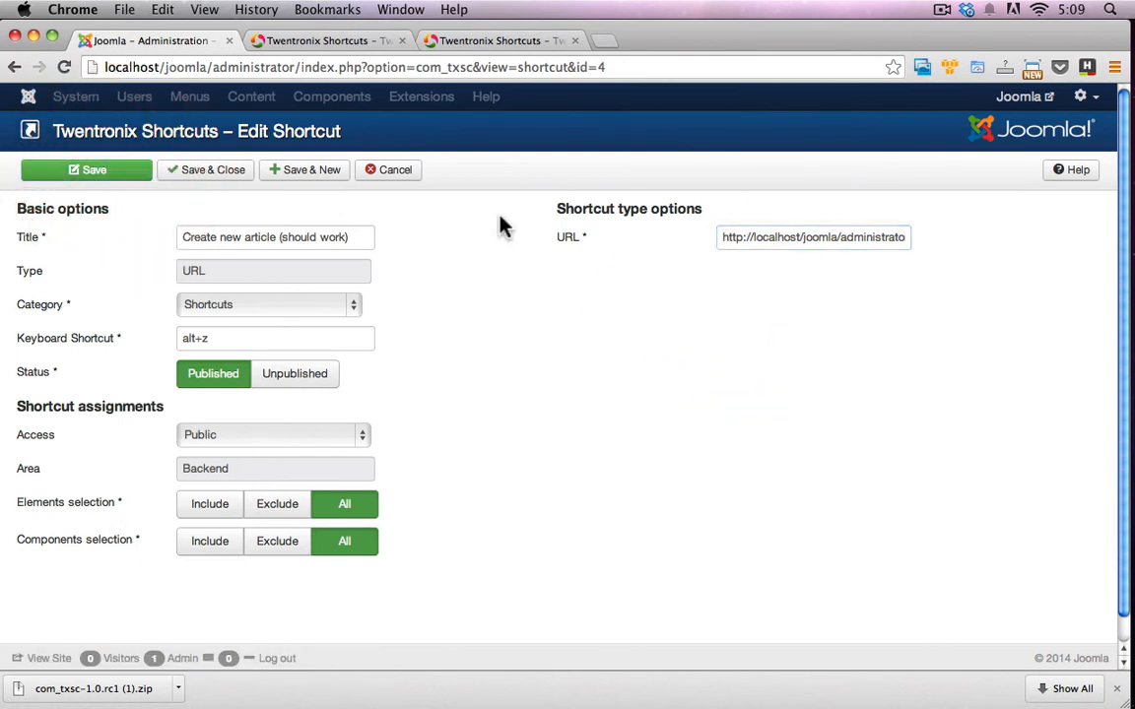
Step: Press Alt+Z to test that the shortcut opens Add New Article
{"action": "key", "text": "alt+z"}
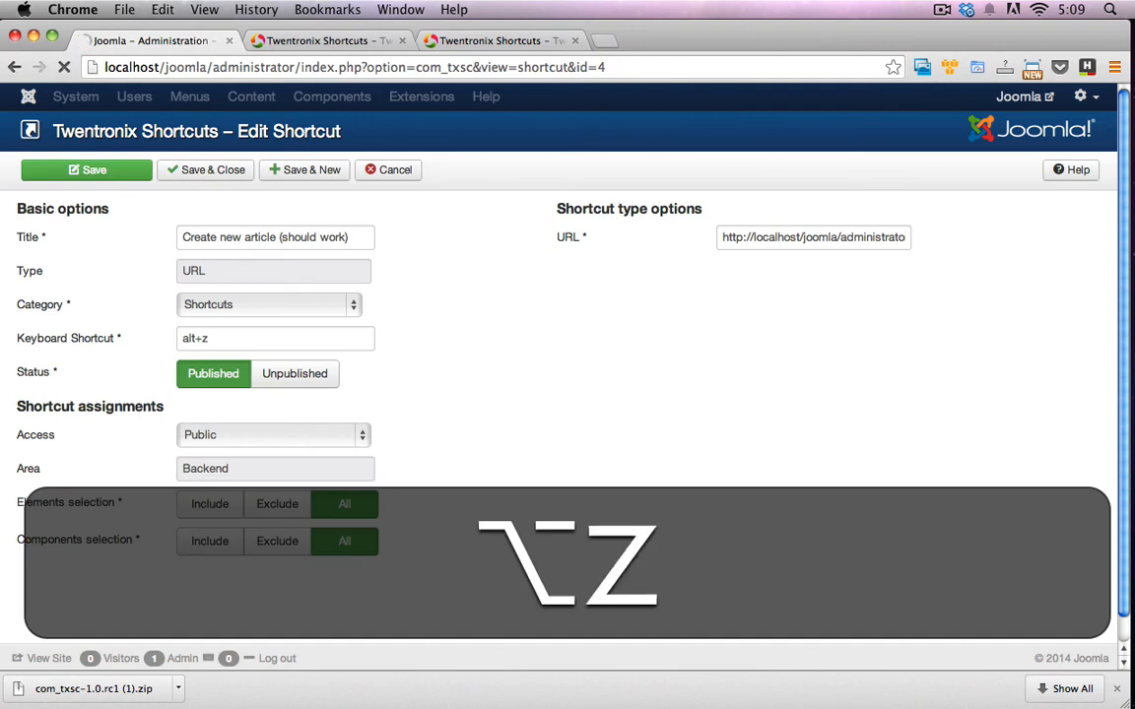
{"action": "key", "text": "alt+z"}
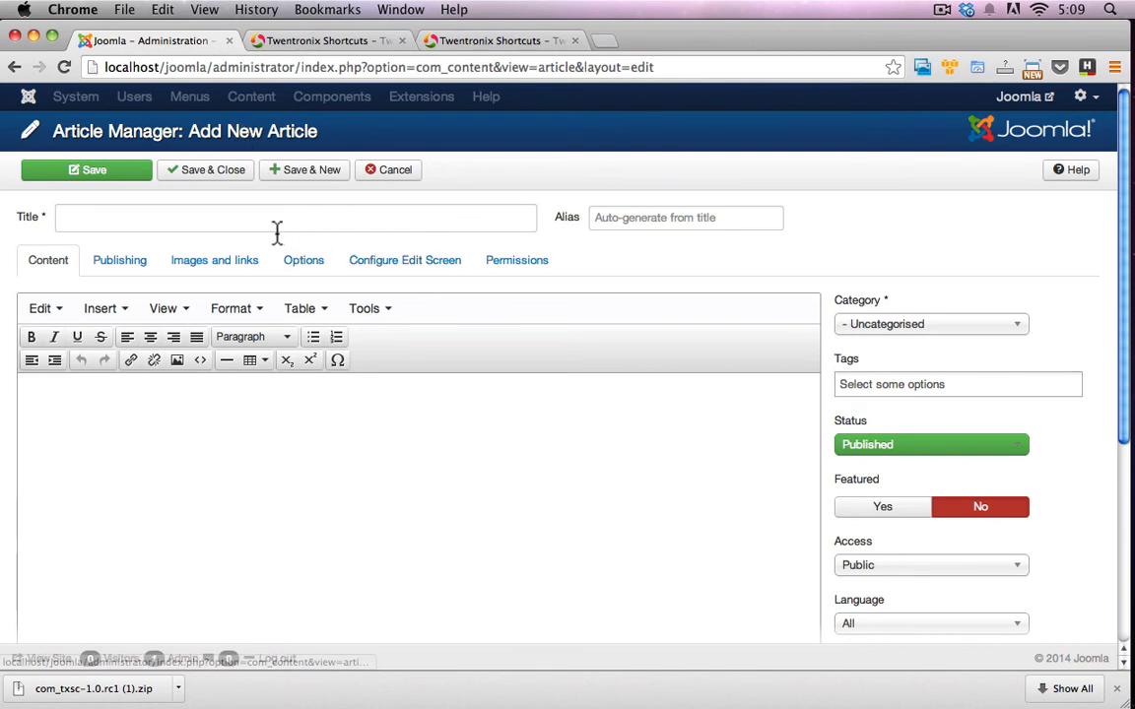
{"action": "mouse_move", "coordinate": [353, 182]}
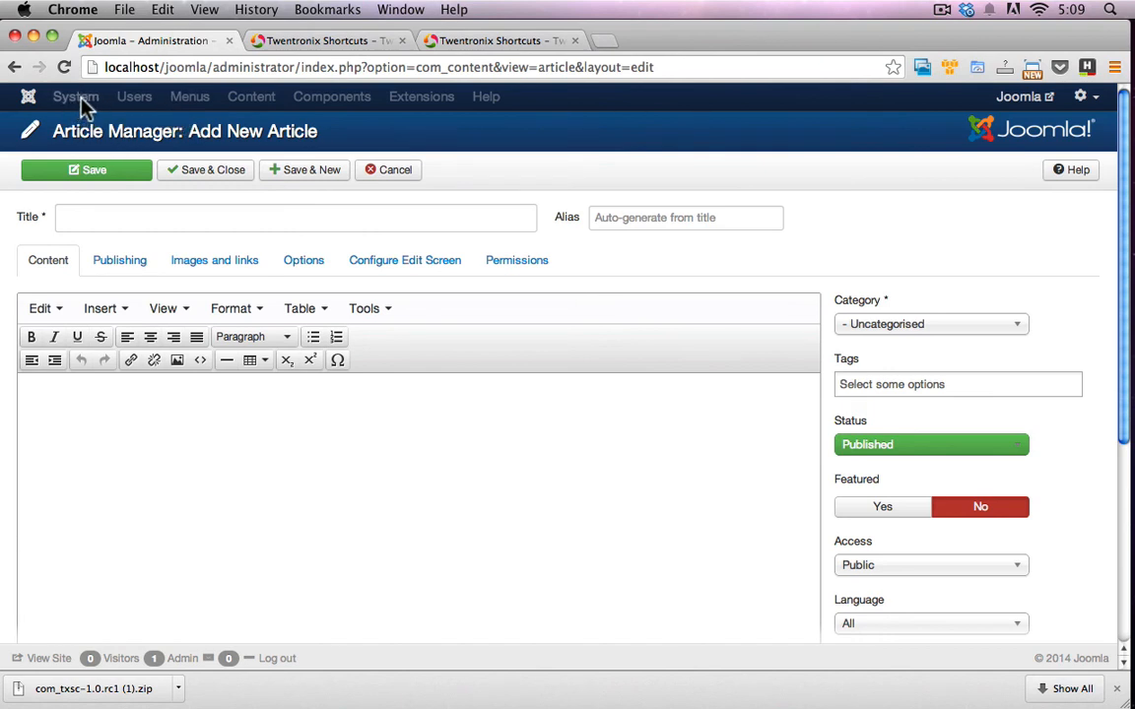
{"action": "mouse_move", "coordinate": [312, 170]}
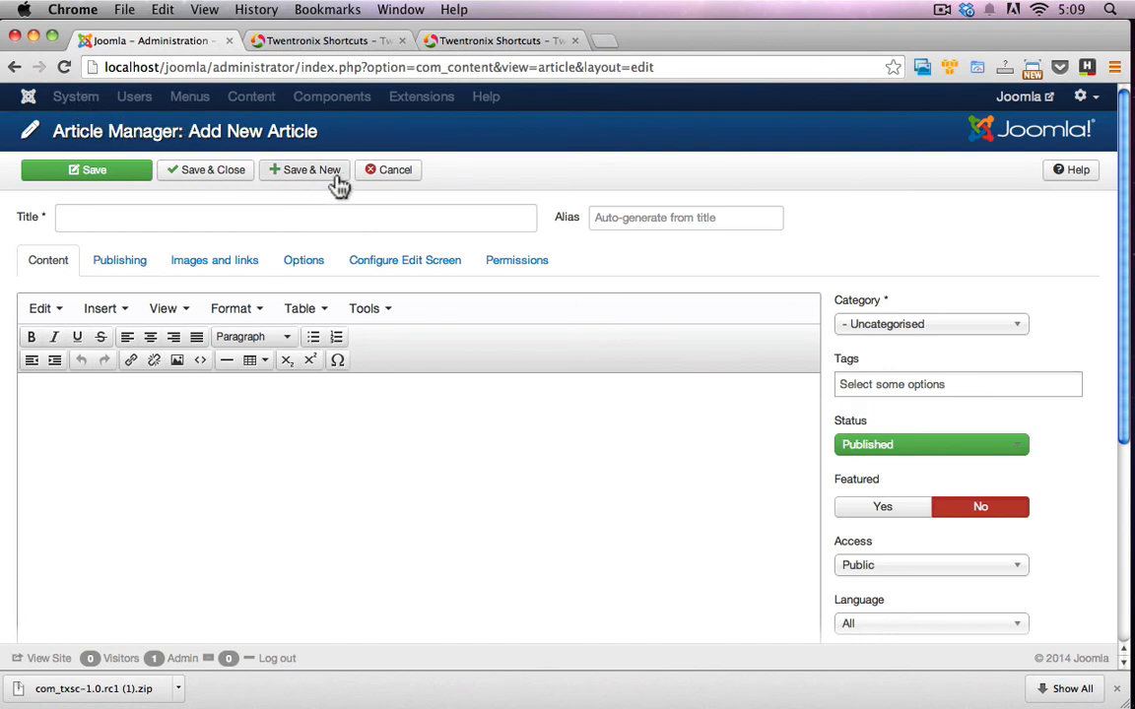
{"action": "mouse_move", "coordinate": [374, 178]}
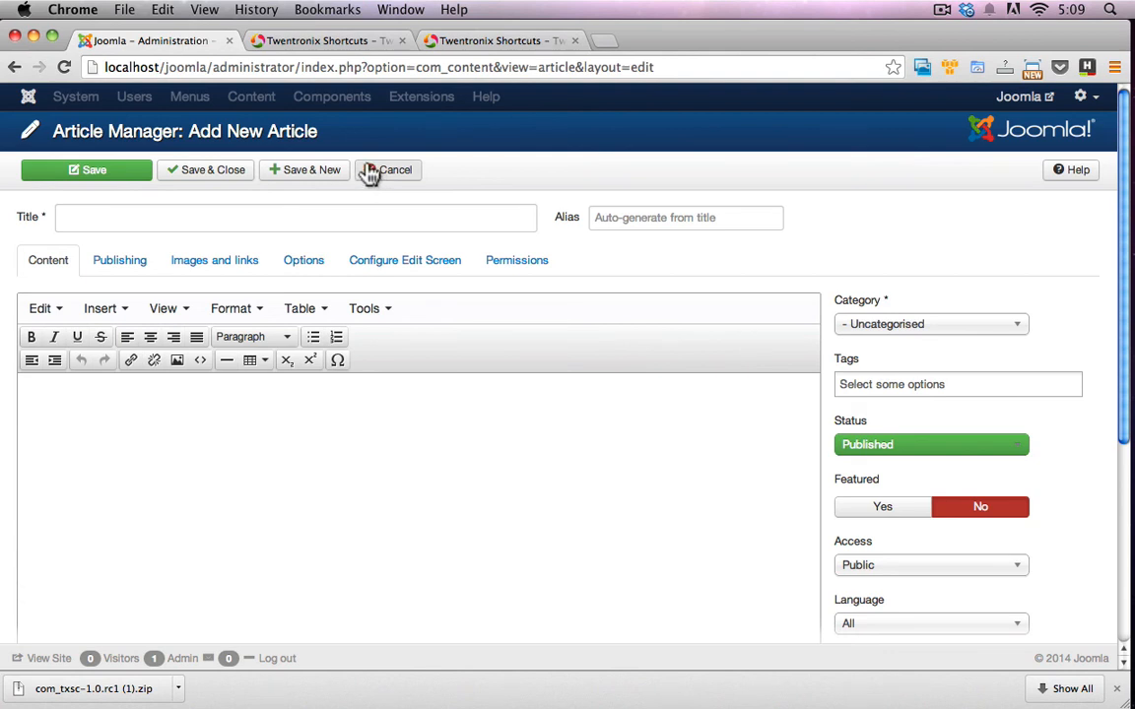
{"action": "mouse_move", "coordinate": [379, 177]}
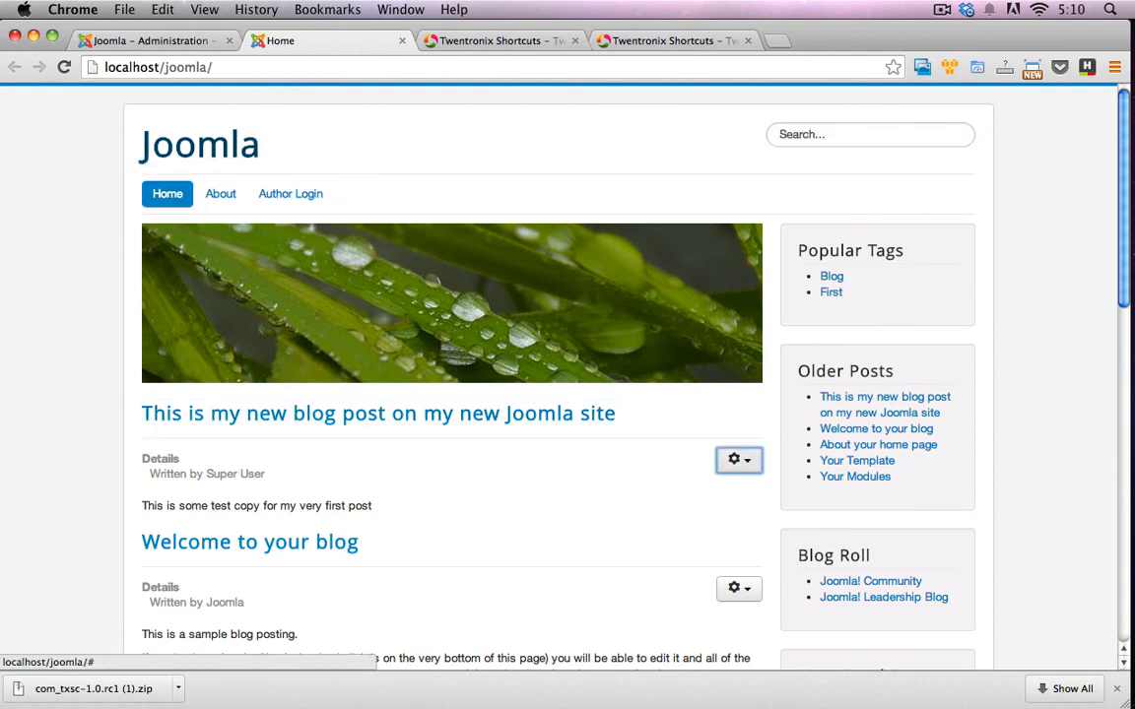
Step: Scroll the front-end home page, then switch to the Twentronix Shortcuts documentation tab
{"action": "scroll", "scroll_direction": "down", "scroll_amount": 3}
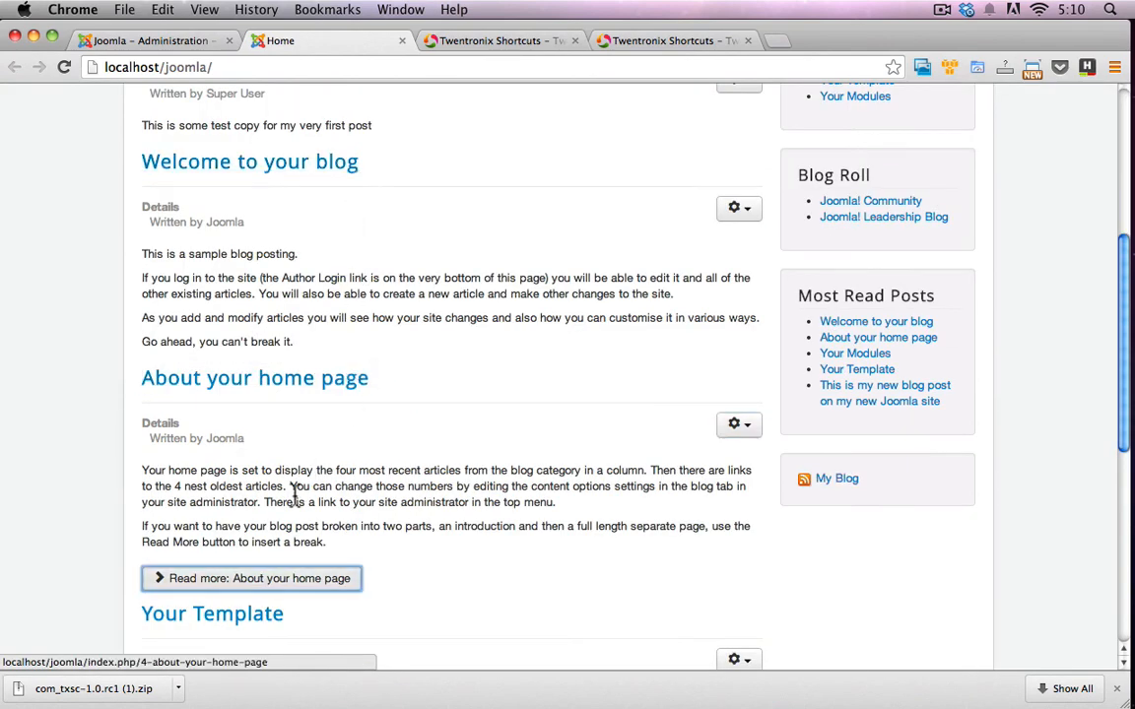
{"action": "mouse_move", "coordinate": [187, 586]}
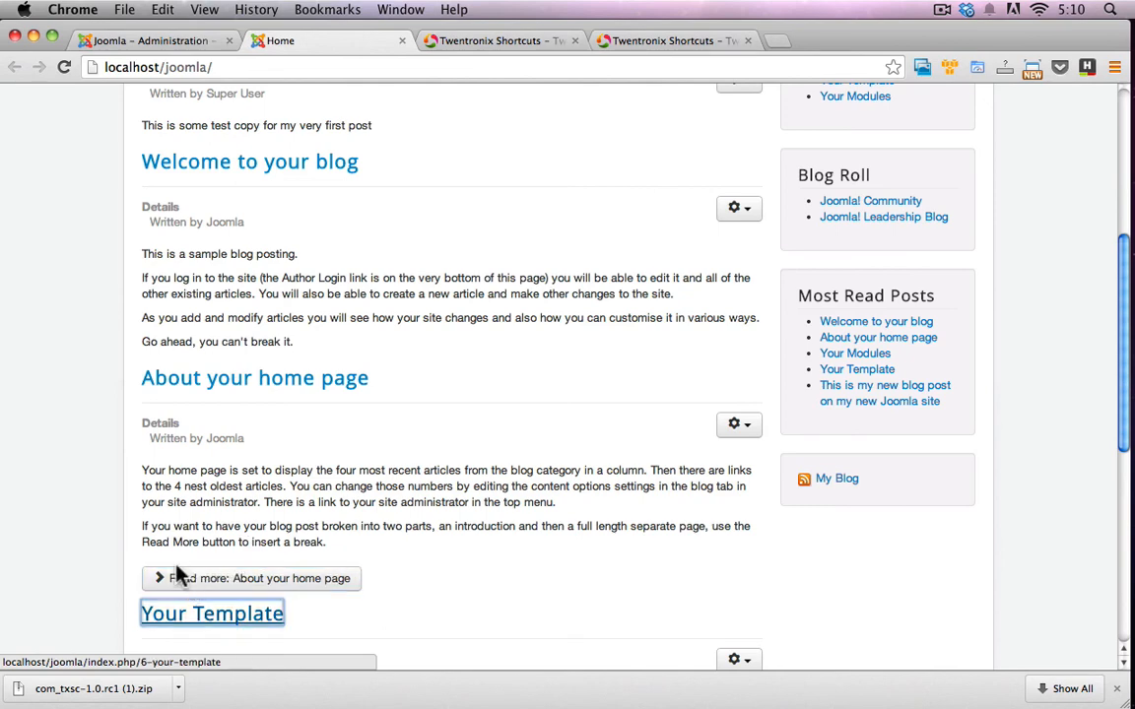
{"action": "left_click", "coordinate": [492, 41]}
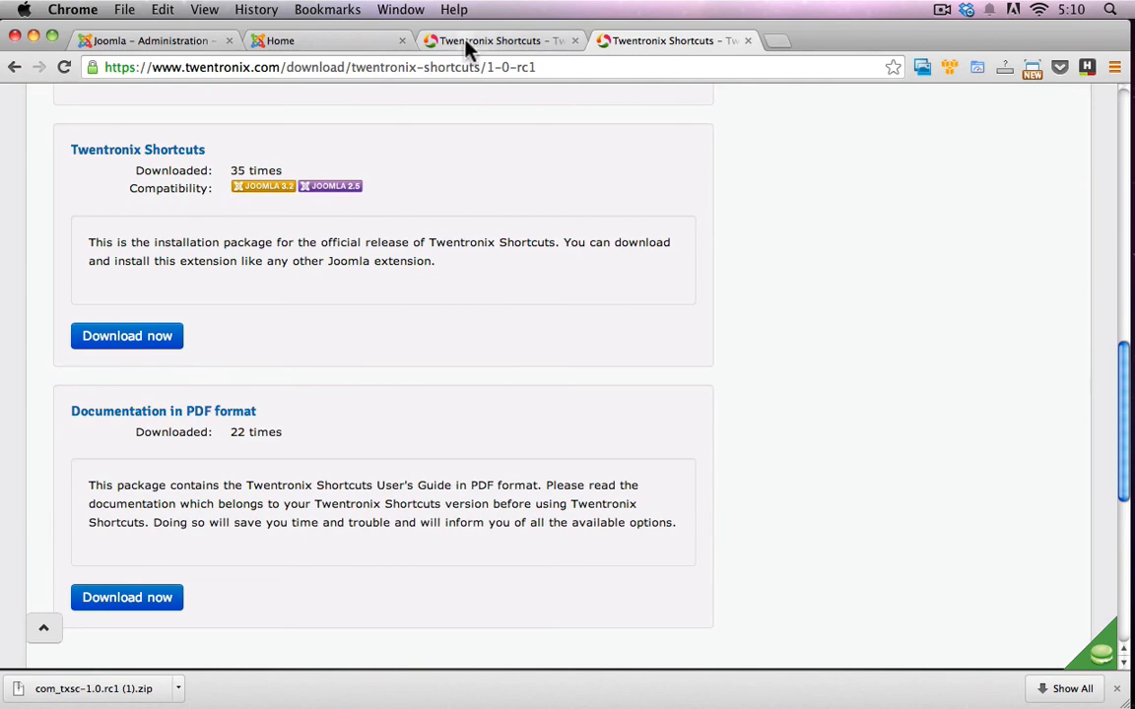
{"action": "left_click", "coordinate": [326, 41]}
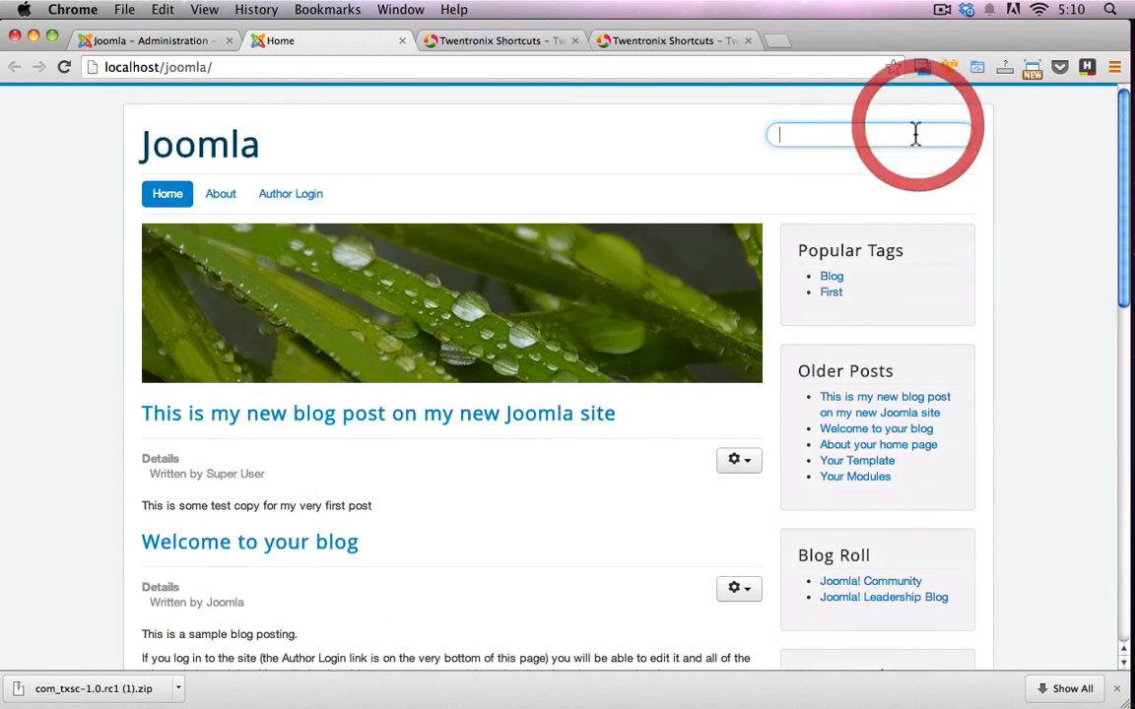
{"action": "left_click", "coordinate": [870, 135]}
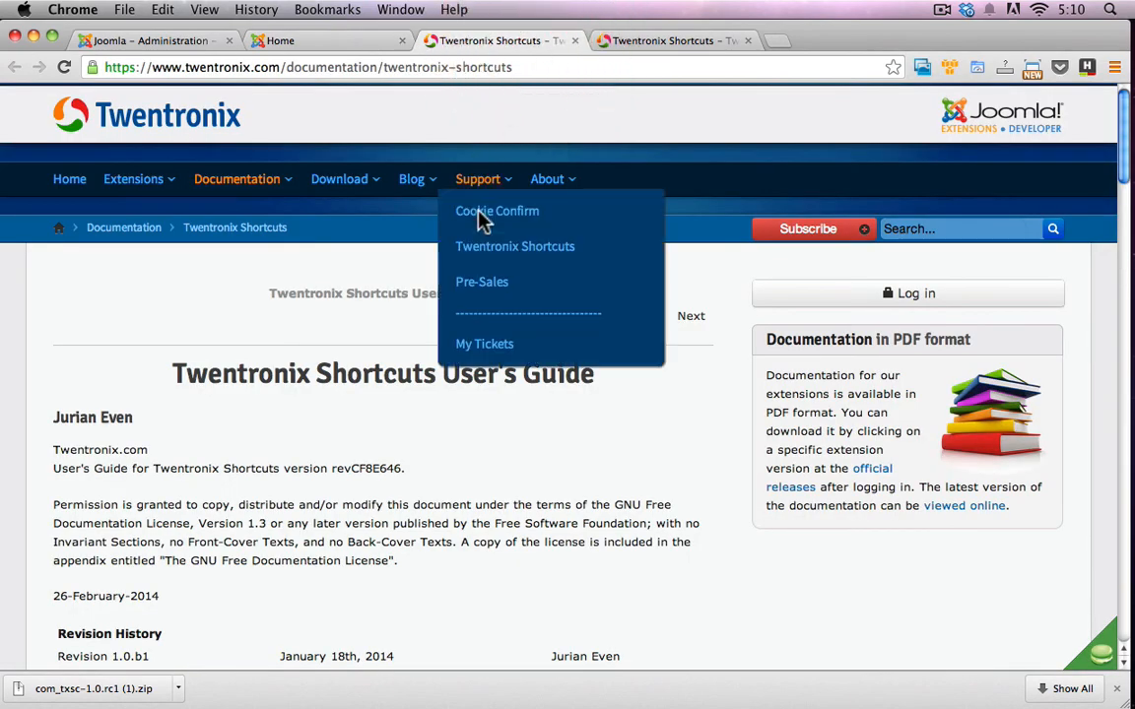
{"action": "scroll", "scroll_direction": "down", "scroll_amount": 3}
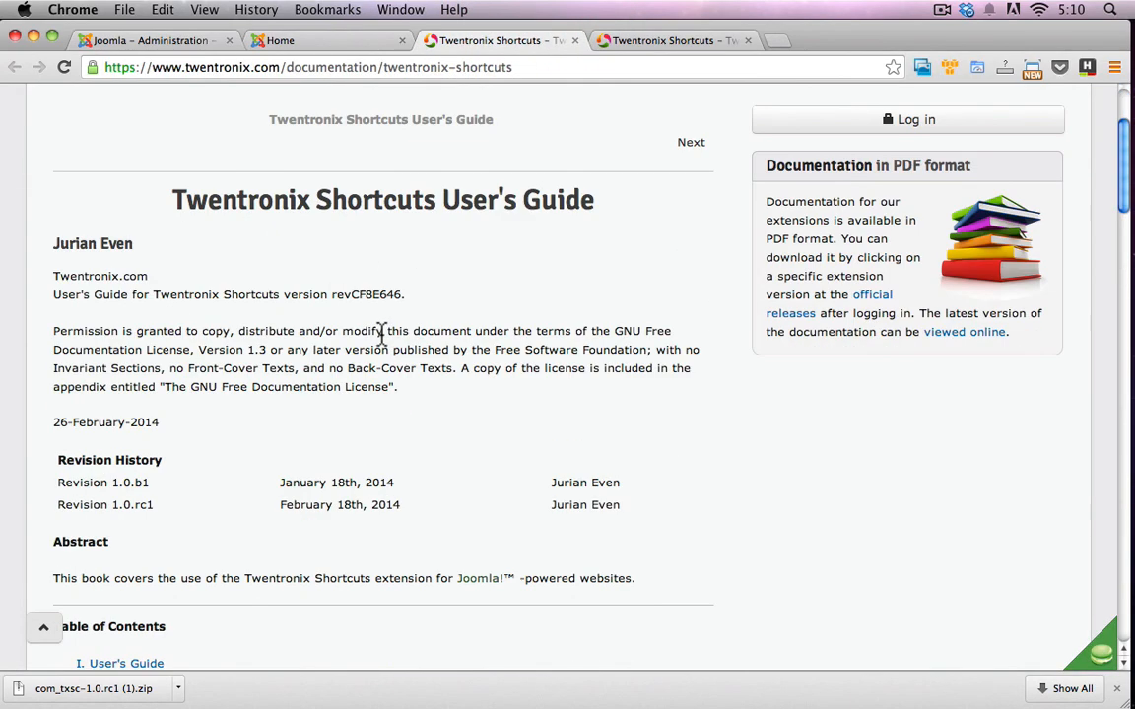
{"action": "scroll", "scroll_direction": "down", "scroll_amount": 3}
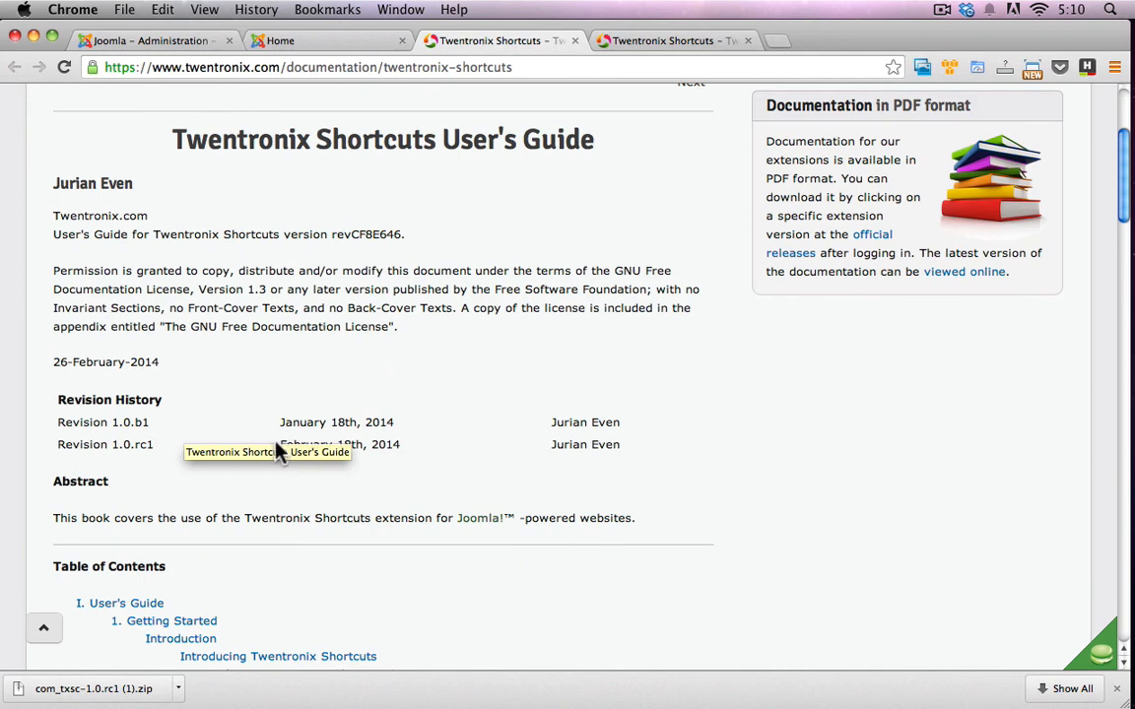
{"action": "mouse_move", "coordinate": [329, 347]}
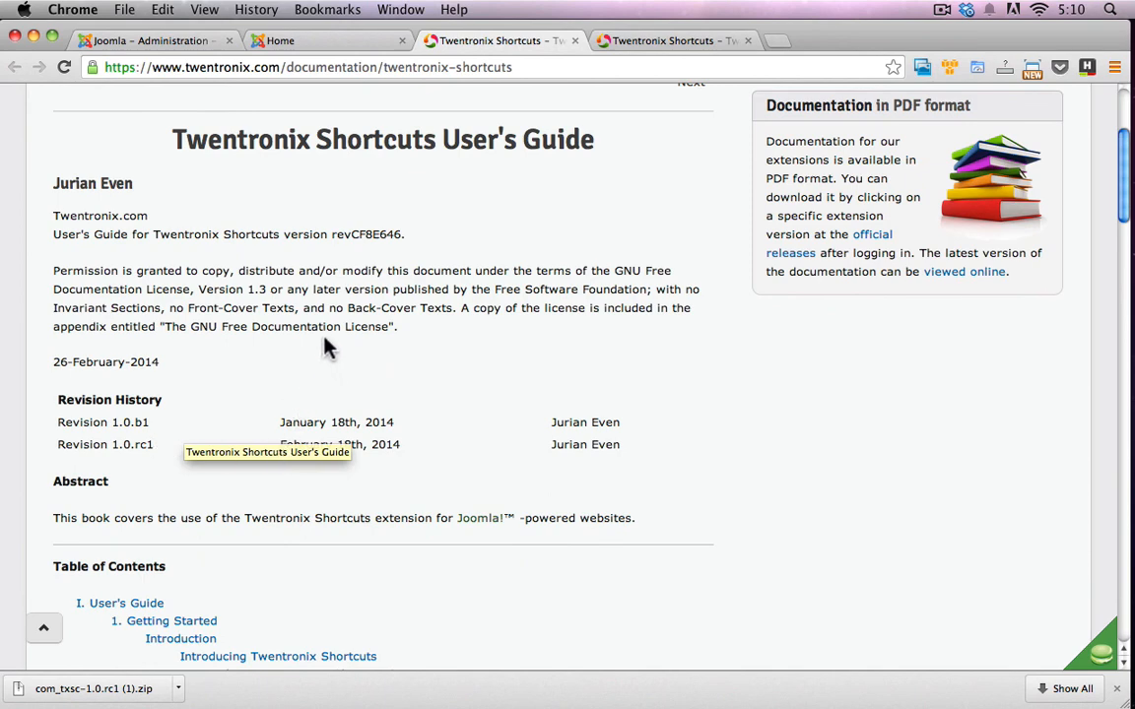
{"action": "scroll", "scroll_direction": "down", "scroll_amount": 3}
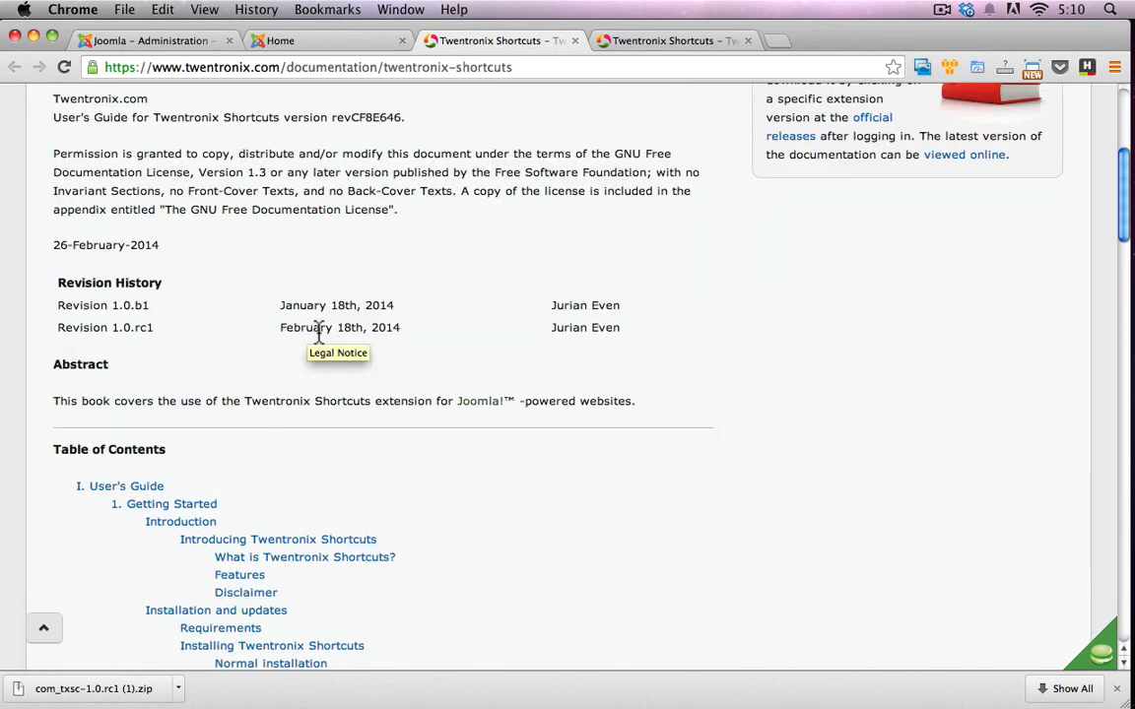
{"action": "scroll", "scroll_direction": "down", "scroll_amount": 3}
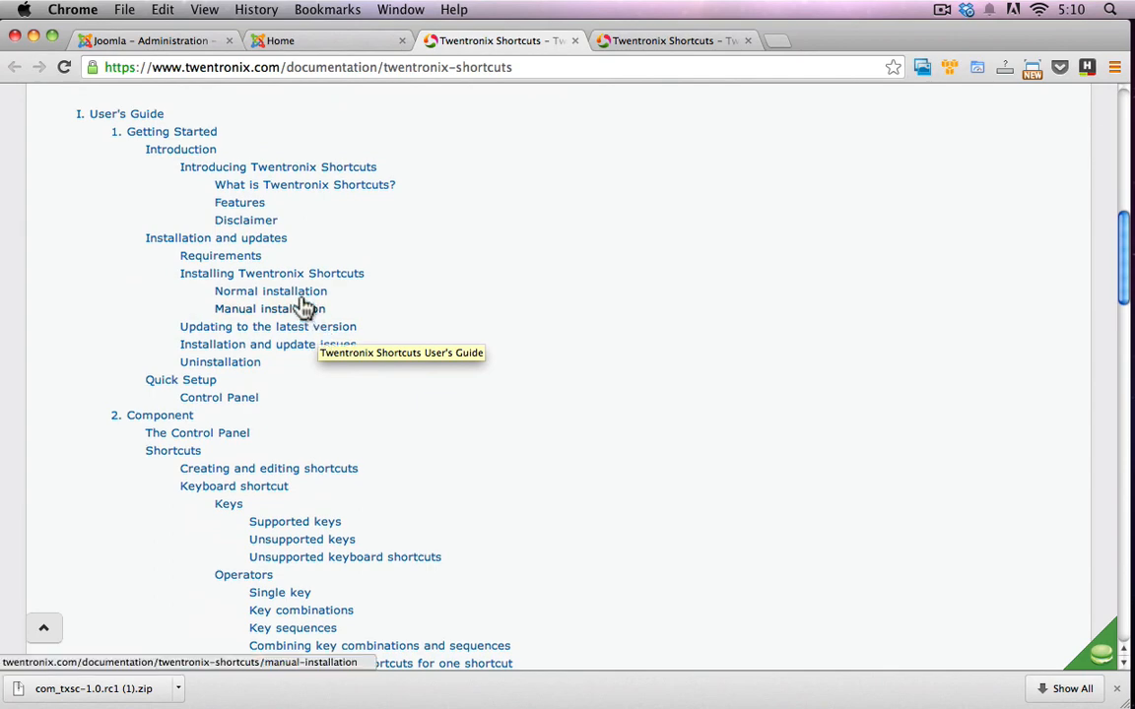
{"action": "left_click", "coordinate": [236, 178]}
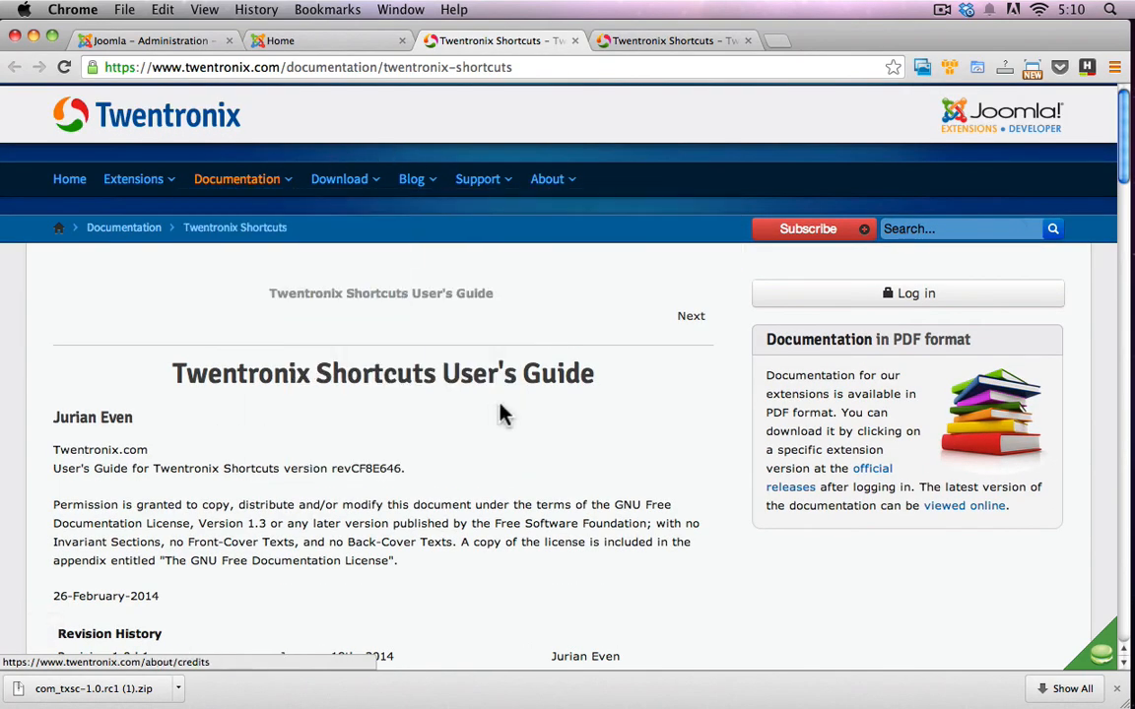
{"action": "scroll", "scroll_direction": "down", "scroll_amount": 3}
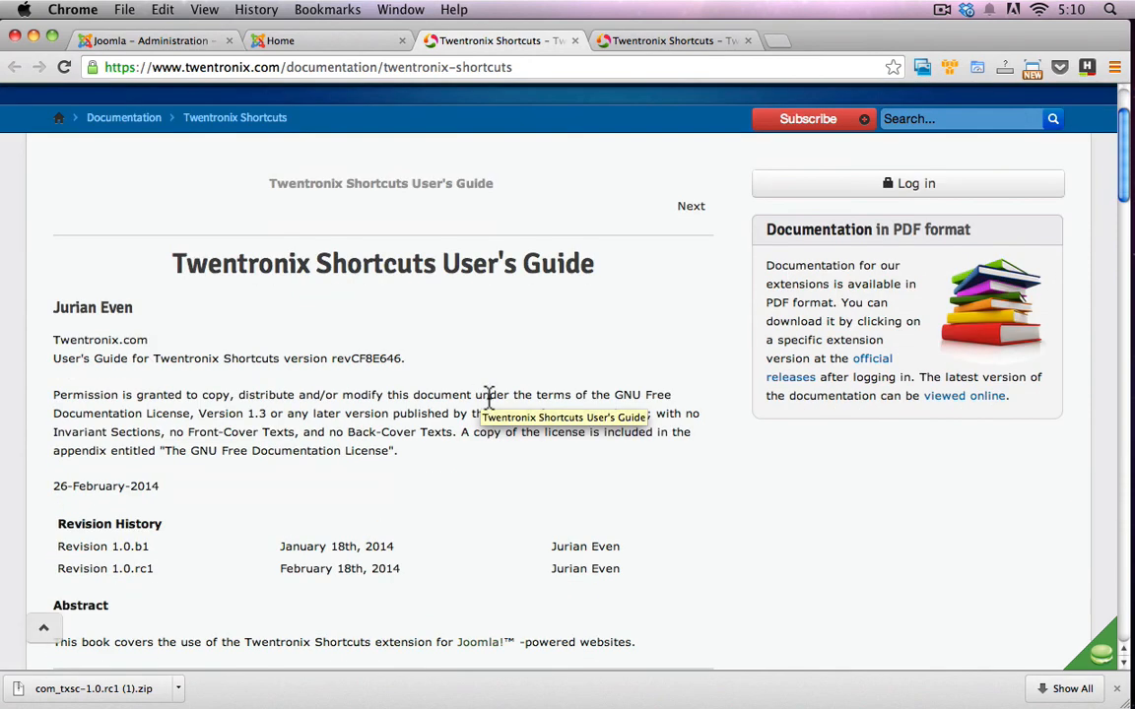
{"action": "mouse_move", "coordinate": [483, 409]}
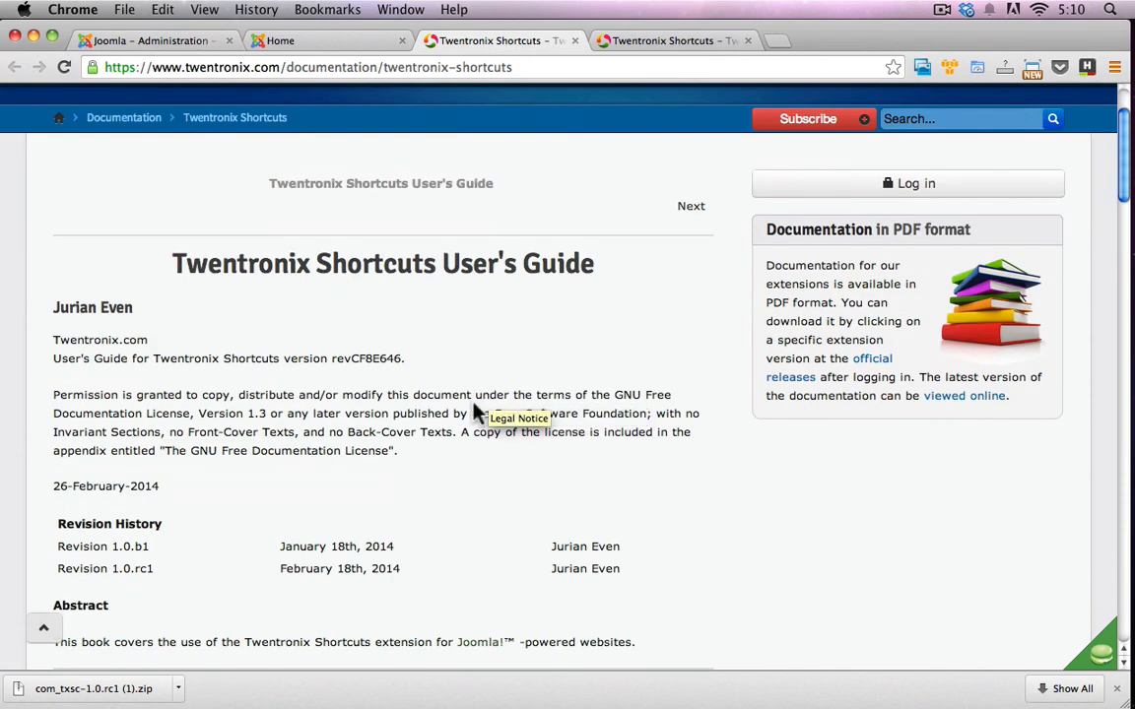
{"action": "mouse_move", "coordinate": [581, 354]}
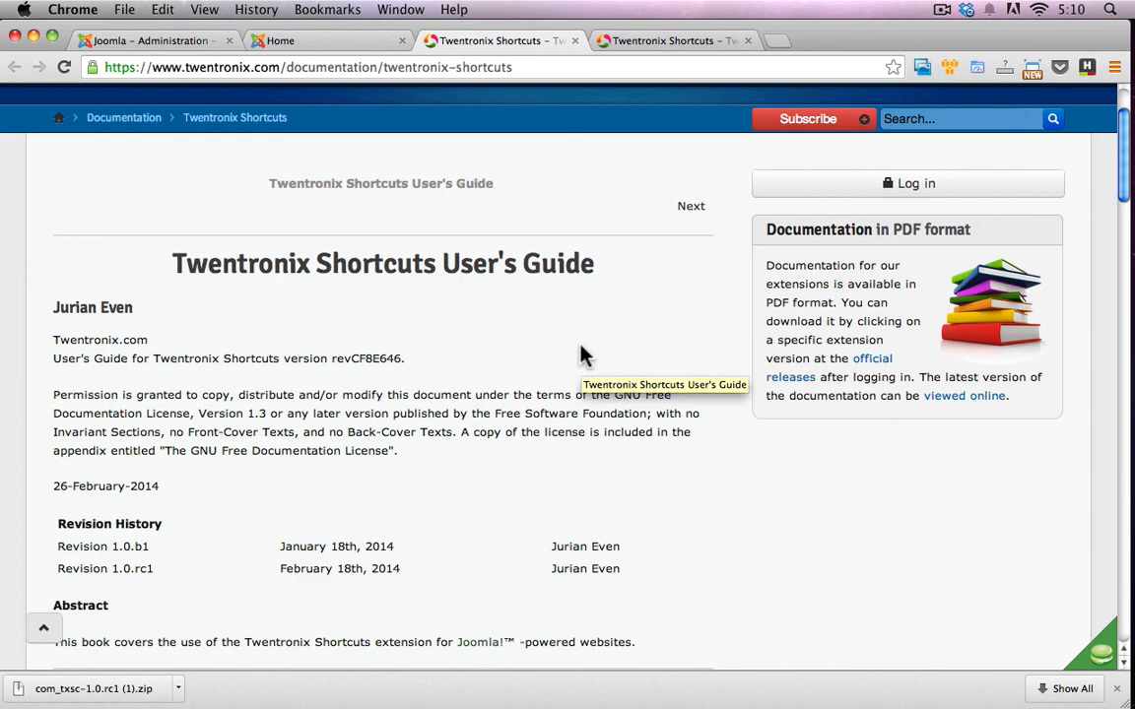
{"action": "scroll", "scroll_direction": "down", "scroll_amount": 3}
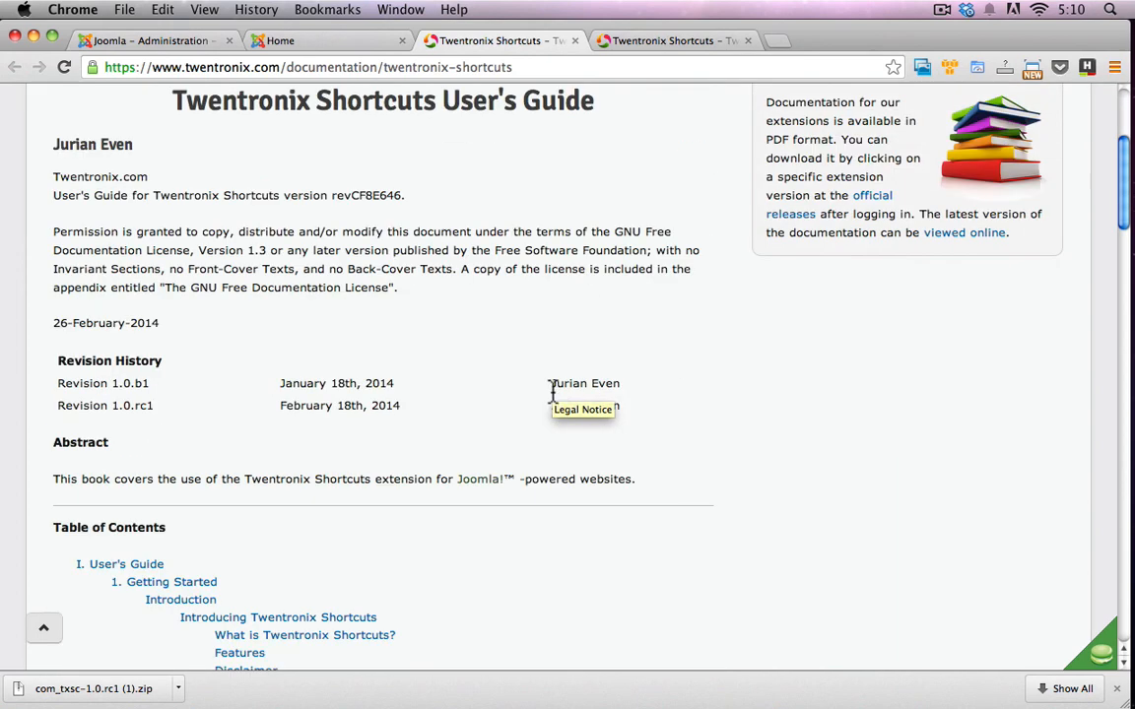
{"action": "scroll", "scroll_direction": "down", "scroll_amount": 3}
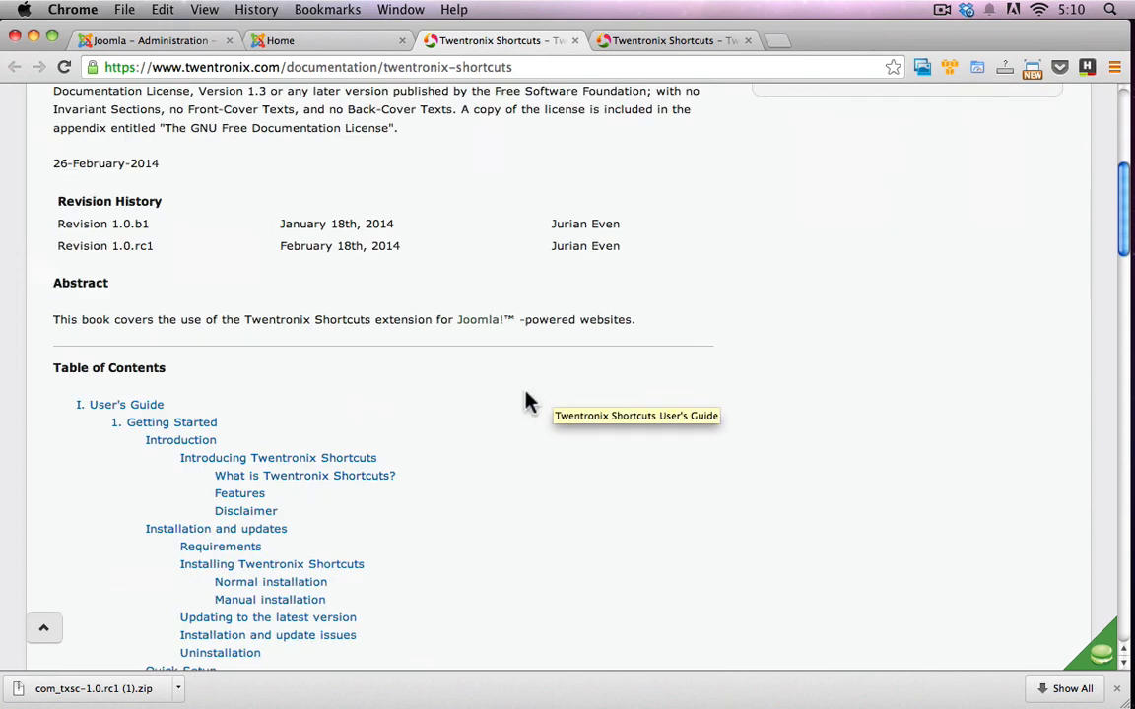
{"action": "scroll", "scroll_direction": "down", "scroll_amount": 3}
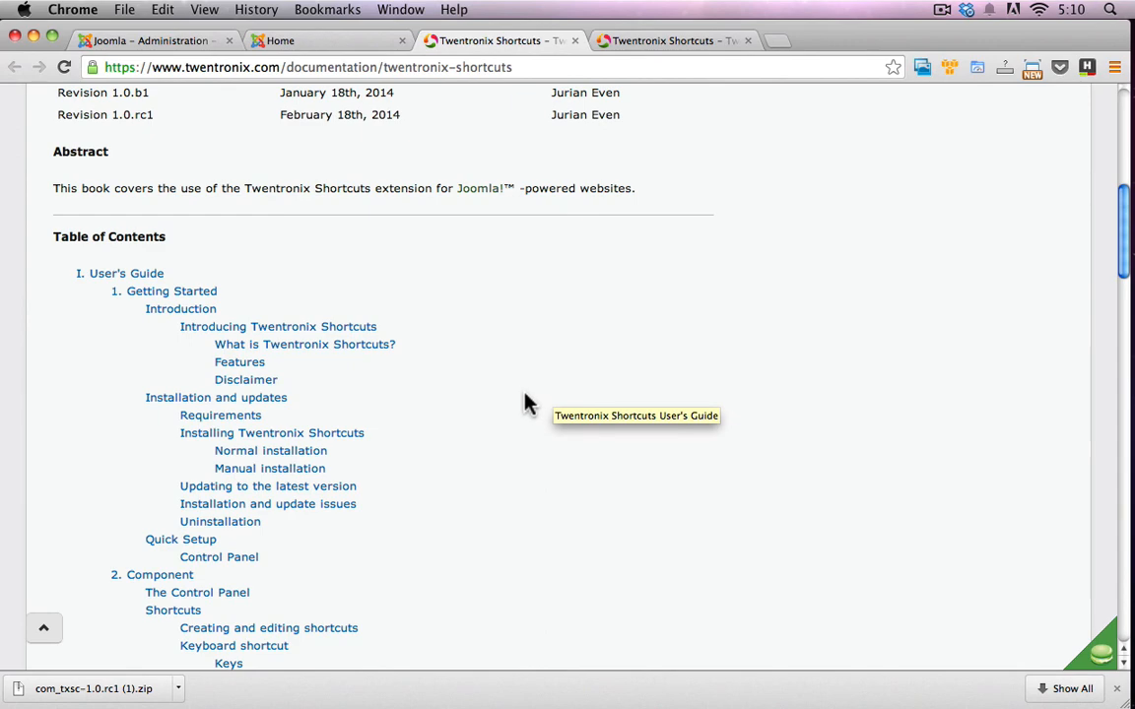
{"action": "scroll", "scroll_direction": "down", "scroll_amount": 3}
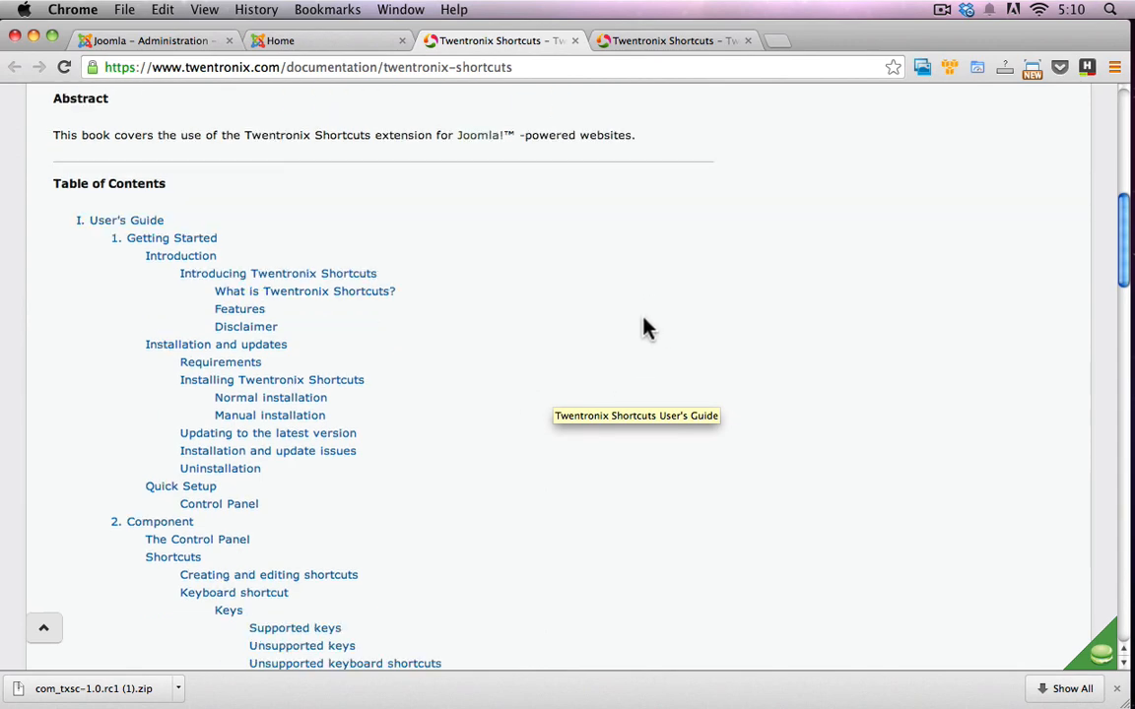
{"action": "scroll", "scroll_direction": "down", "scroll_amount": 3}
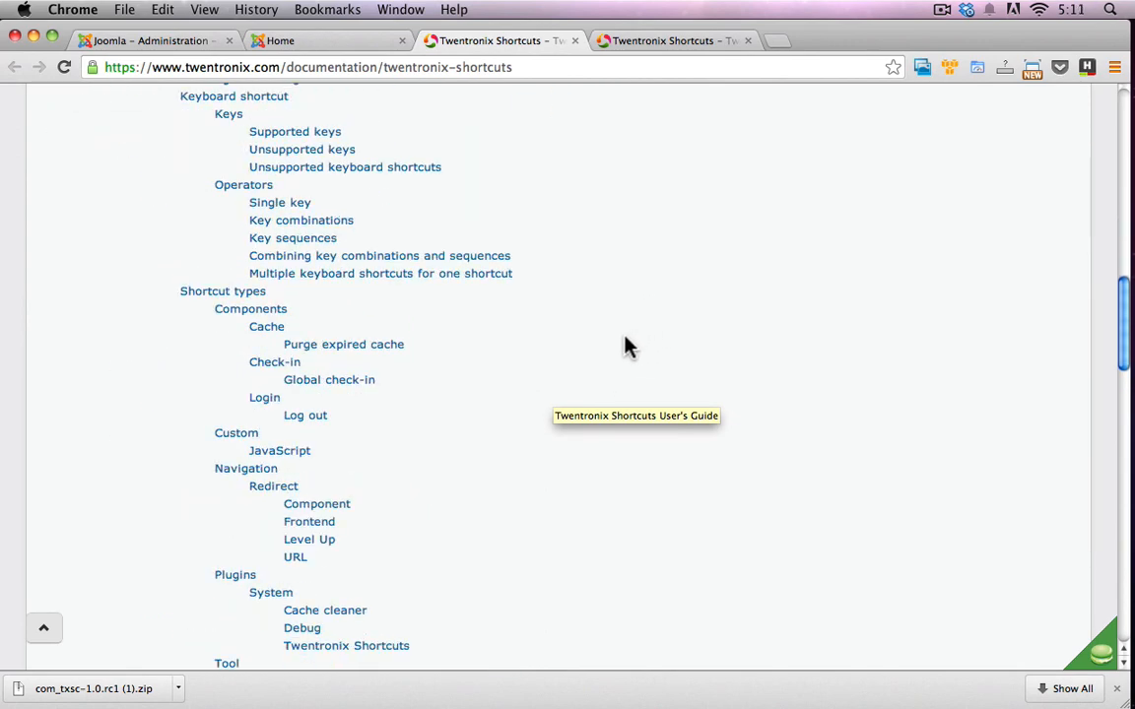
{"action": "scroll", "scroll_direction": "down", "scroll_amount": 3}
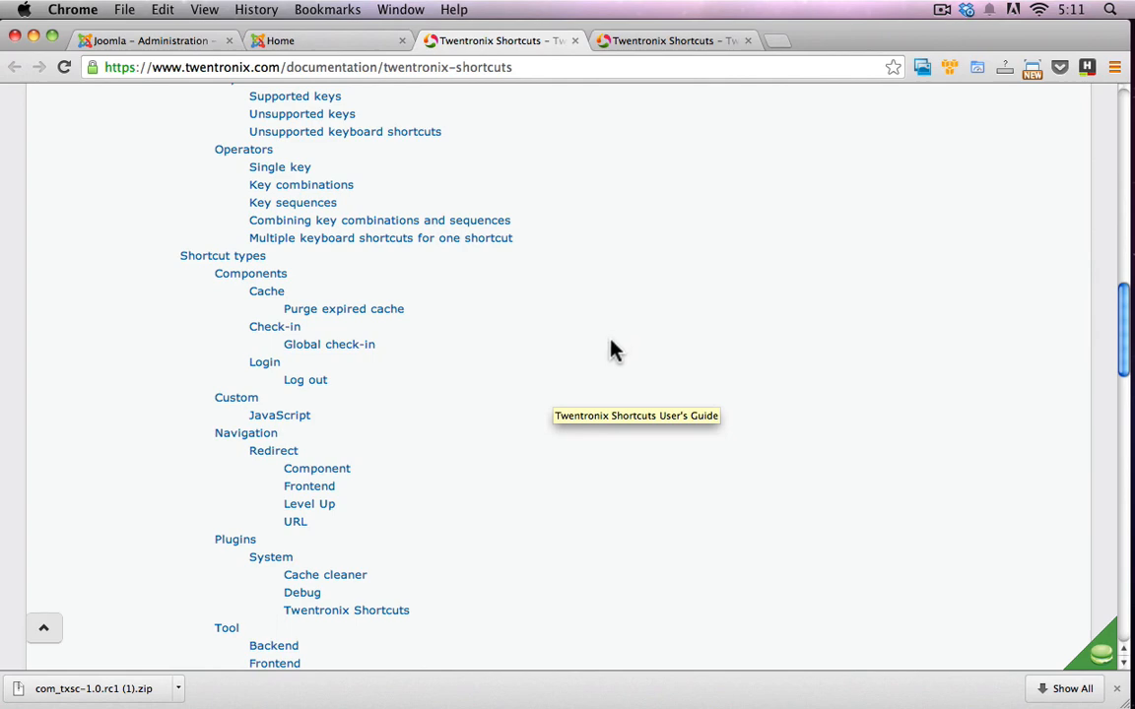
{"action": "mouse_move", "coordinate": [606, 330]}
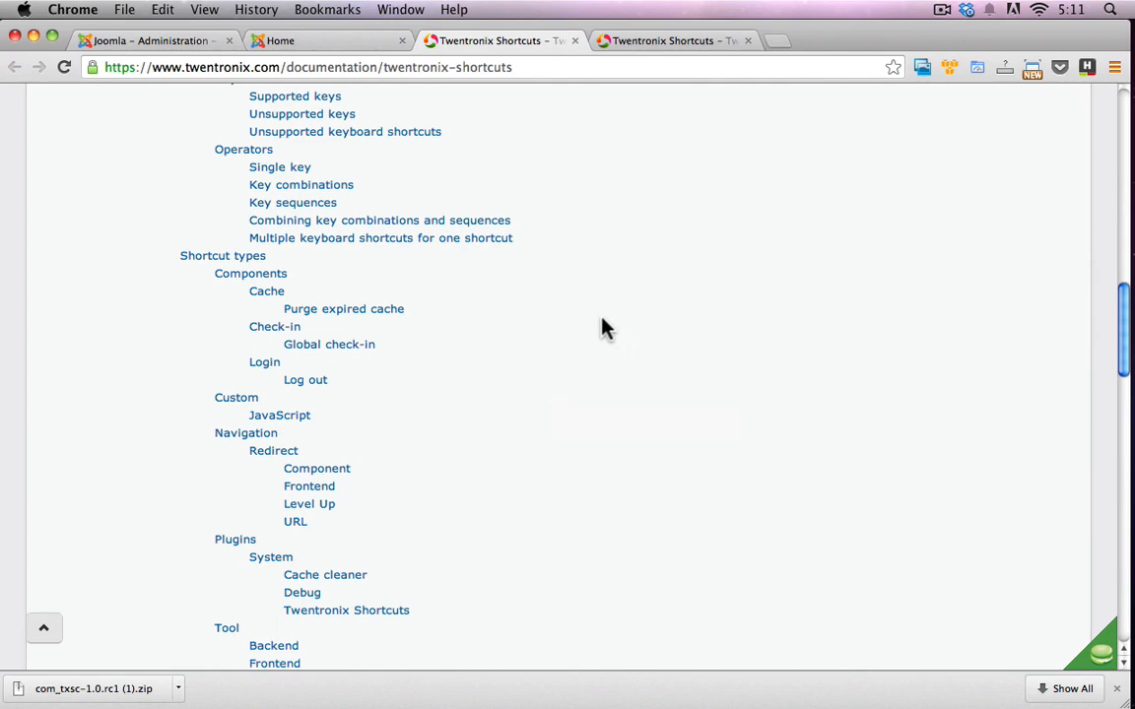
{"action": "scroll", "scroll_direction": "up", "scroll_amount": 3}
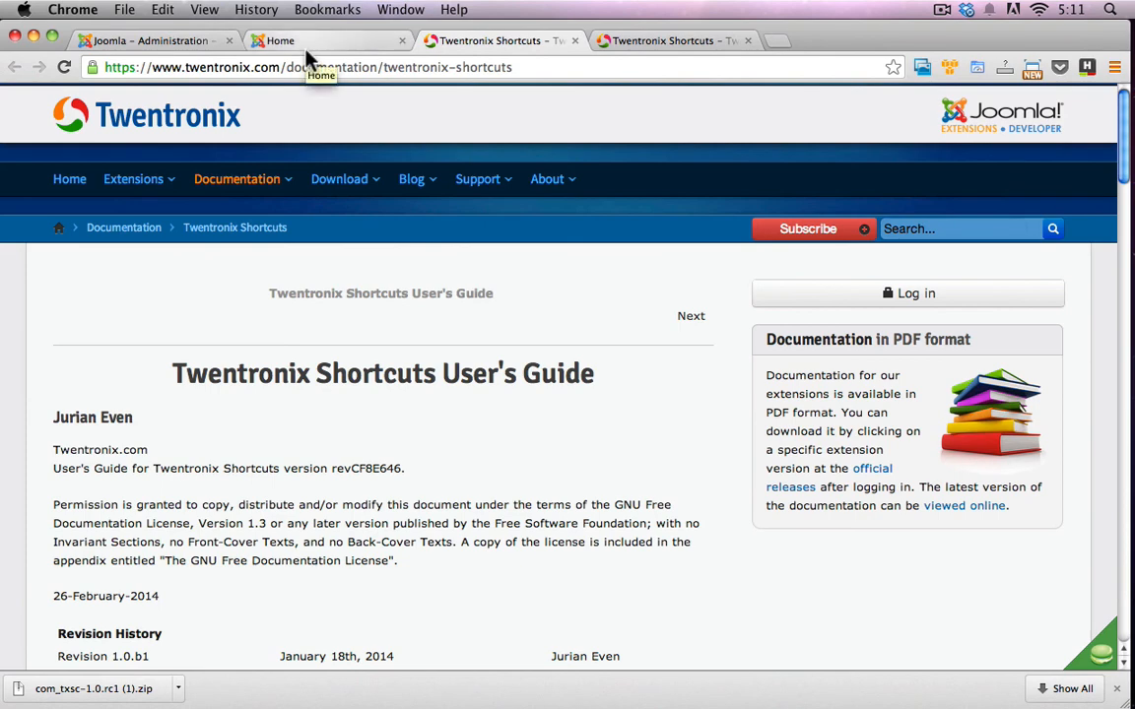
{"action": "mouse_move", "coordinate": [329, 281]}
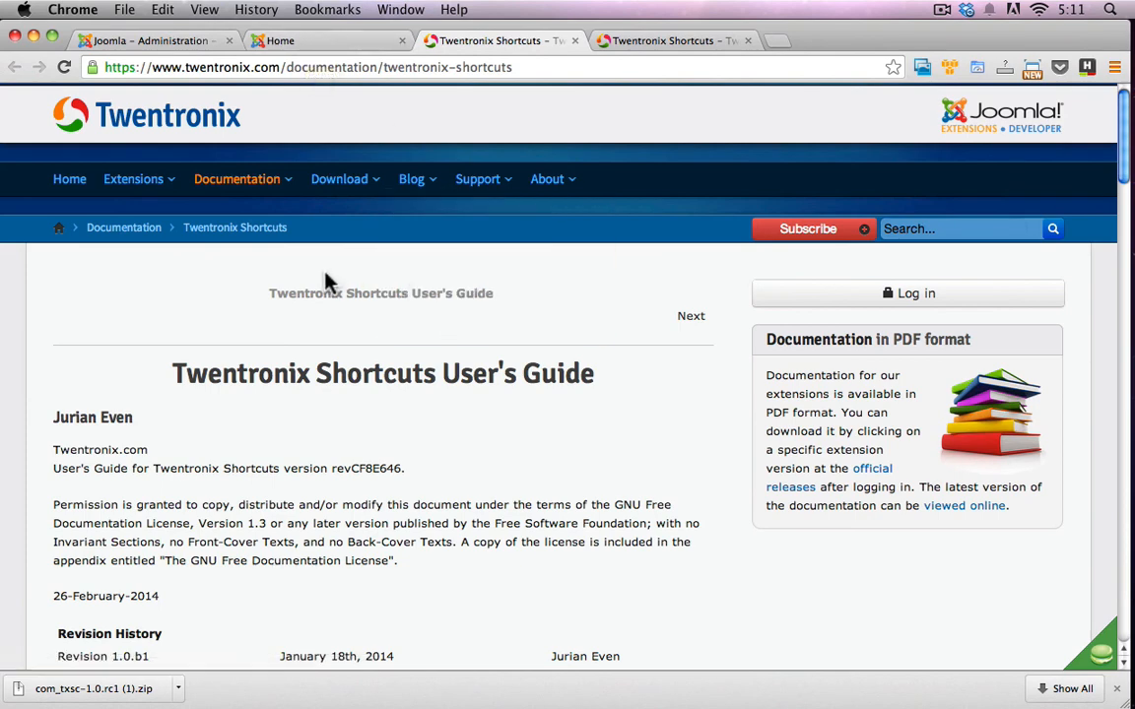